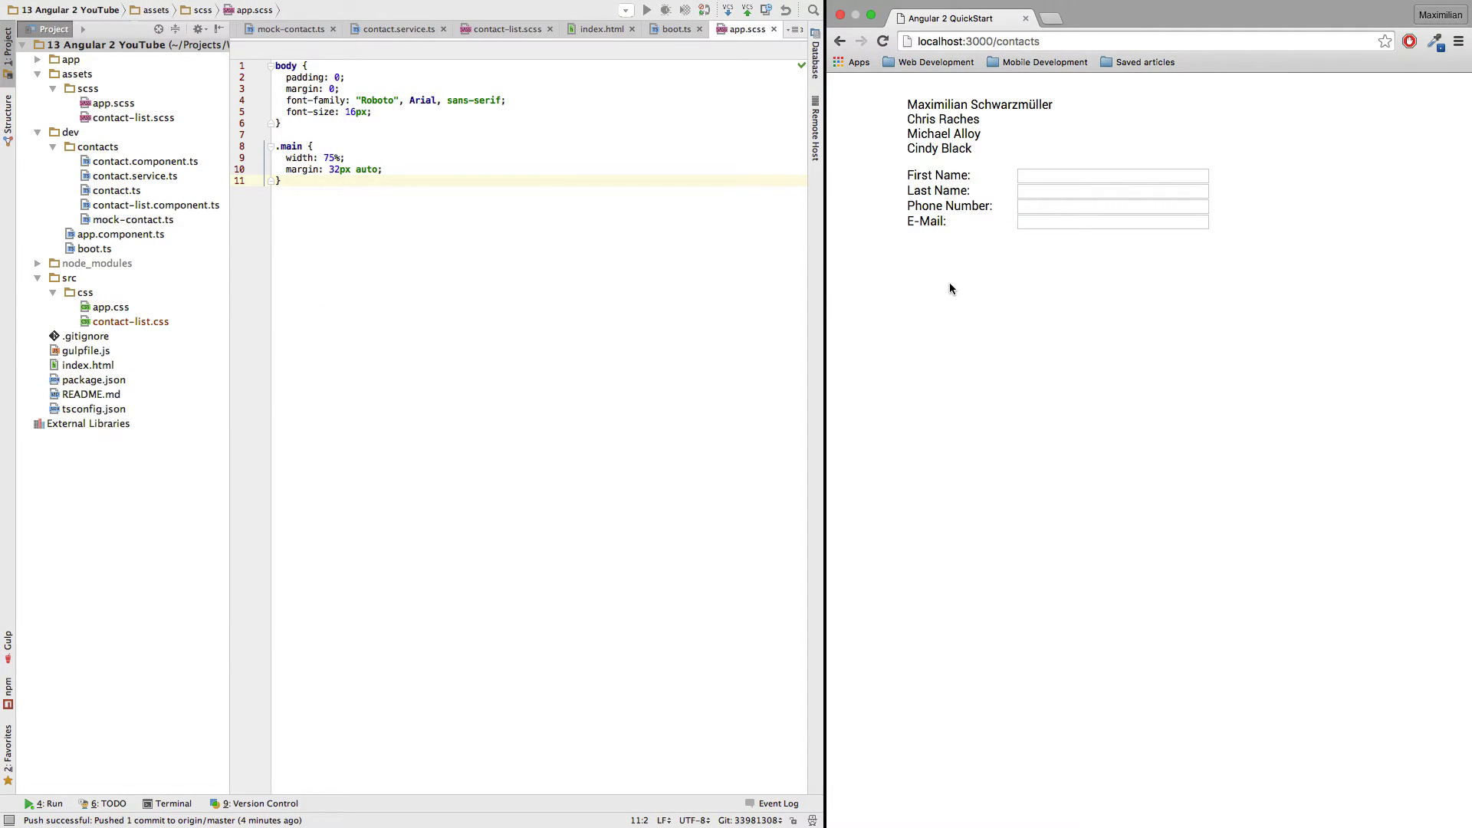
{"action": "mouse_move", "coordinate": [951, 267]}
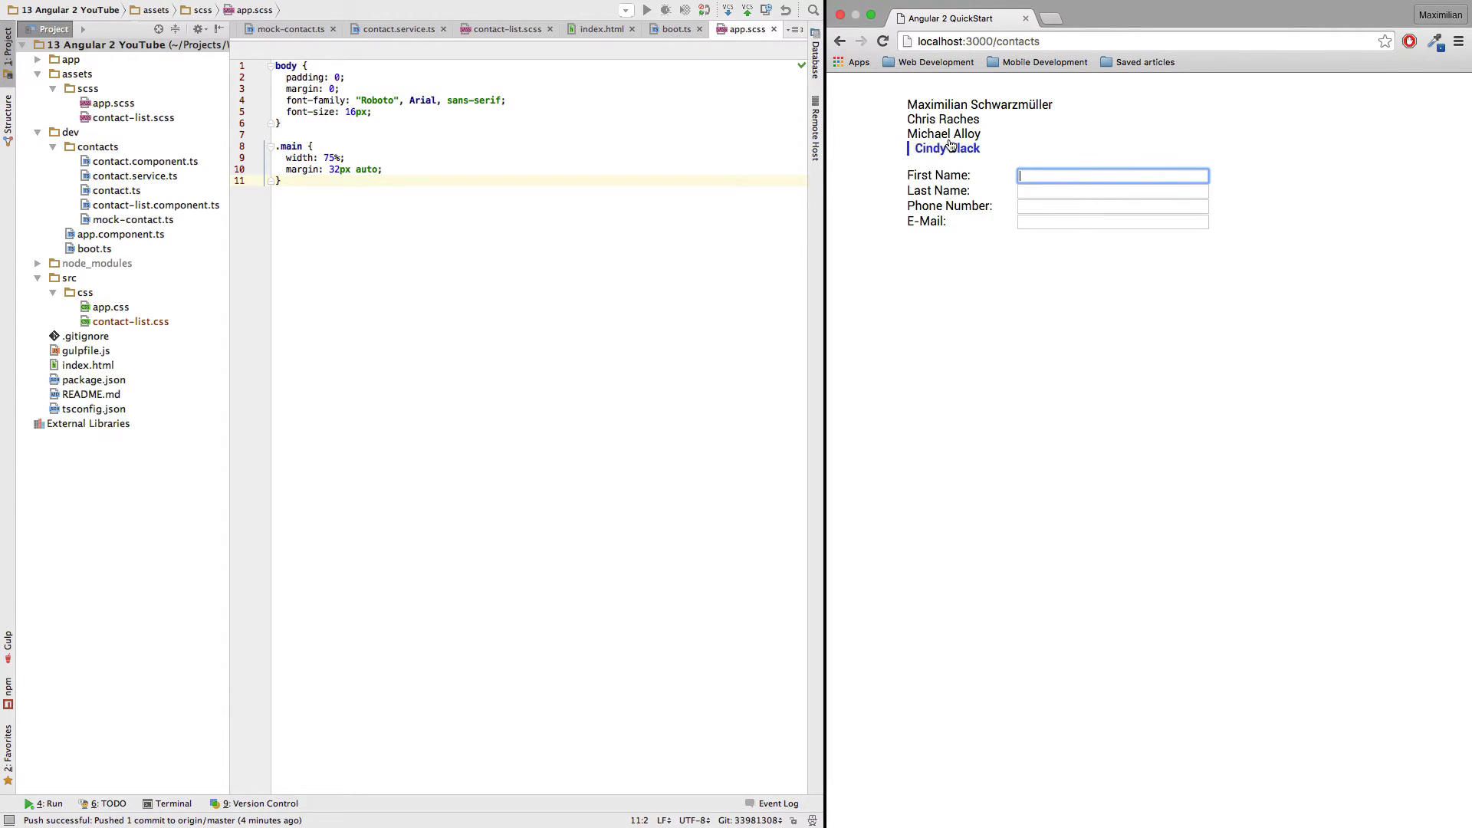
{"action": "left_click", "coordinate": [942, 118]}
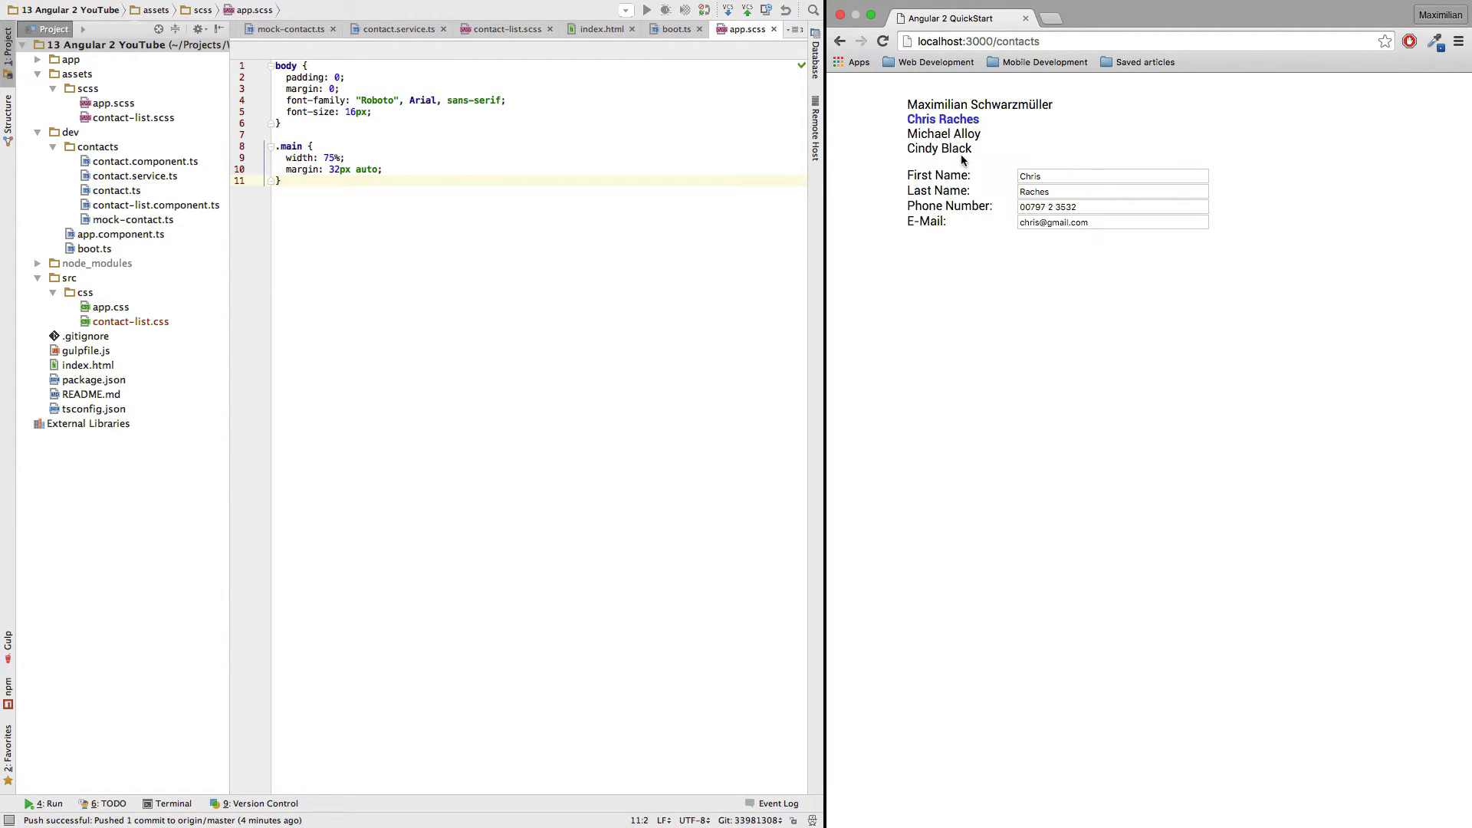
{"action": "left_click", "coordinate": [944, 132]}
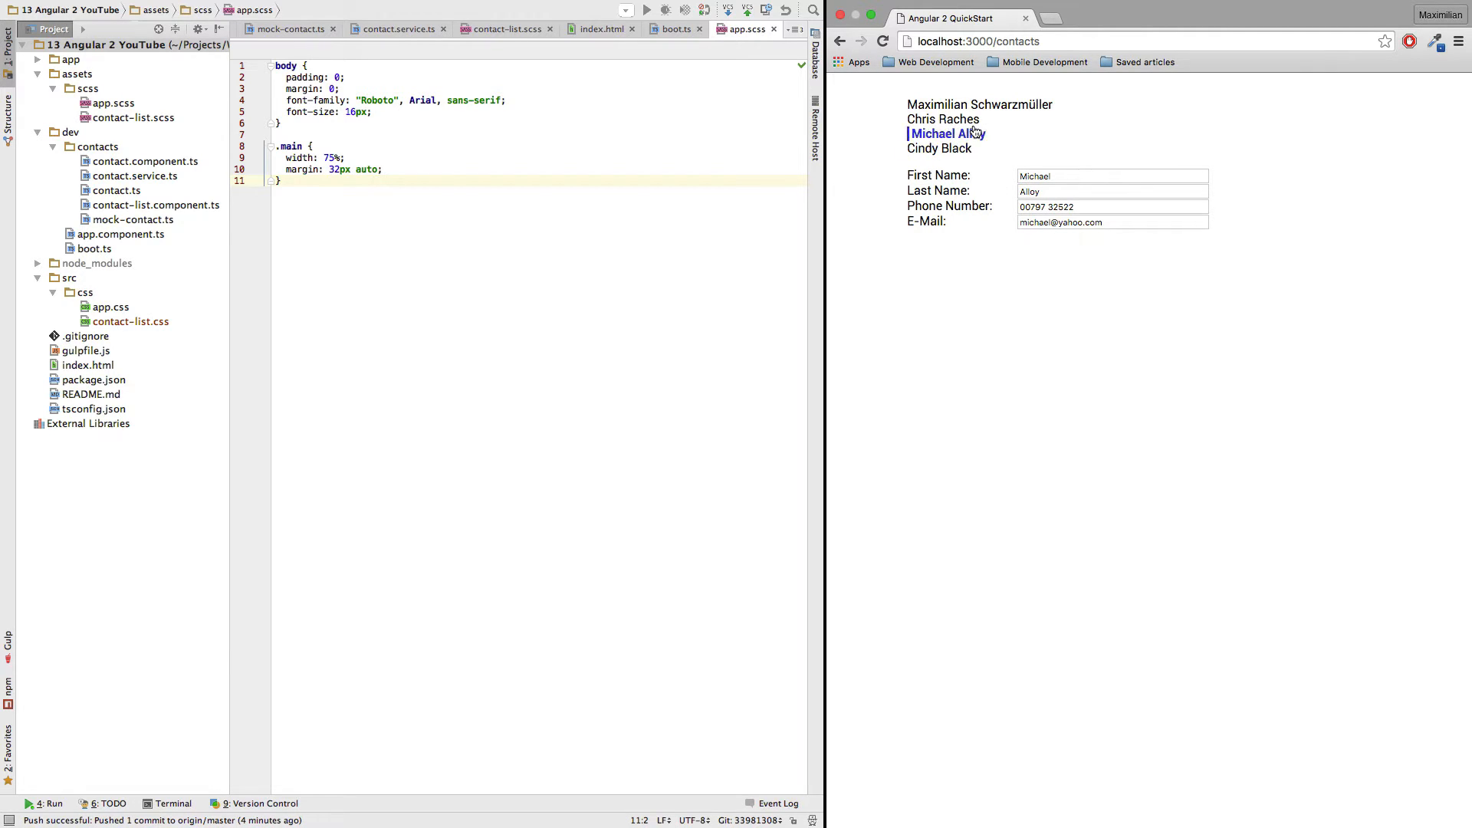
{"action": "left_click", "coordinate": [943, 119]}
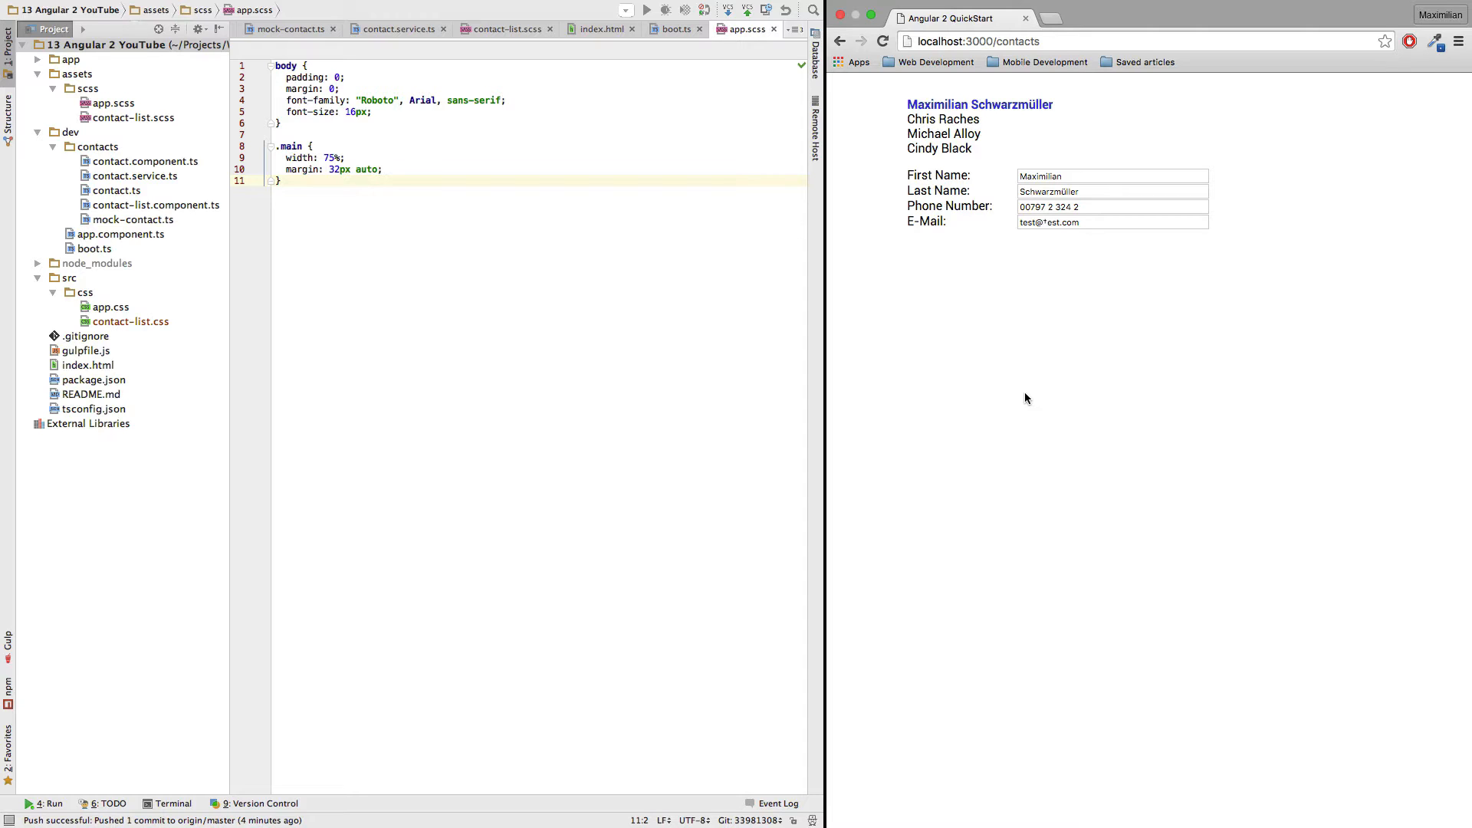
{"action": "mouse_move", "coordinate": [935, 383]}
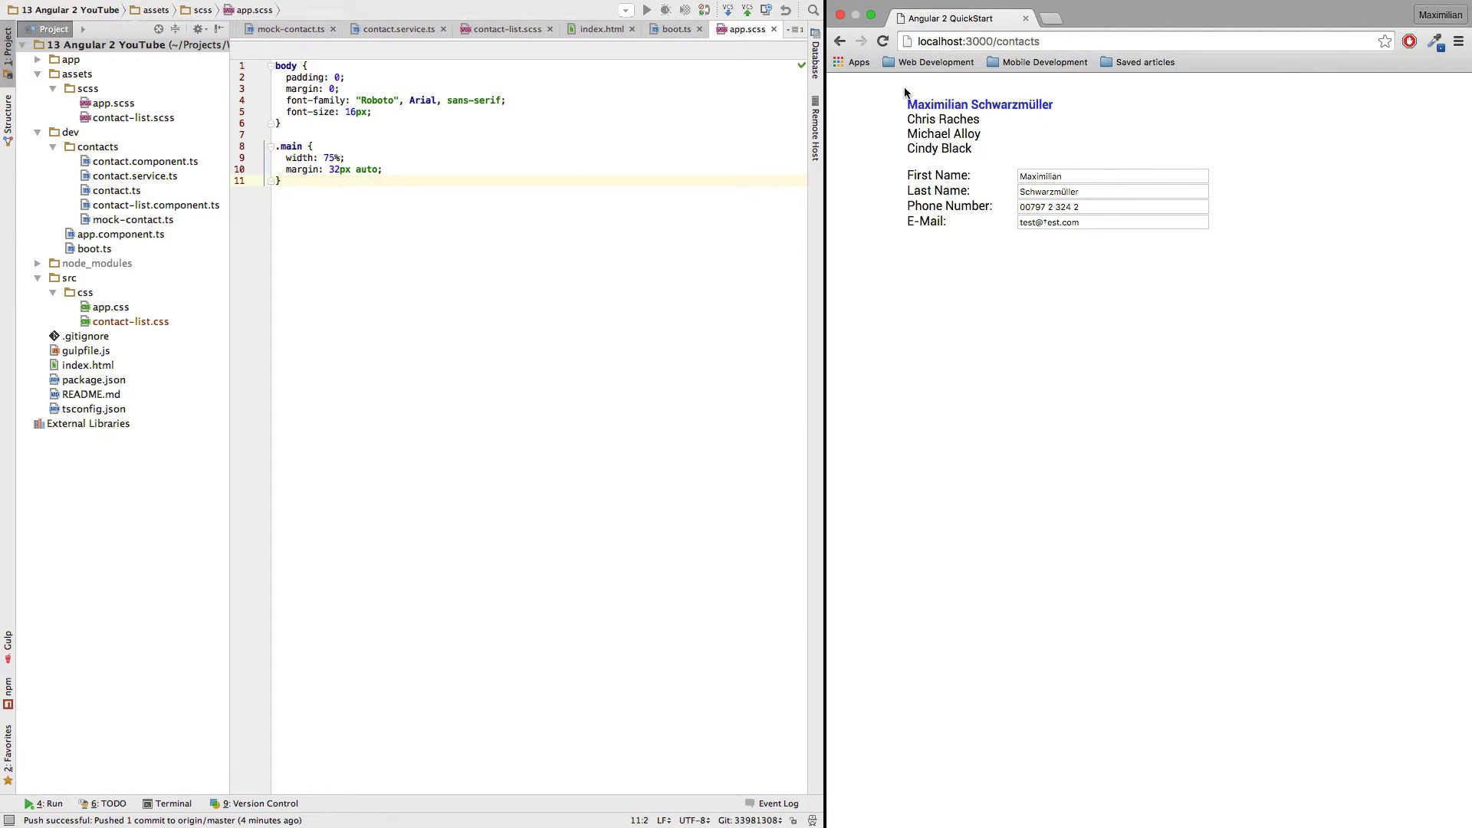
{"action": "mouse_move", "coordinate": [977, 95]}
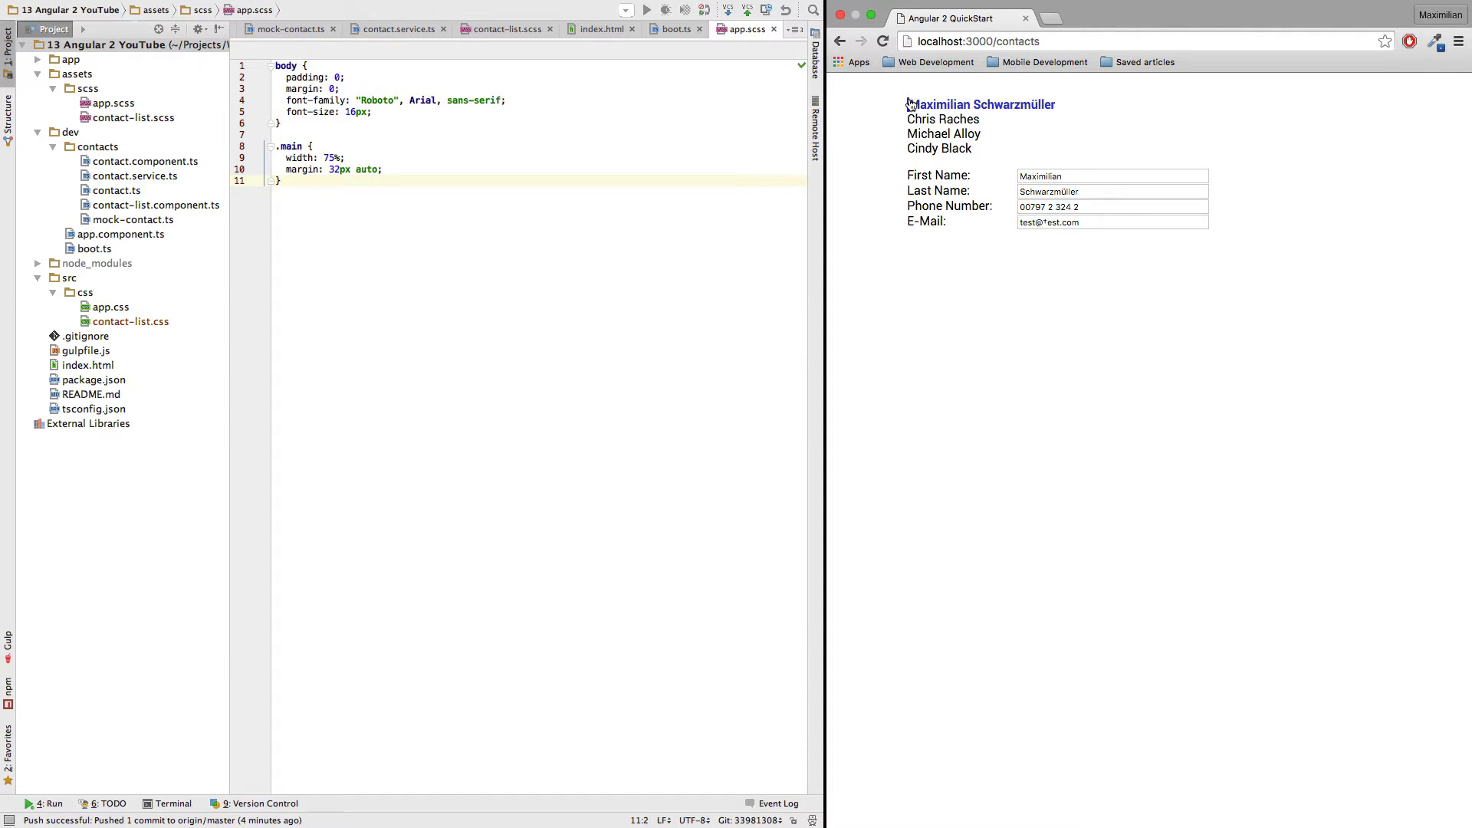
{"action": "left_click", "coordinate": [949, 134]}
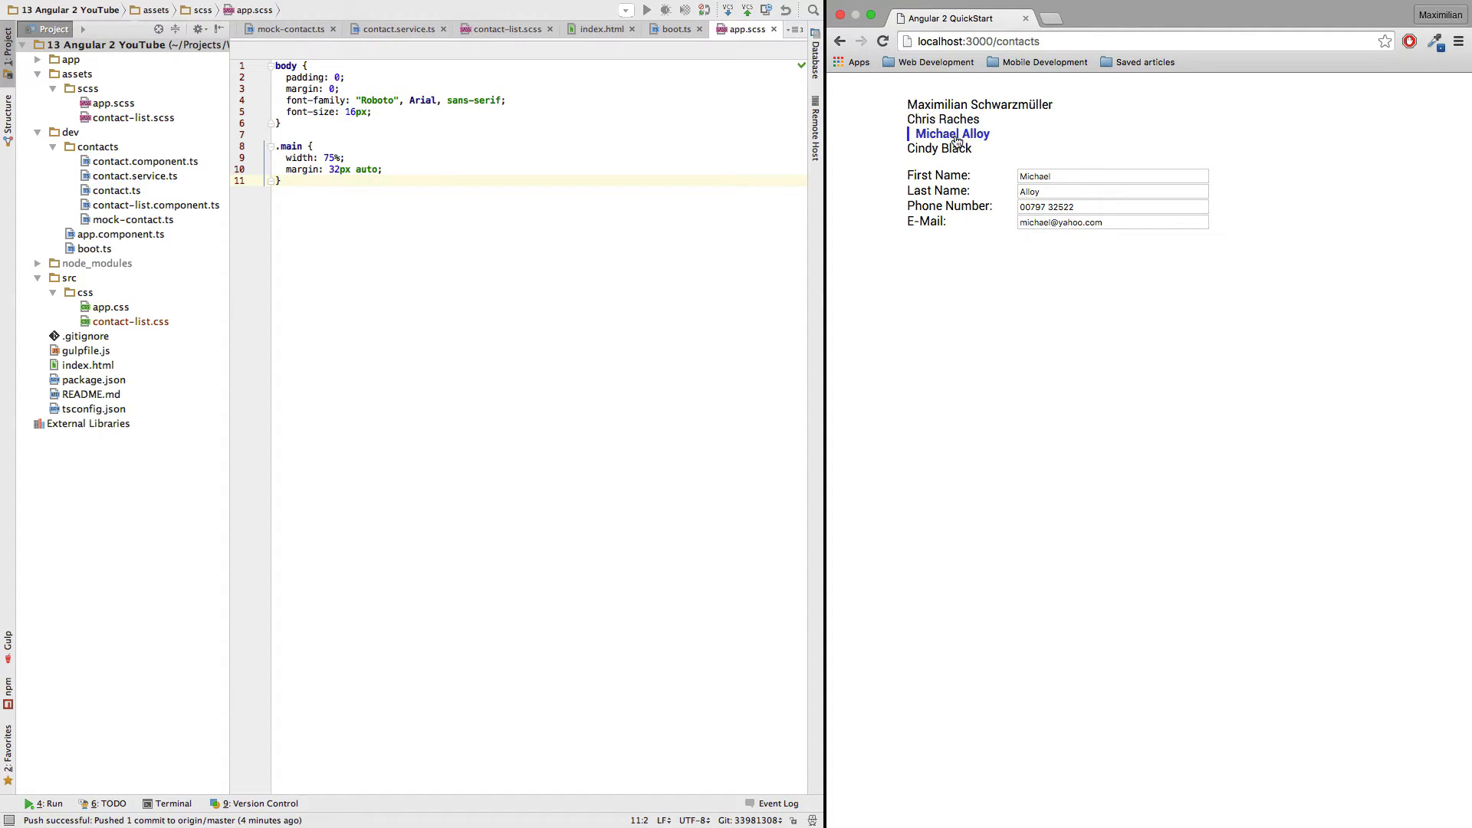
{"action": "mouse_move", "coordinate": [976, 89]}
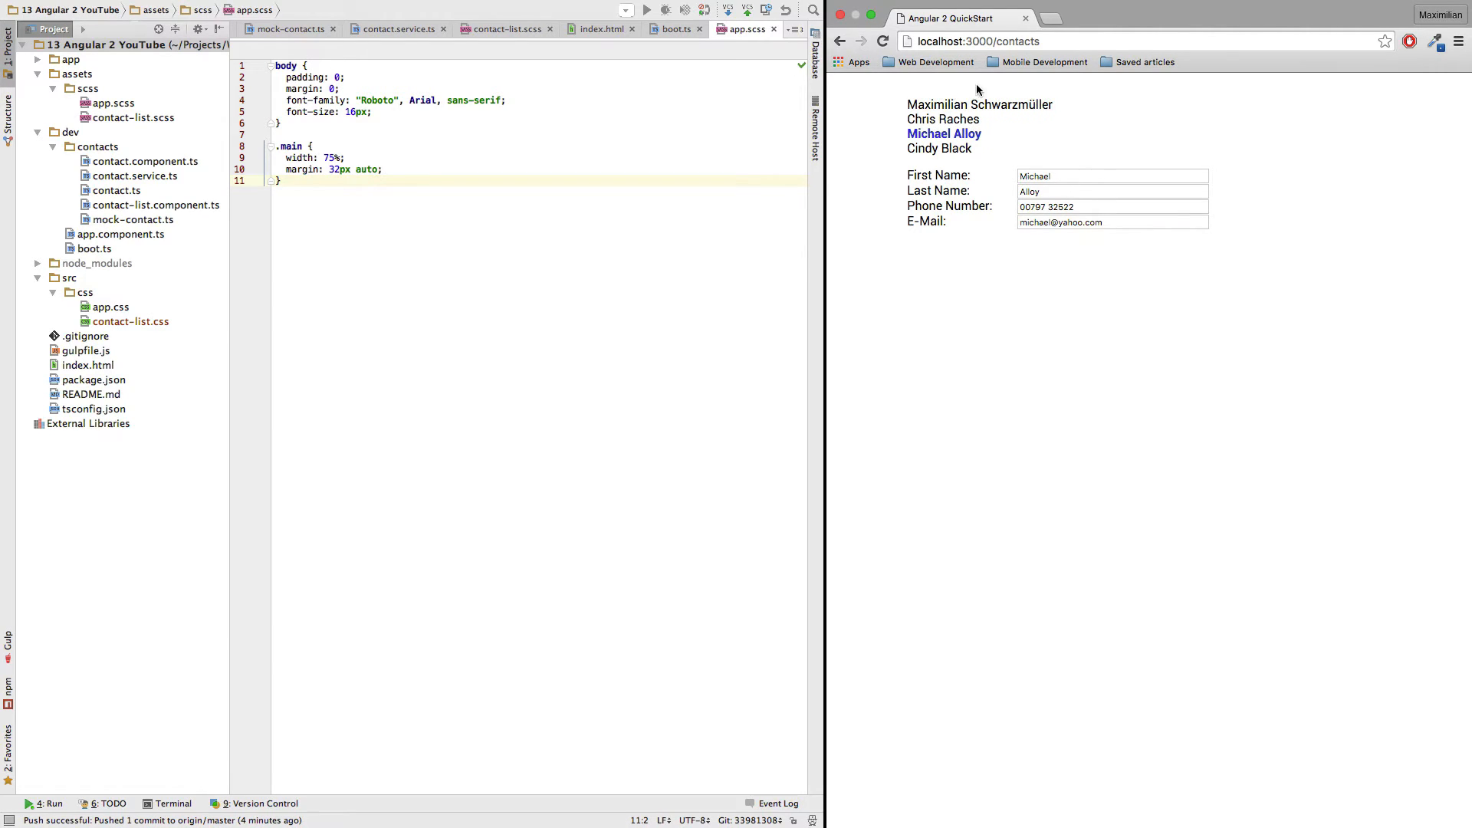
{"action": "mouse_move", "coordinate": [992, 89]}
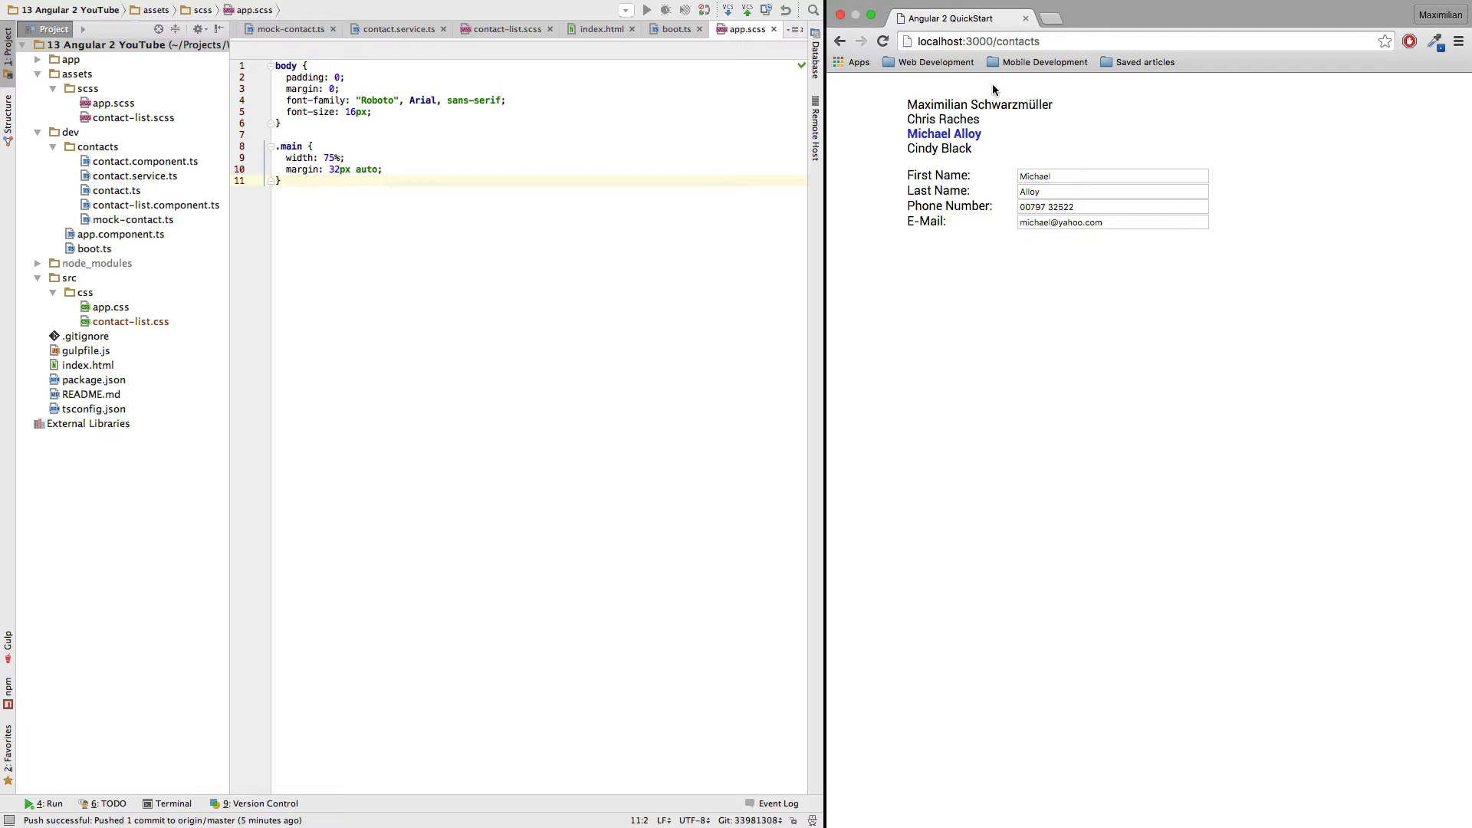
{"action": "mouse_move", "coordinate": [376, 215]}
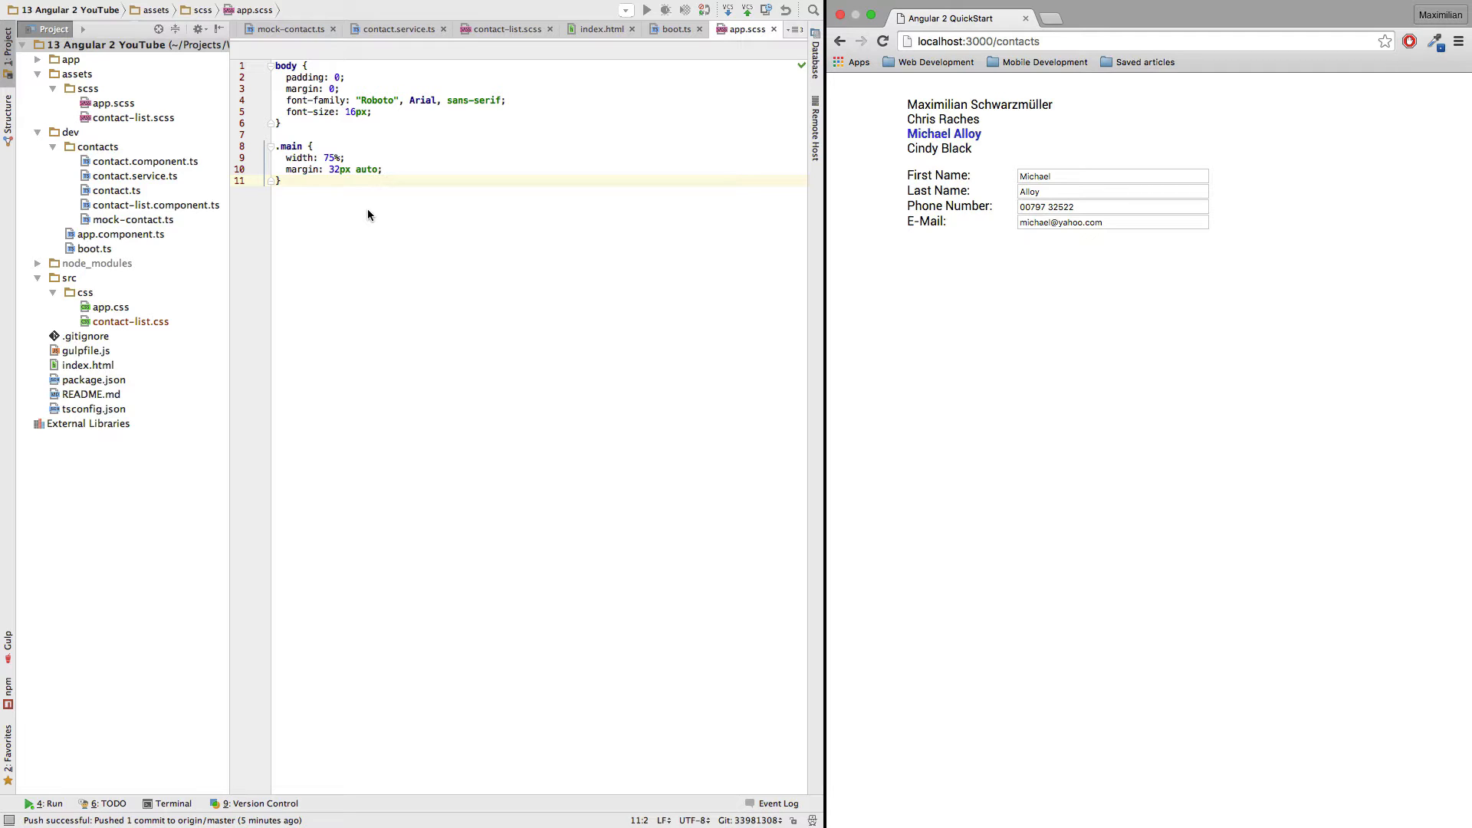
{"action": "mouse_move", "coordinate": [222, 300]}
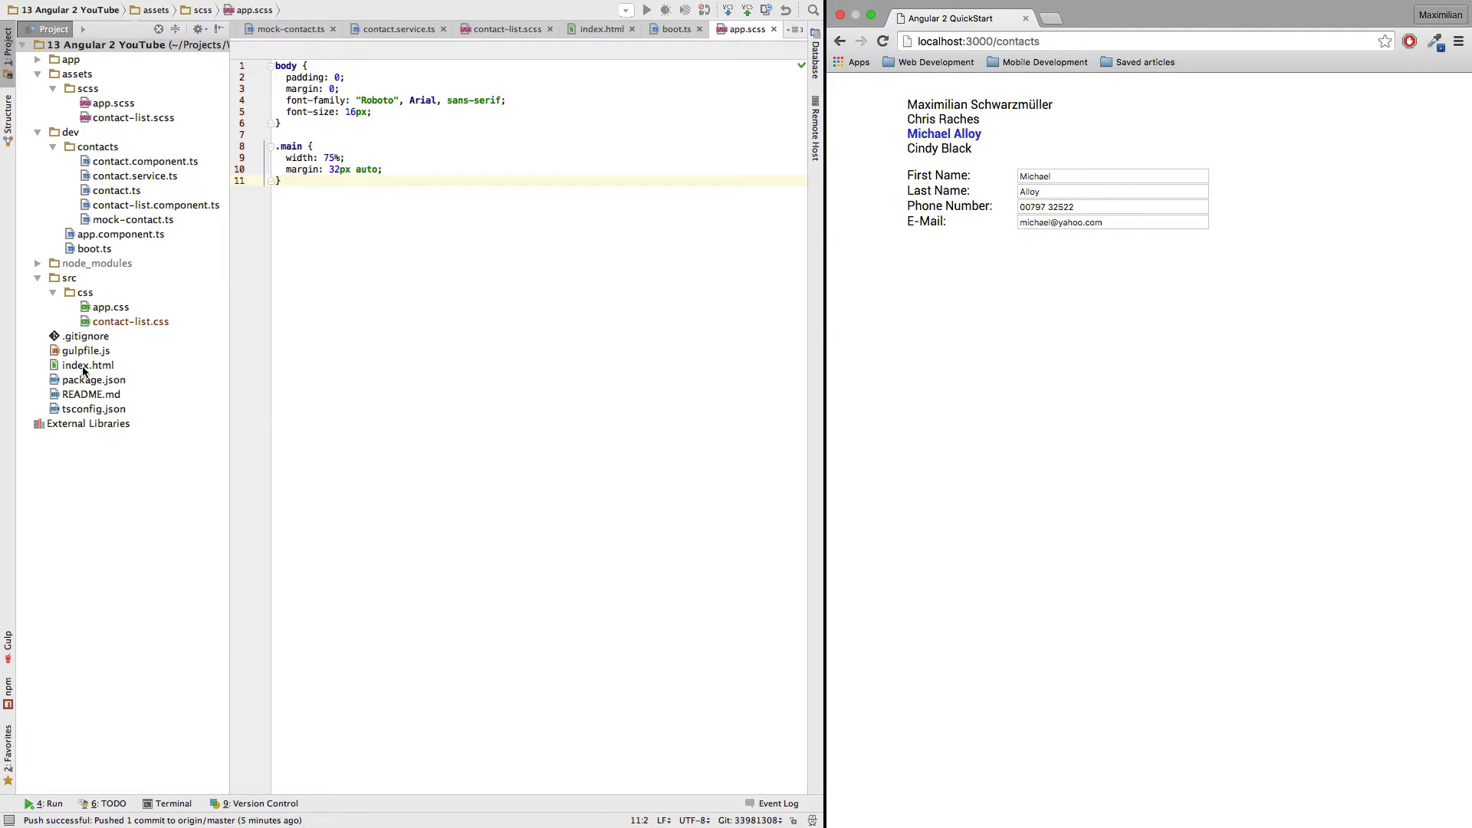
Step: Open index.html and highlight its <base href="/"> tag
{"action": "left_click", "coordinate": [87, 365]}
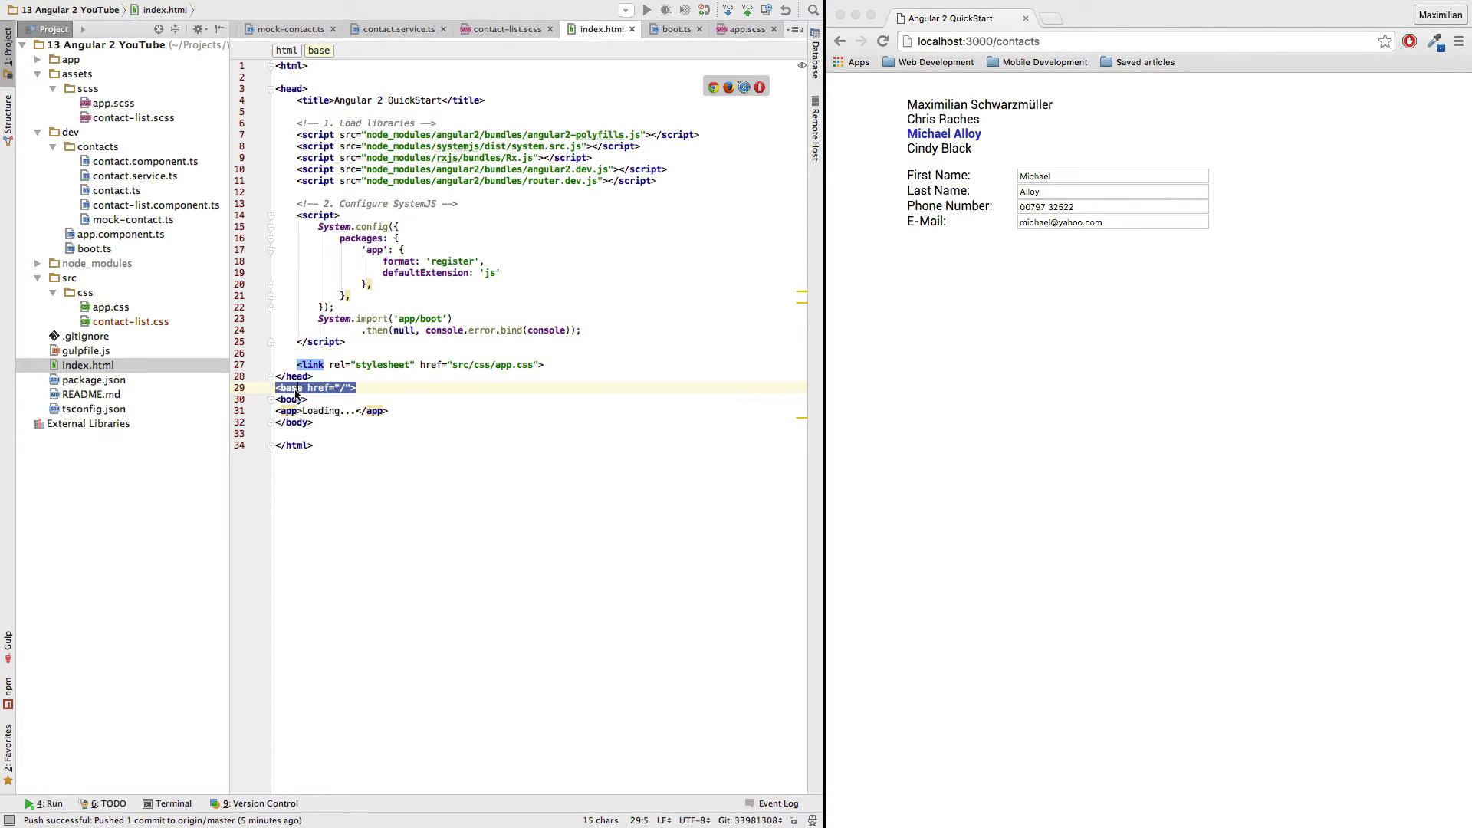
{"action": "left_click", "coordinate": [346, 388]}
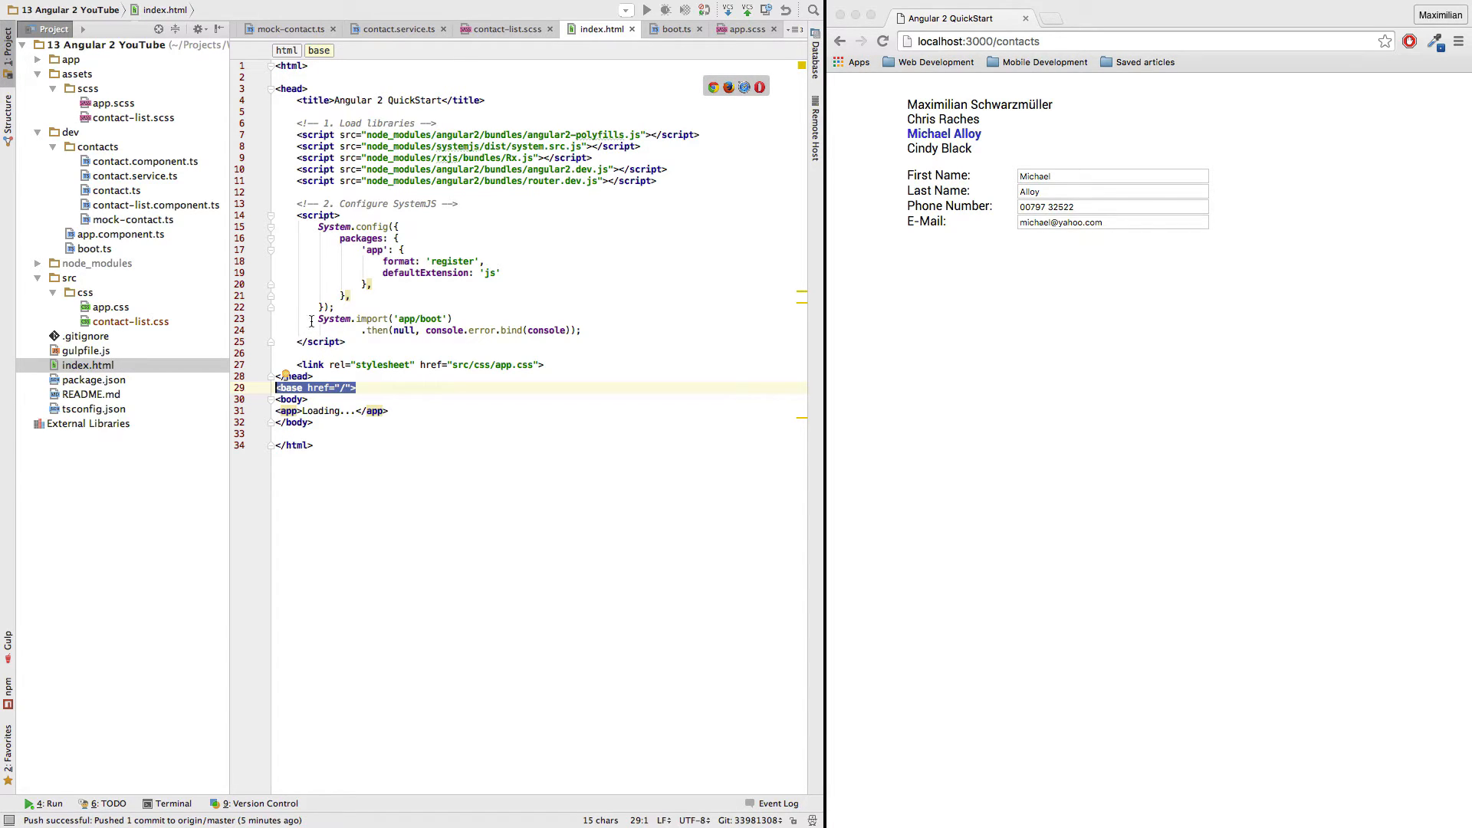
{"action": "left_click", "coordinate": [93, 248]}
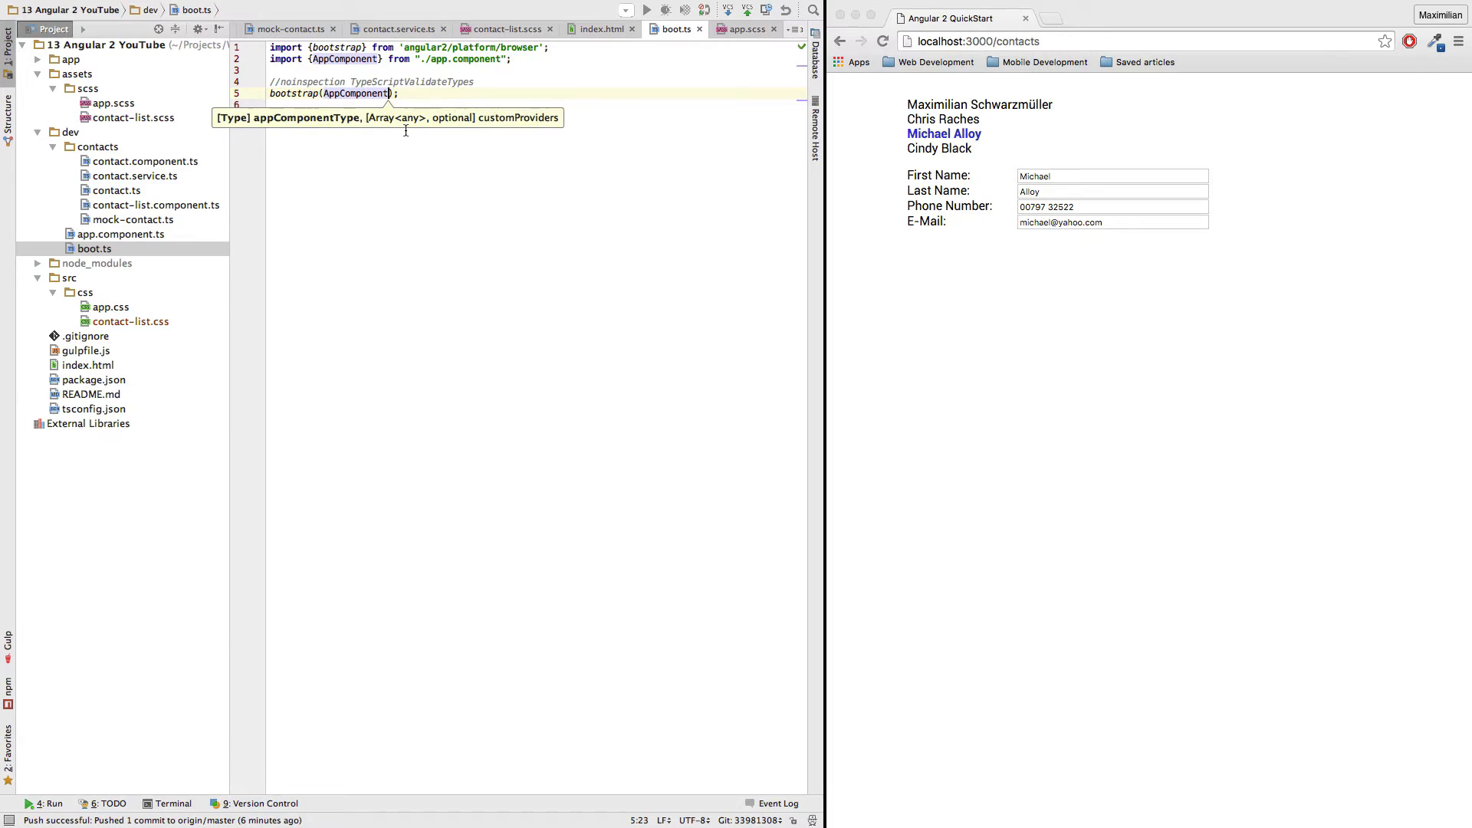
{"action": "mouse_move", "coordinate": [390, 129]}
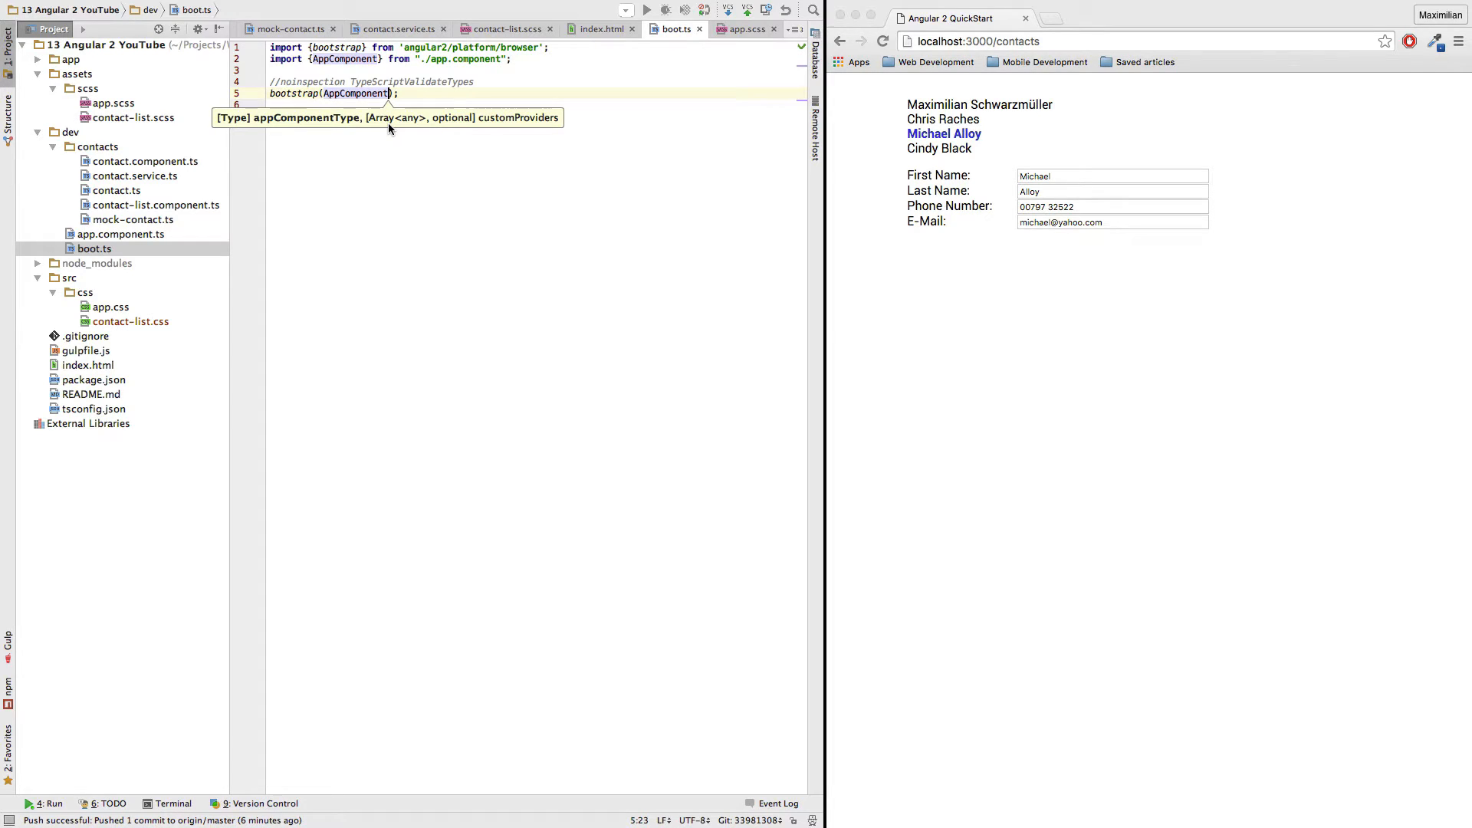
{"action": "mouse_move", "coordinate": [474, 124]}
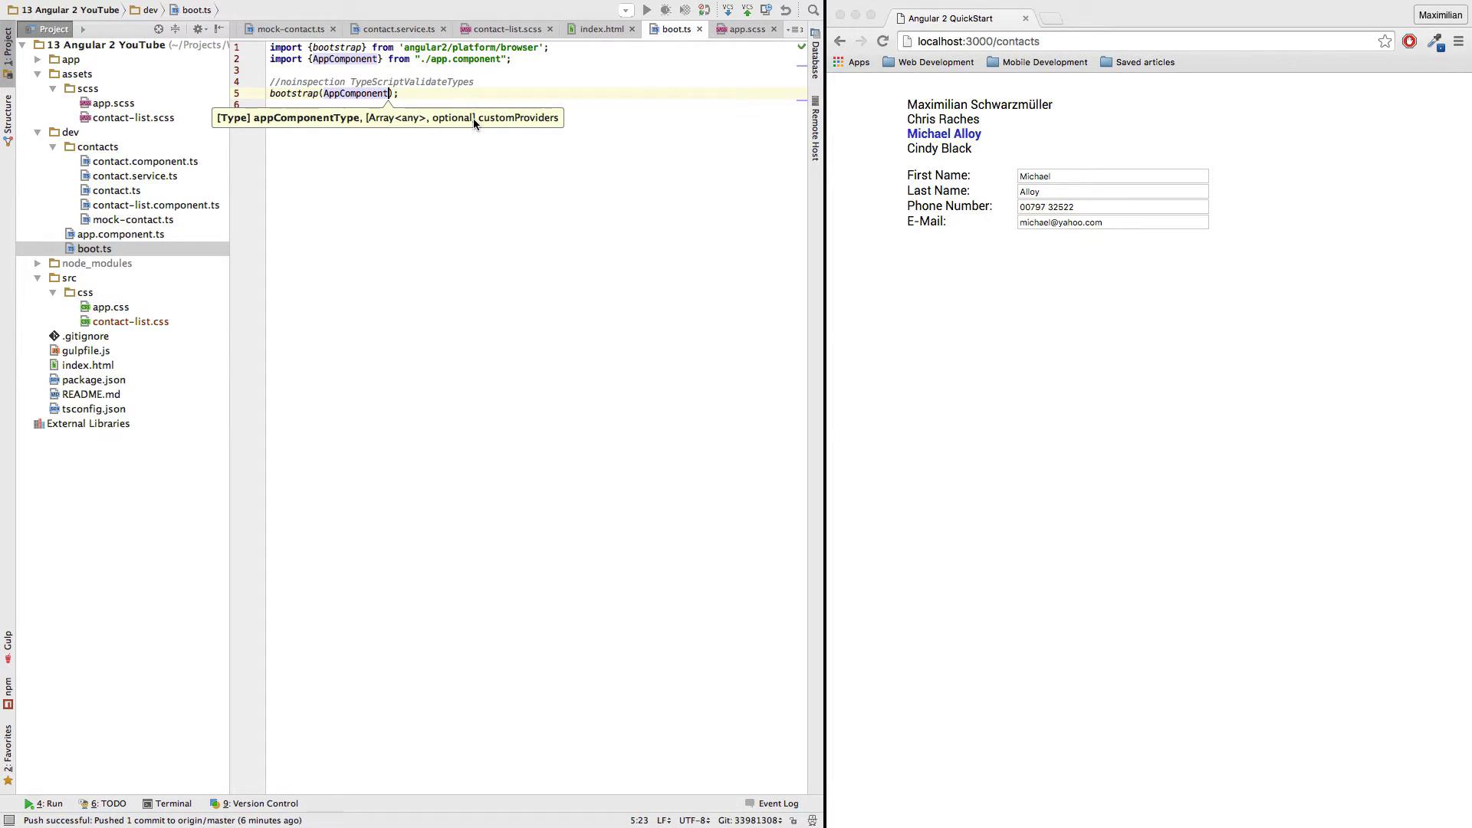
{"action": "mouse_move", "coordinate": [581, 122]}
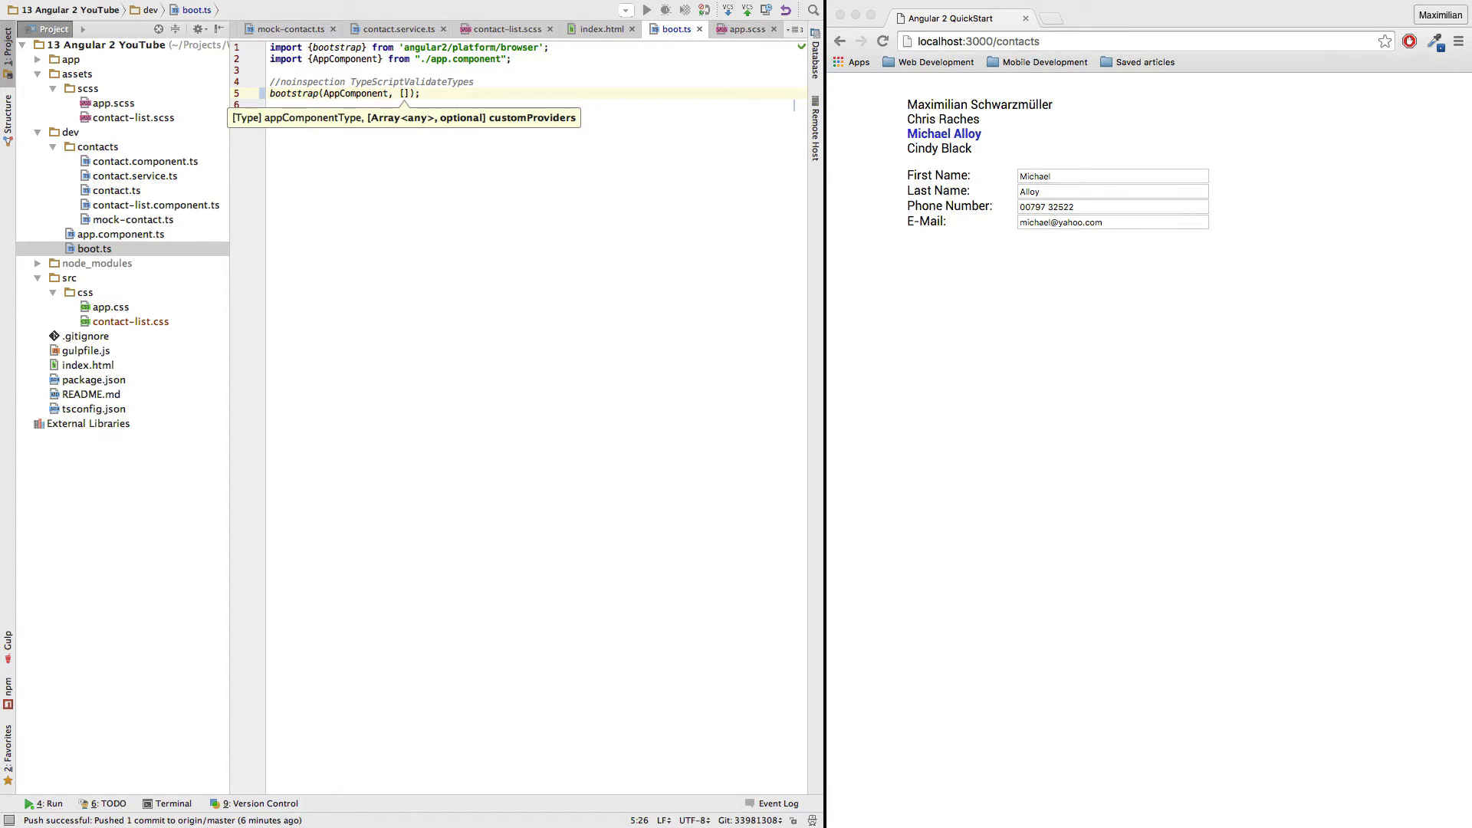
Step: Pass [ROUTER_PROVIDERS] to bootstrap in boot.ts, auto-importing it from angular2/router
{"action": "type", "text": "ROUTER_PROVIDERS"}
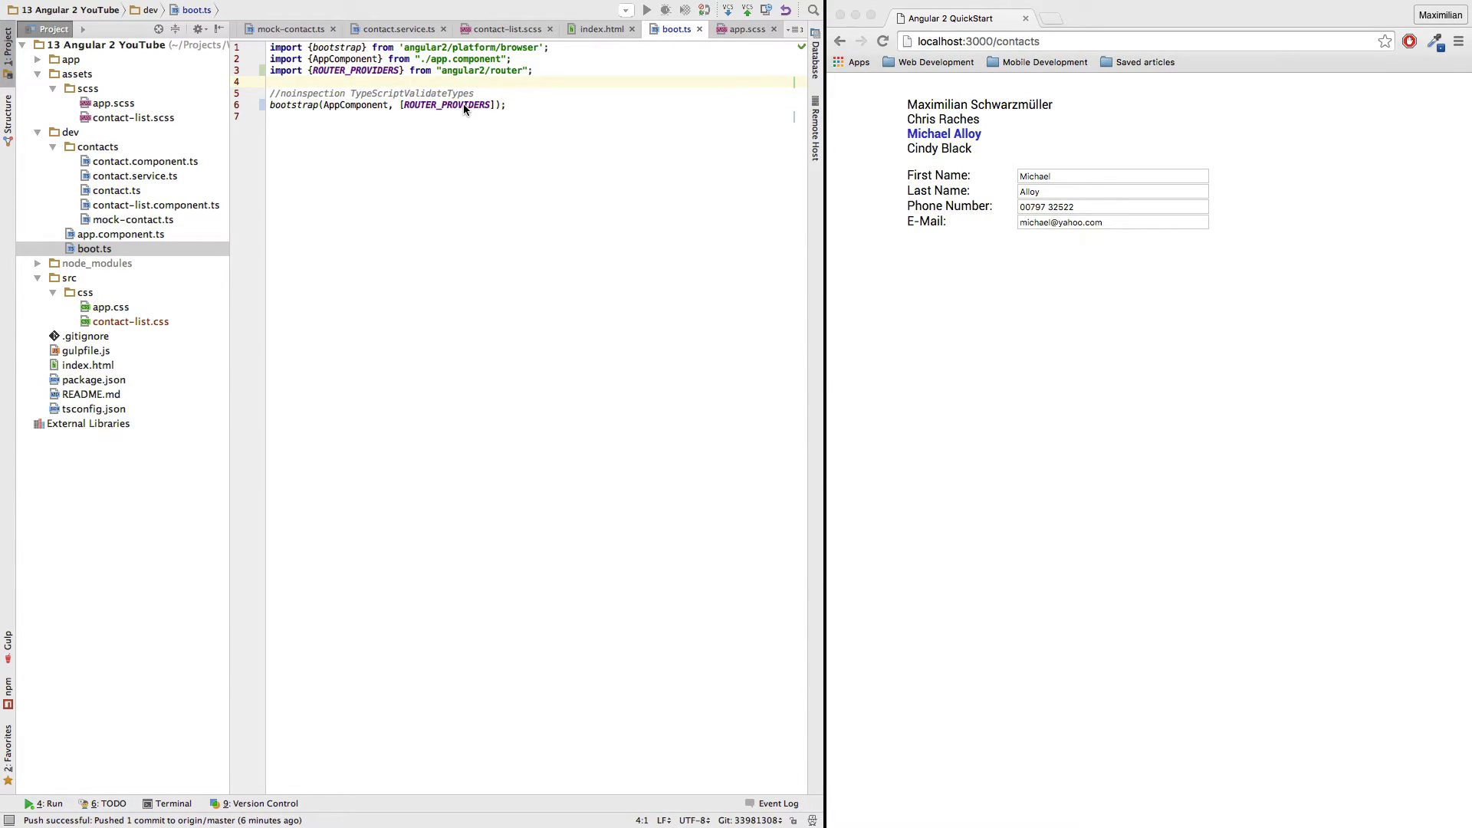
{"action": "left_click", "coordinate": [319, 71]}
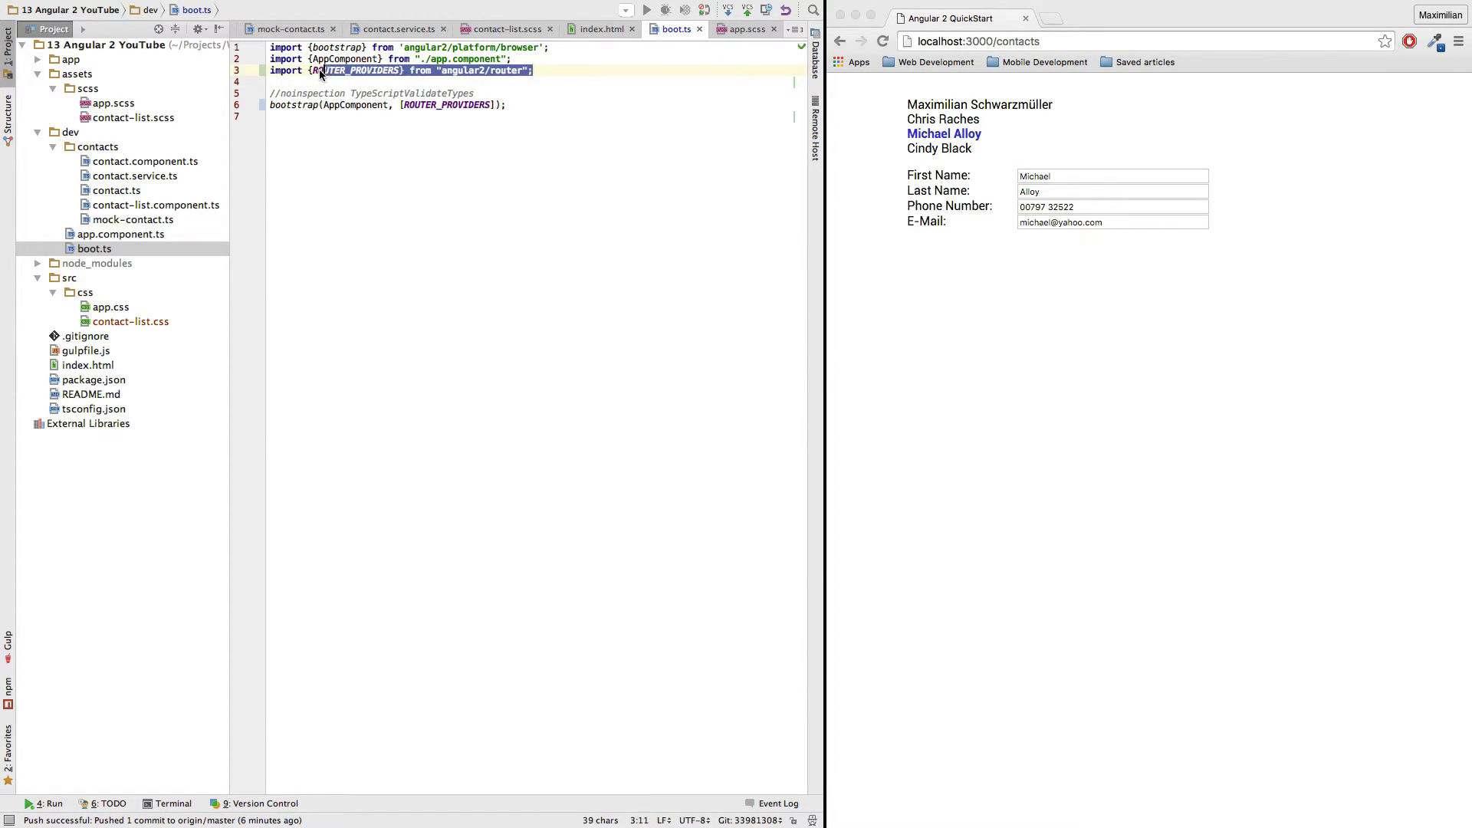
{"action": "left_click", "coordinate": [272, 80]}
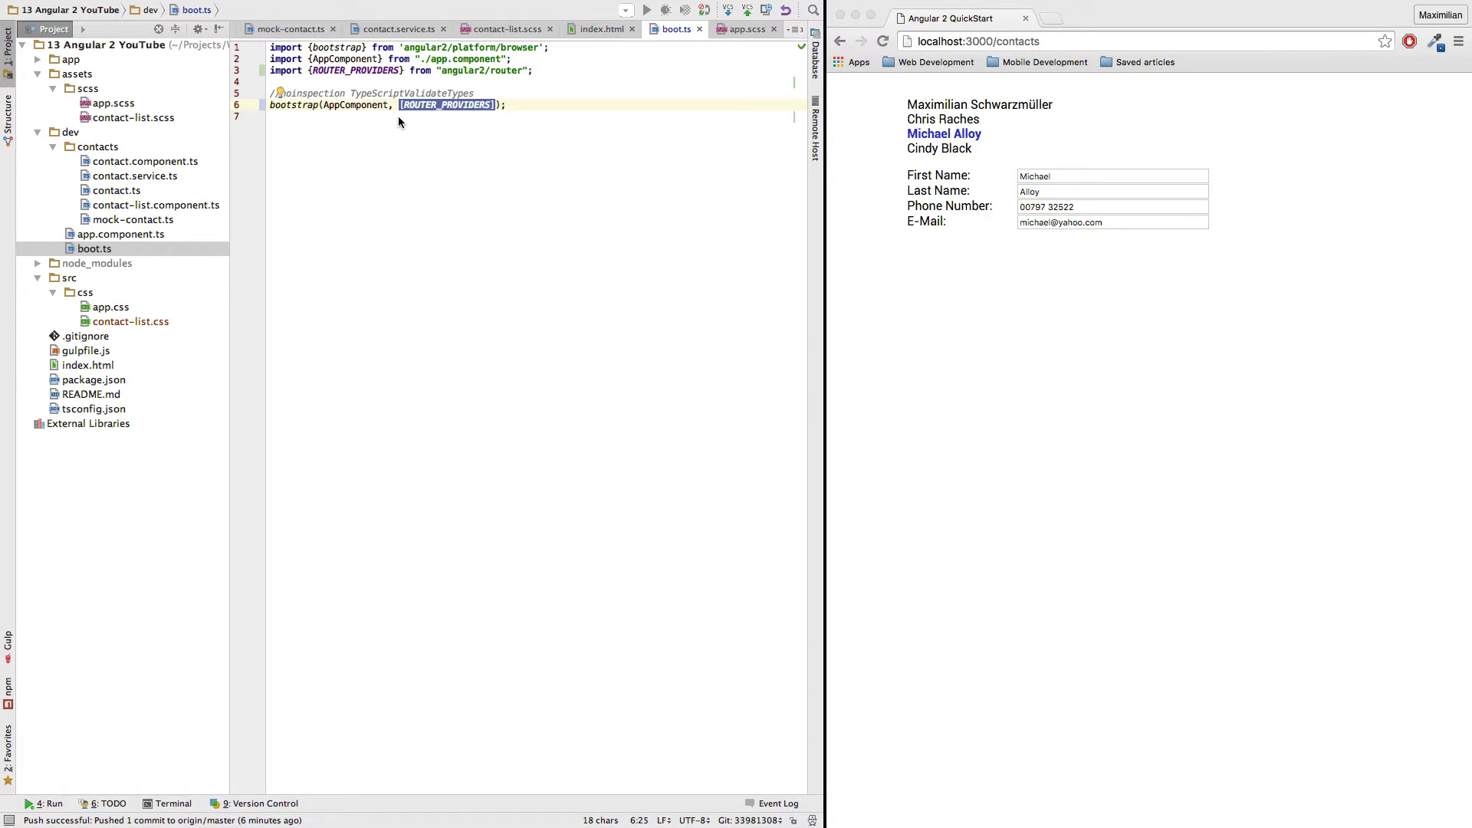
{"action": "left_click", "coordinate": [121, 234]}
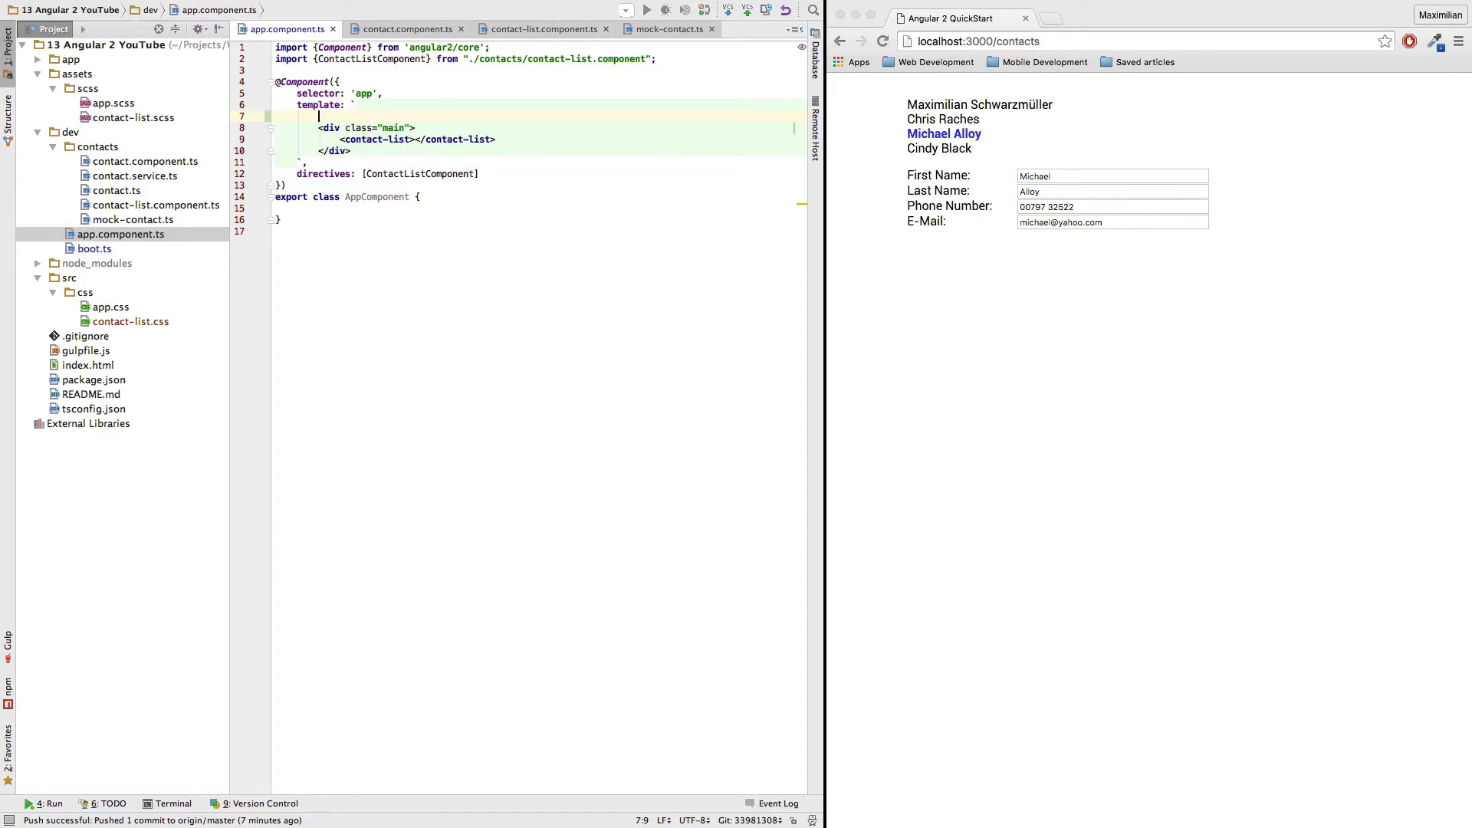
Step: Expand header>nav in the template and delete the <contact-list> element
{"action": "type", "text": "header>nav"}
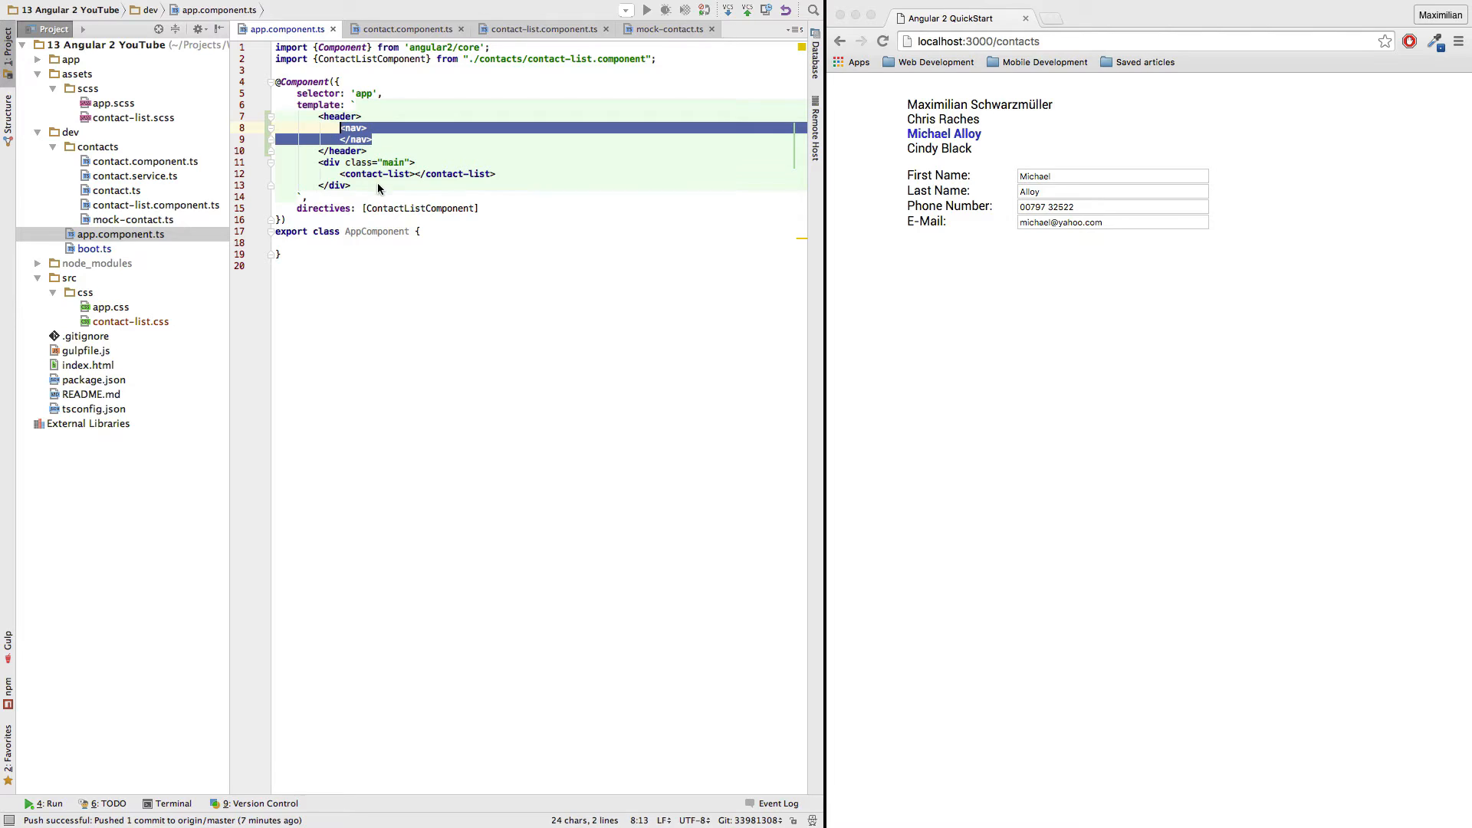
{"action": "left_click", "coordinate": [496, 173]}
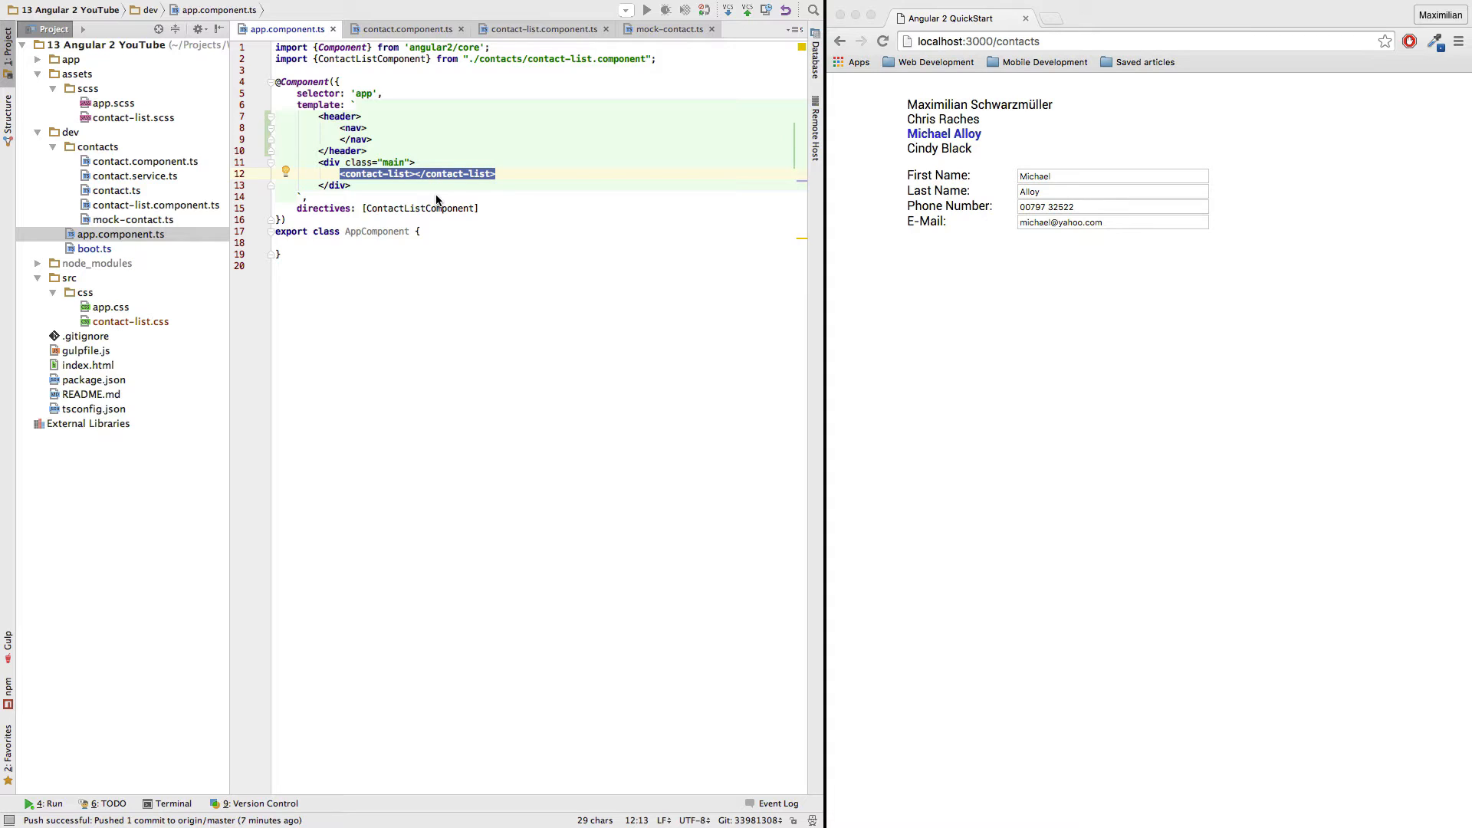
{"action": "key", "text": "Delete"}
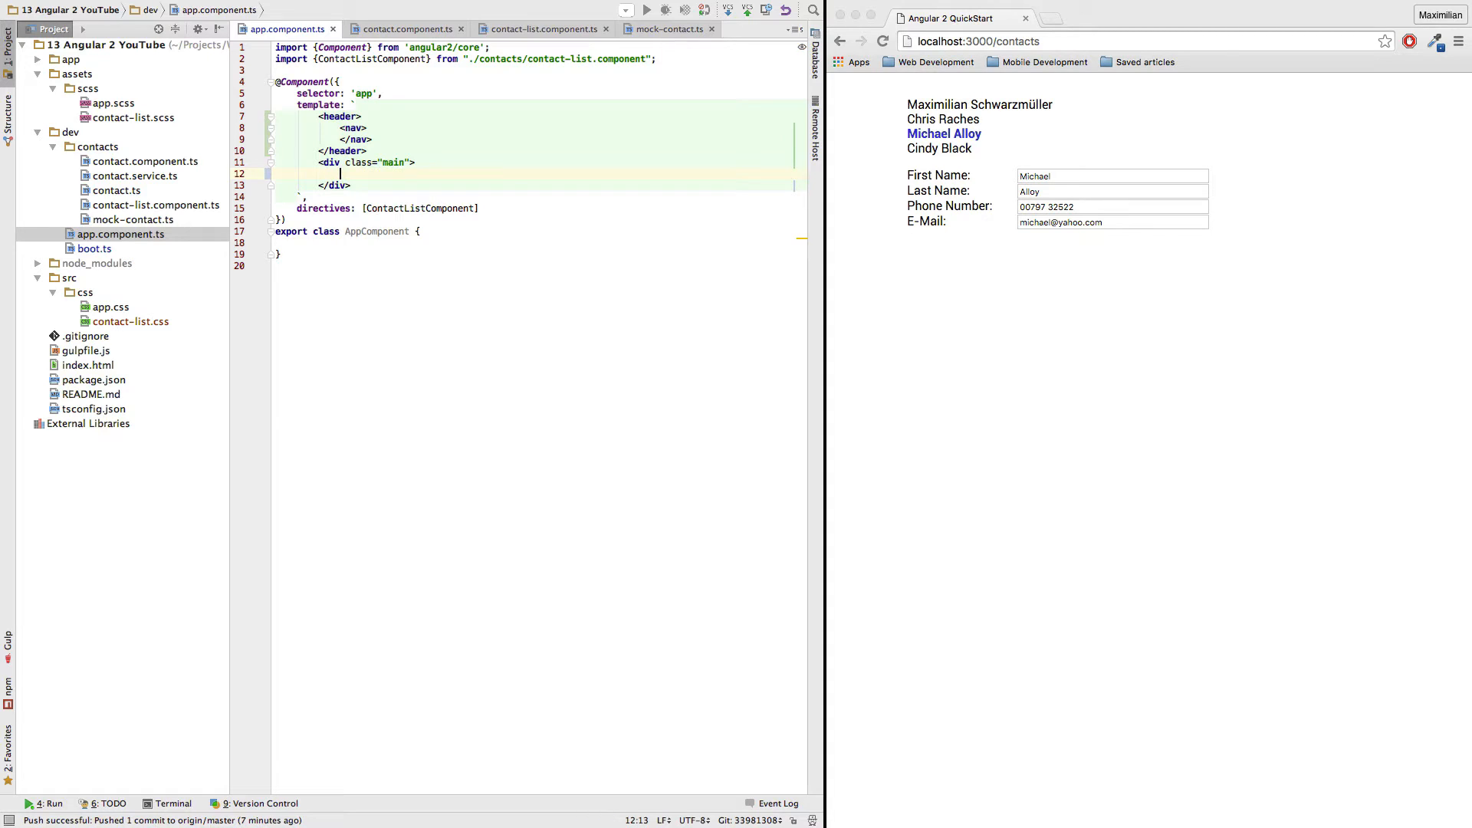
Step: Add two empty anchors inside the nav with a*2 and begin a routerLink binding
{"action": "left_click", "coordinate": [370, 128]}
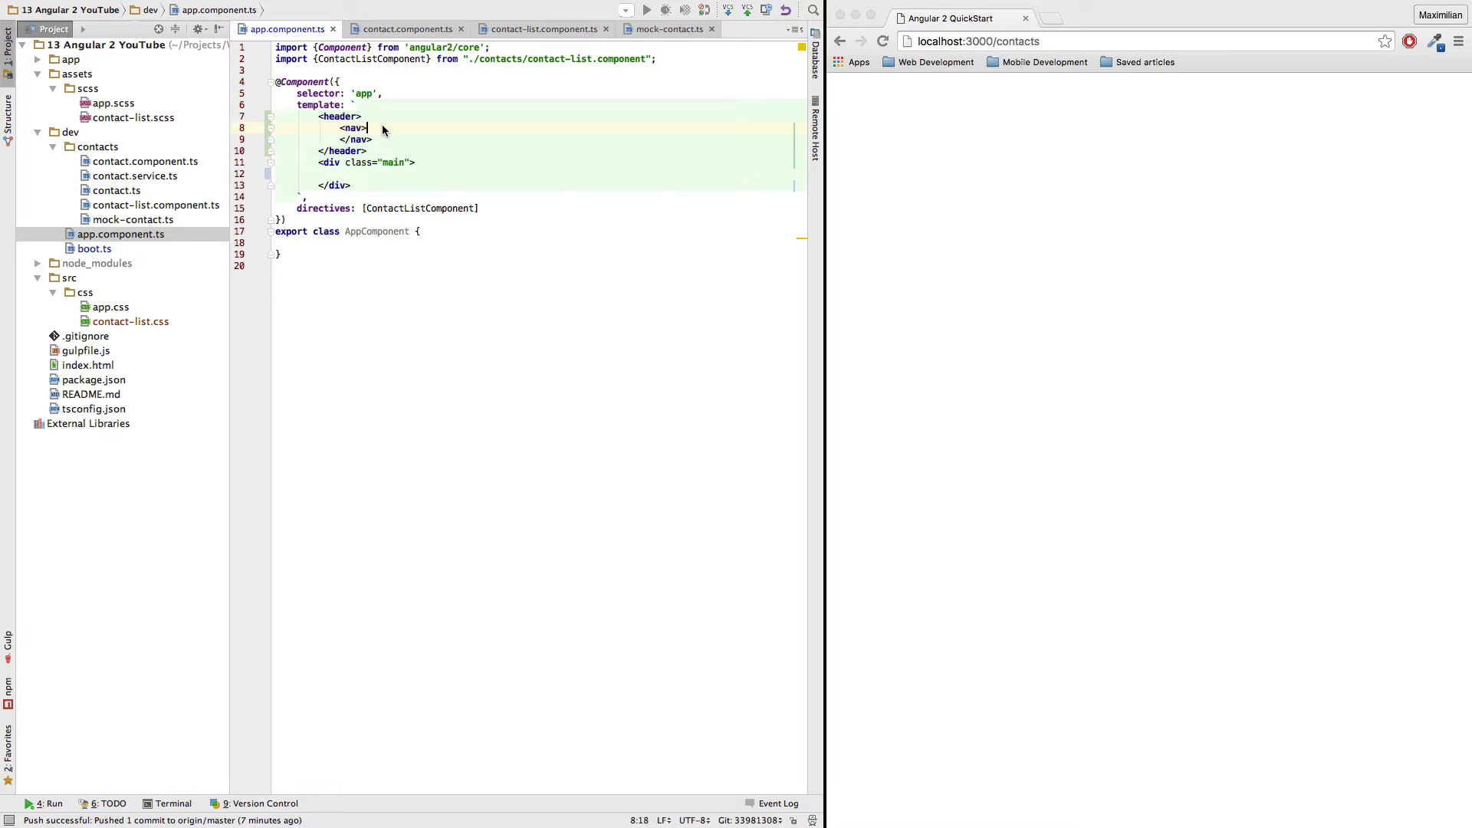
{"action": "key", "text": "enter"}
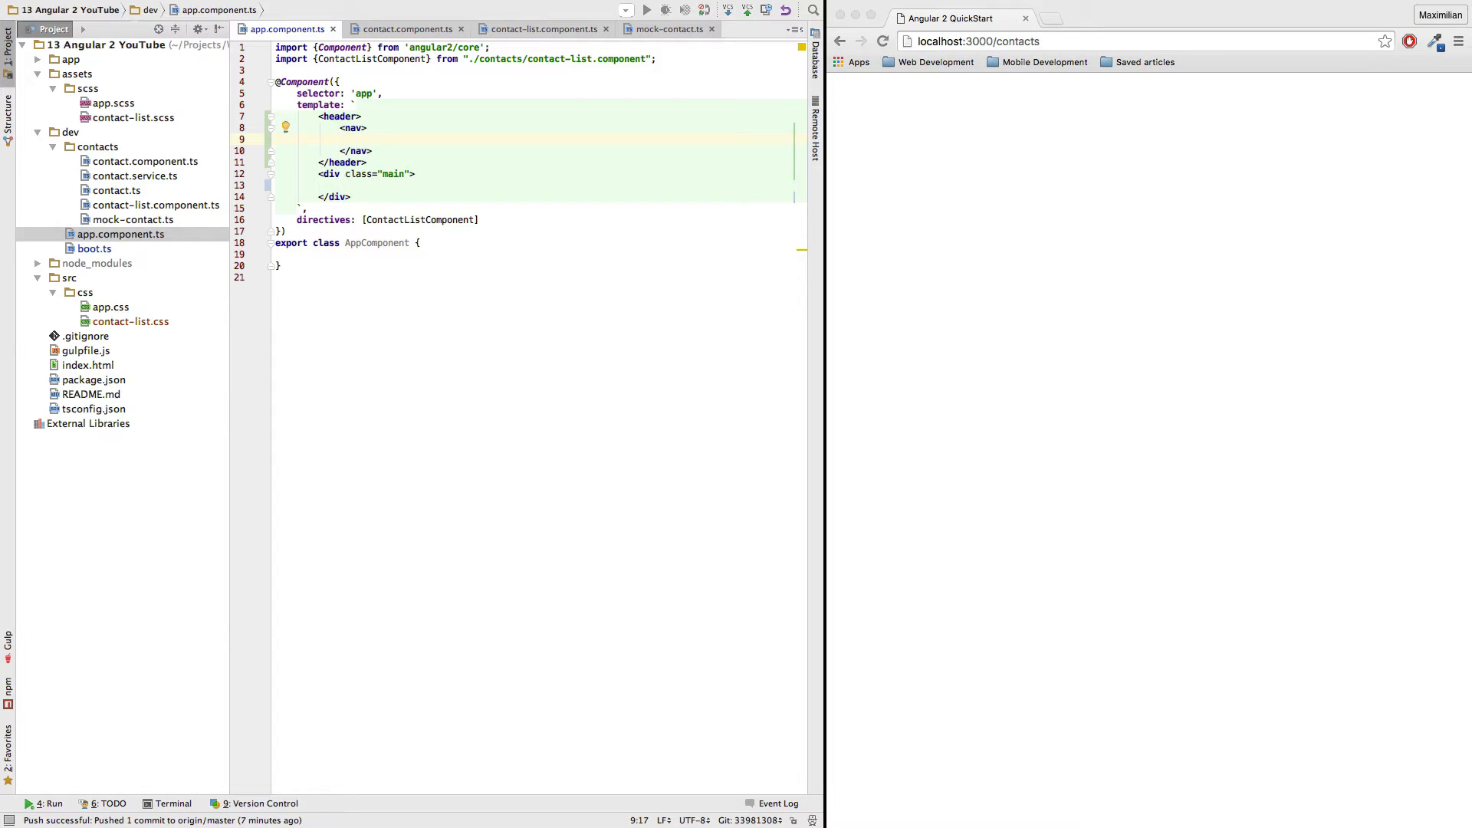
{"action": "type", "text": "a*2"}
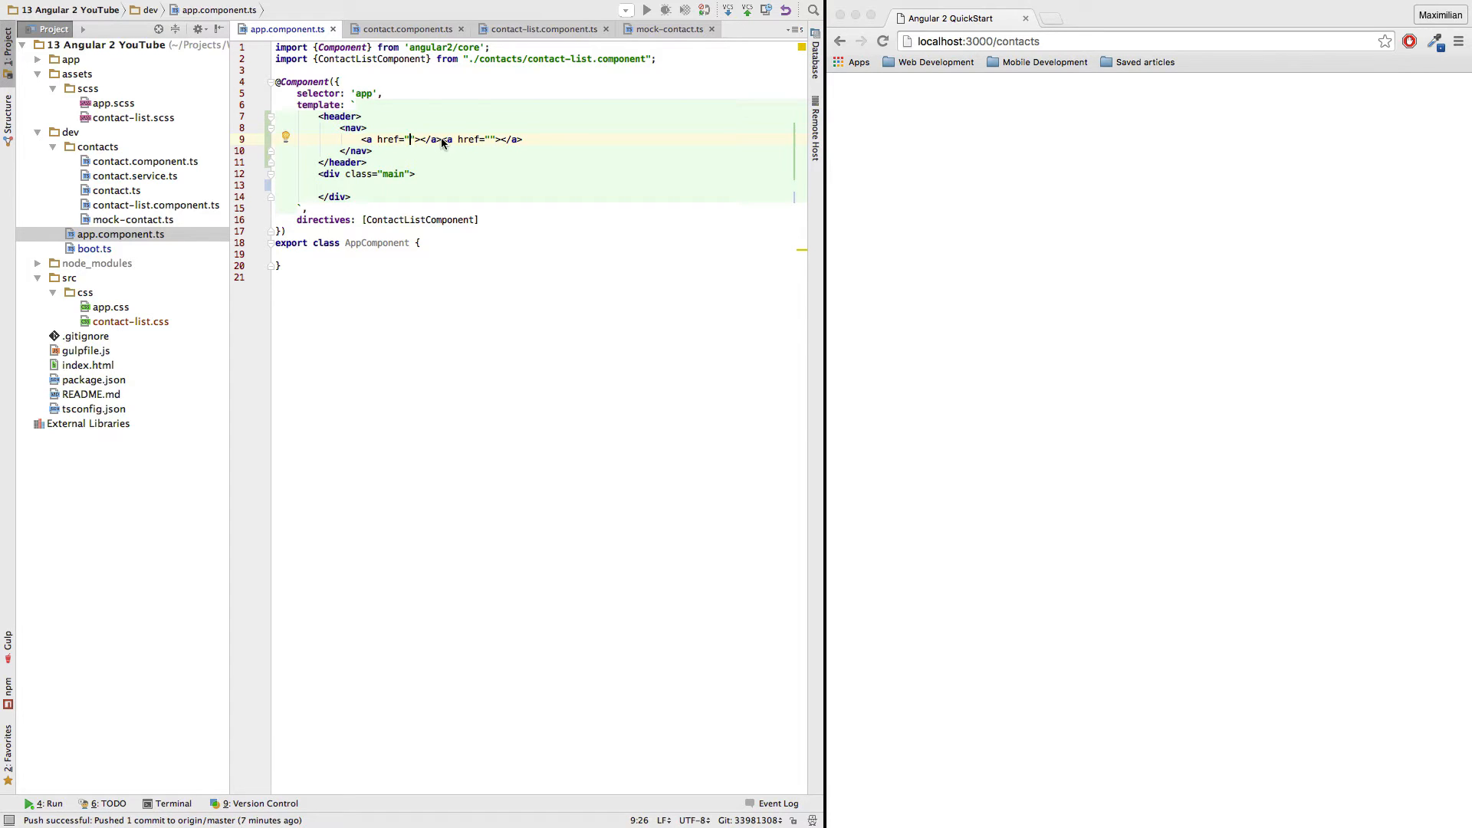
{"action": "key", "text": "Enter"}
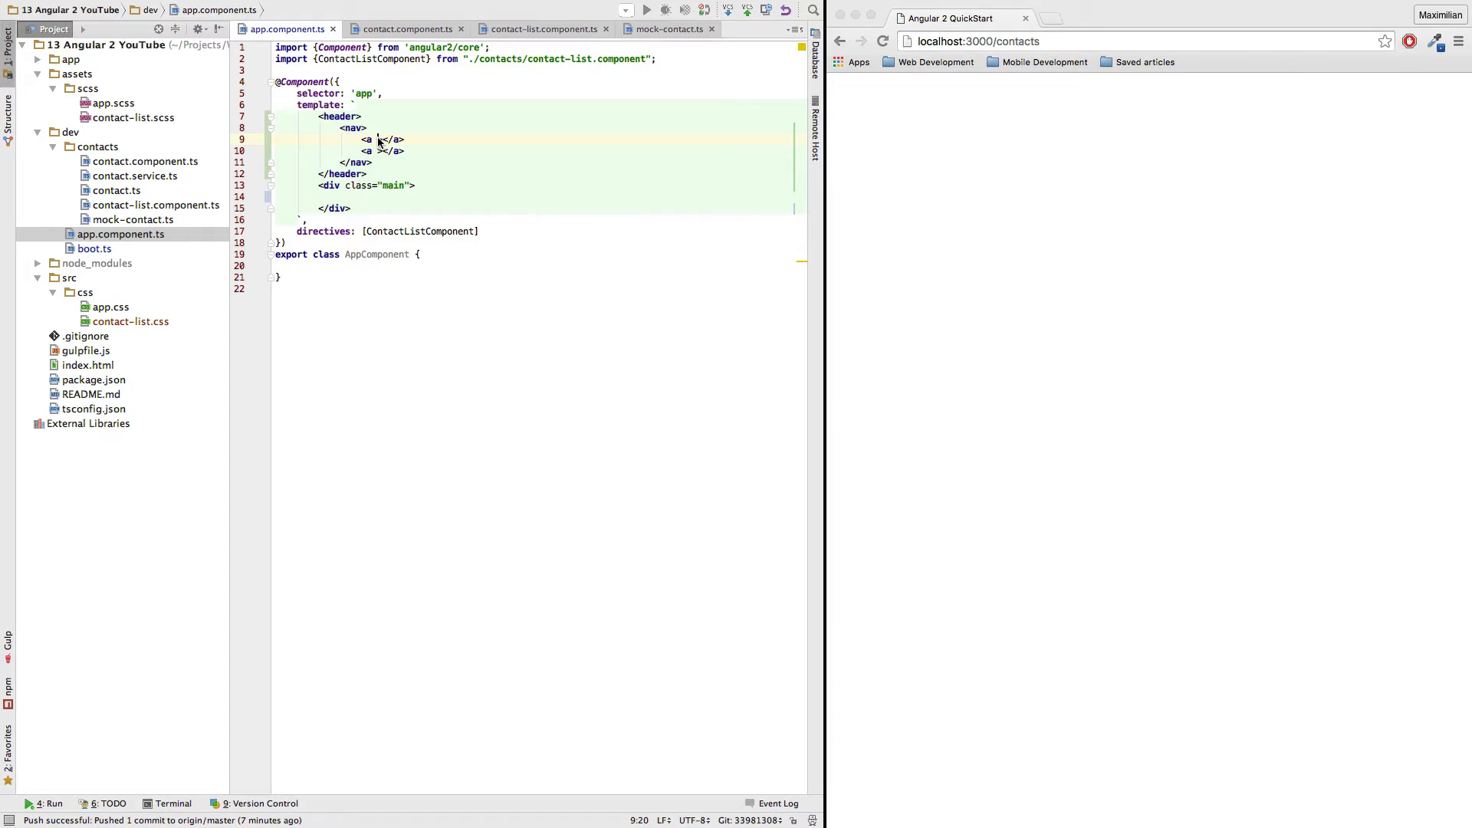
{"action": "mouse_move", "coordinate": [496, 155]}
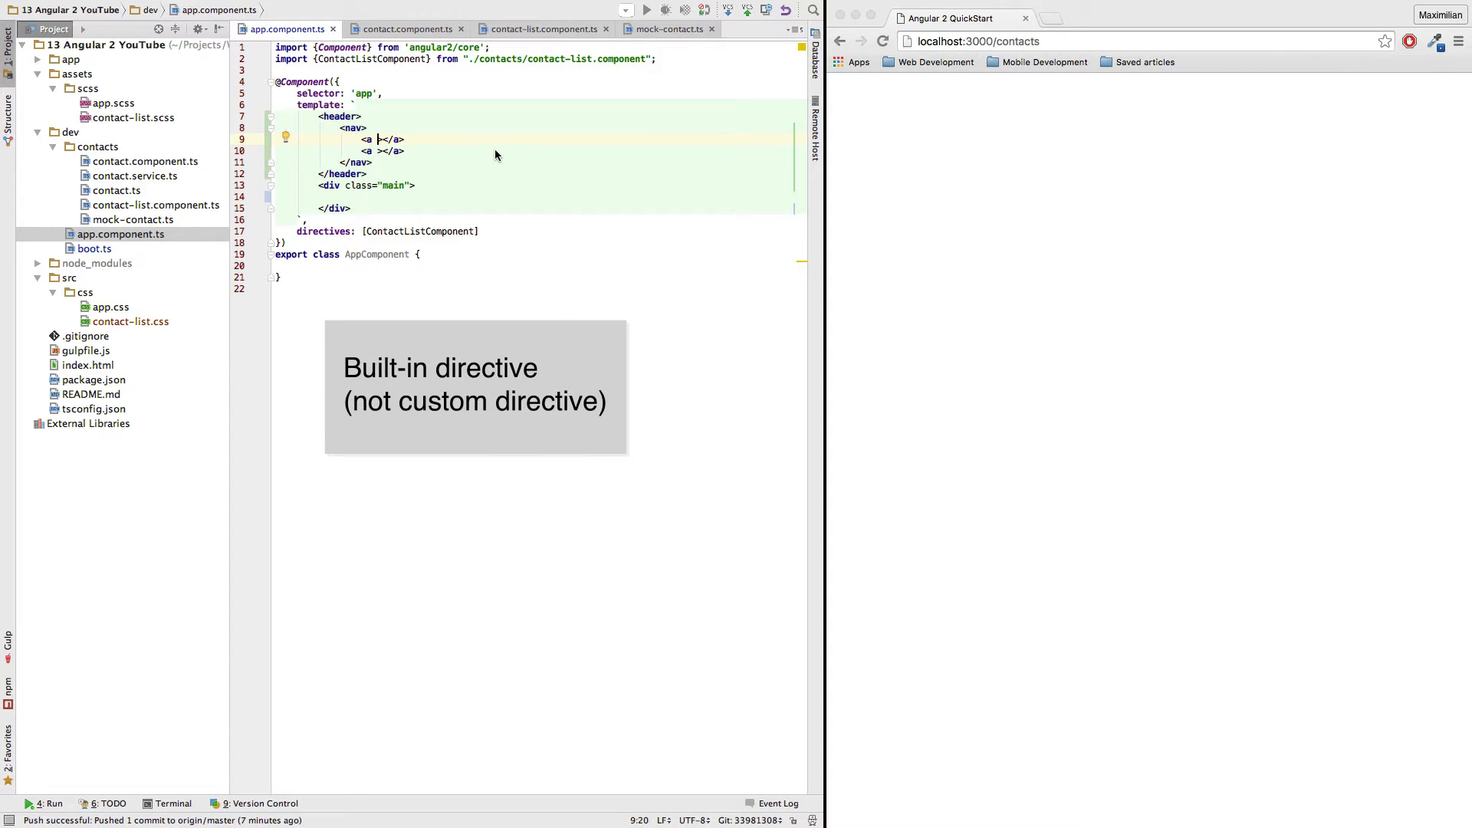
{"action": "type", "text": "[routerLink]=\""}
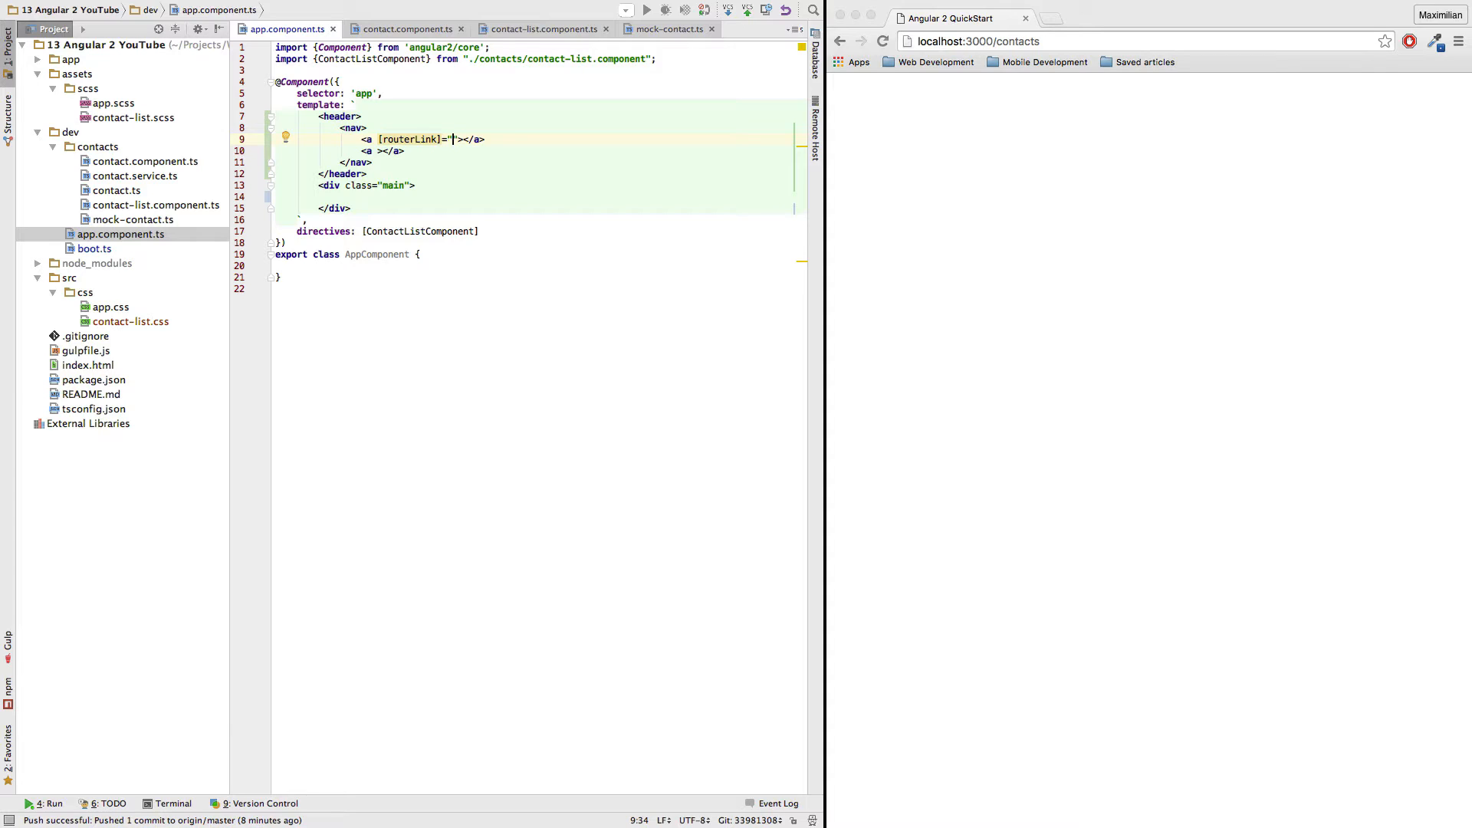
Step: Bind the first nav link to ['Contacts'] with the label 'Contacs'
{"action": "type", "text": "[]"}
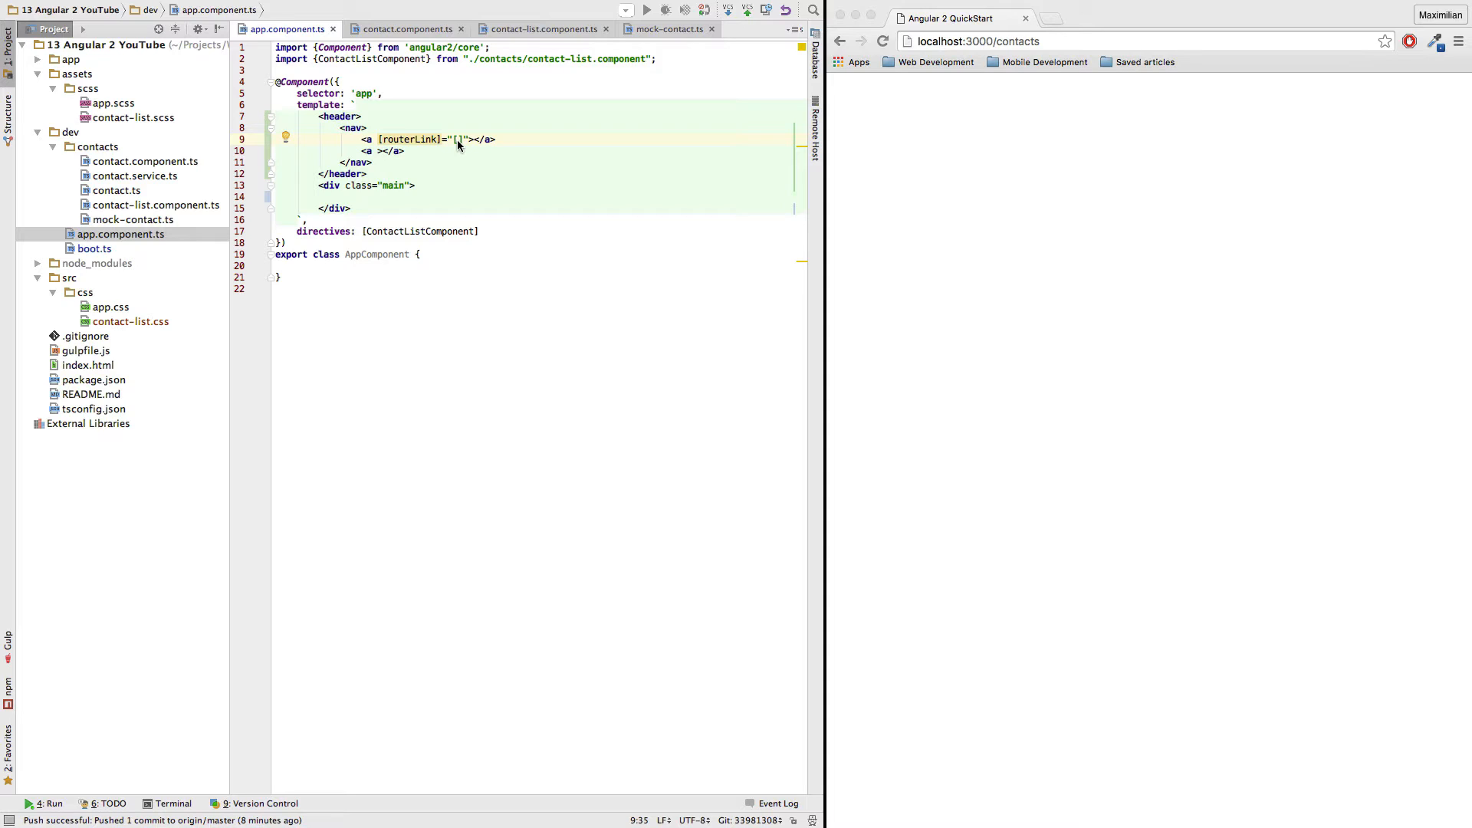
{"action": "type", "text": "''"}
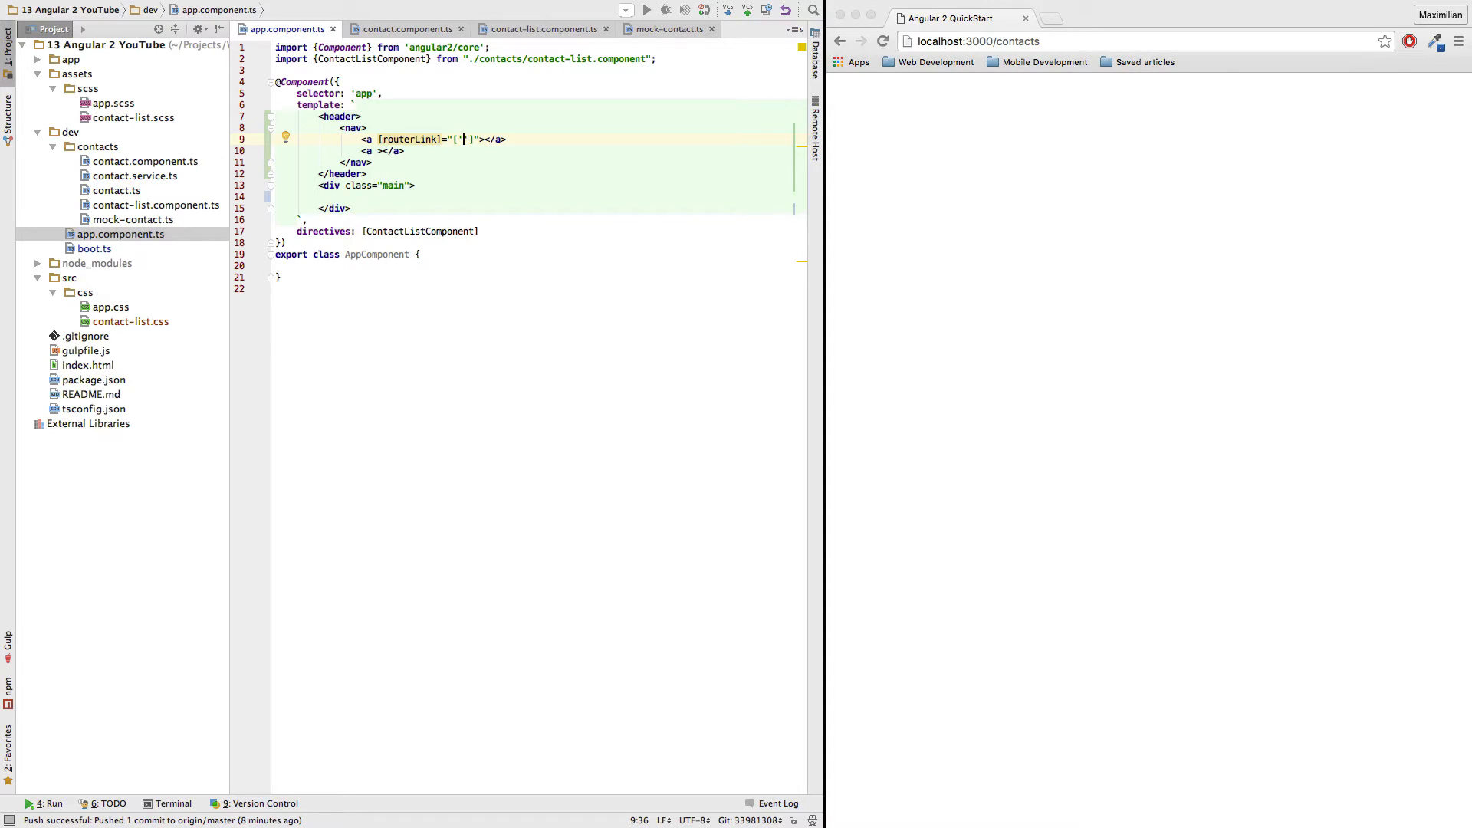
{"action": "type", "text": "C"}
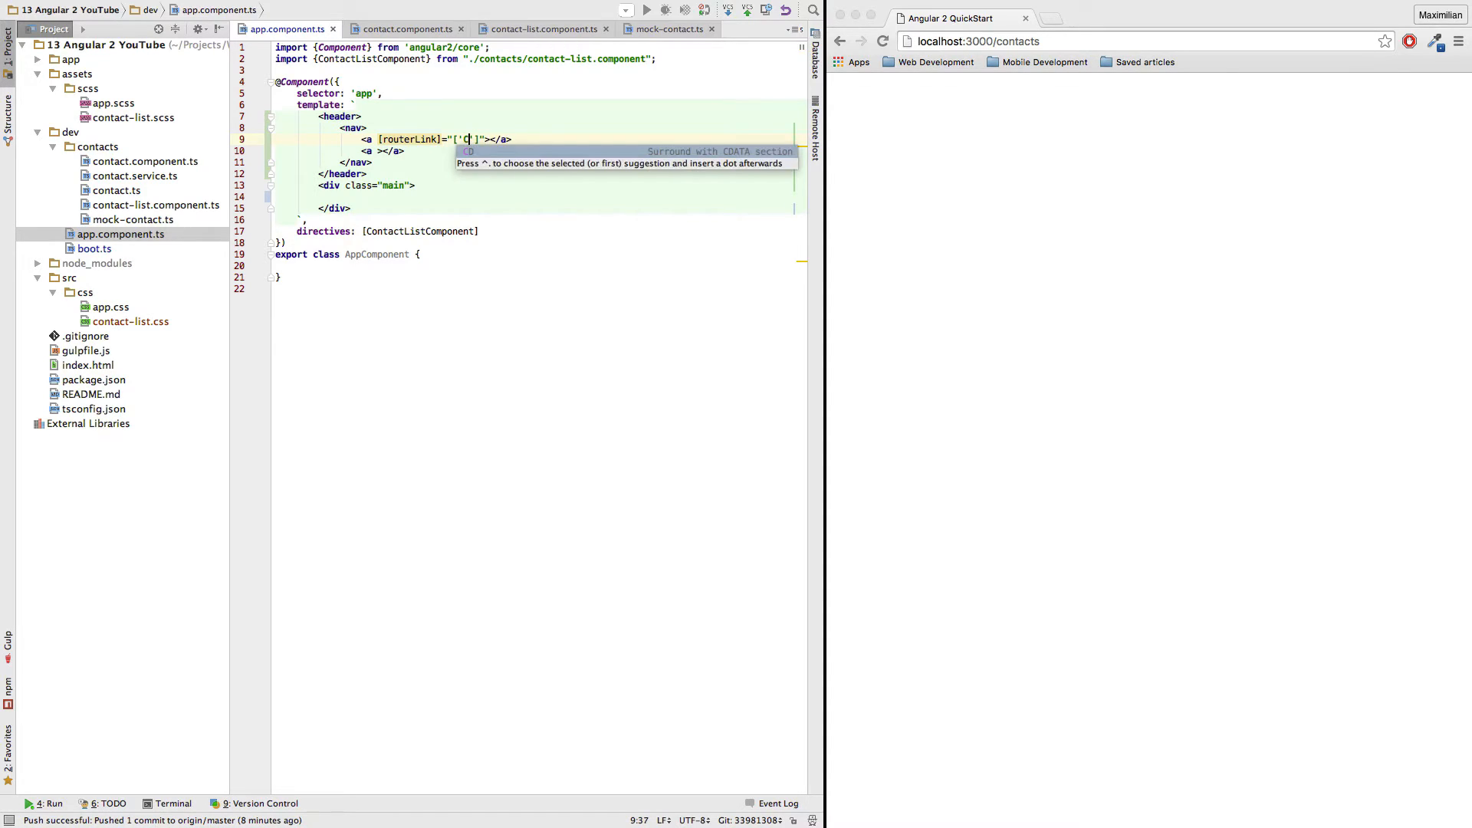
{"action": "type", "text": "ontacts"}
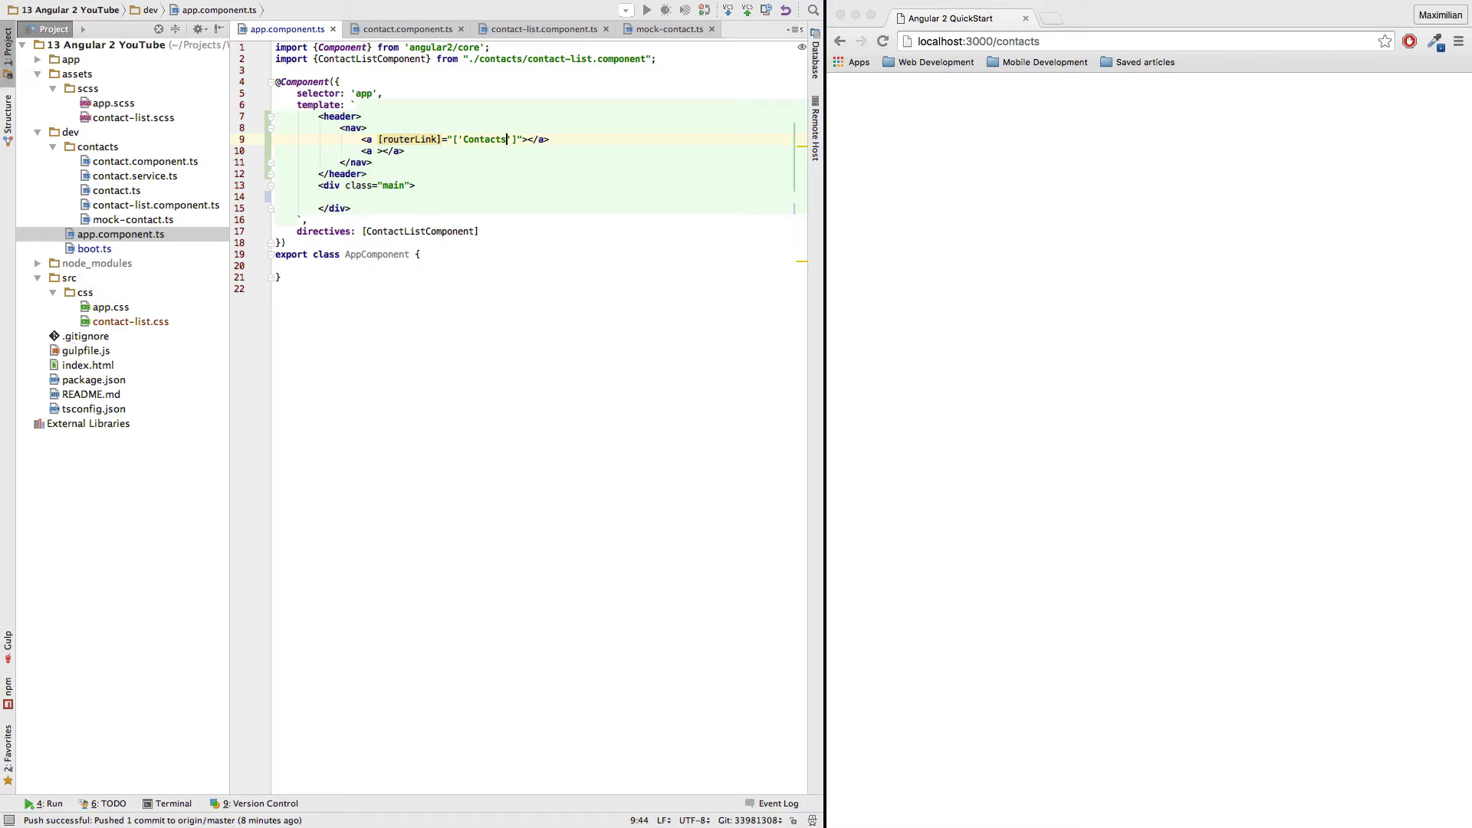
{"action": "type", "text": "Contacs"}
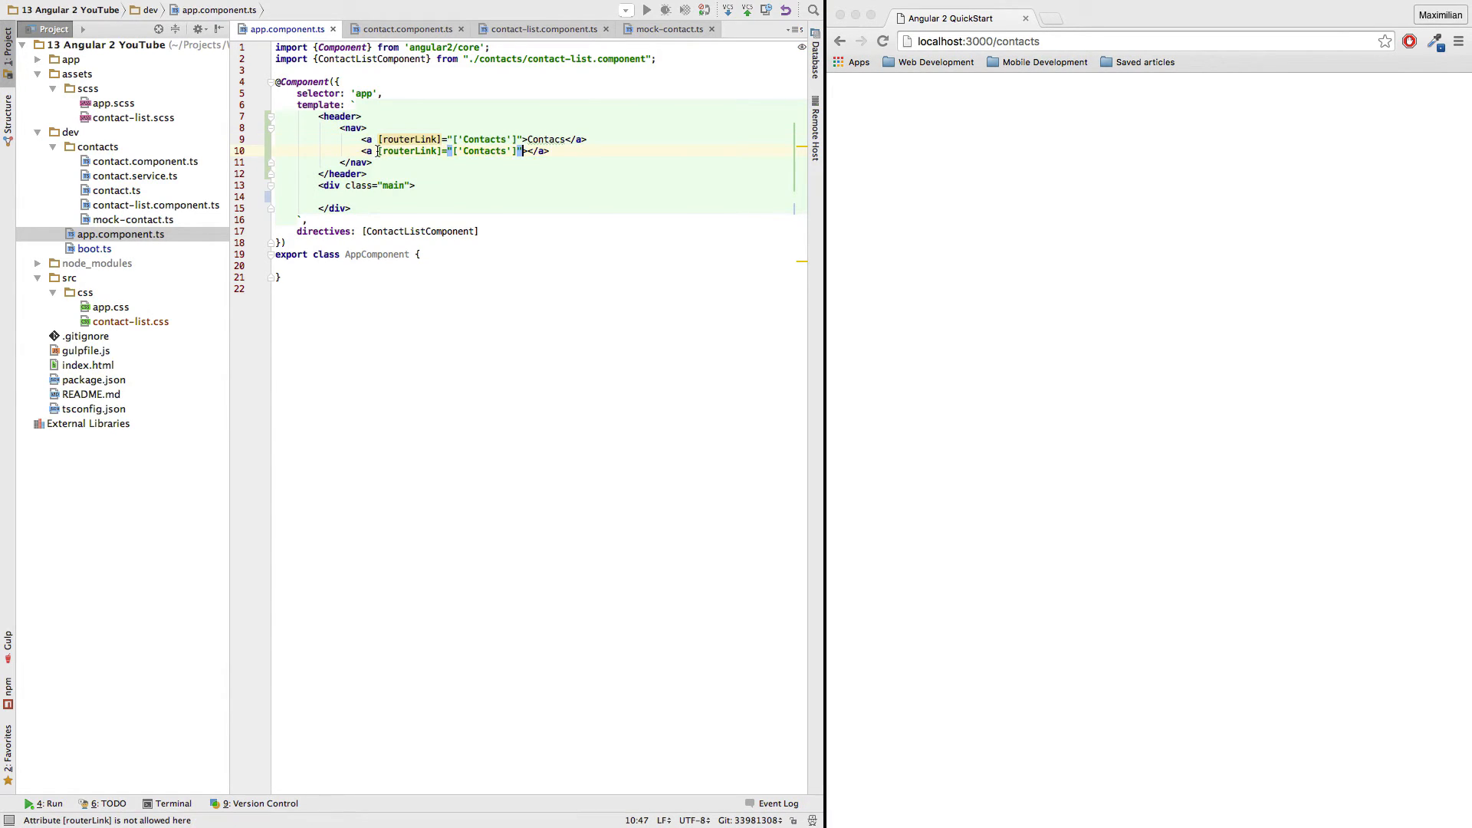
Step: Bind the second nav link to ['NewContact'] with the label 'New Contact'
{"action": "type", "text": "NewCo"}
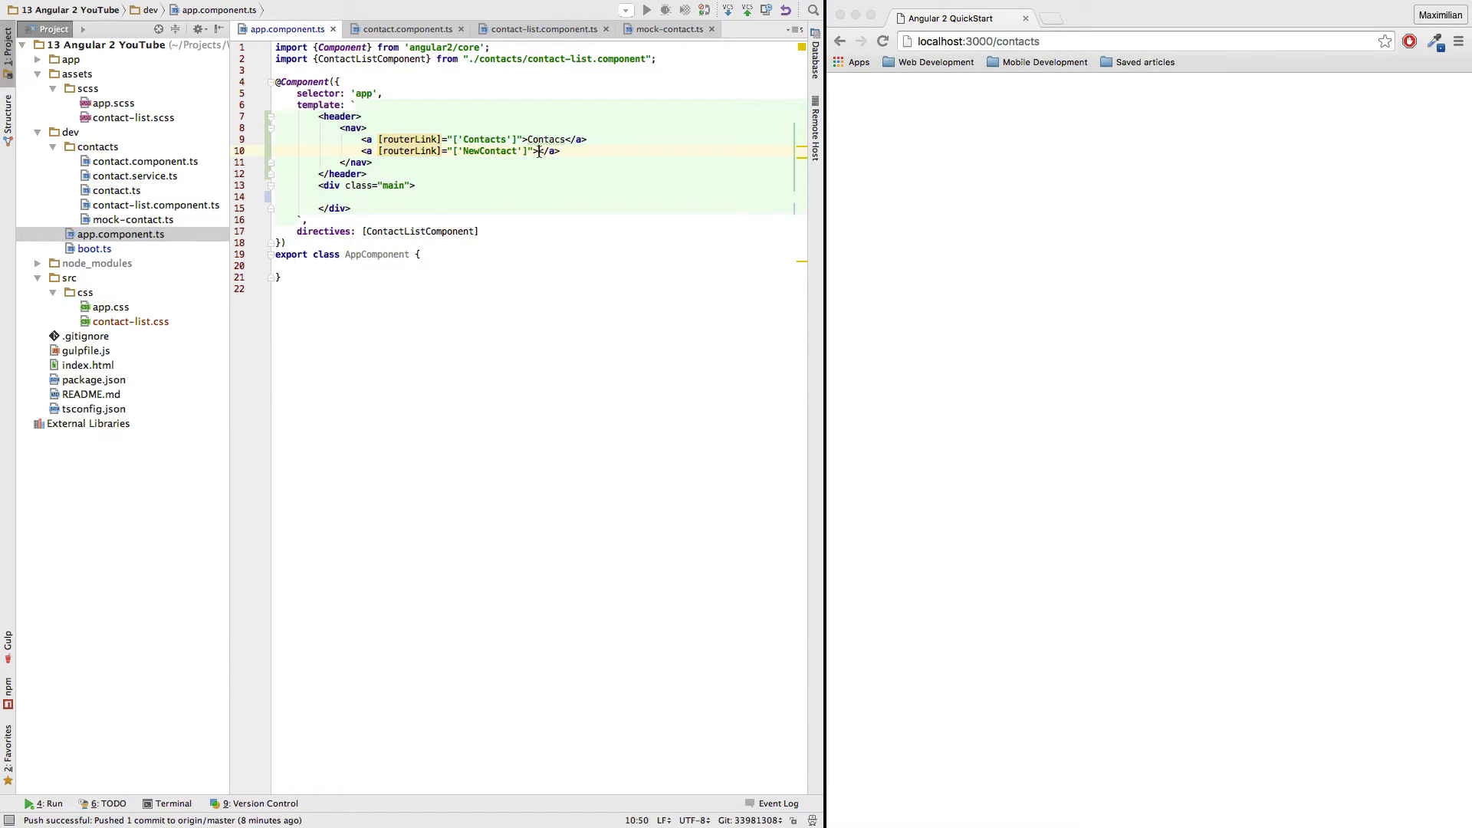
{"action": "type", "text": "New C"}
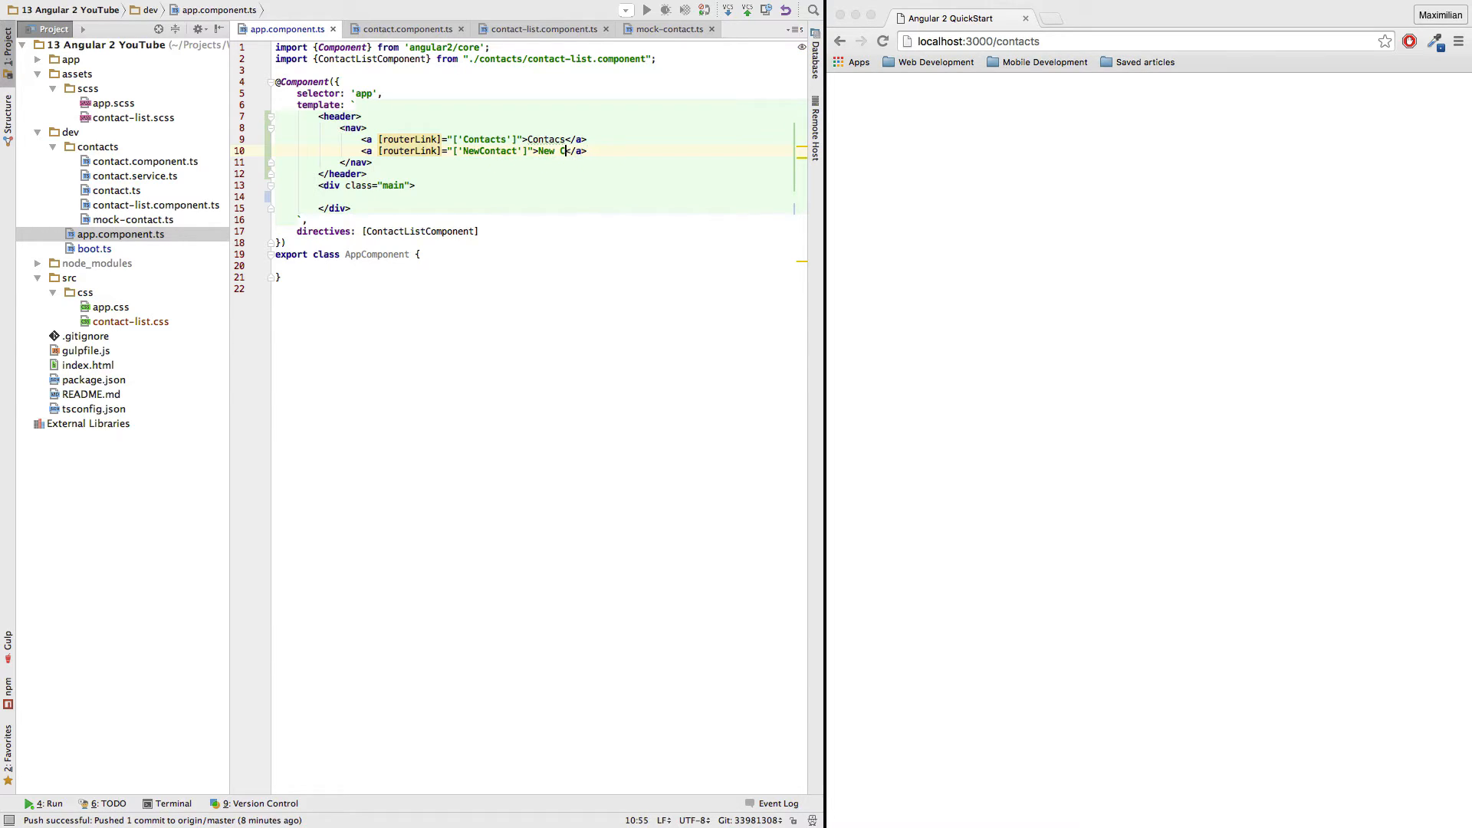
{"action": "type", "text": "ontact"}
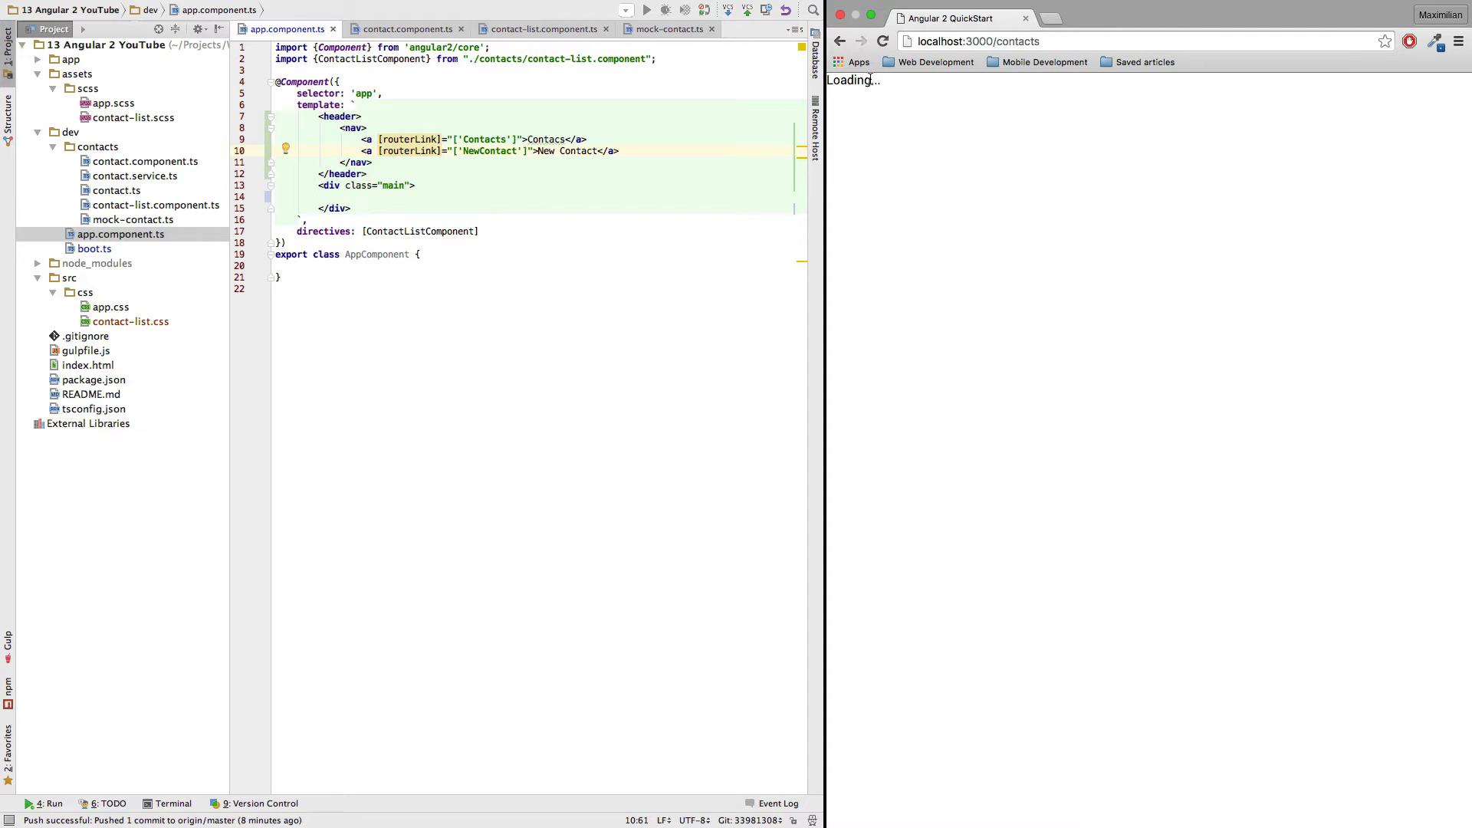
{"action": "mouse_move", "coordinate": [418, 163]}
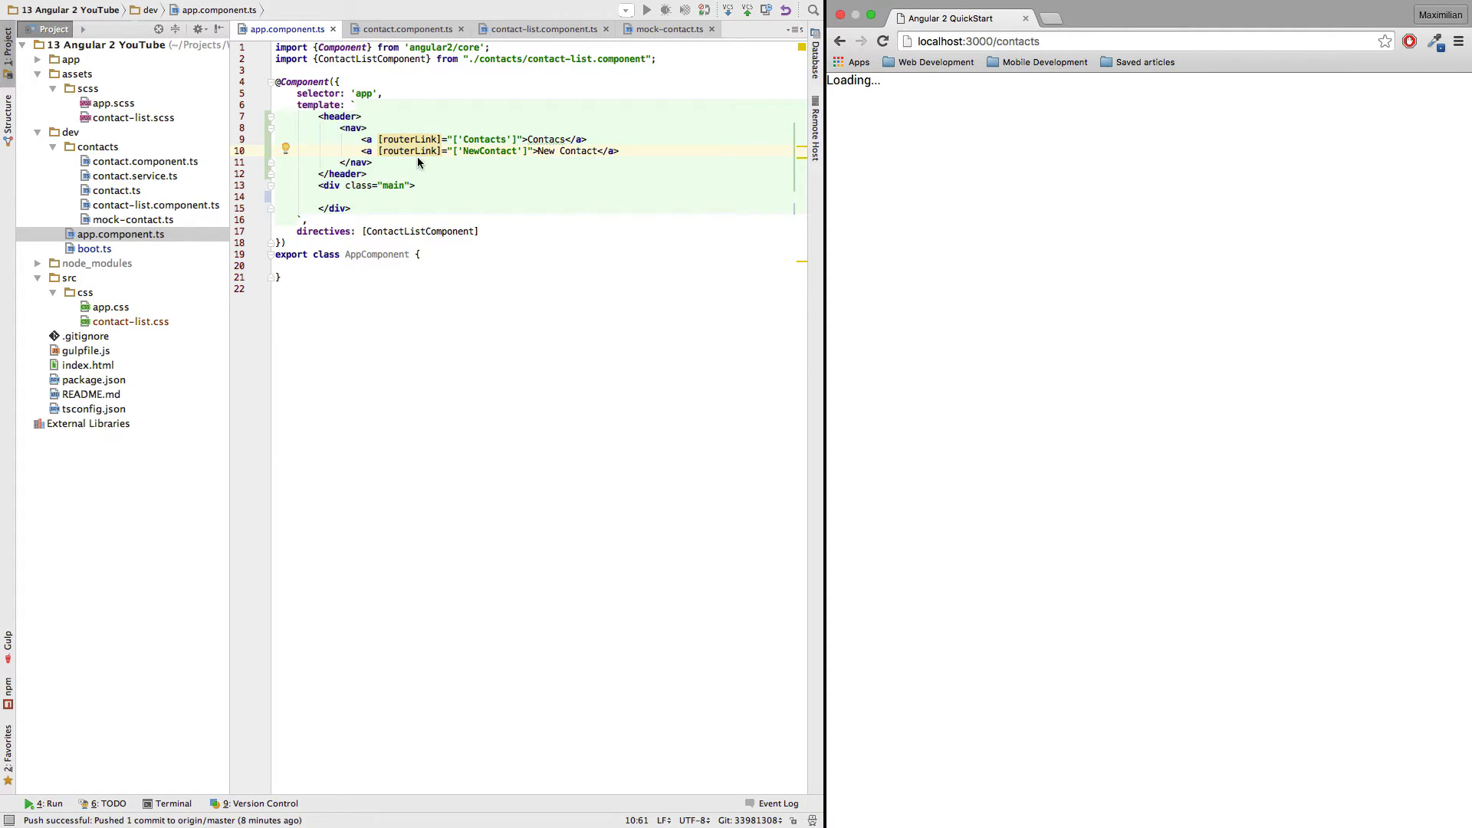
{"action": "mouse_move", "coordinate": [404, 150]}
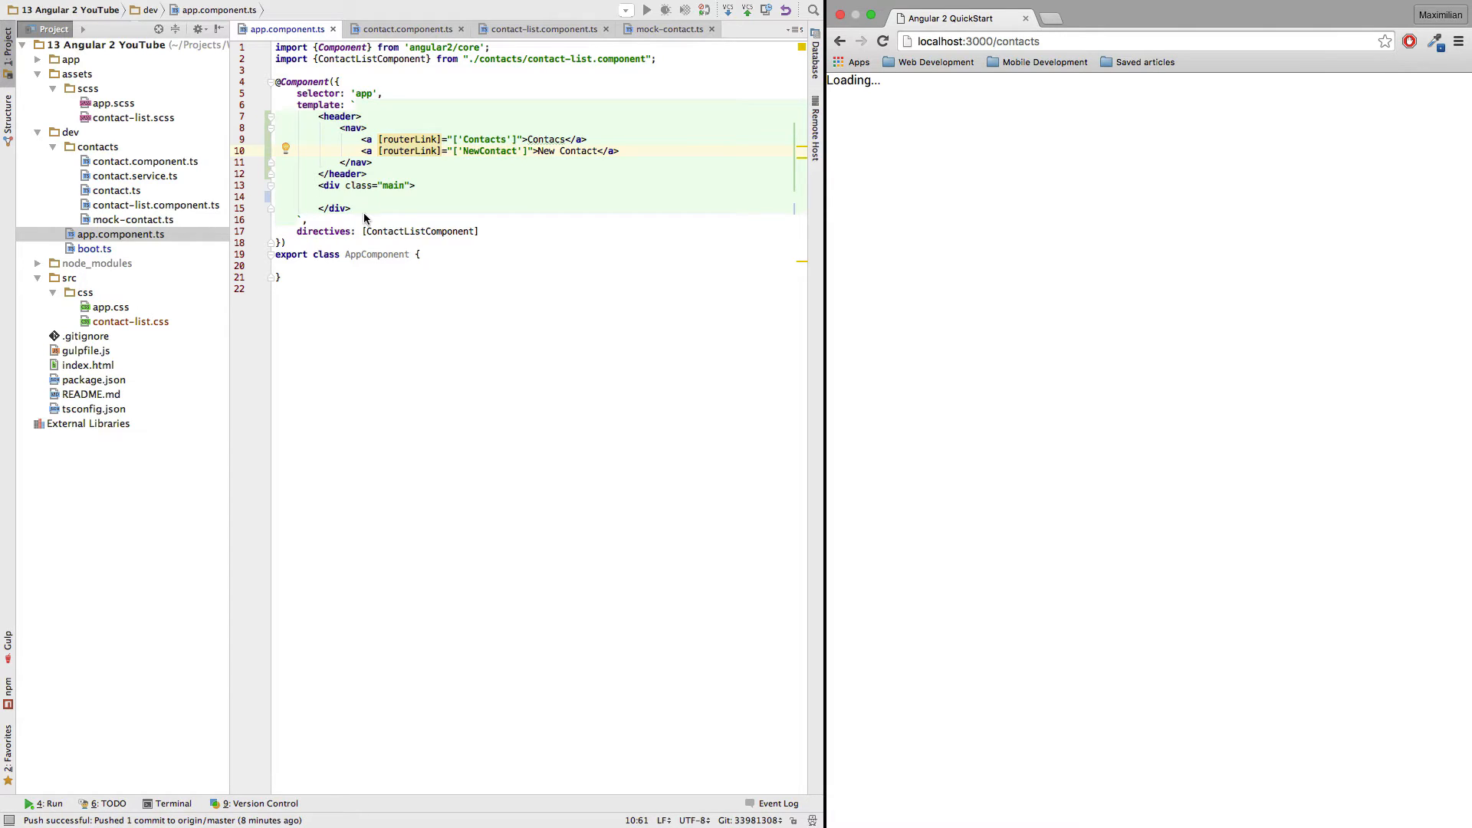
{"action": "mouse_move", "coordinate": [399, 145]}
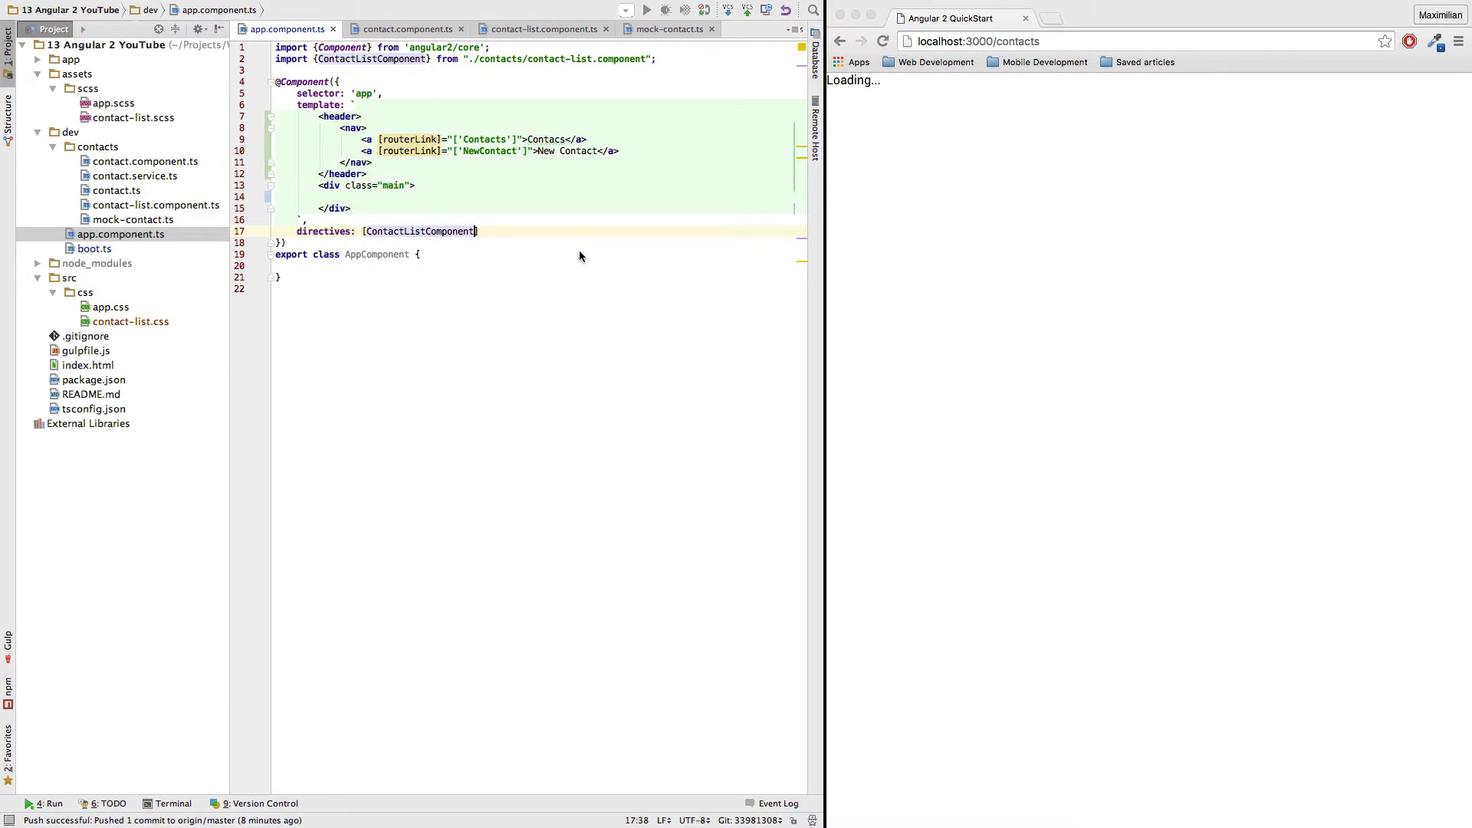
Step: Add ROUTER_DIRECTIVES to the directives array and check ROUTER_PROVIDERS in boot.ts
{"action": "type", "text": ", R"}
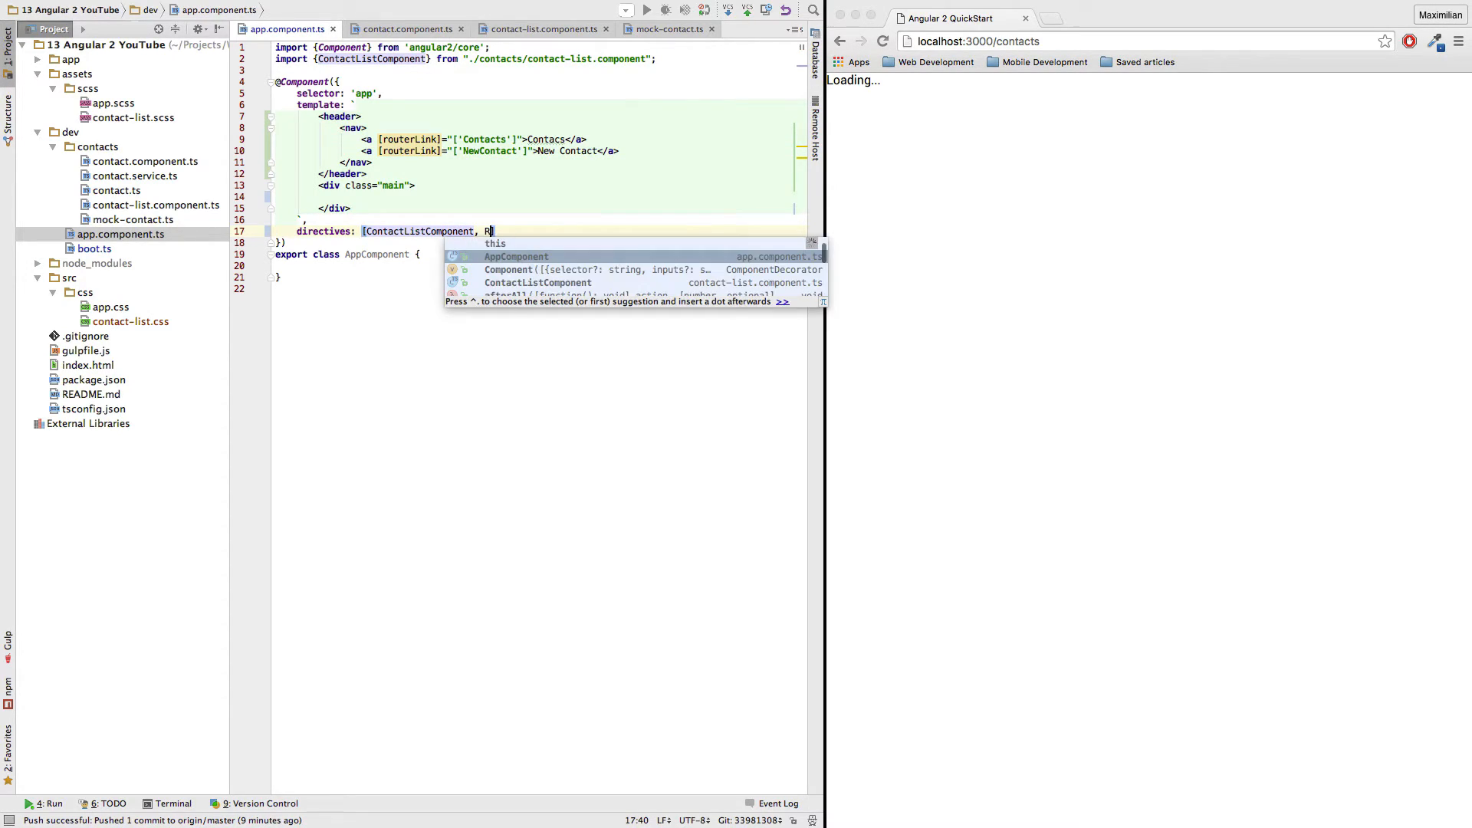
{"action": "type", "text": "OUTER_DIRECTIVES]"}
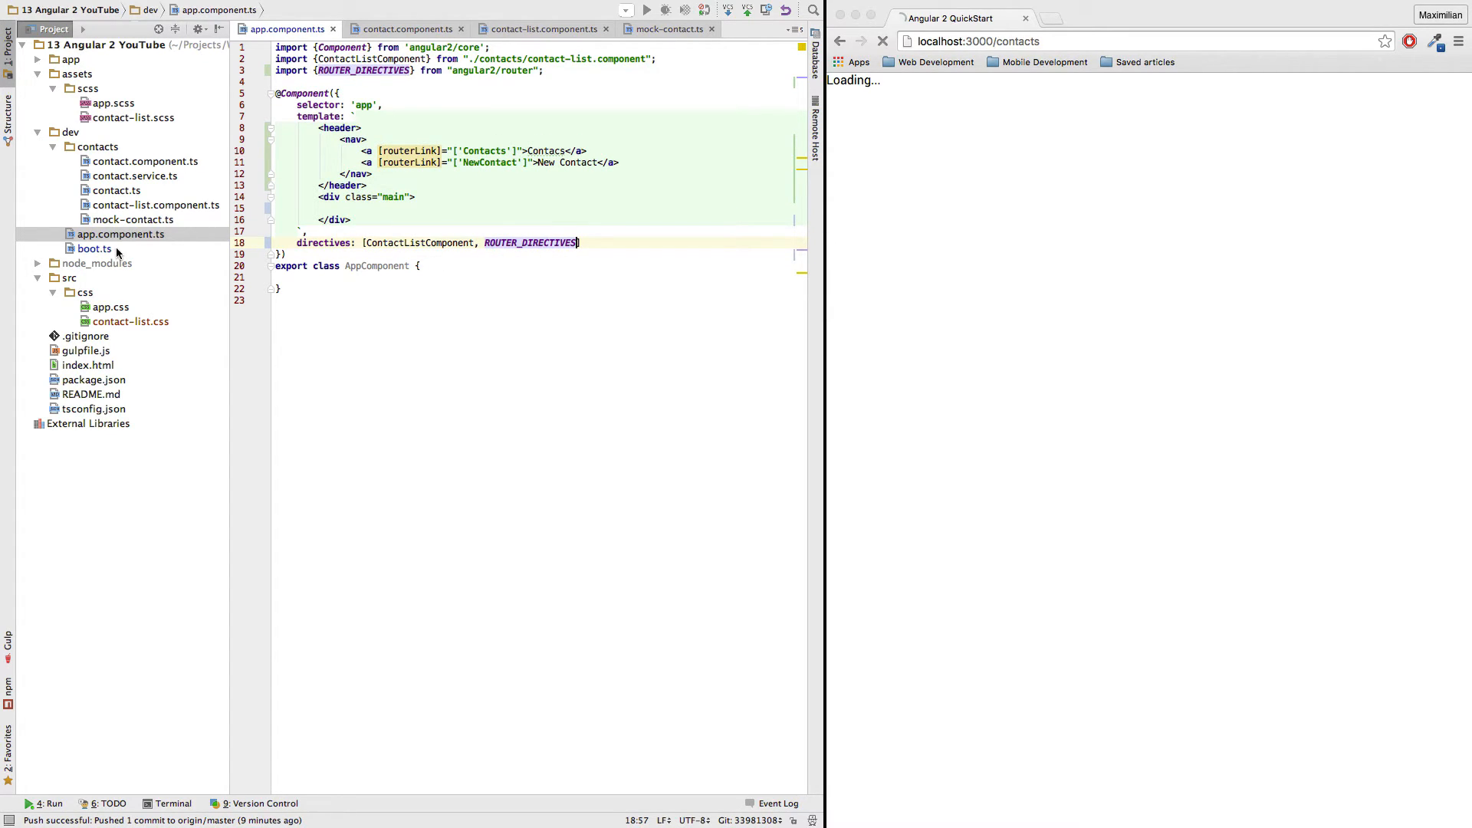
{"action": "left_click", "coordinate": [93, 248]}
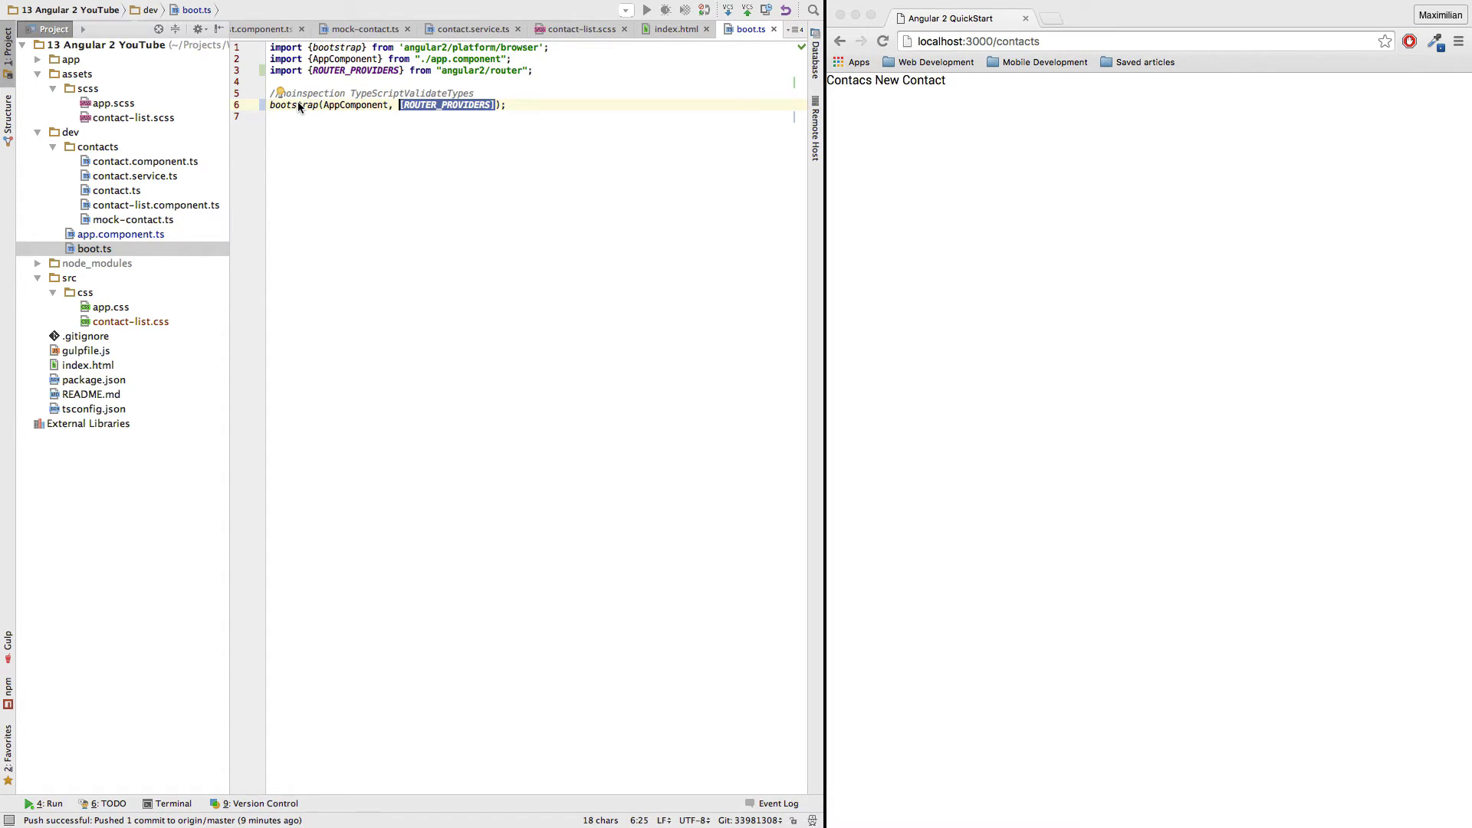
{"action": "mouse_move", "coordinate": [338, 89]}
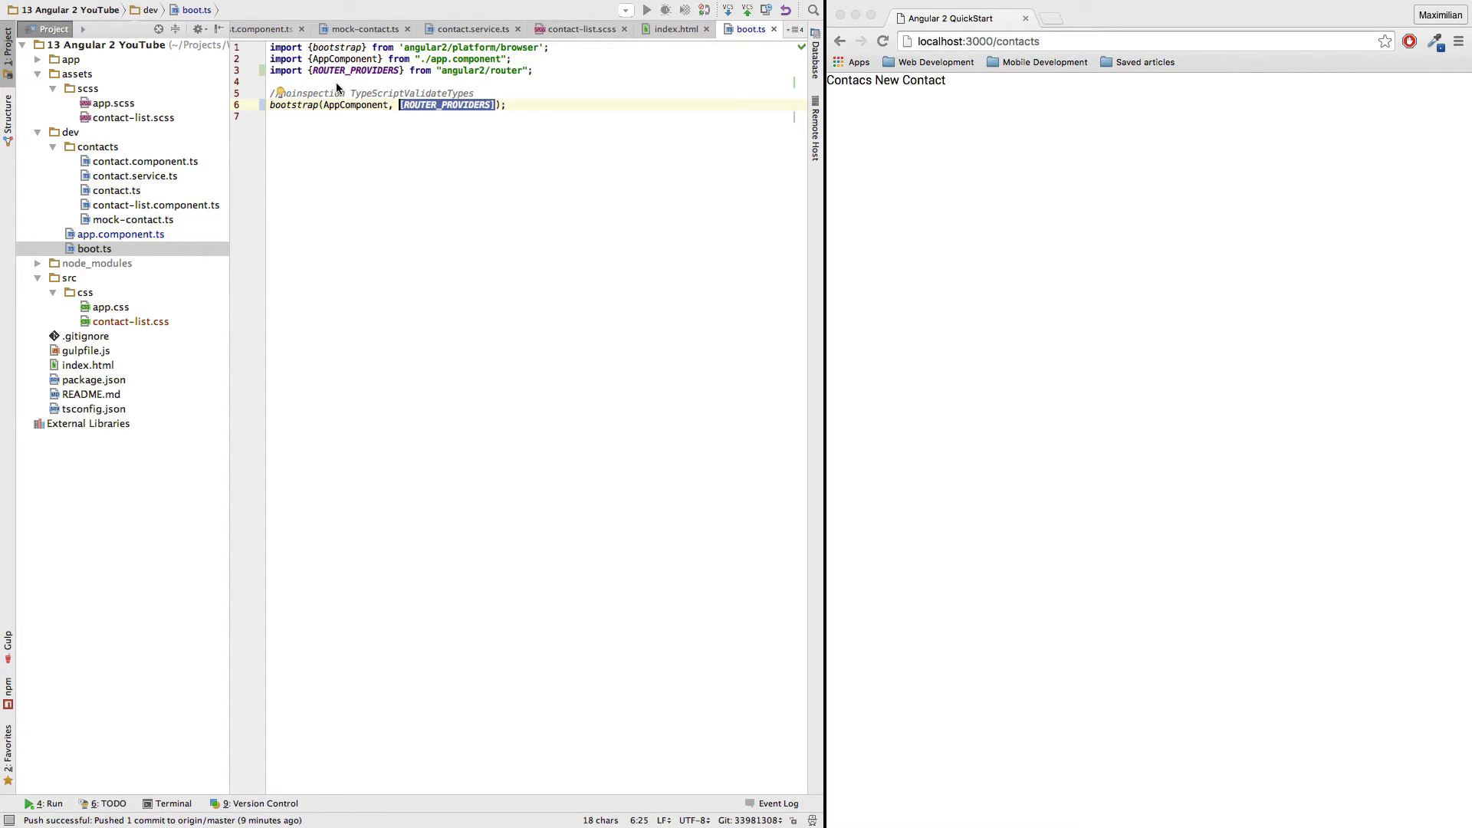
{"action": "left_click", "coordinate": [121, 234]}
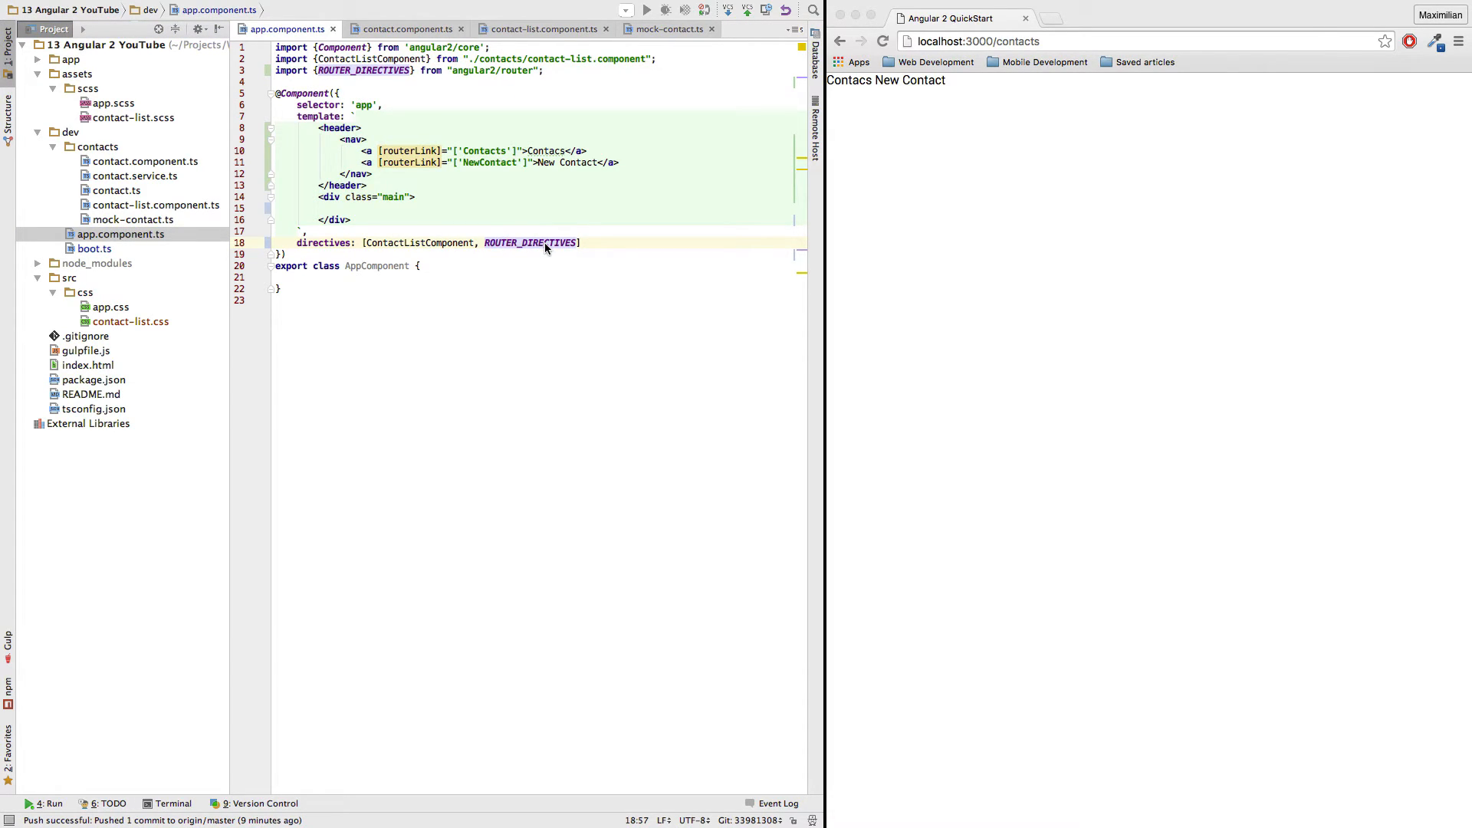
{"action": "left_click", "coordinate": [388, 150]}
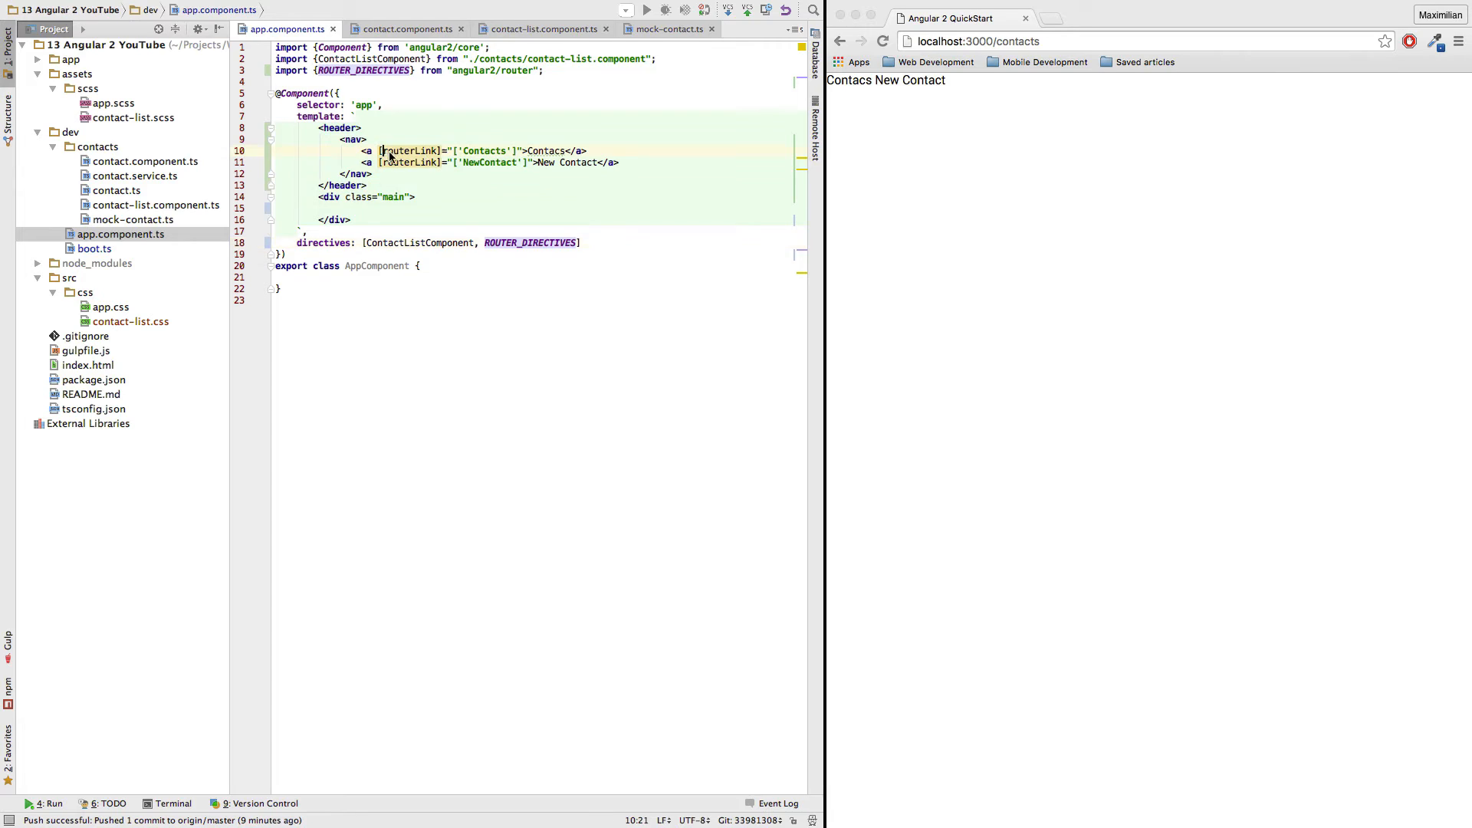
{"action": "double_click", "coordinate": [409, 162]}
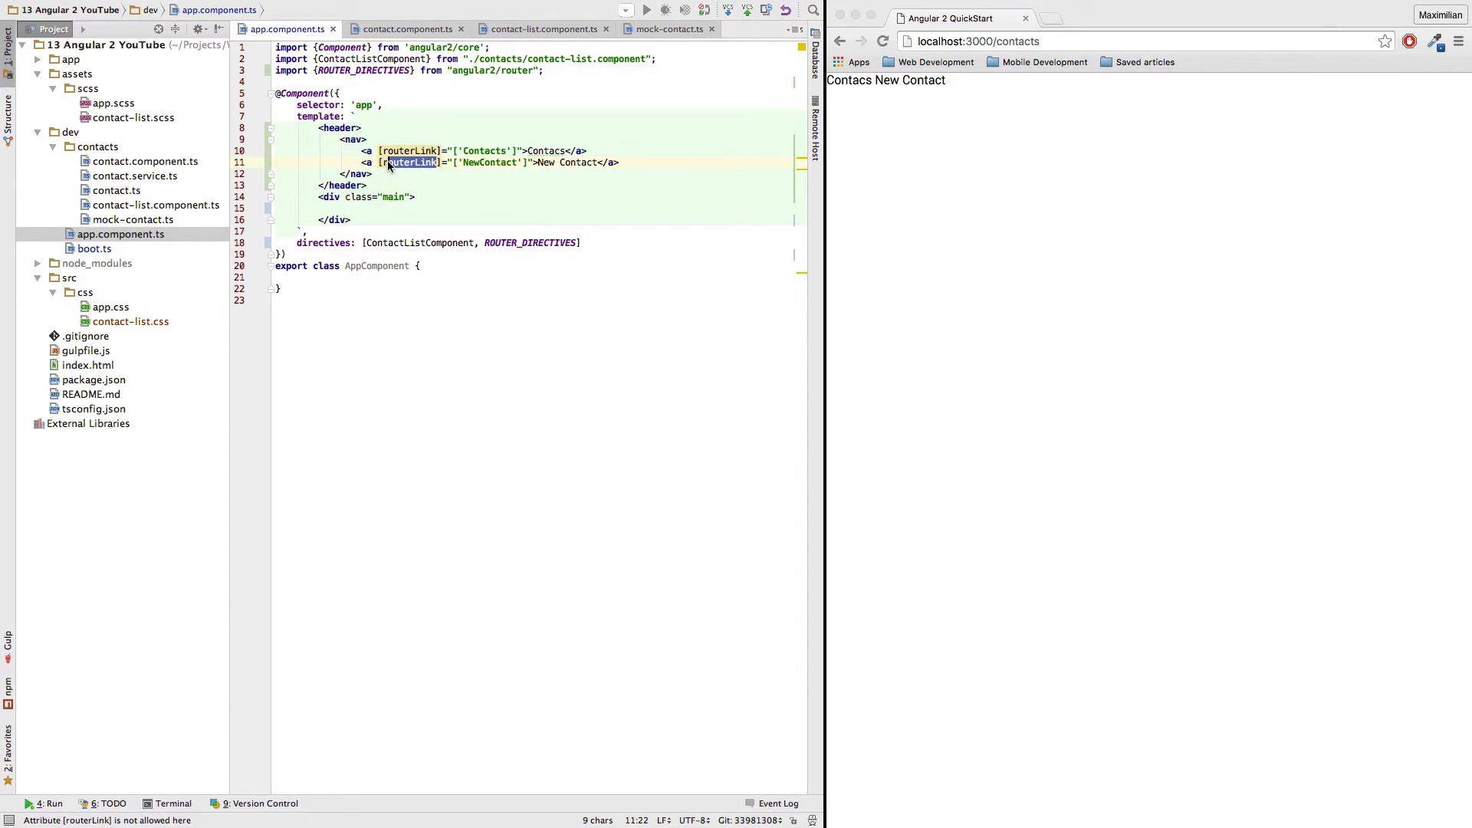
{"action": "mouse_move", "coordinate": [864, 89]}
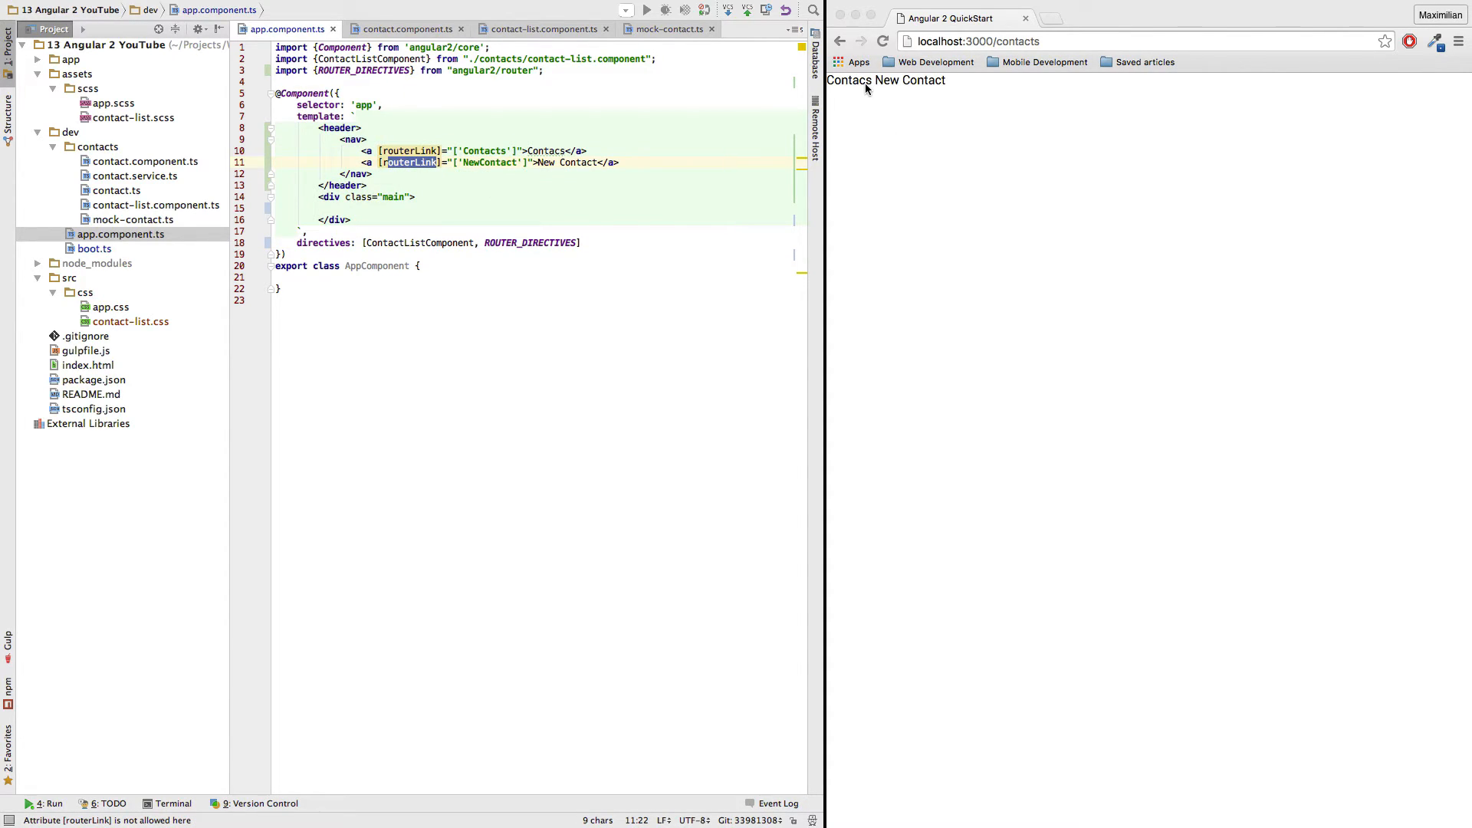
{"action": "mouse_move", "coordinate": [862, 117]}
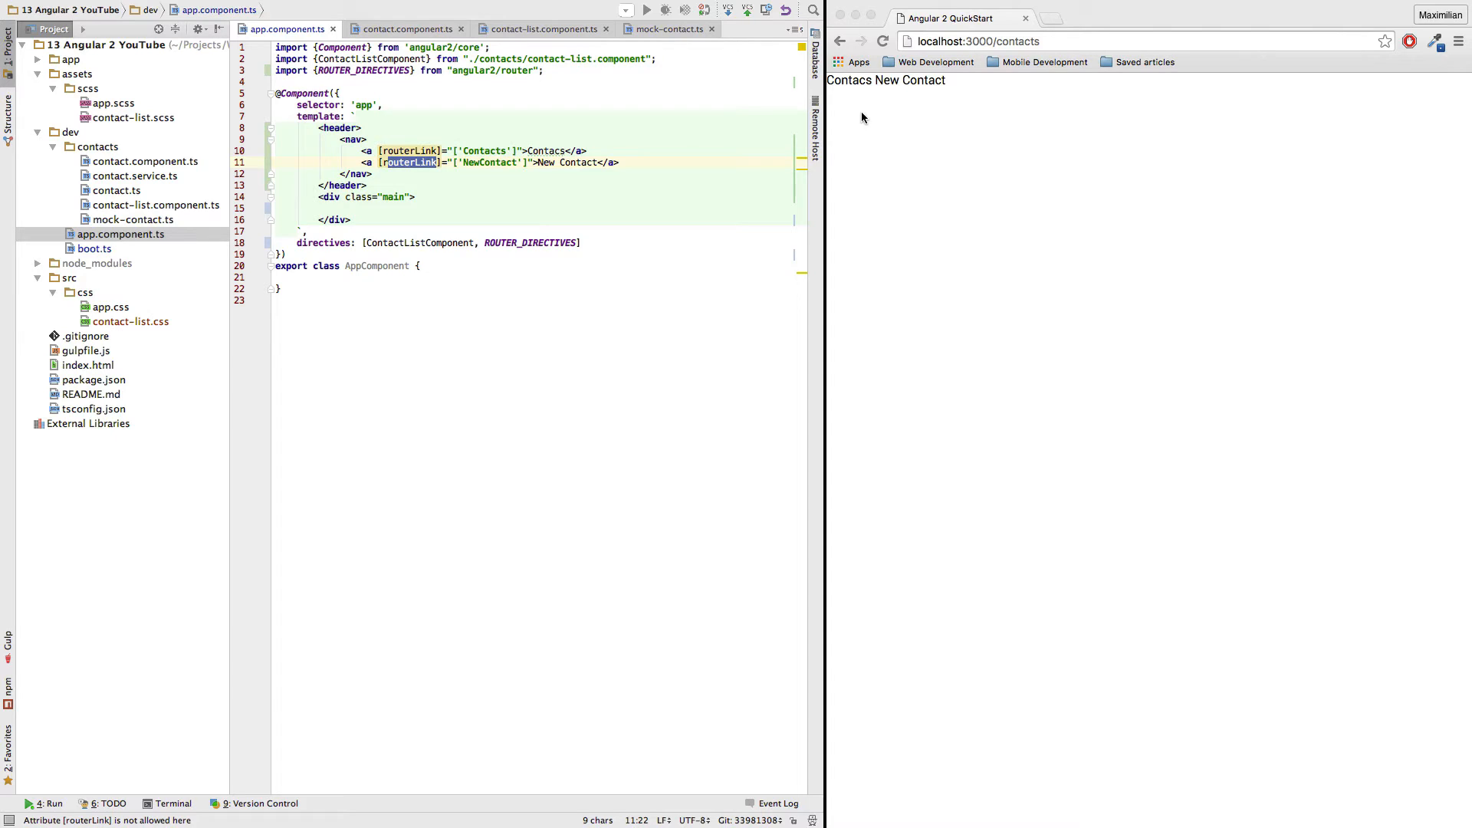
{"action": "mouse_move", "coordinate": [900, 178]}
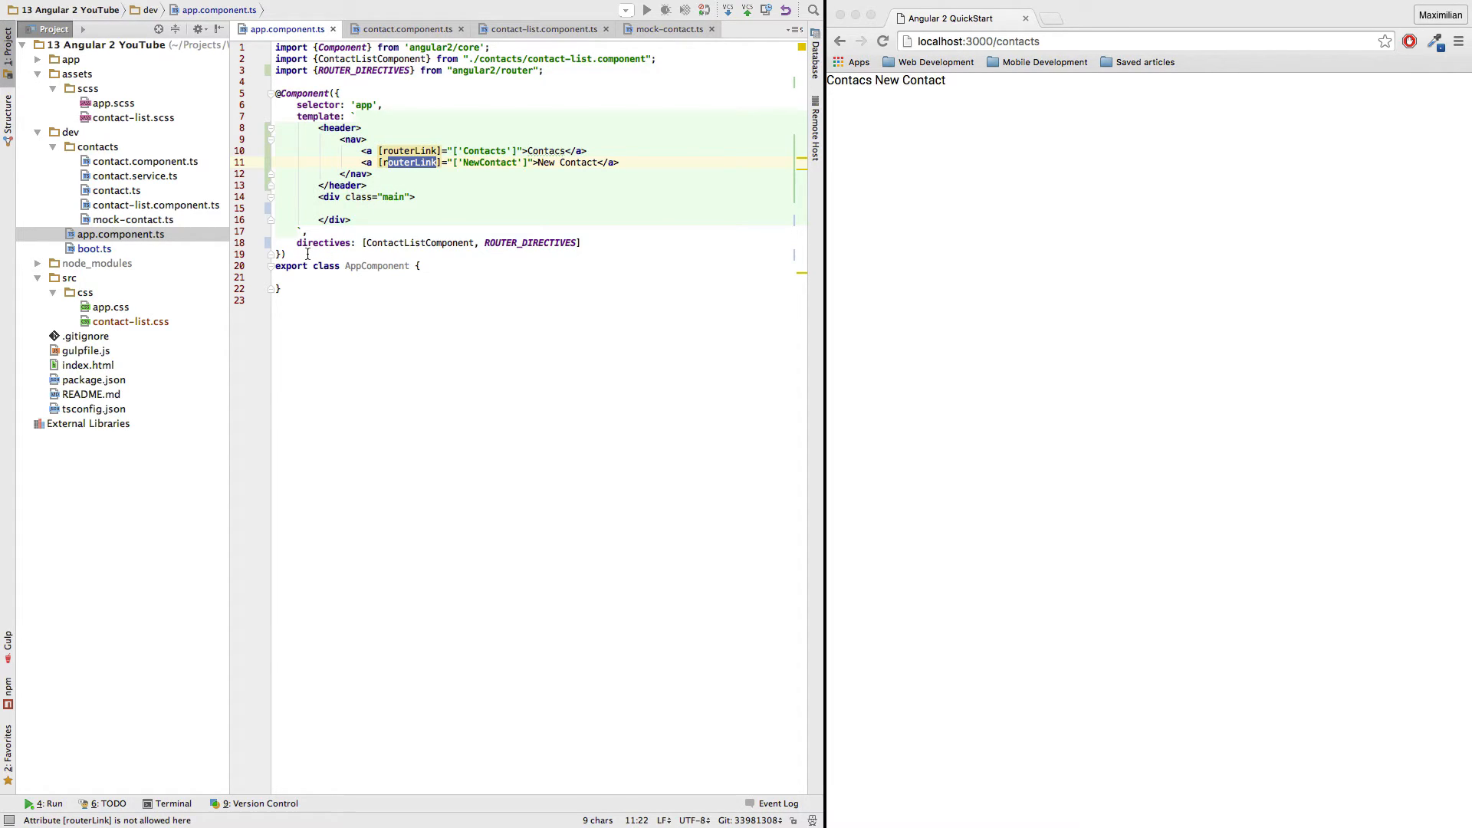
{"action": "key", "text": "Return"}
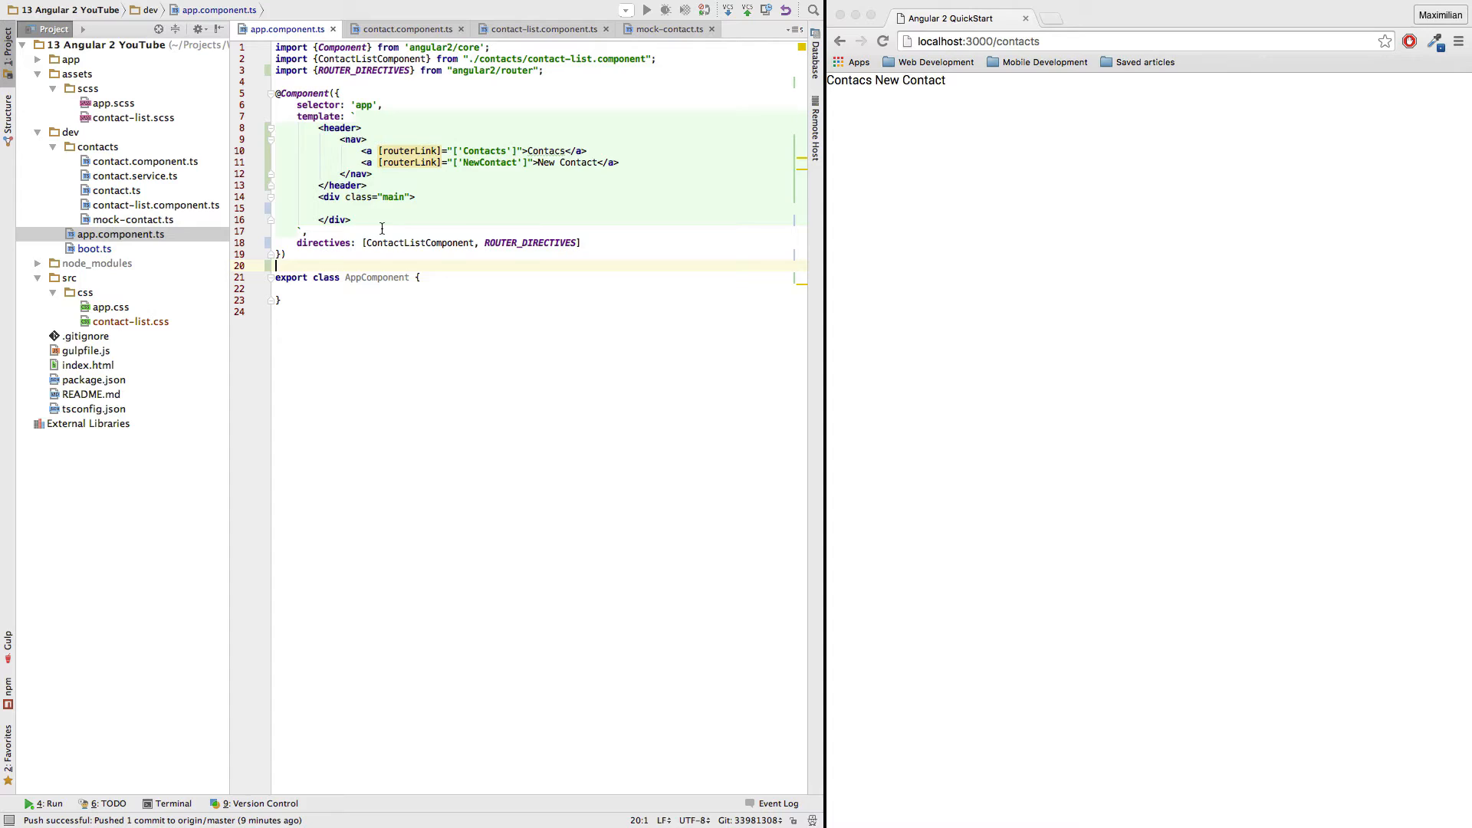
{"action": "type", "text": "@RouteConfig"}
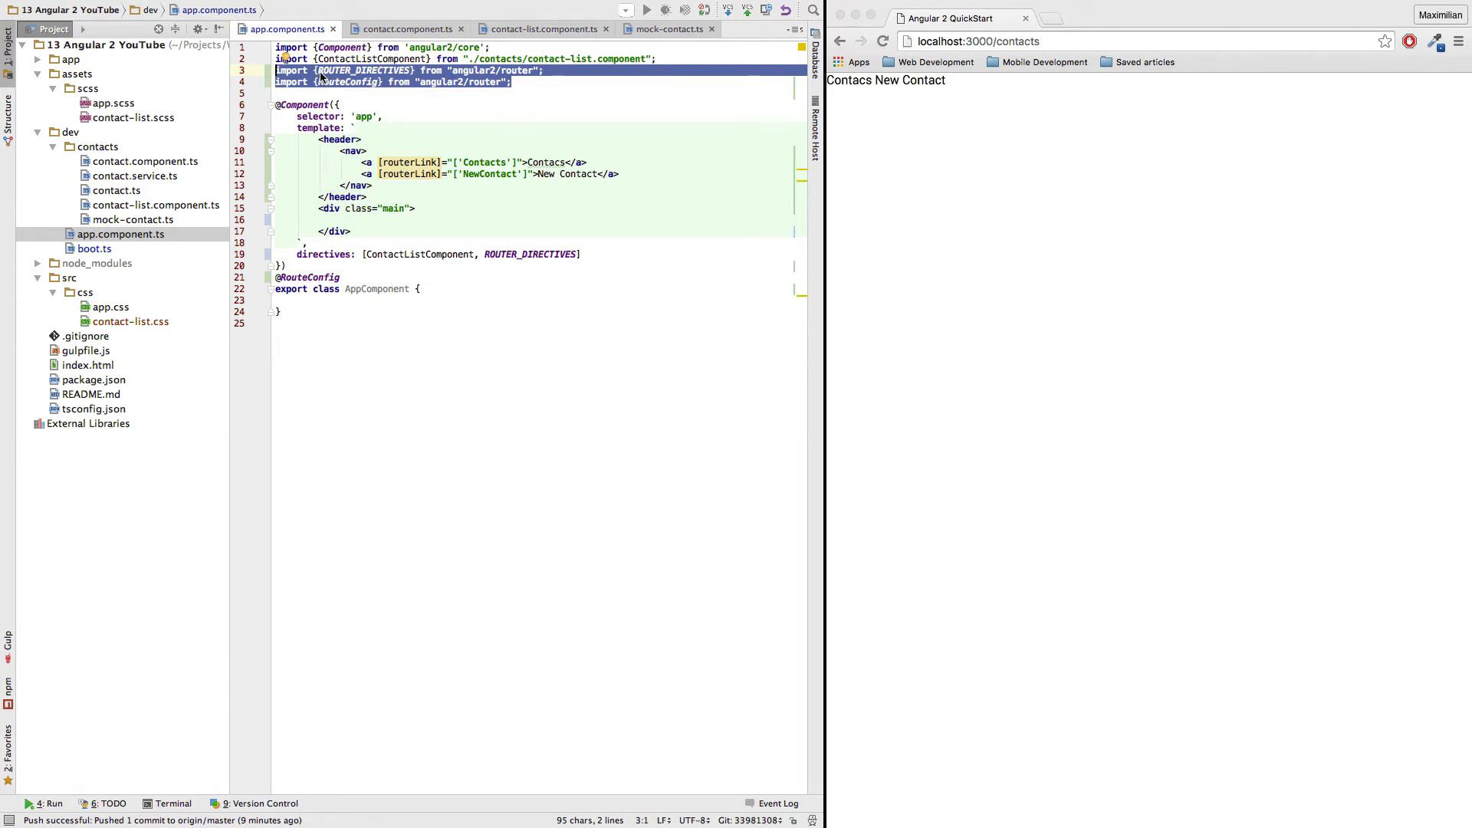
{"action": "mouse_move", "coordinate": [350, 91]}
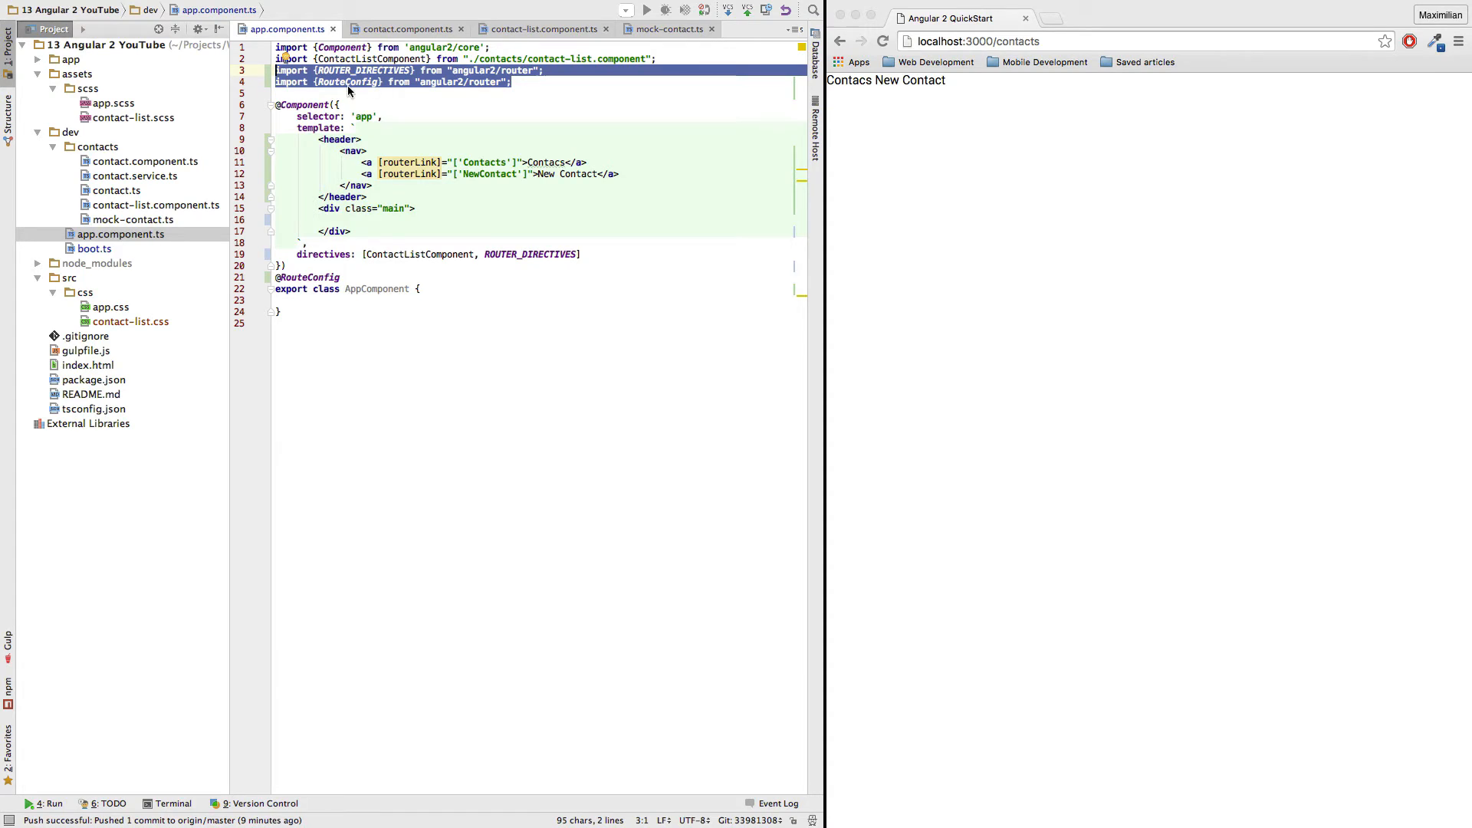
{"action": "left_click", "coordinate": [340, 277]}
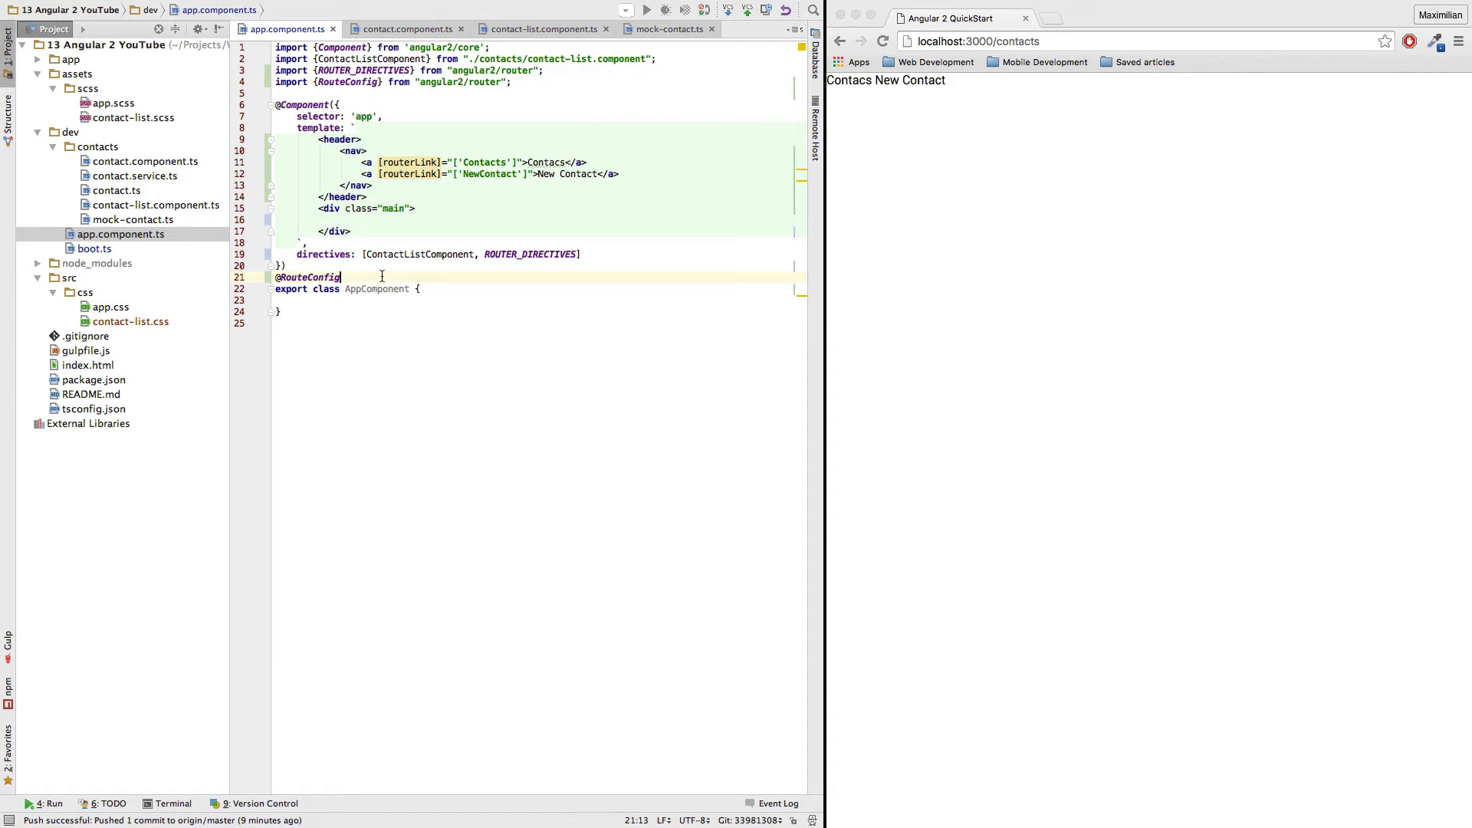
{"action": "type", "text": "()"}
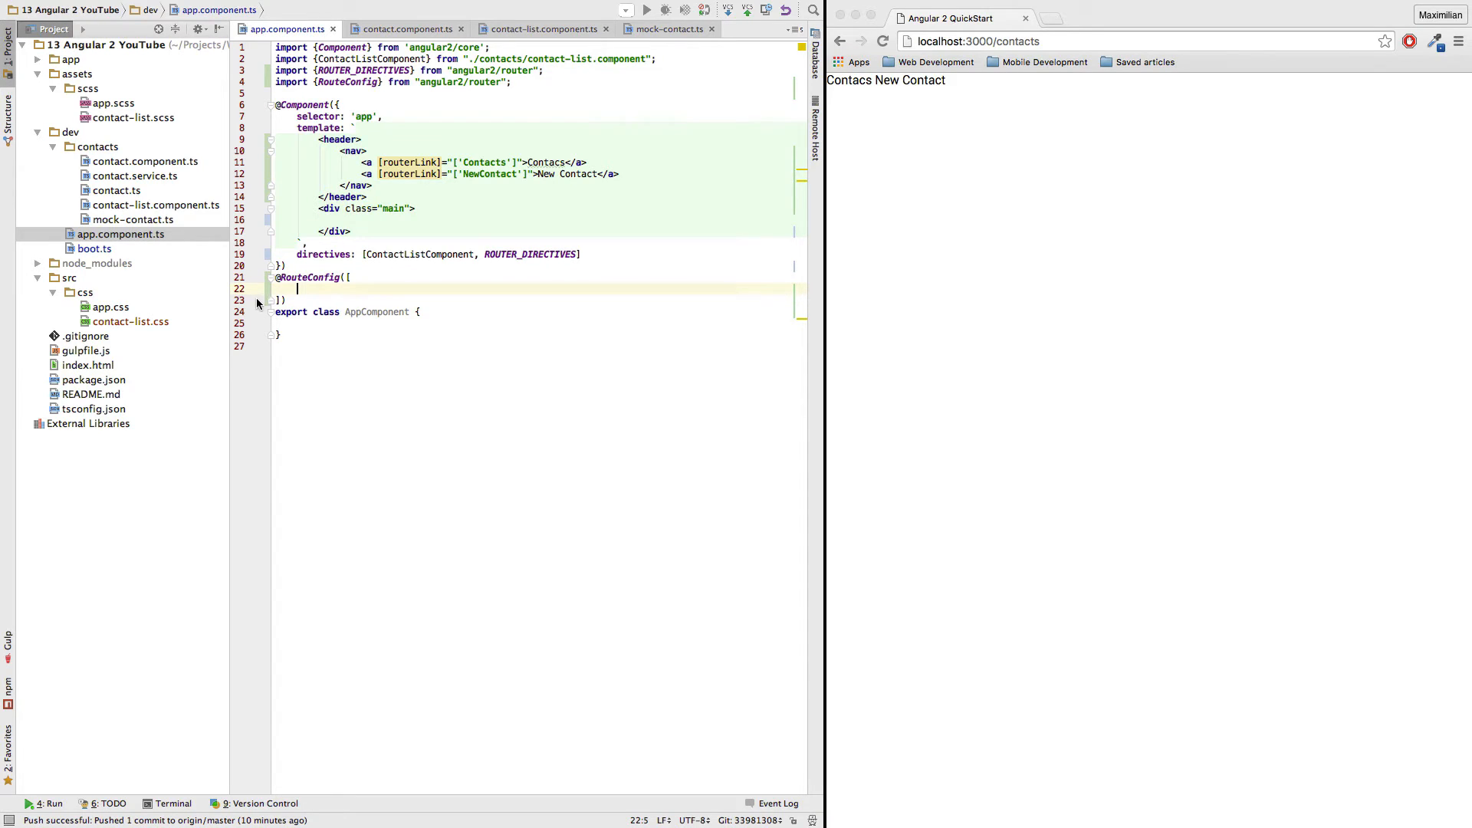
{"action": "left_click", "coordinate": [335, 105]}
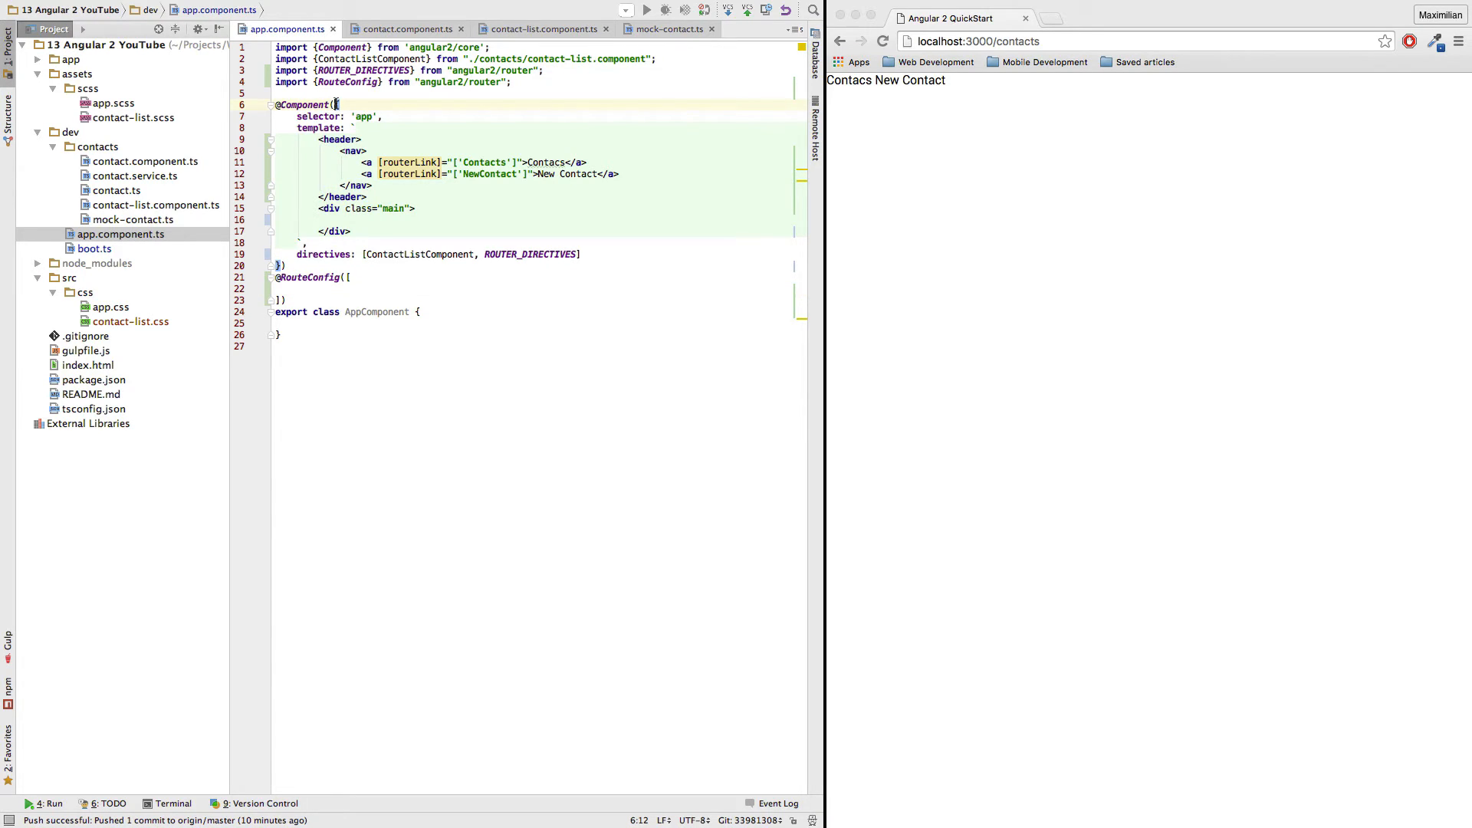
{"action": "left_click", "coordinate": [347, 277]}
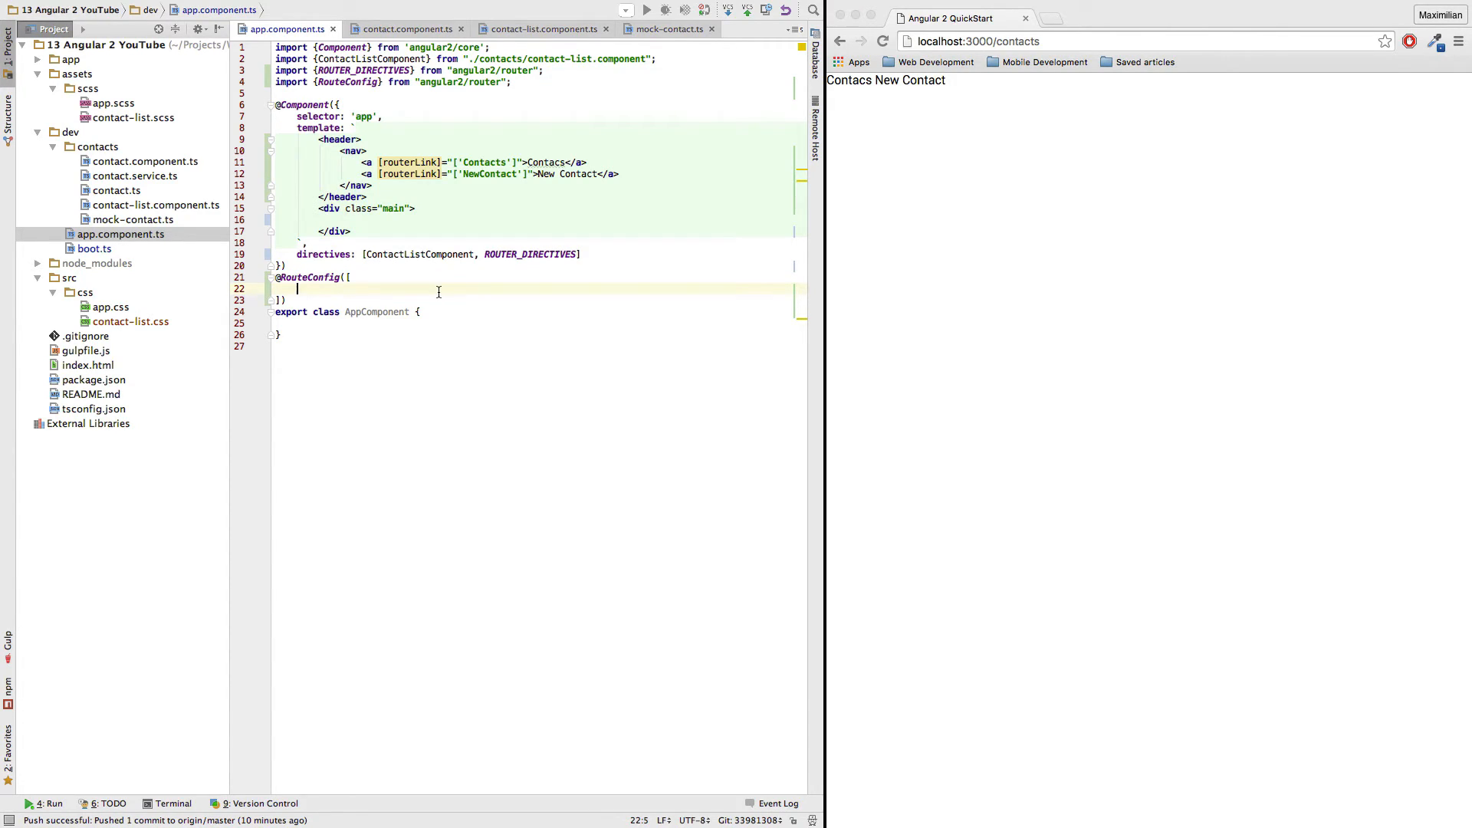
{"action": "type", "text": "{path: '"}
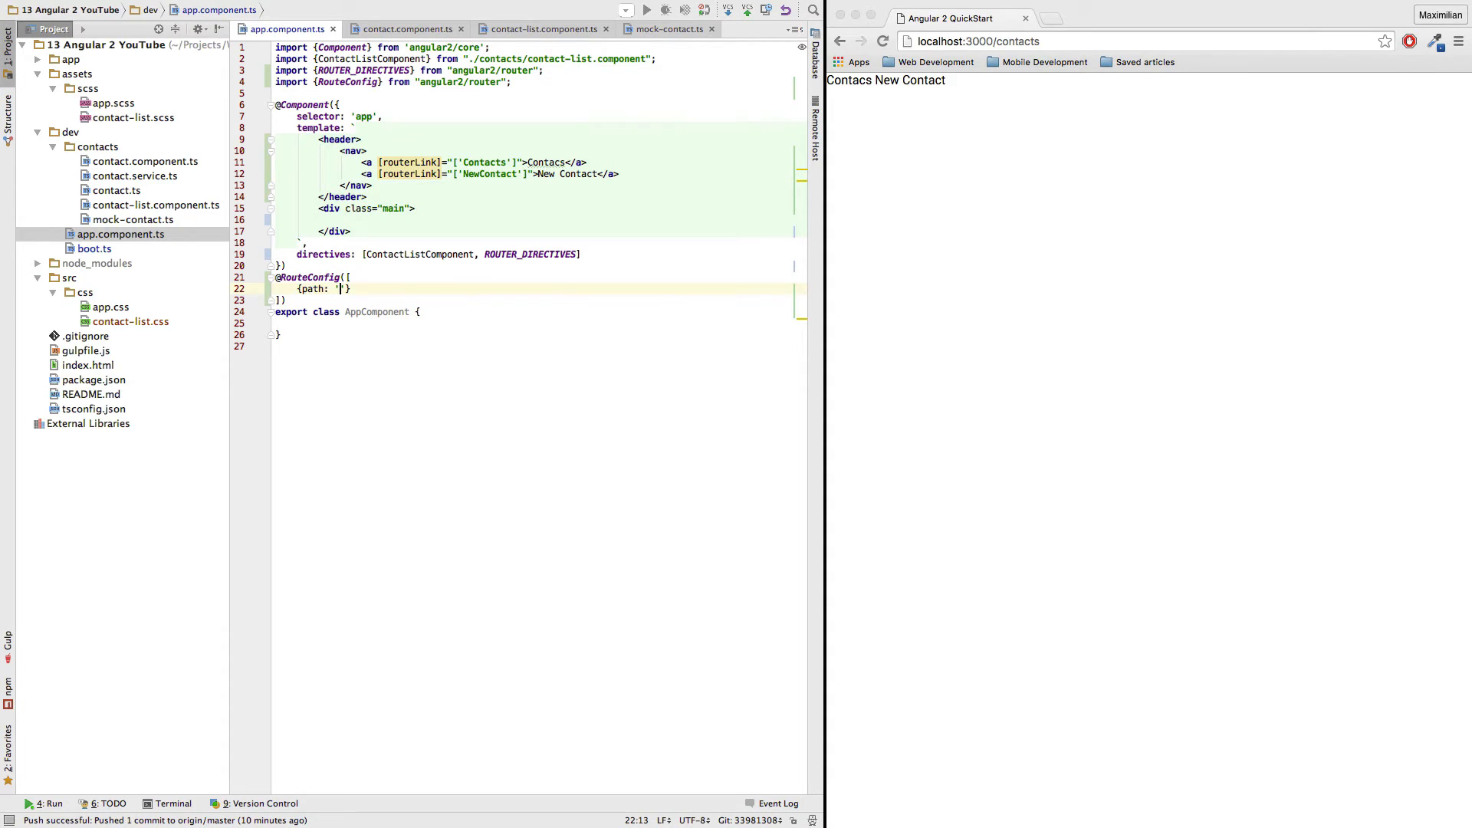
Step: Define the route with path '/contacts', name 'Contacts', component ContactListComponent
{"action": "type", "text": "/"}
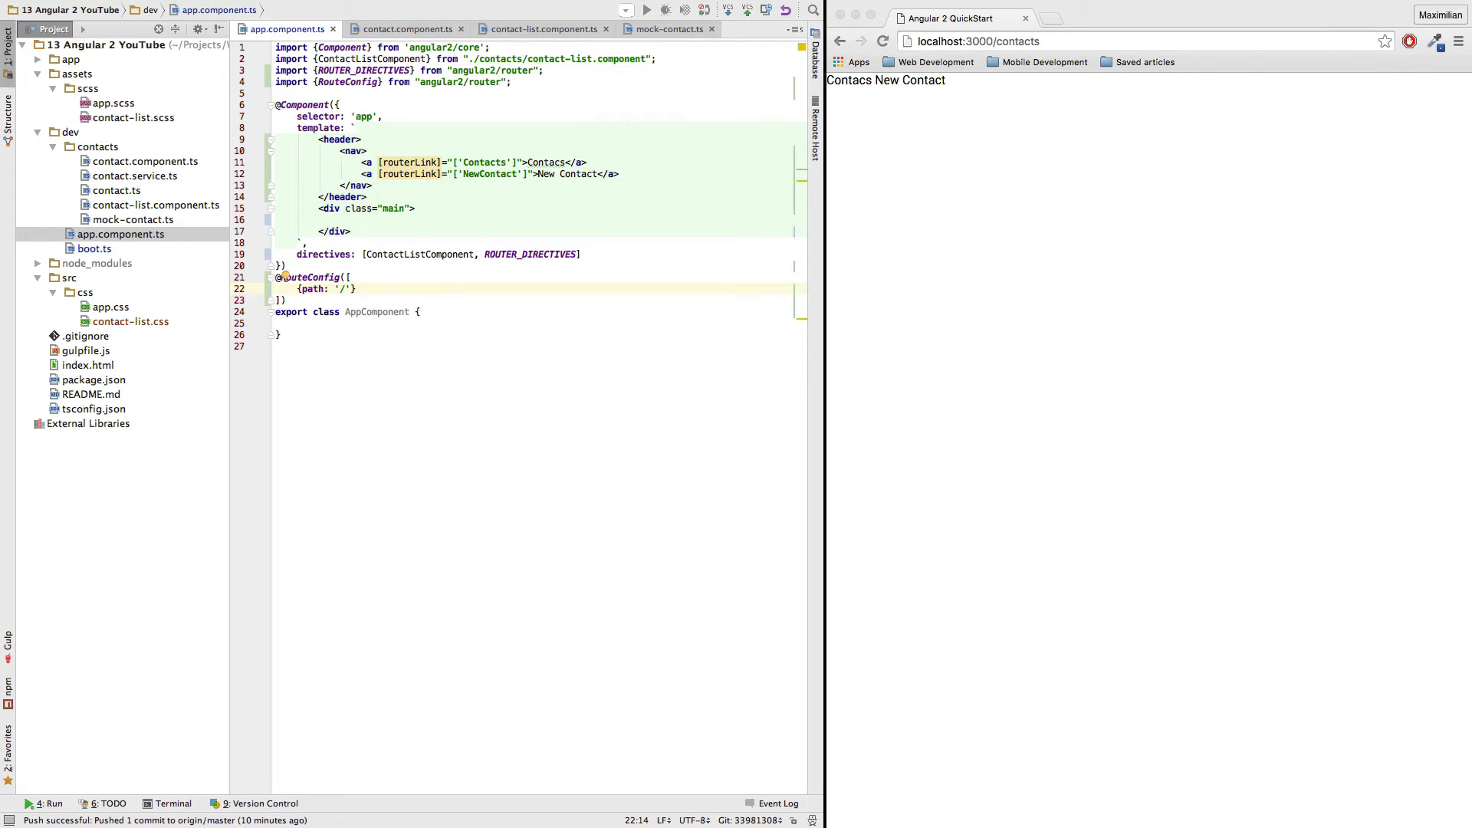
{"action": "type", "text": "contacts"}
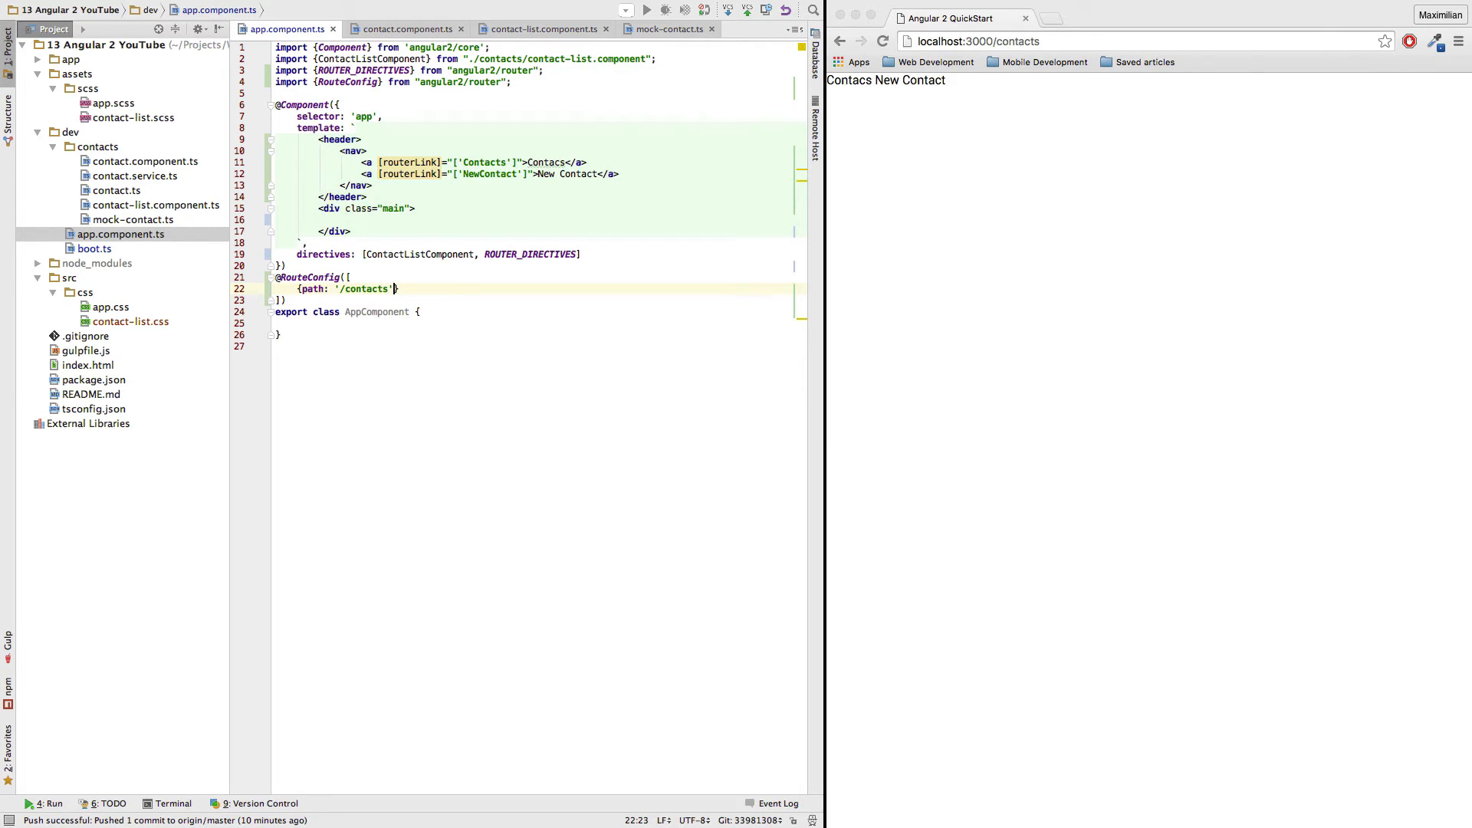
{"action": "type", "text": ", name: 'Contacts"}
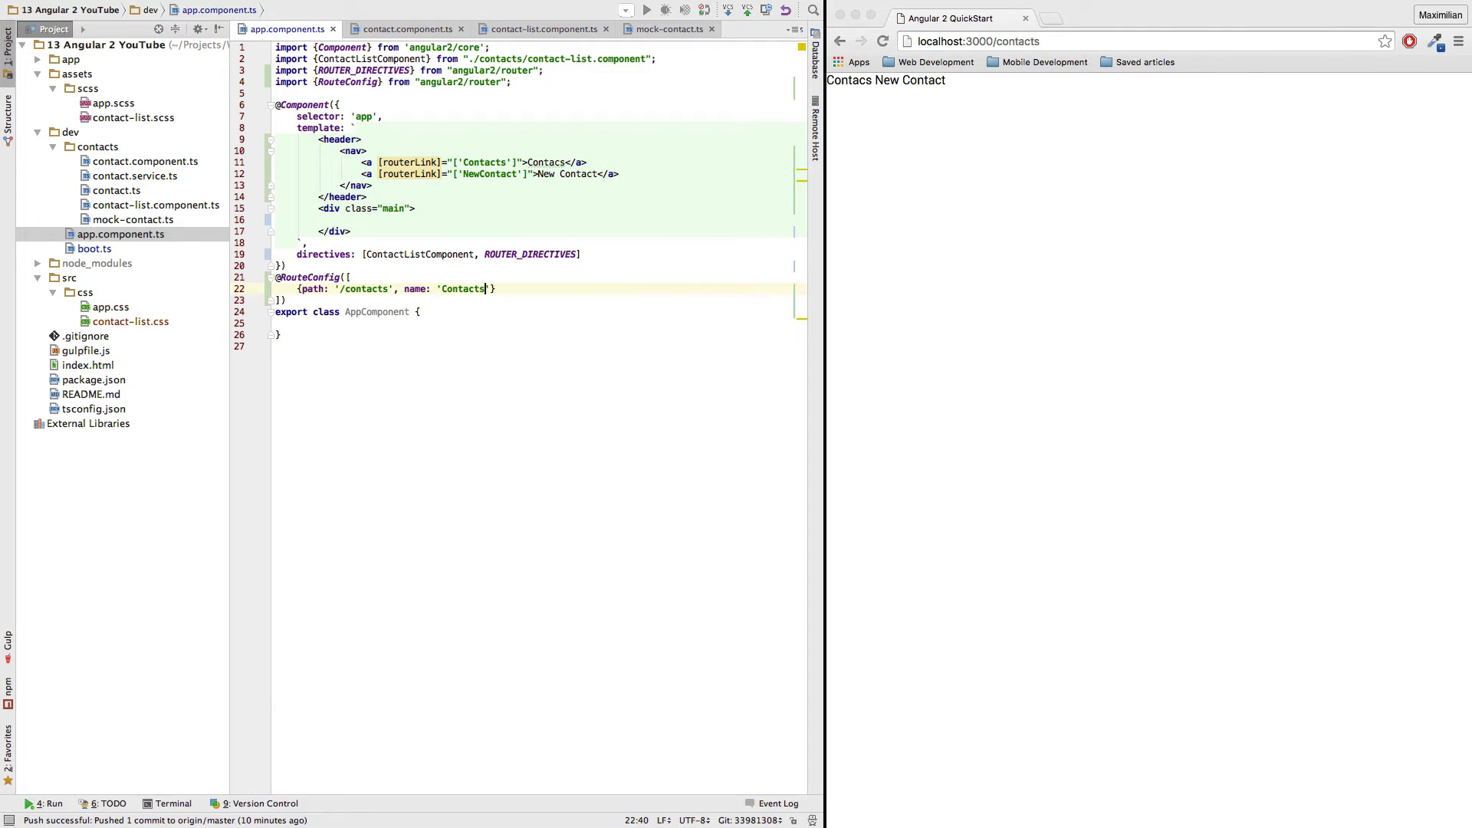
{"action": "type", "text": ","}
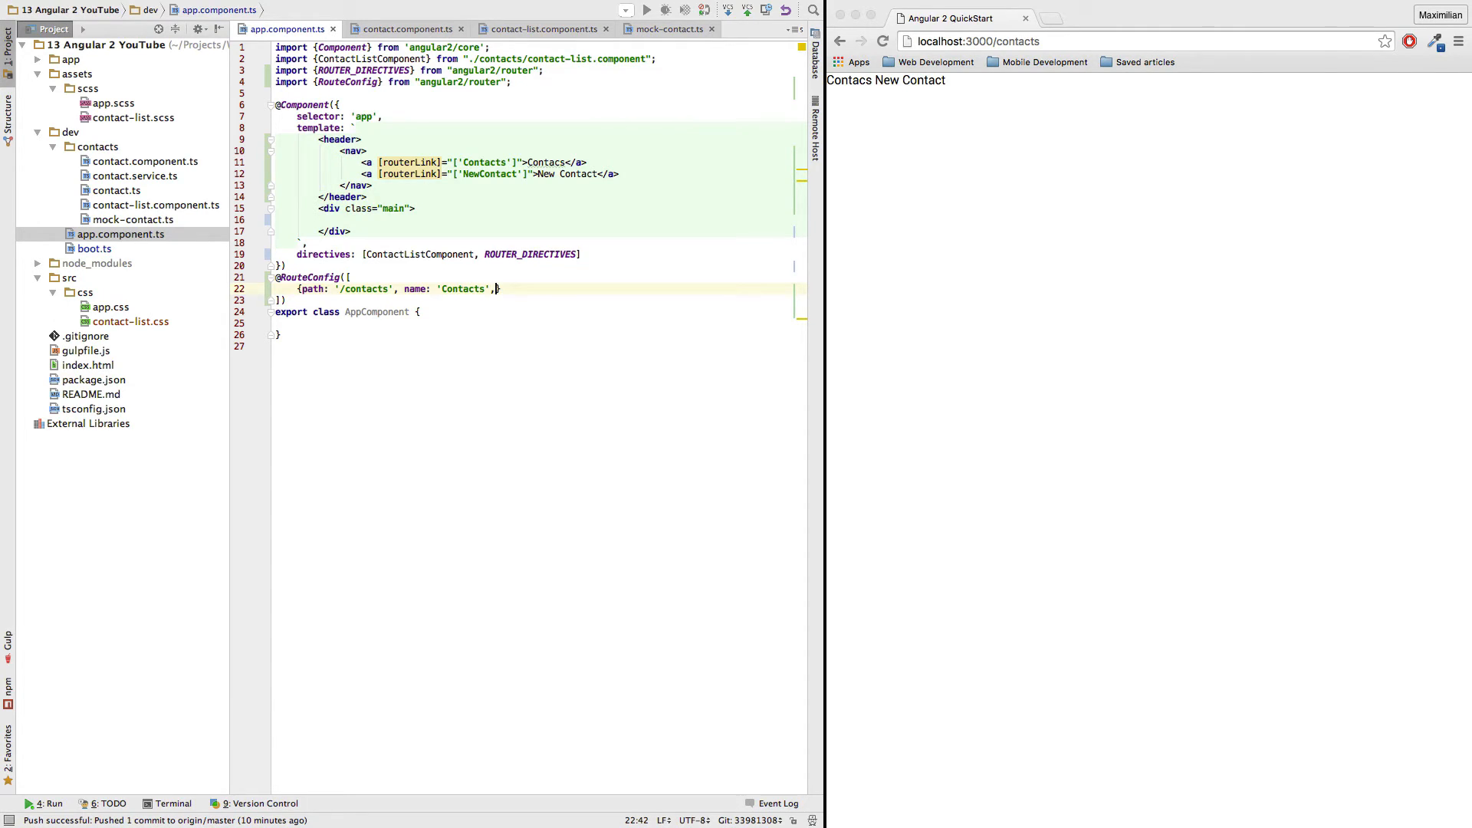
{"action": "mouse_move", "coordinate": [559, 158]}
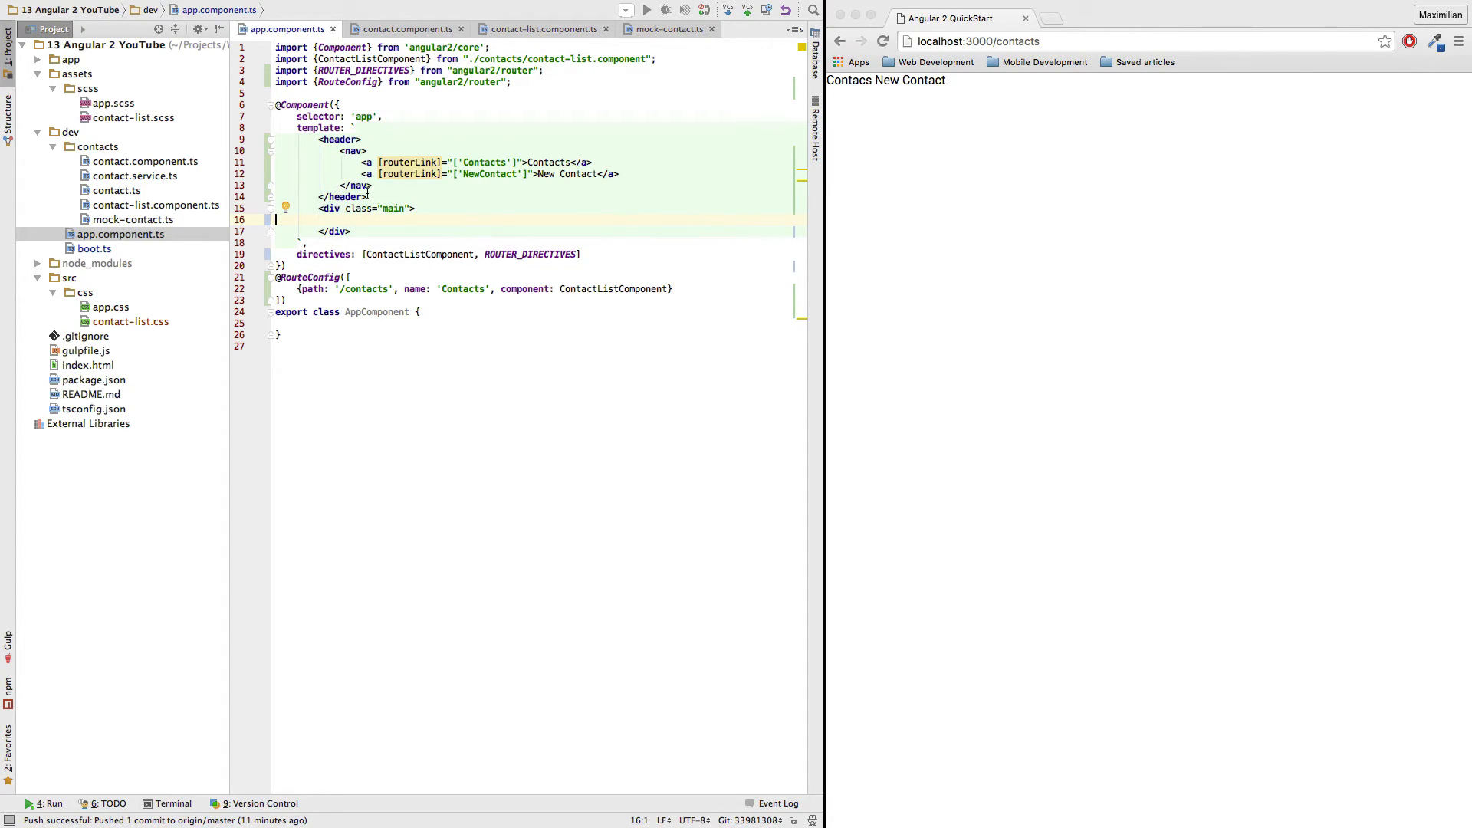
{"action": "double_click", "coordinate": [613, 288]}
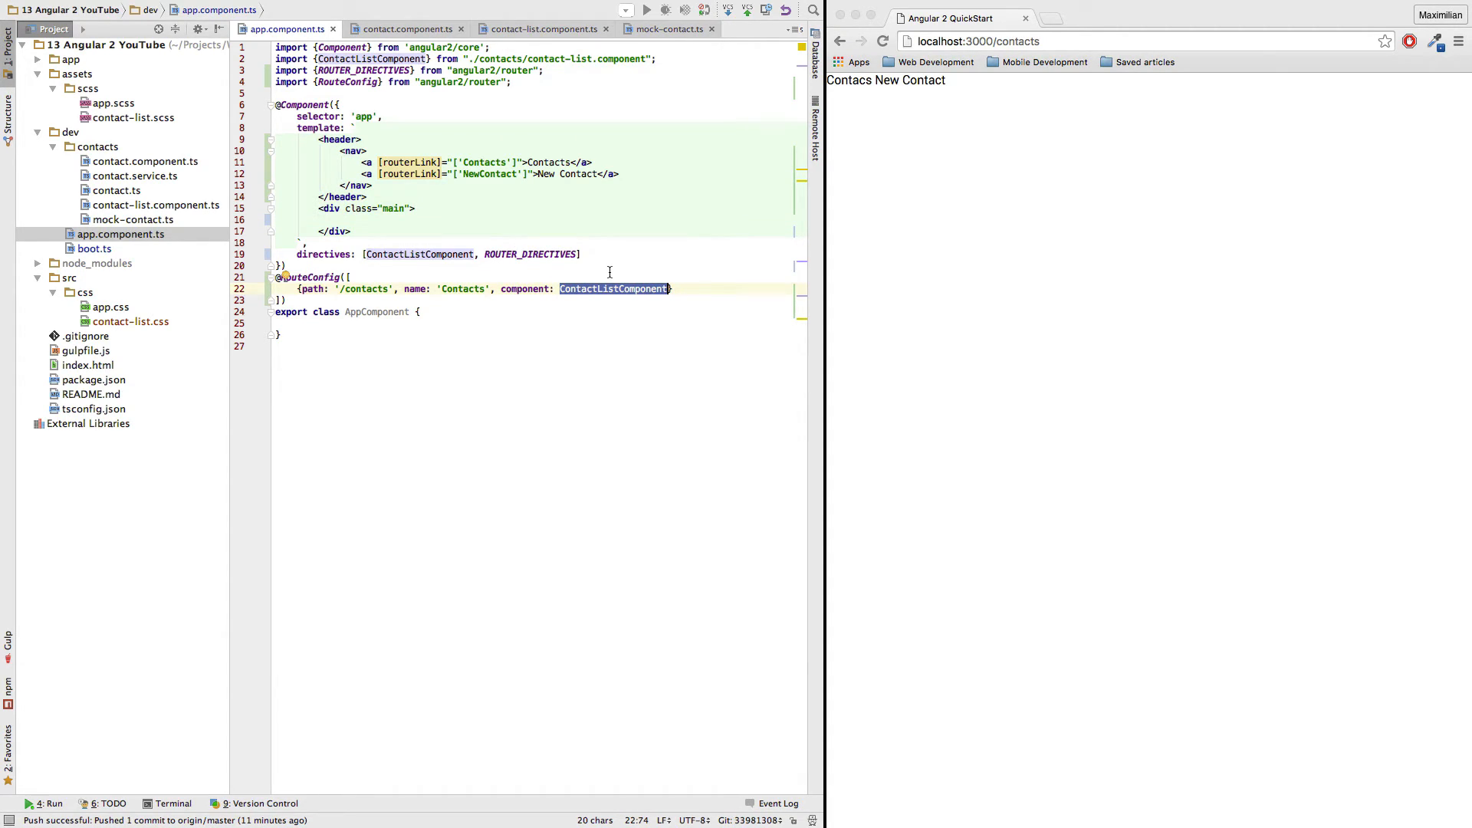
Step: Duplicate the route as '/newcontact' named 'NewContact', still loading ContactListComponent
{"action": "left_click", "coordinate": [674, 288]}
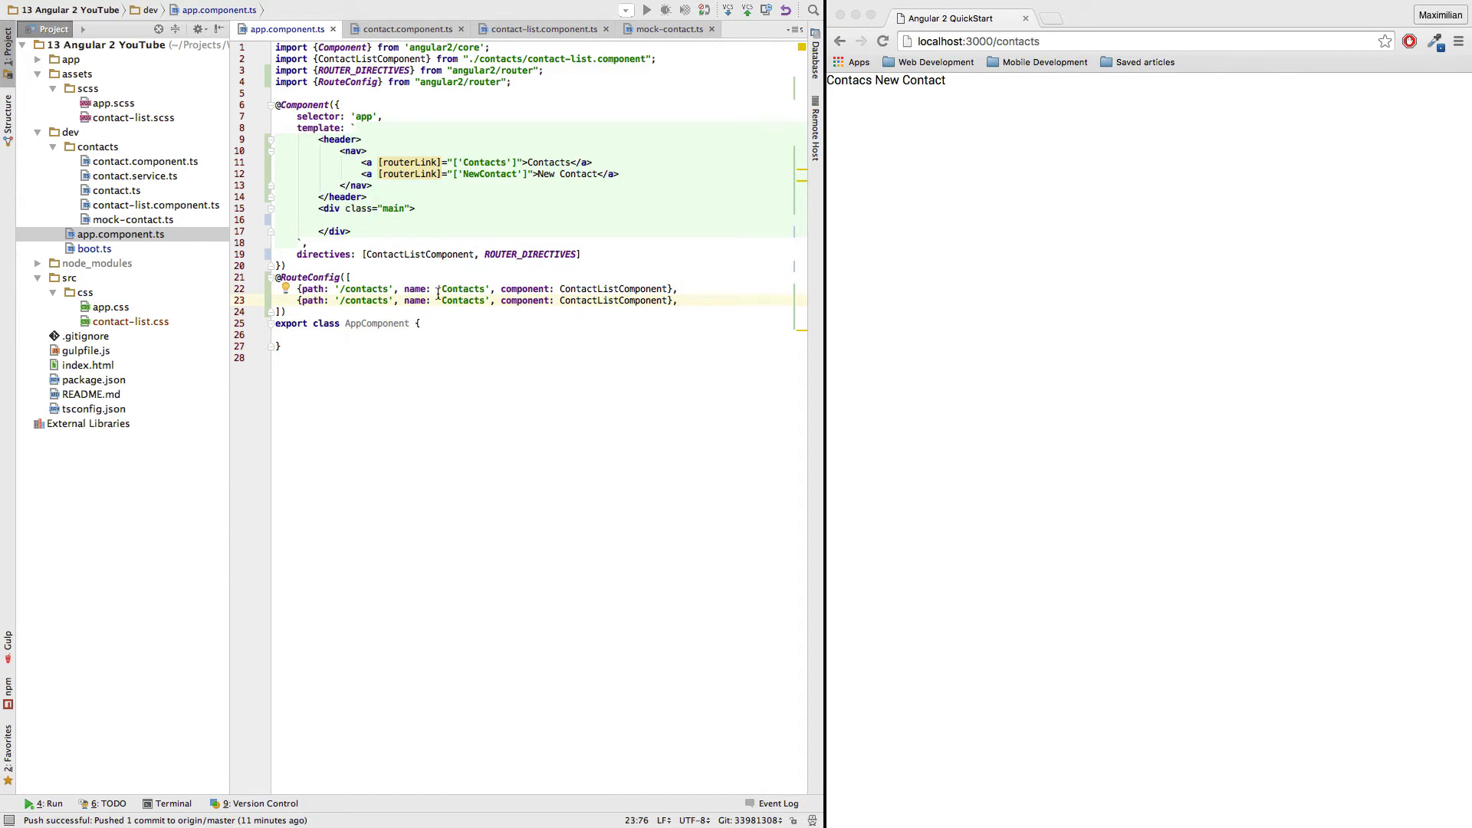
{"action": "type", "text": "newconta"}
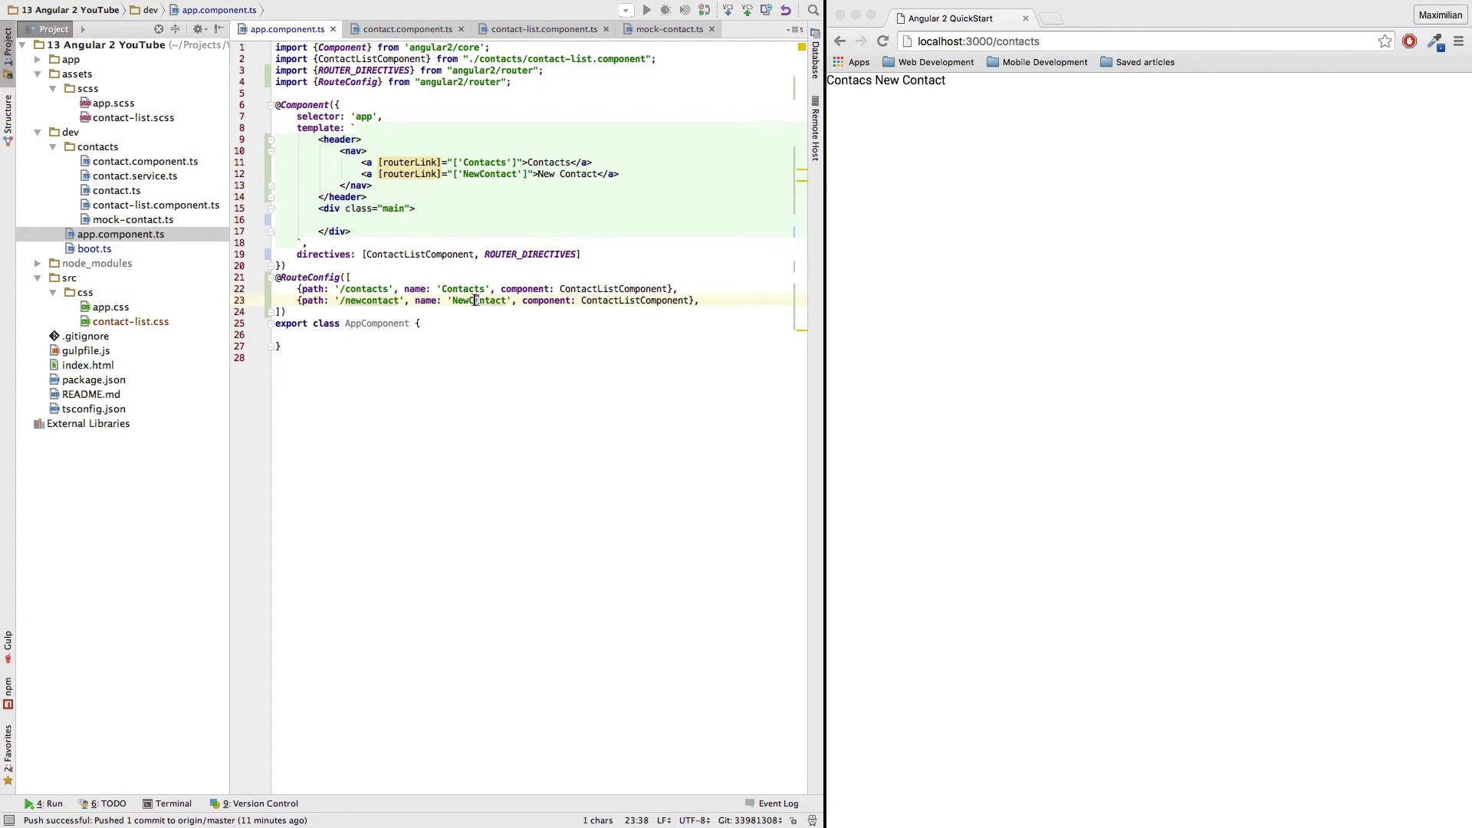
{"action": "double_click", "coordinate": [636, 301]}
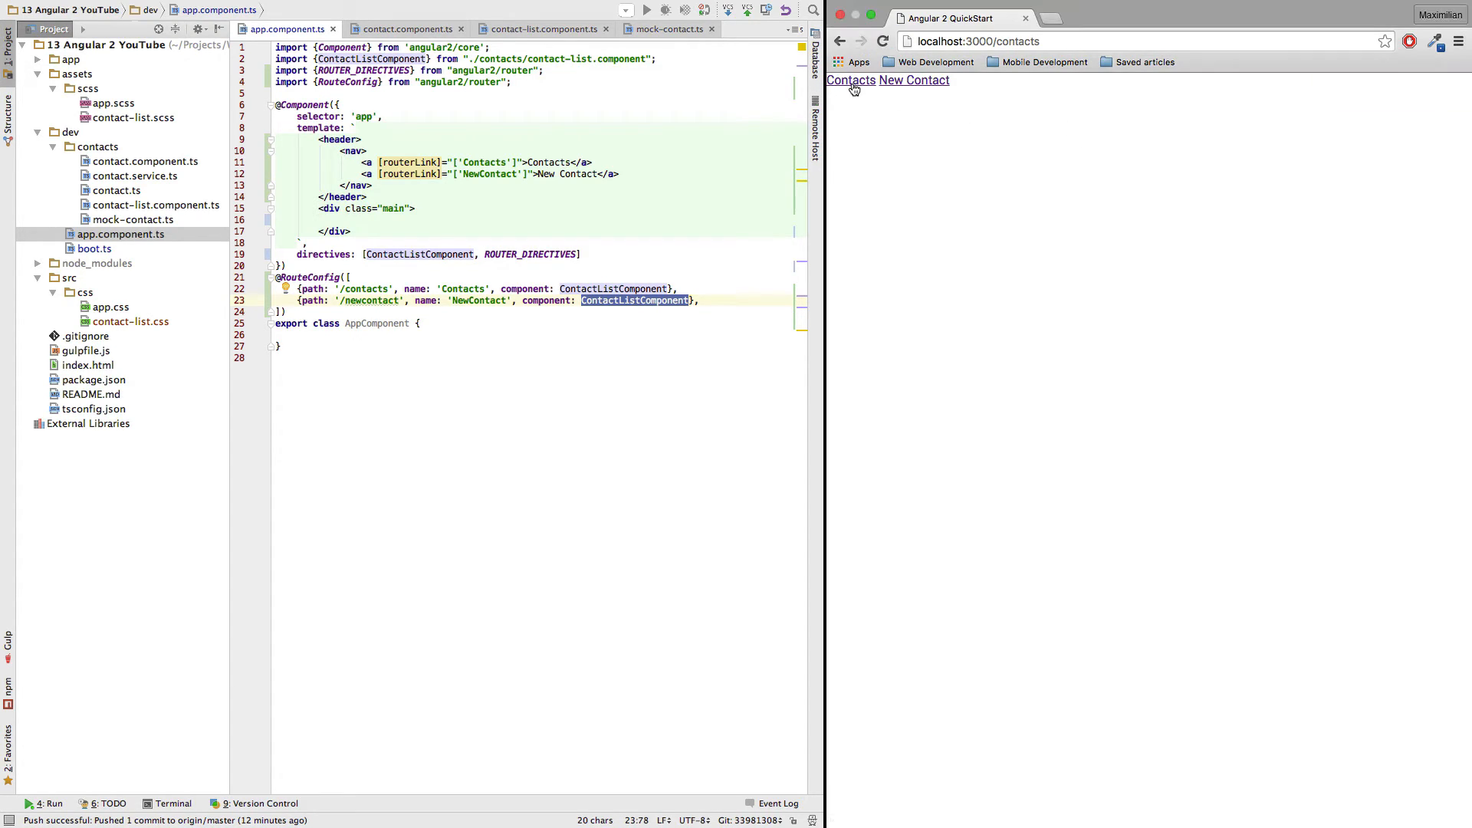
{"action": "mouse_move", "coordinate": [913, 79]}
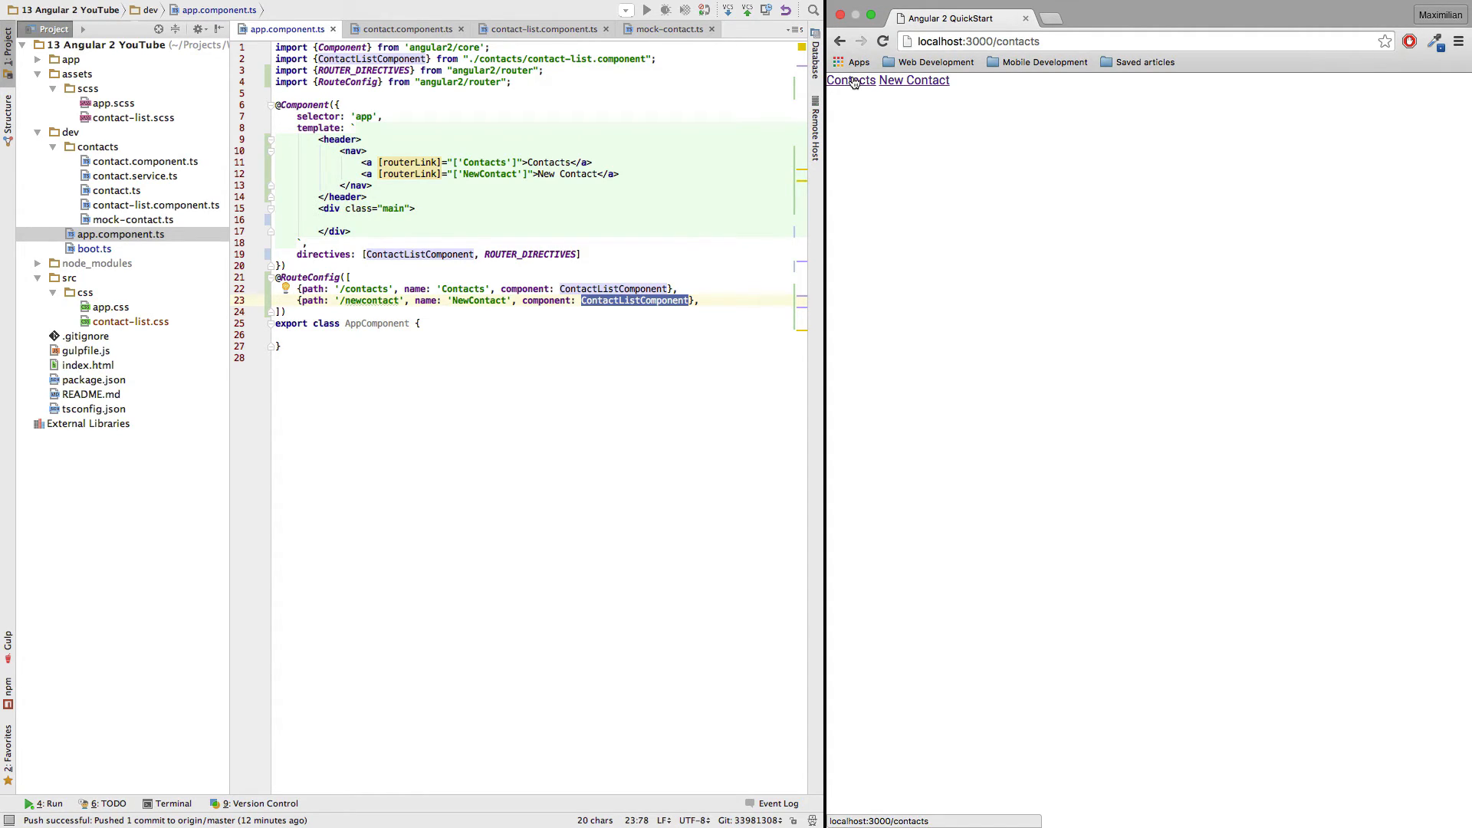
{"action": "mouse_move", "coordinate": [924, 197]}
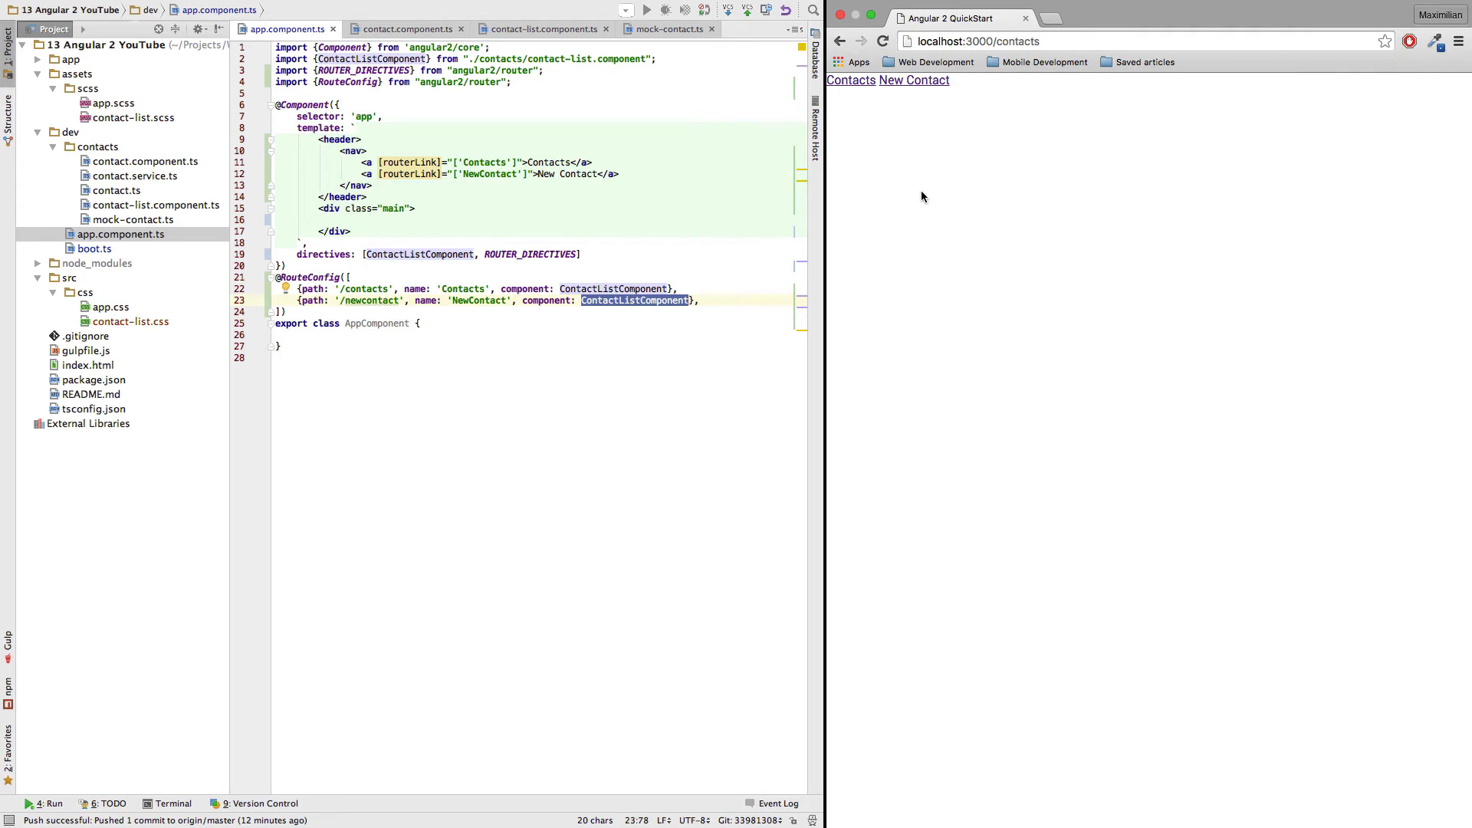
{"action": "left_click", "coordinate": [559, 208]}
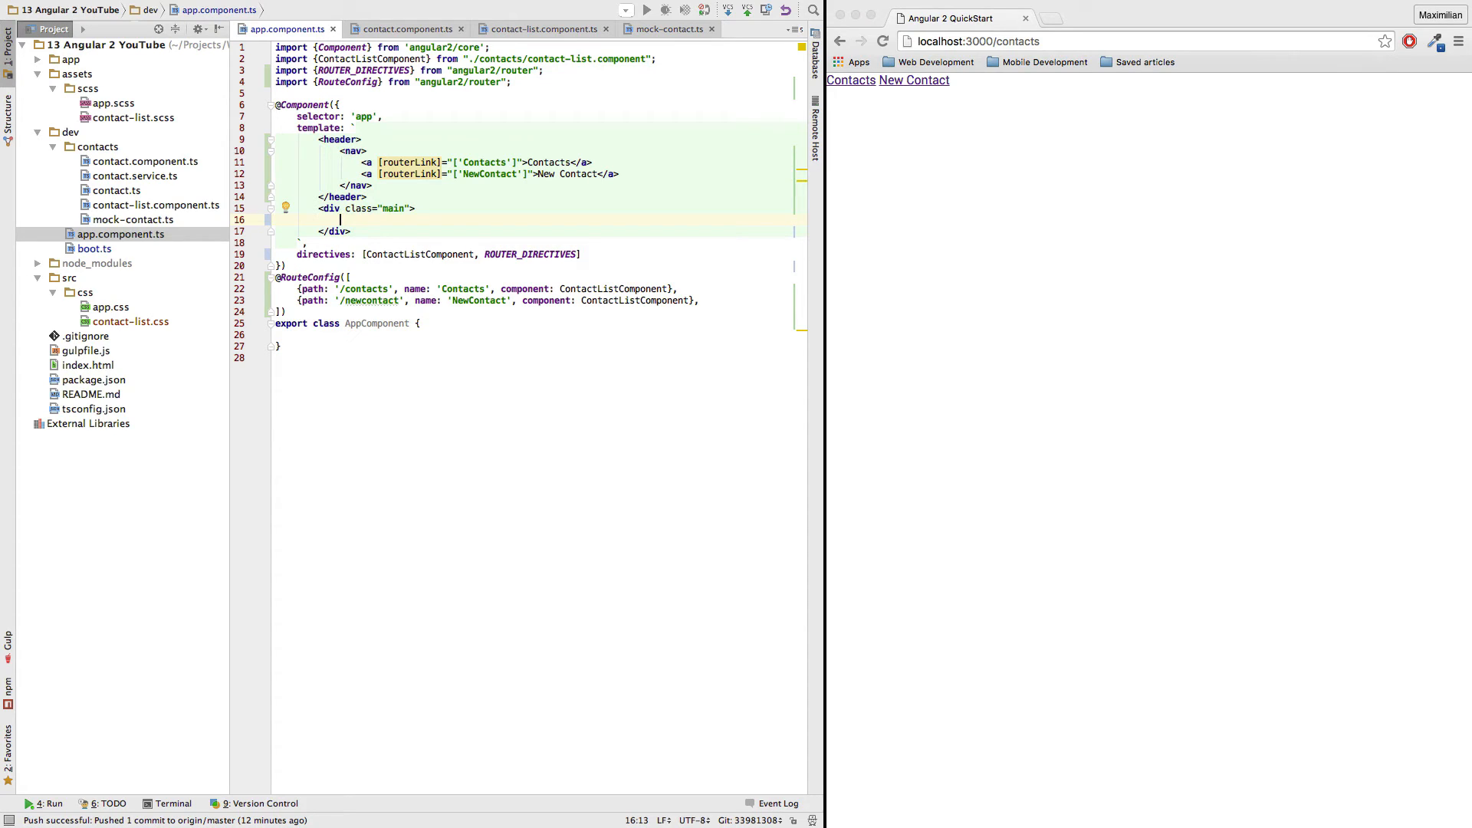
Step: Insert <router-outlet></router-outlet> in div.main, then view Contacts and localhost:3000 in the browser
{"action": "type", "text": "router-outlet></router-outlet>"}
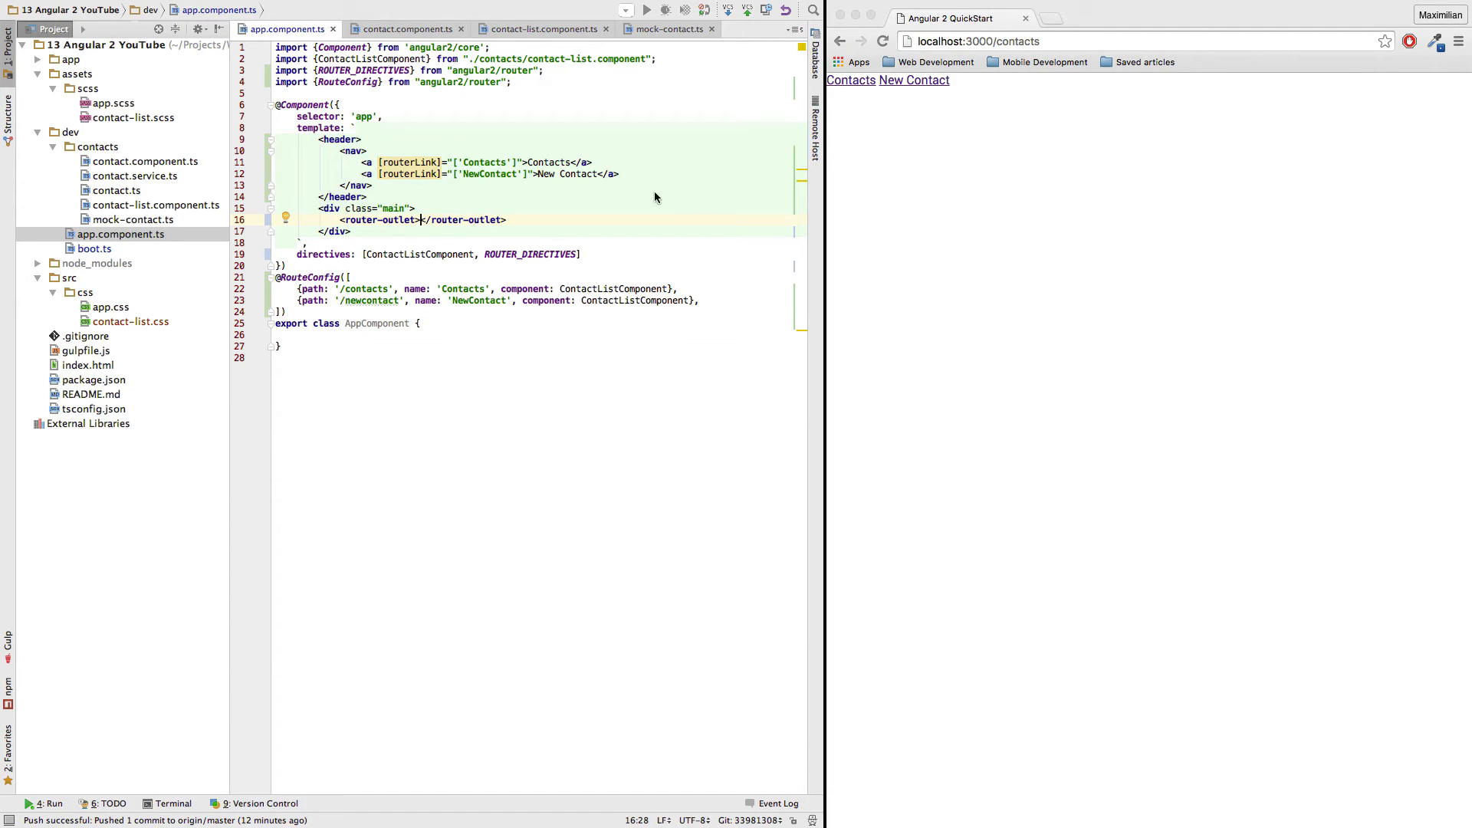
{"action": "double_click", "coordinate": [422, 220]}
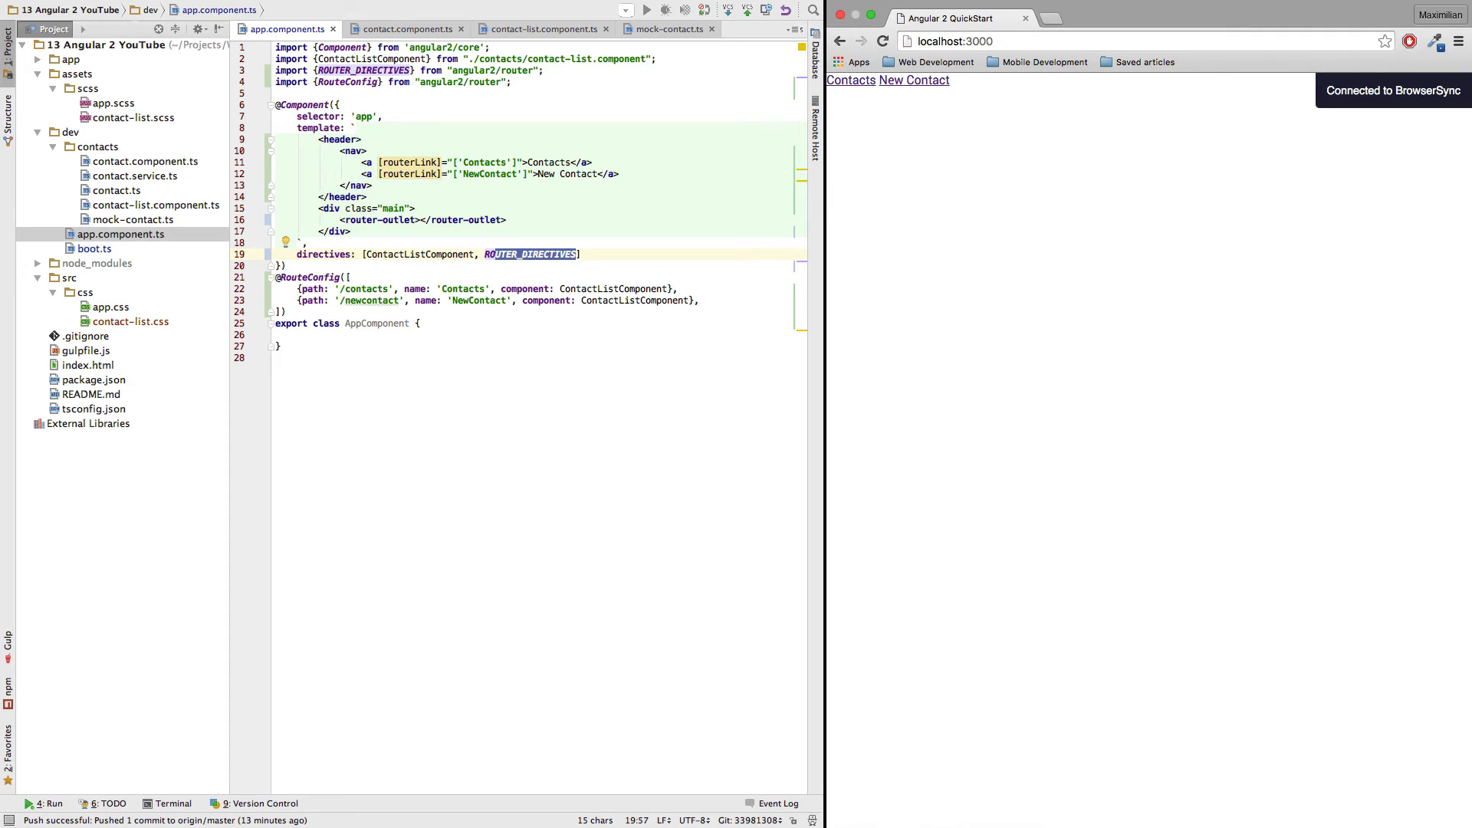
{"action": "mouse_move", "coordinate": [923, 151]}
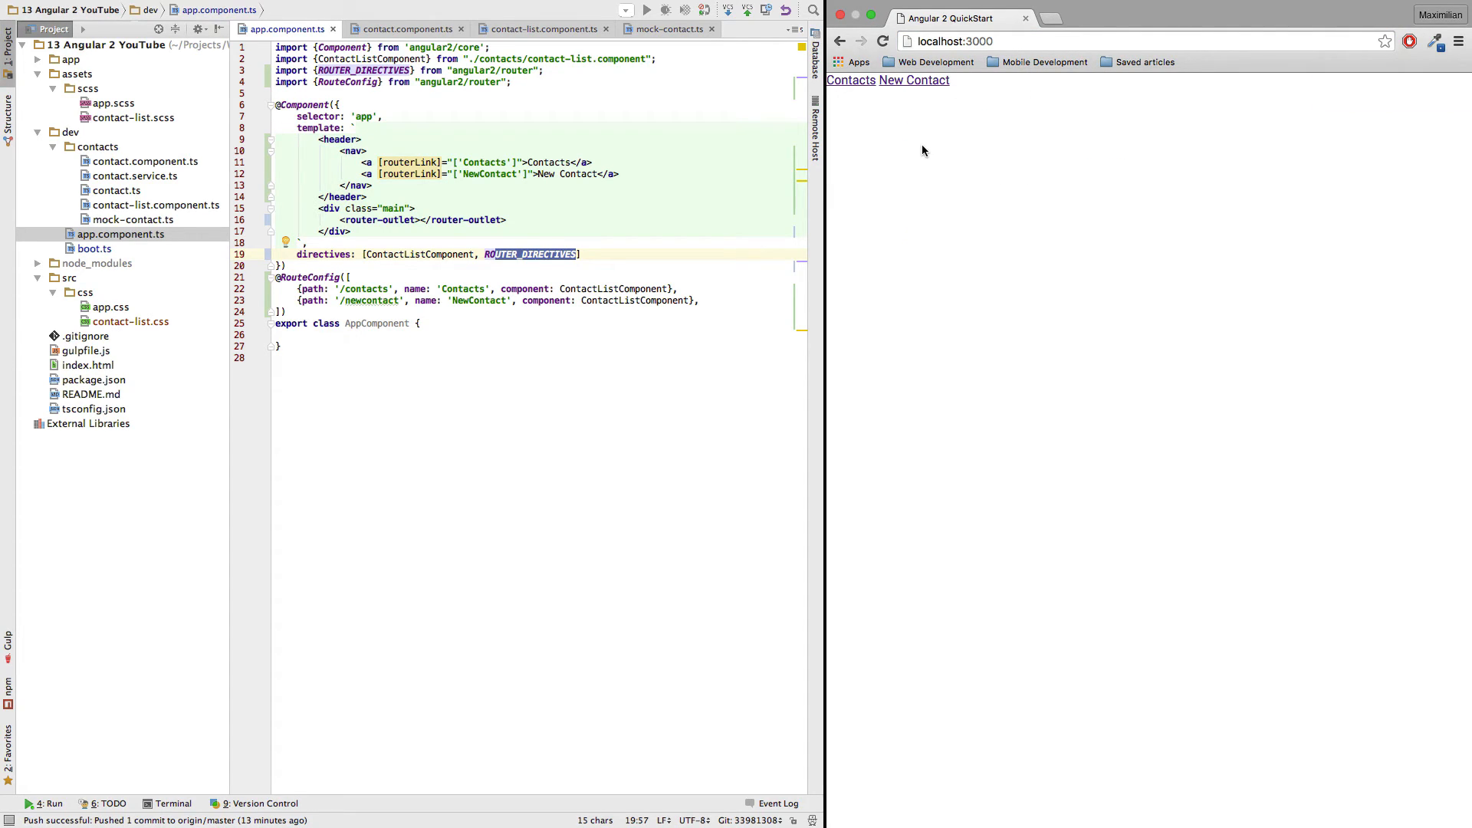
{"action": "left_click", "coordinate": [849, 79]}
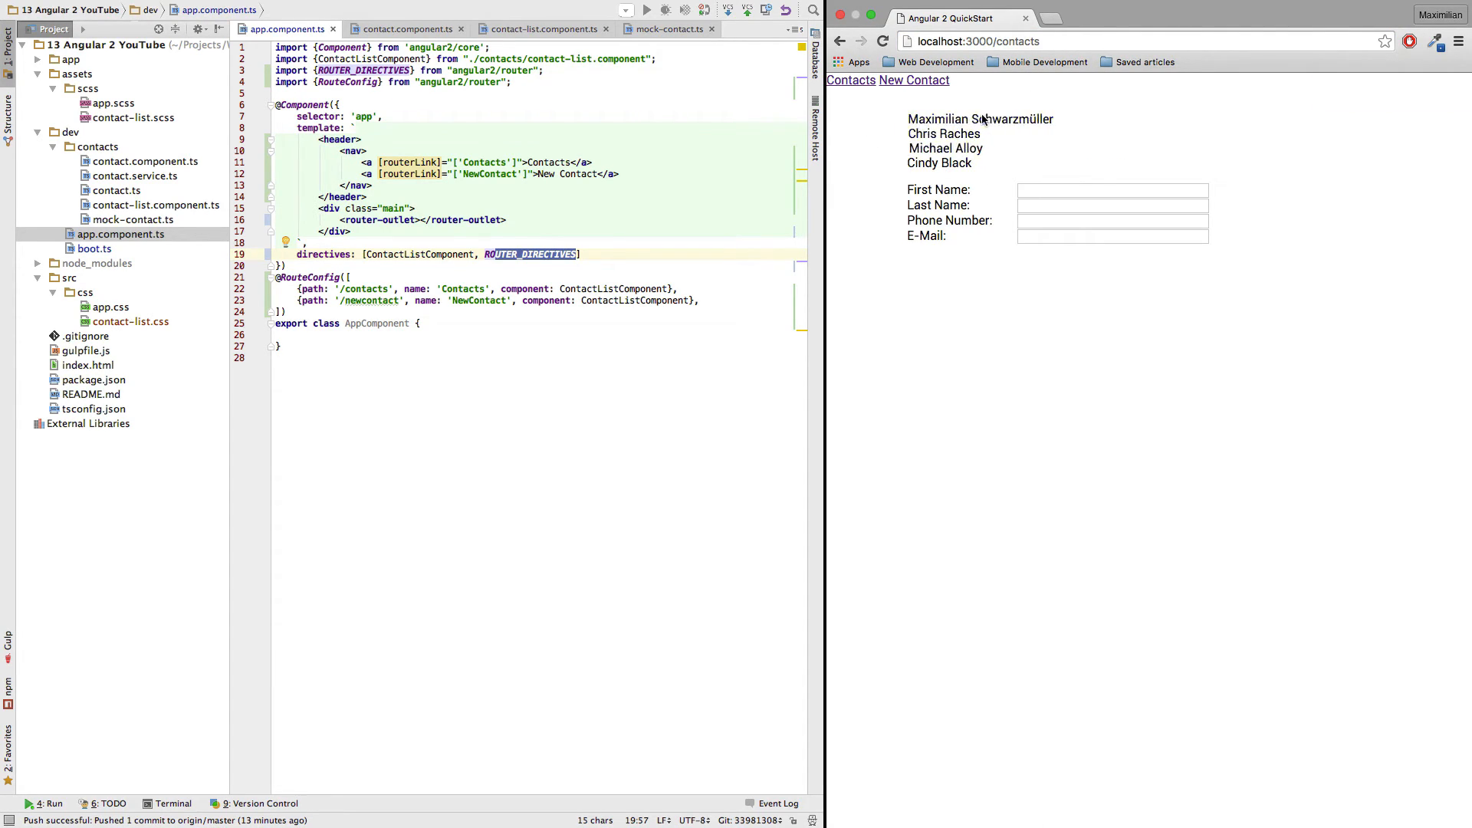
{"action": "left_click", "coordinate": [1005, 40]}
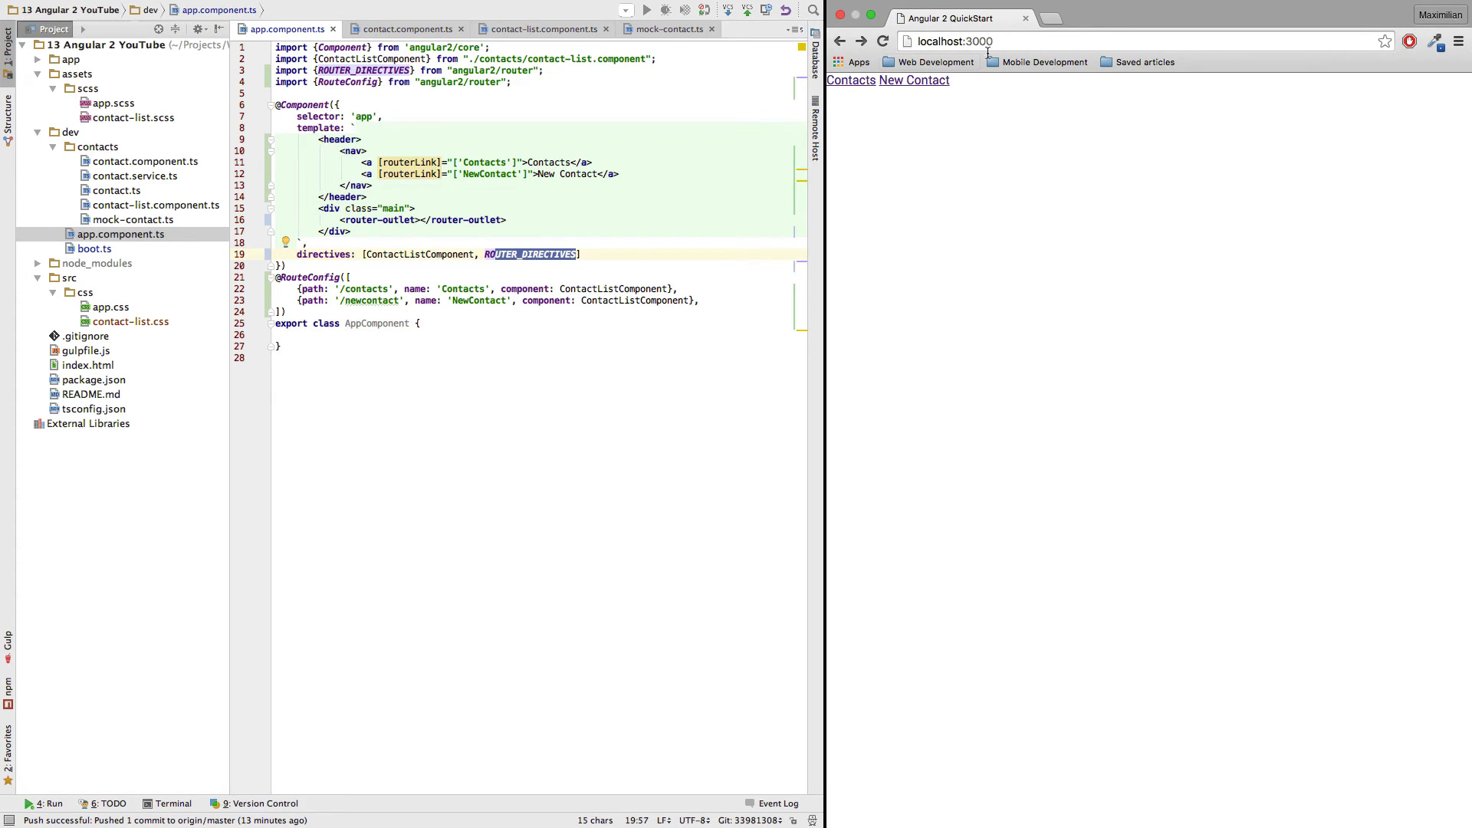
Step: Add useAsDefault: true to the Contacts route
{"action": "left_click", "coordinate": [670, 289]}
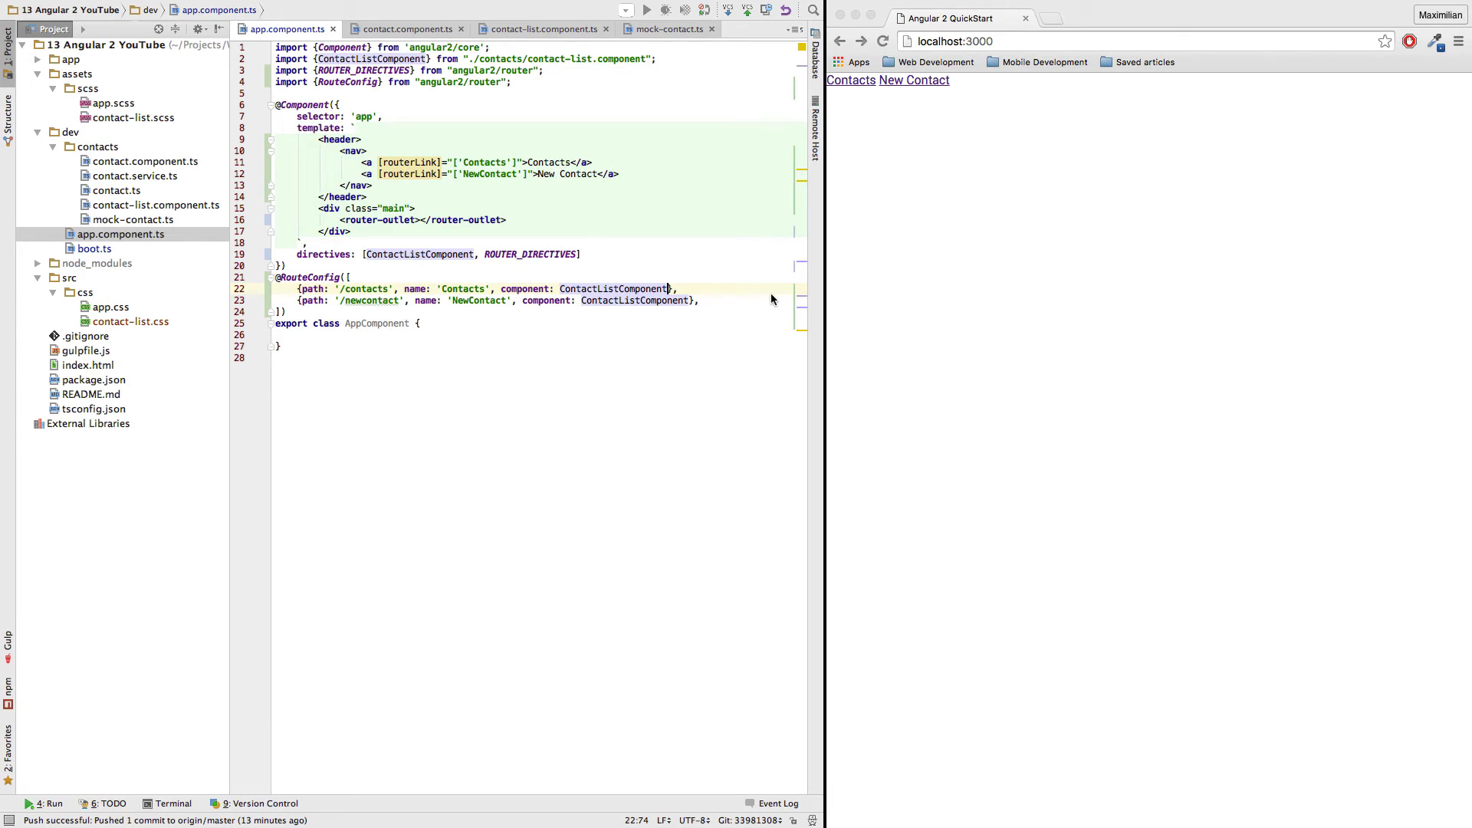
{"action": "type", "text": "us"}
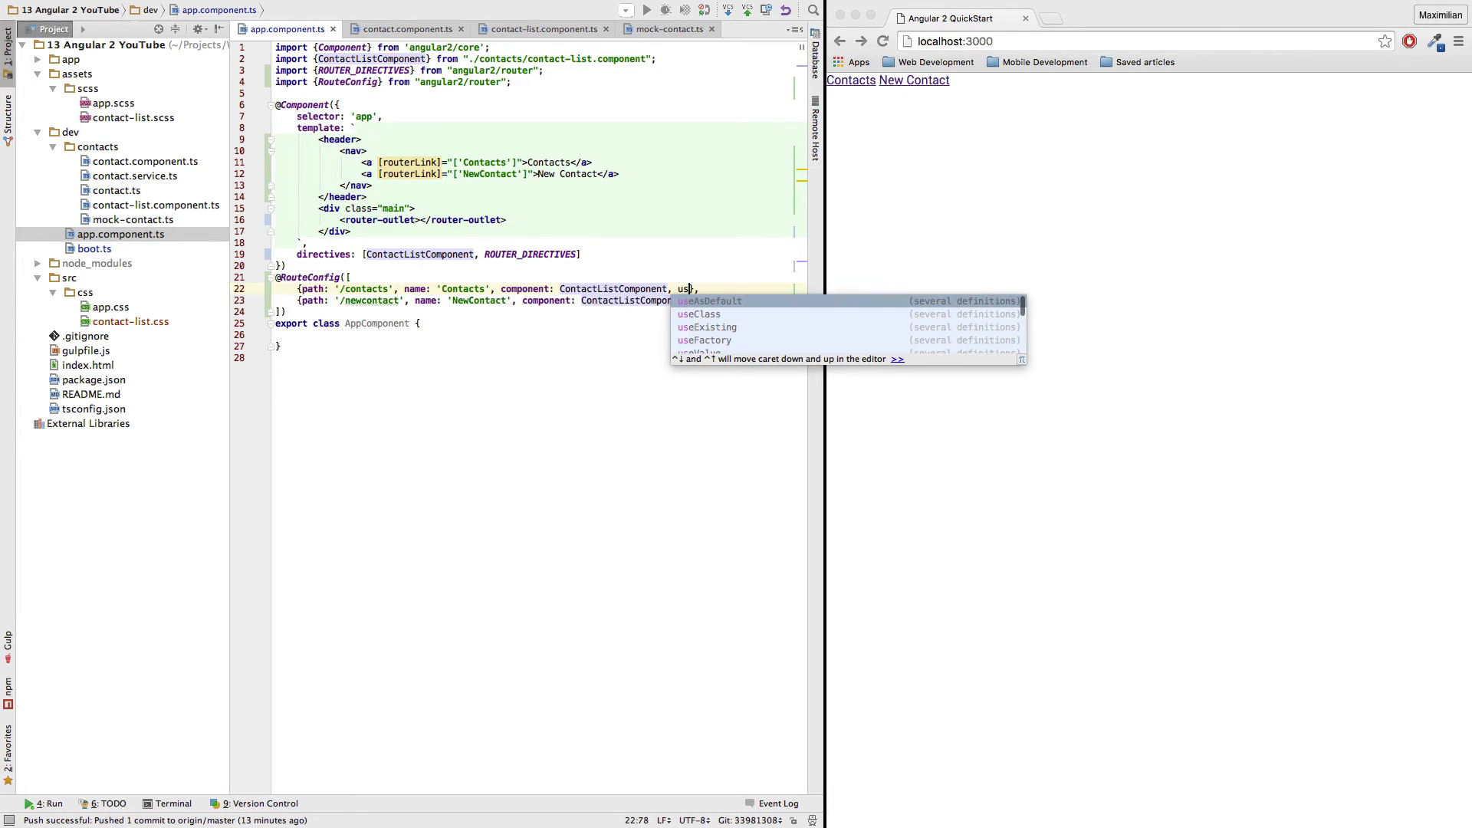
{"action": "type", "text": "eAsDefault: true"}
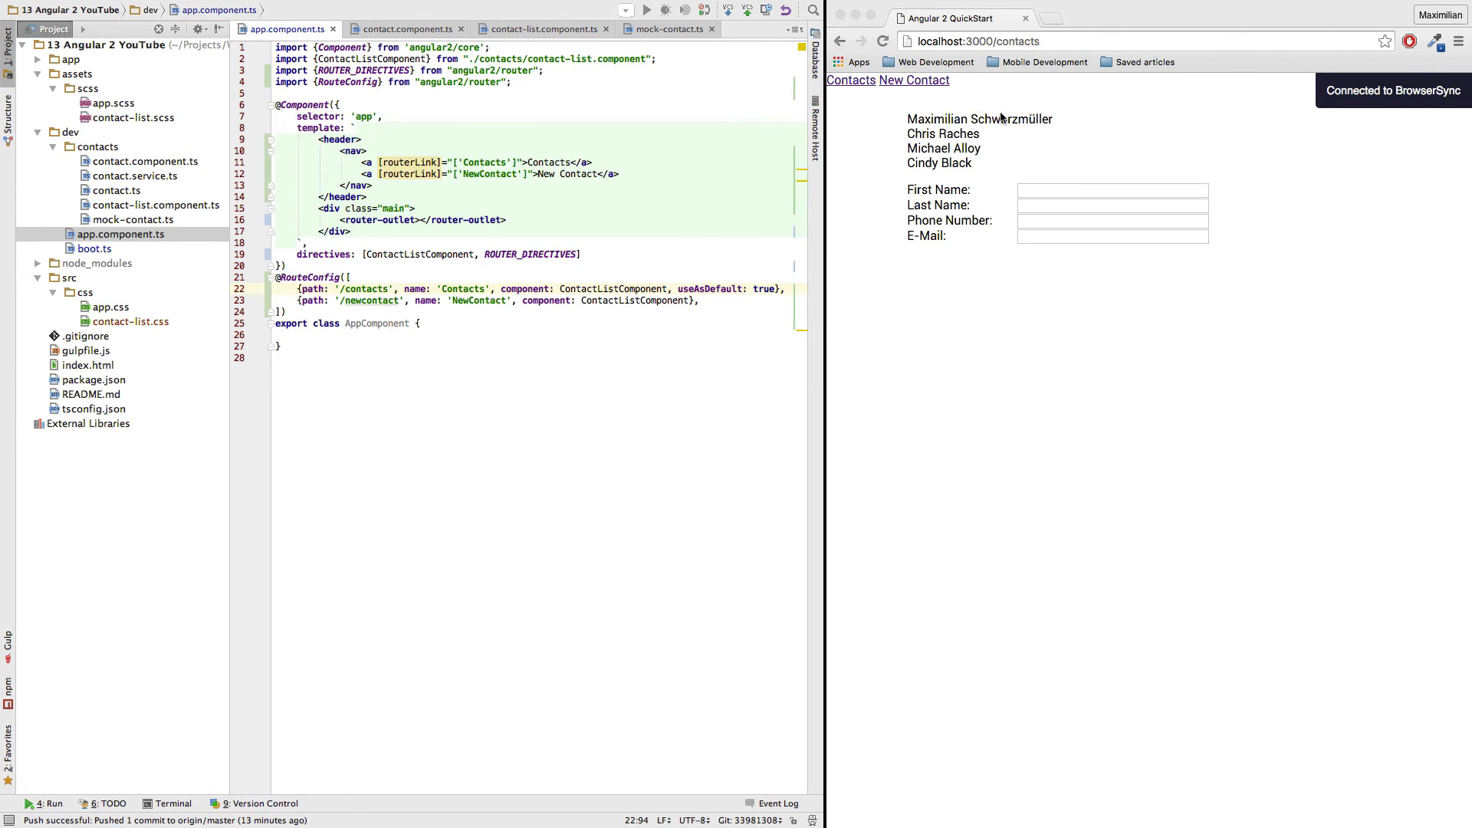
Step: Reload localhost:3000 and follow the New Contact link to check navigation
{"action": "left_click", "coordinate": [1019, 40]}
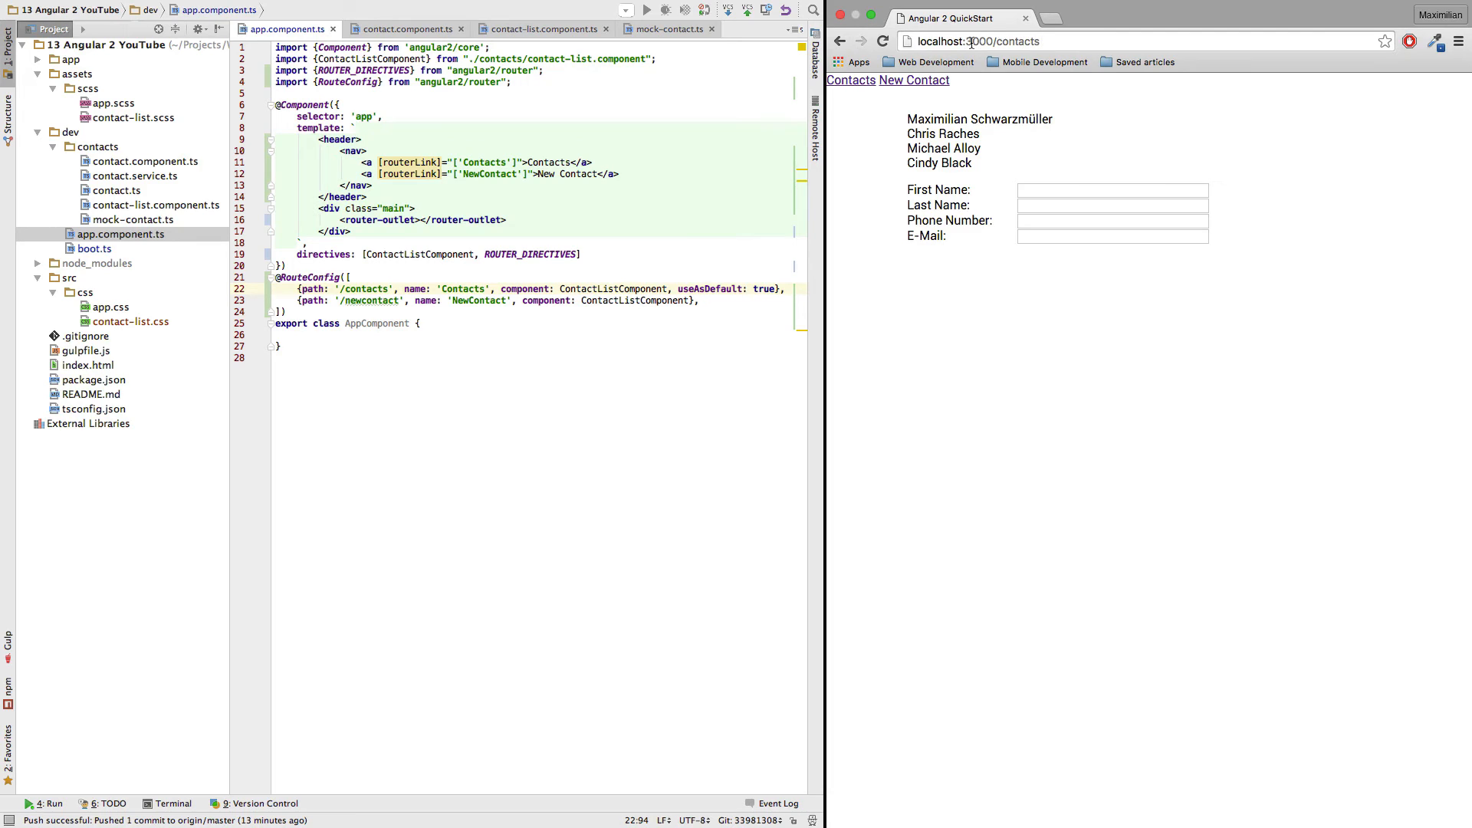
{"action": "mouse_move", "coordinate": [934, 208]}
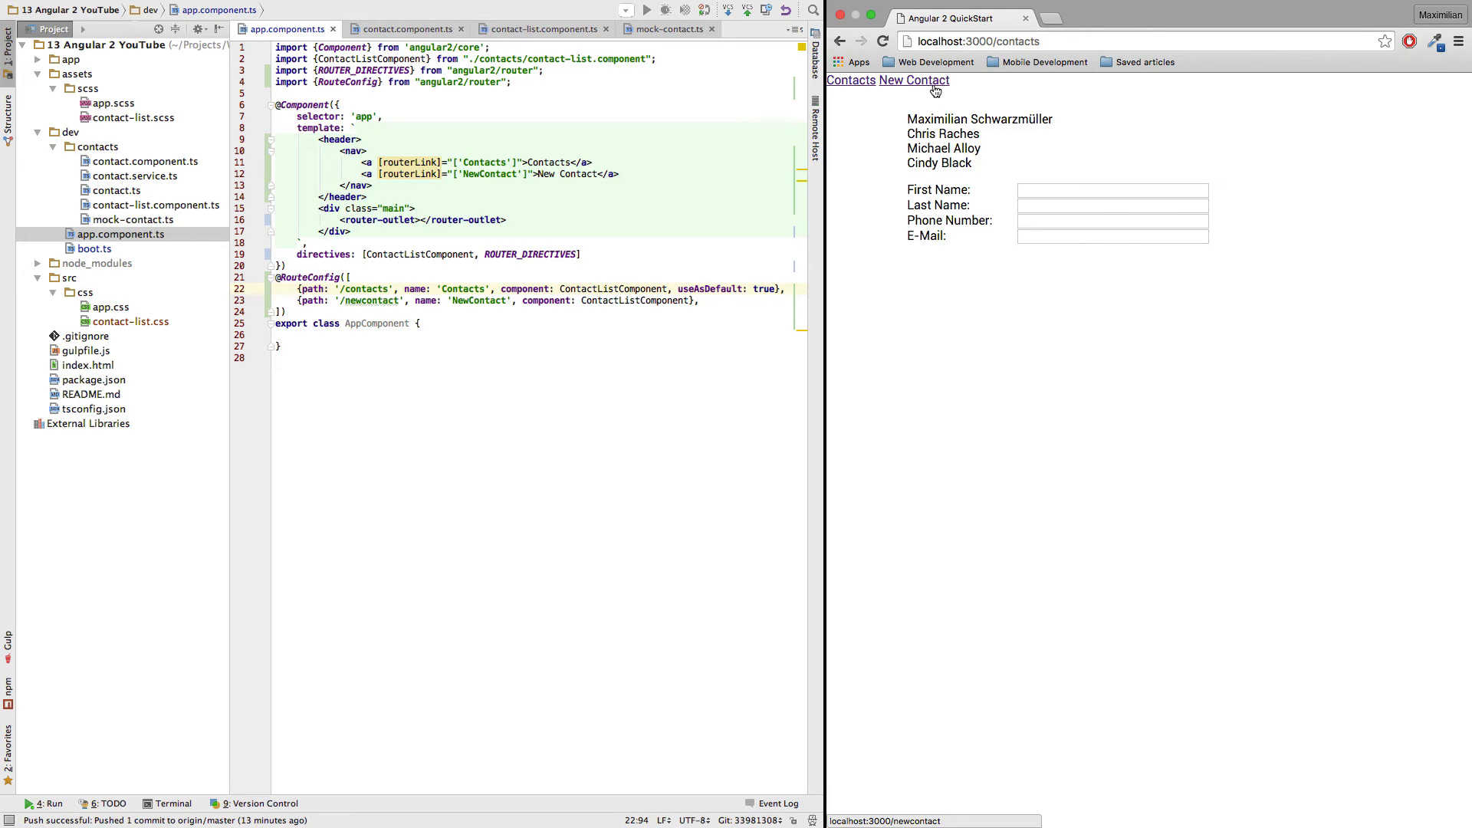
{"action": "left_click", "coordinate": [913, 80]}
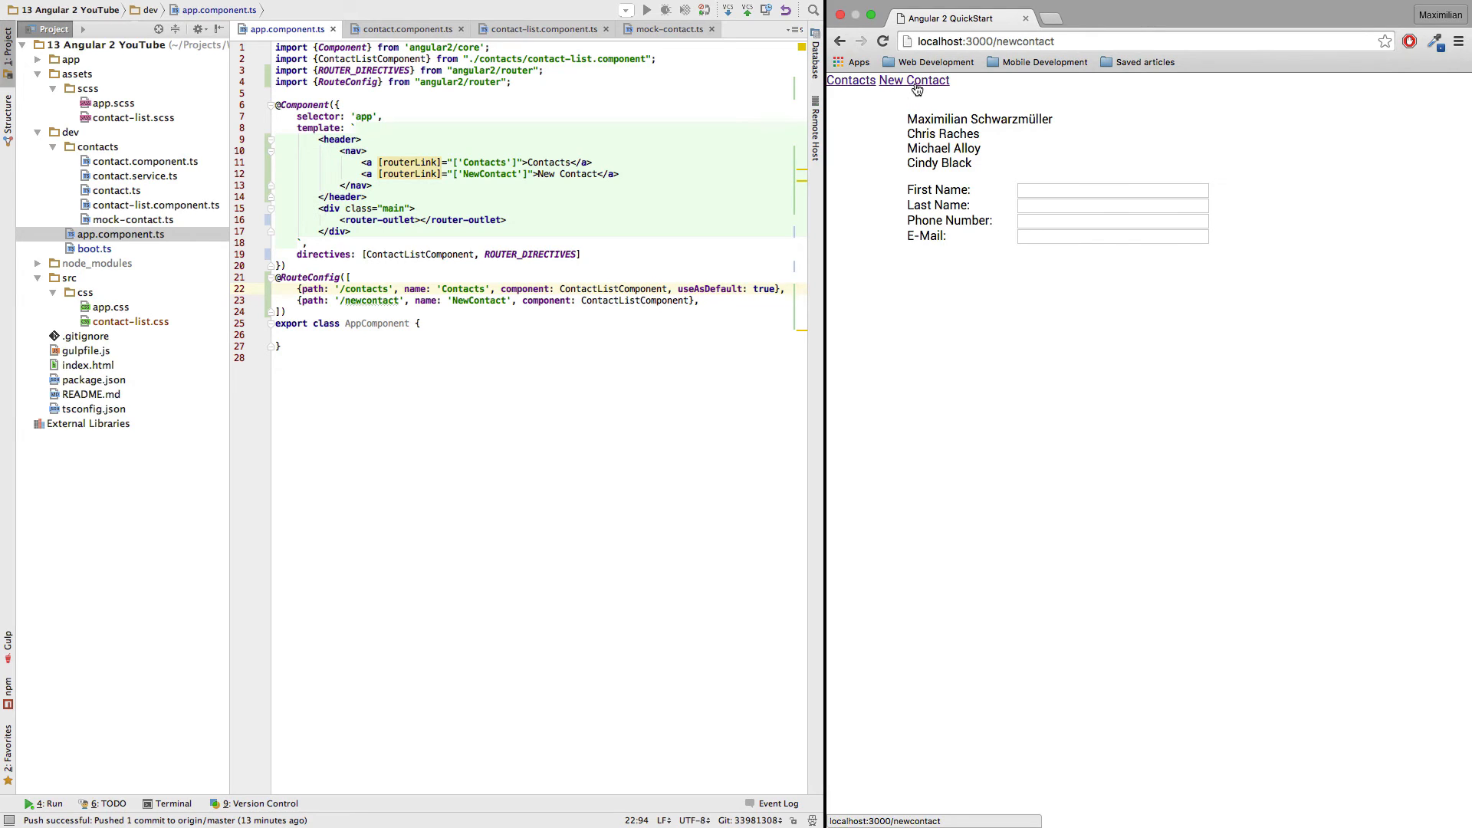
{"action": "left_click", "coordinate": [526, 288]}
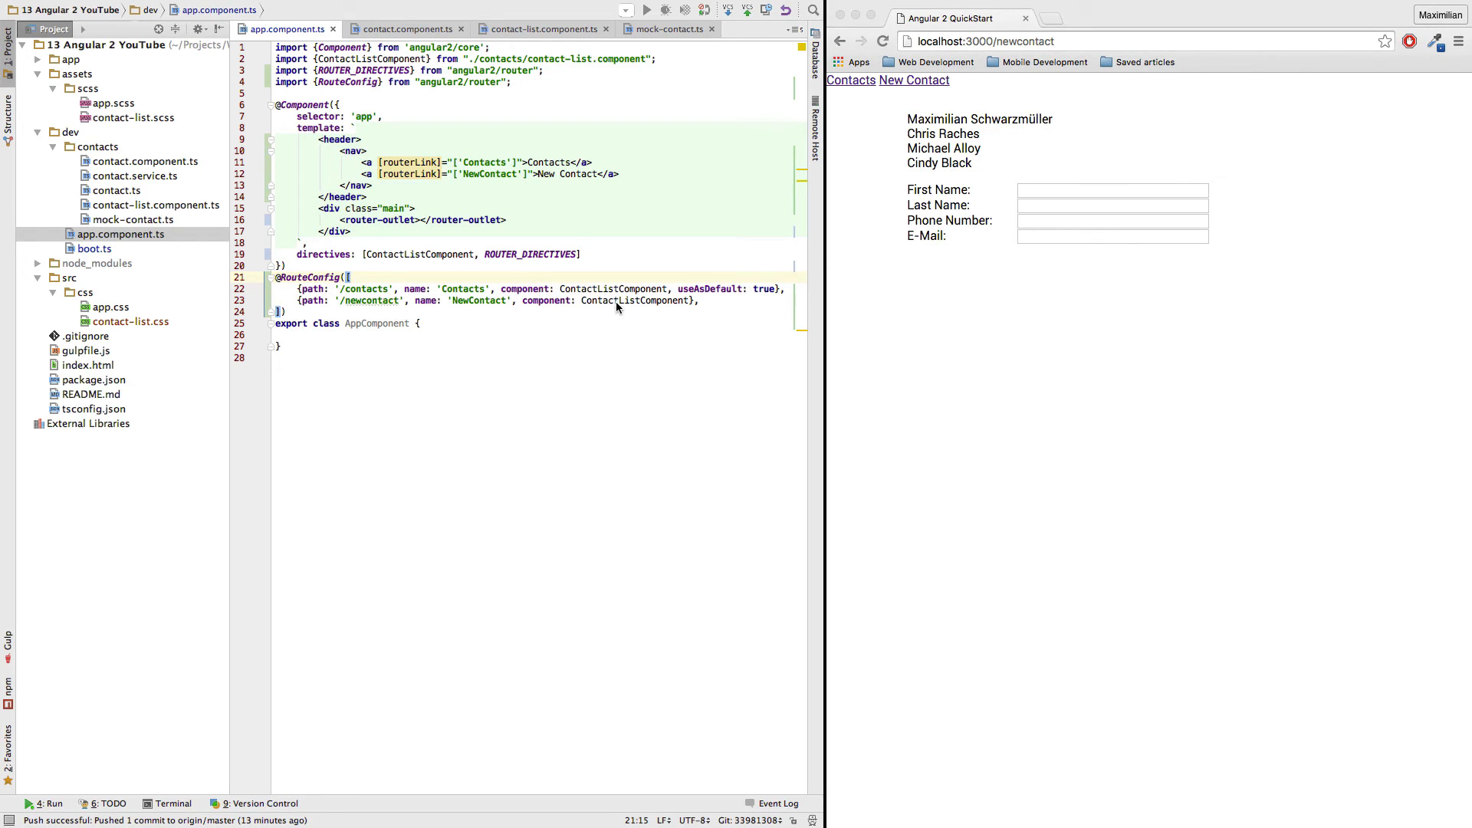
{"action": "double_click", "coordinate": [635, 300]}
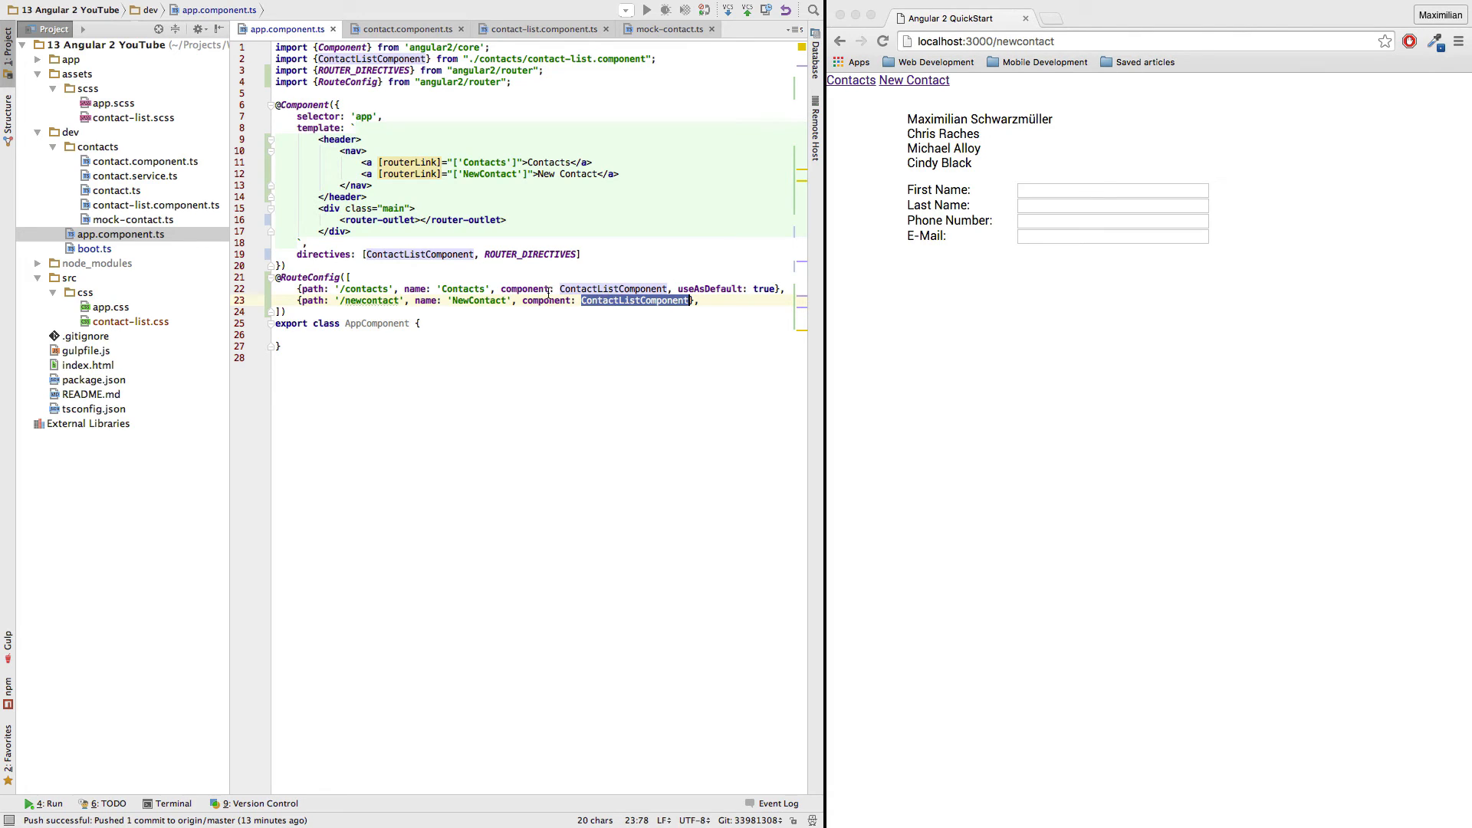
Step: Add a file named new-contact.component.ts under the contacts folder and accept adding it to Git
{"action": "right_click", "coordinate": [98, 146]}
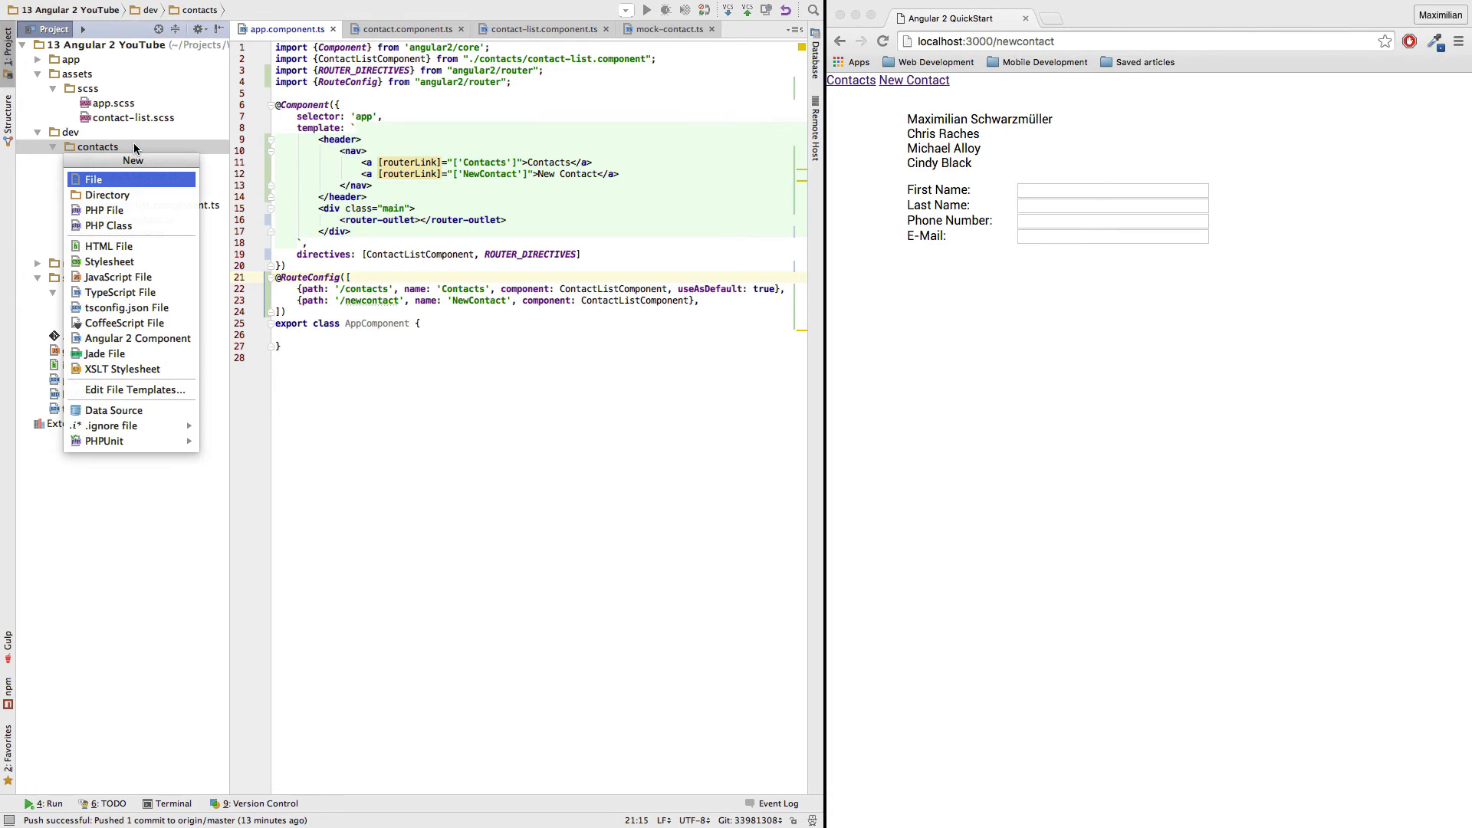
{"action": "left_click", "coordinate": [92, 179]}
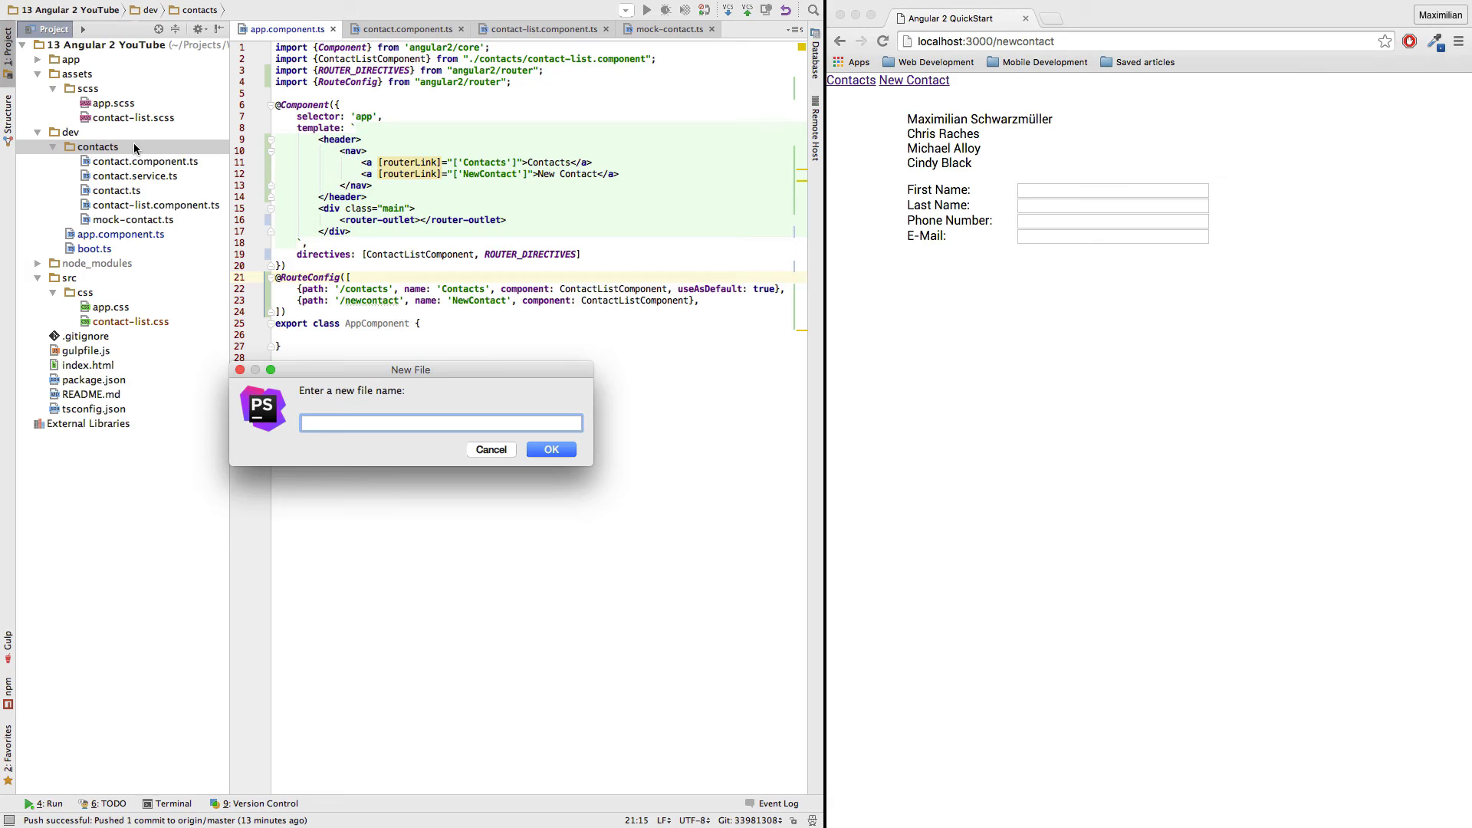
{"action": "type", "text": "new-contact"}
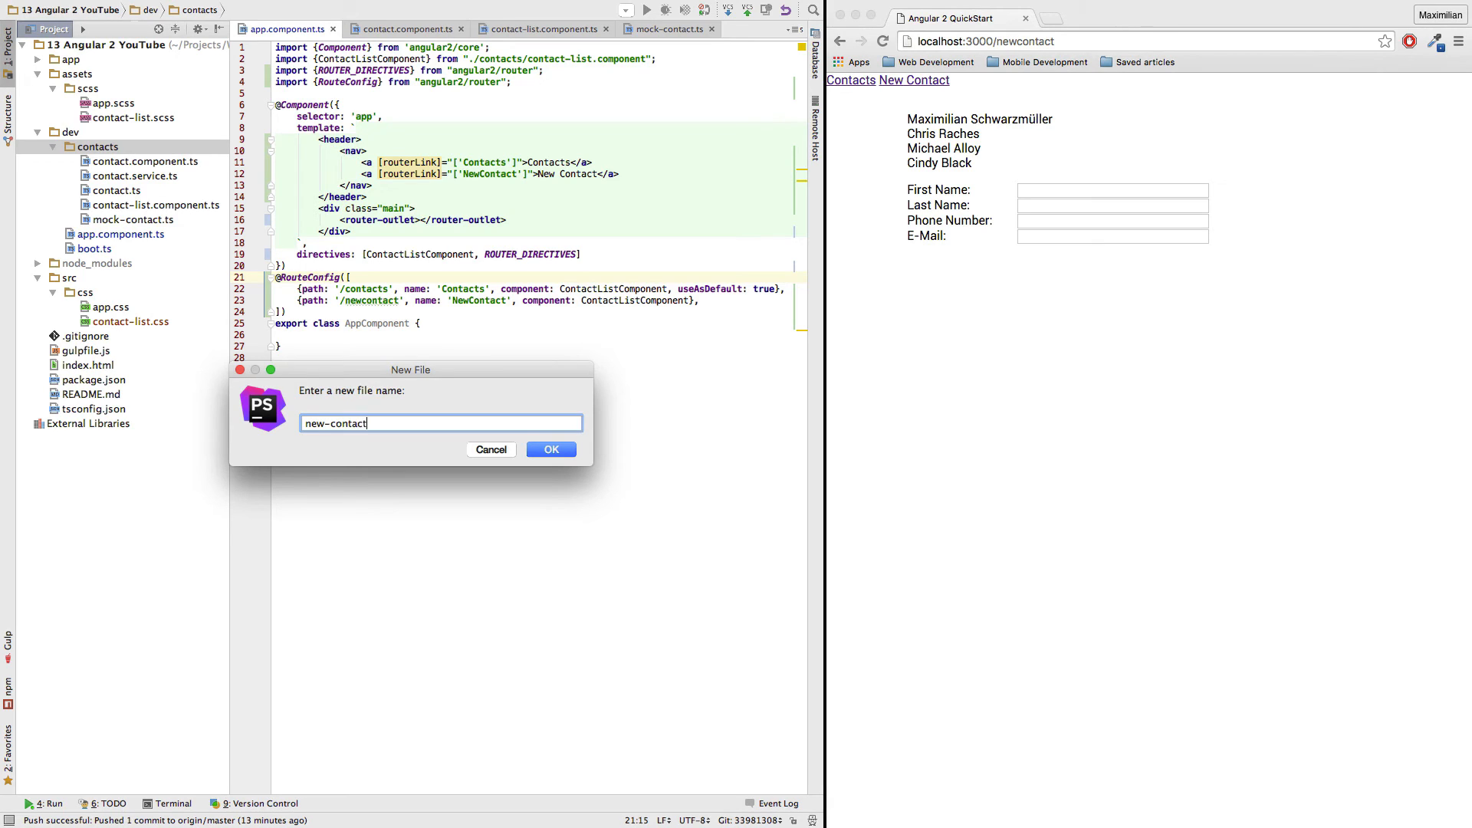
{"action": "type", "text": ".component.t"}
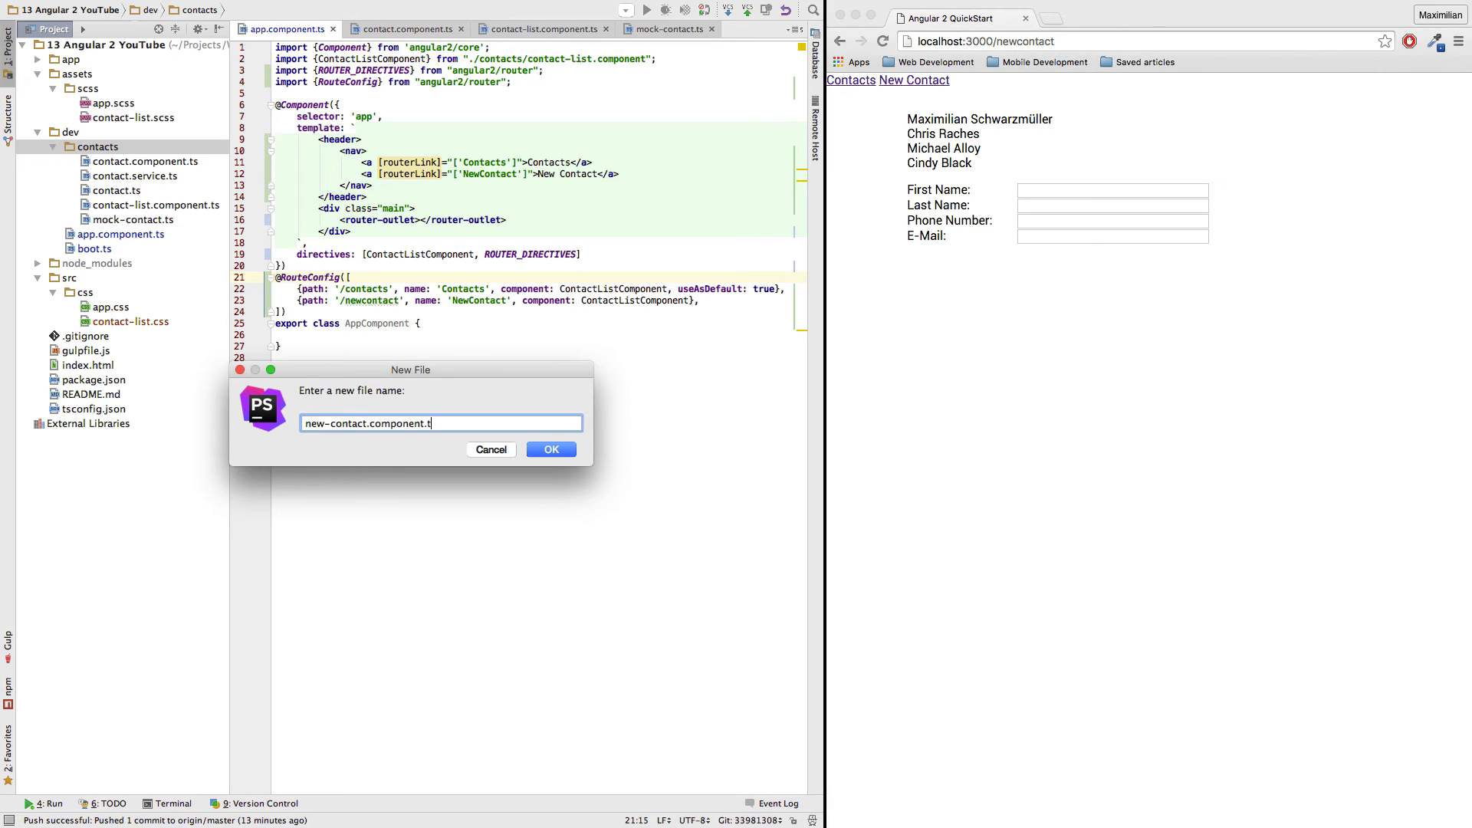
{"action": "left_click", "coordinate": [551, 448]}
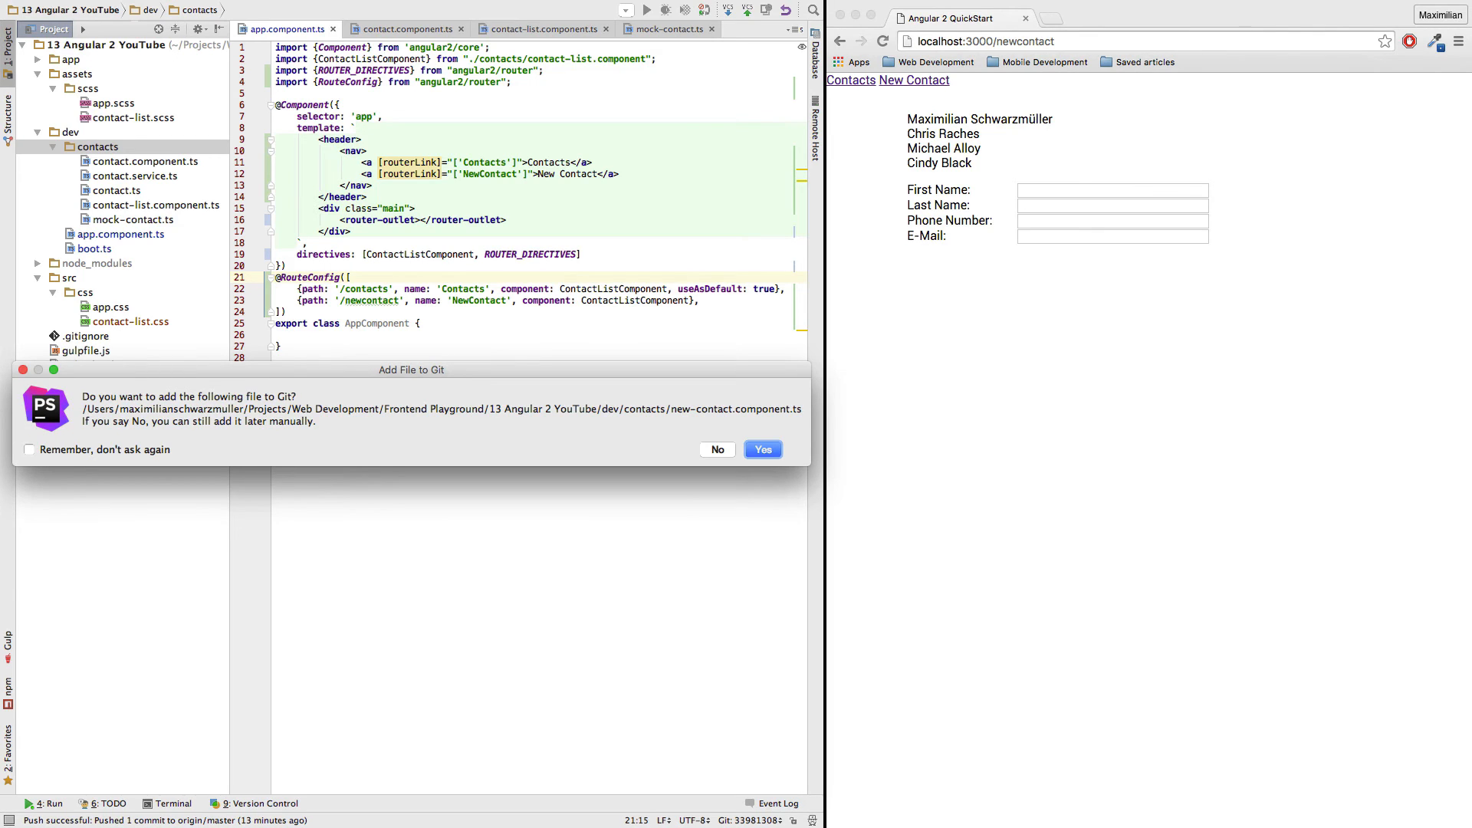
{"action": "left_click", "coordinate": [762, 449]}
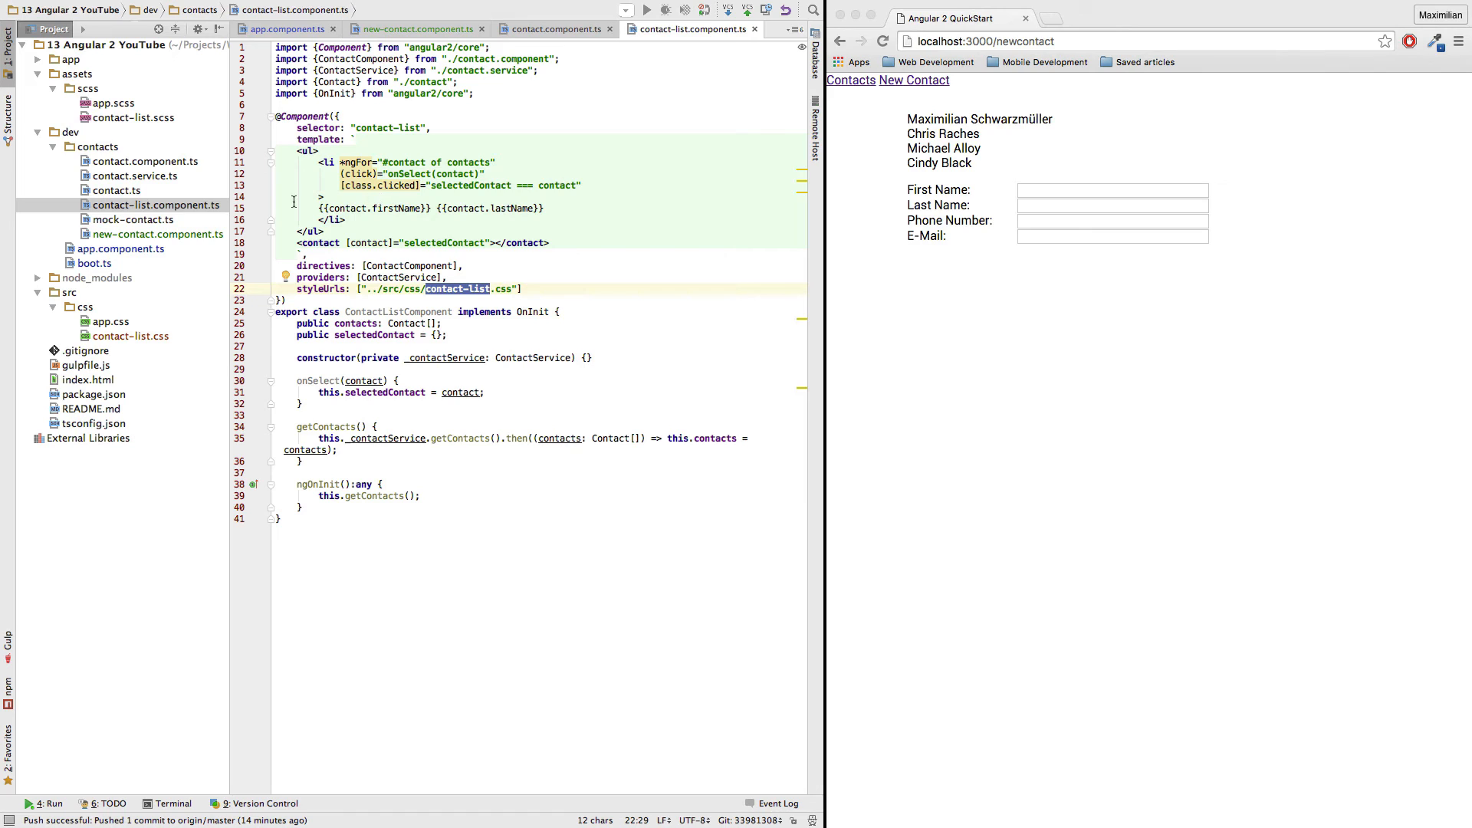
Step: Strip the copied form markup, styles, selector, inputs, service imports and contact property
{"action": "left_click", "coordinate": [116, 189]}
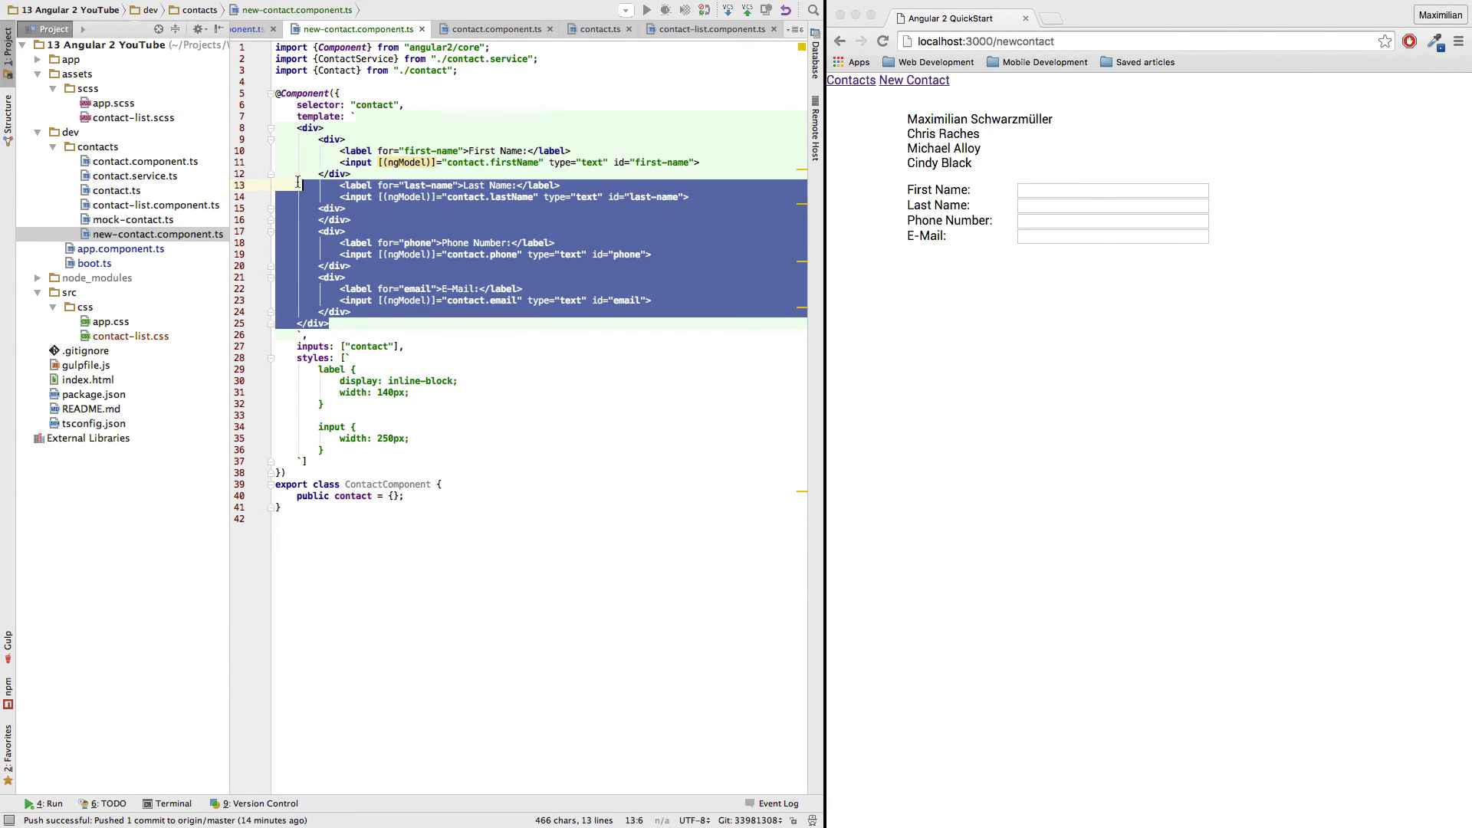
{"action": "key", "text": "Delete"}
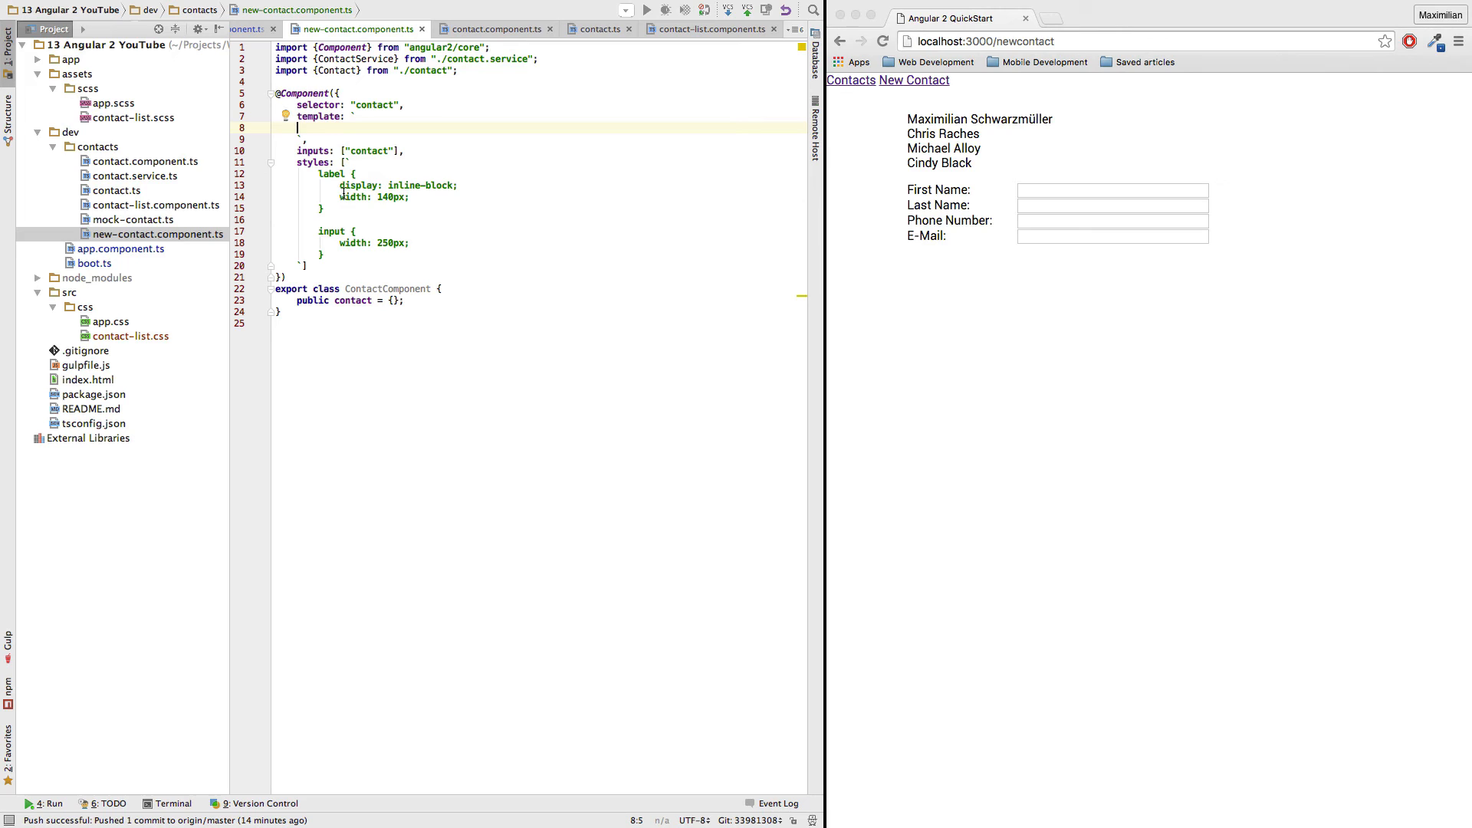
{"action": "left_click", "coordinate": [310, 264]}
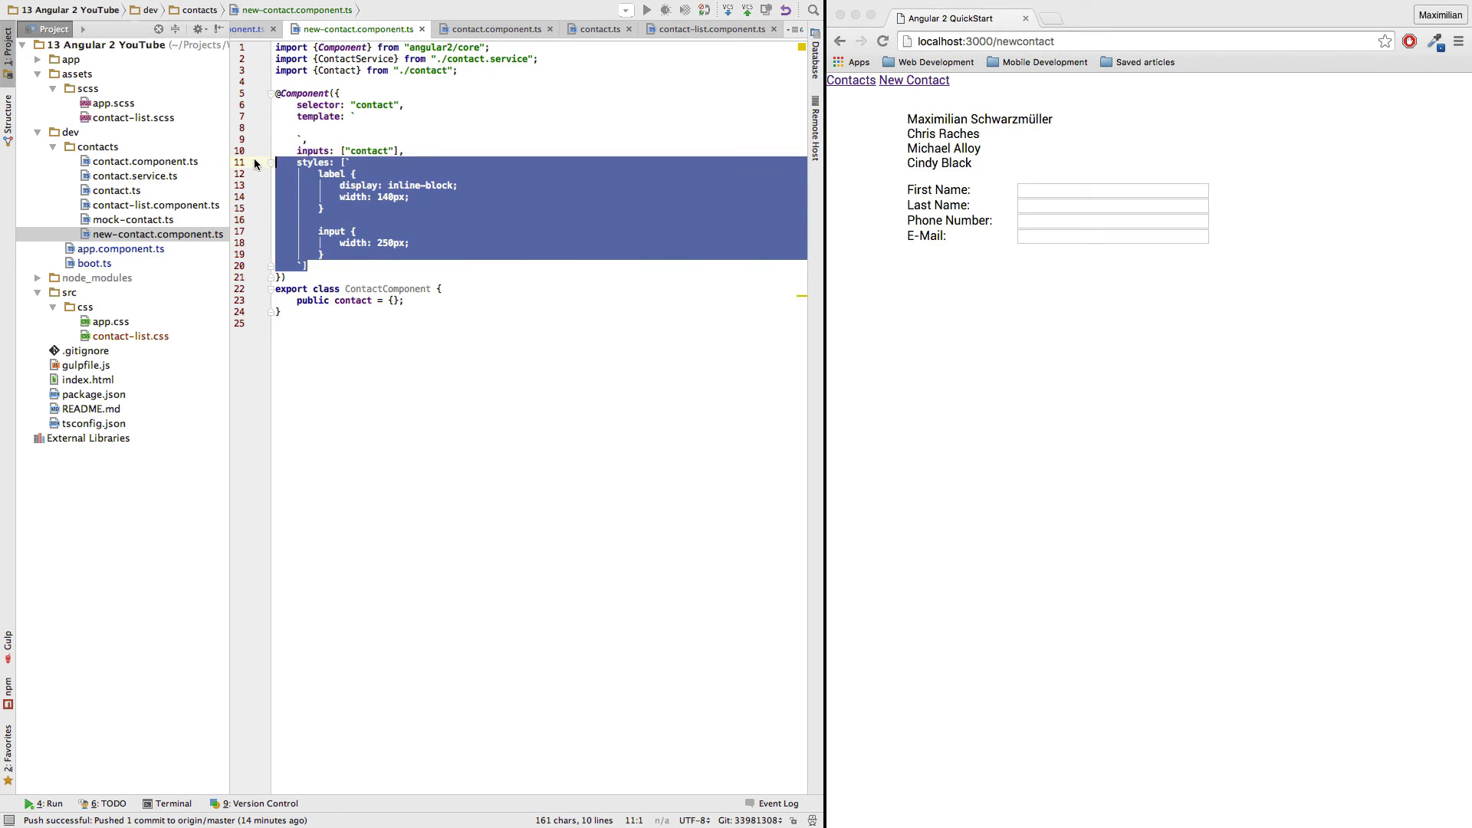
{"action": "key", "text": "Delete"}
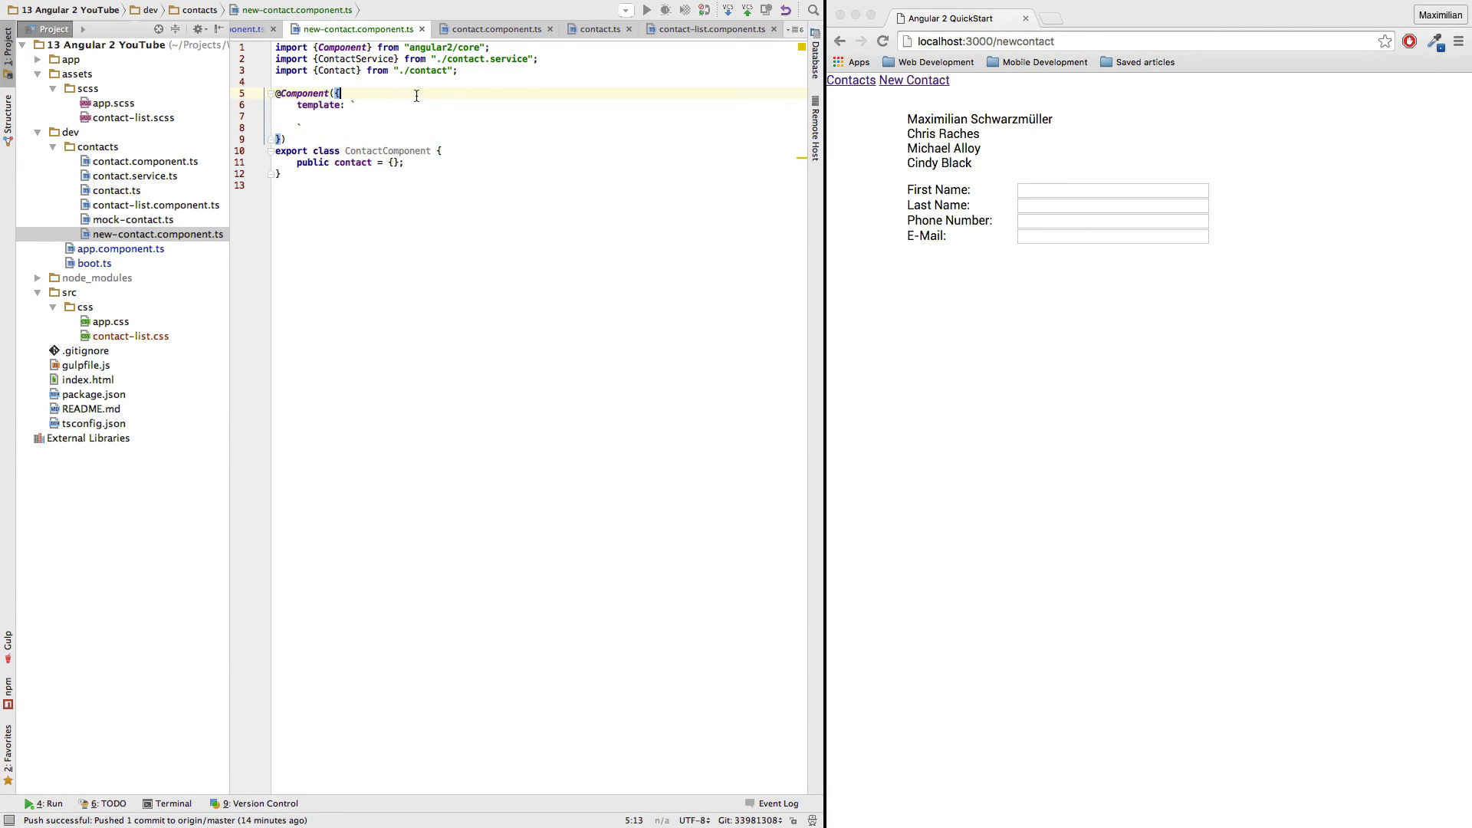
{"action": "mouse_move", "coordinate": [202, 200]}
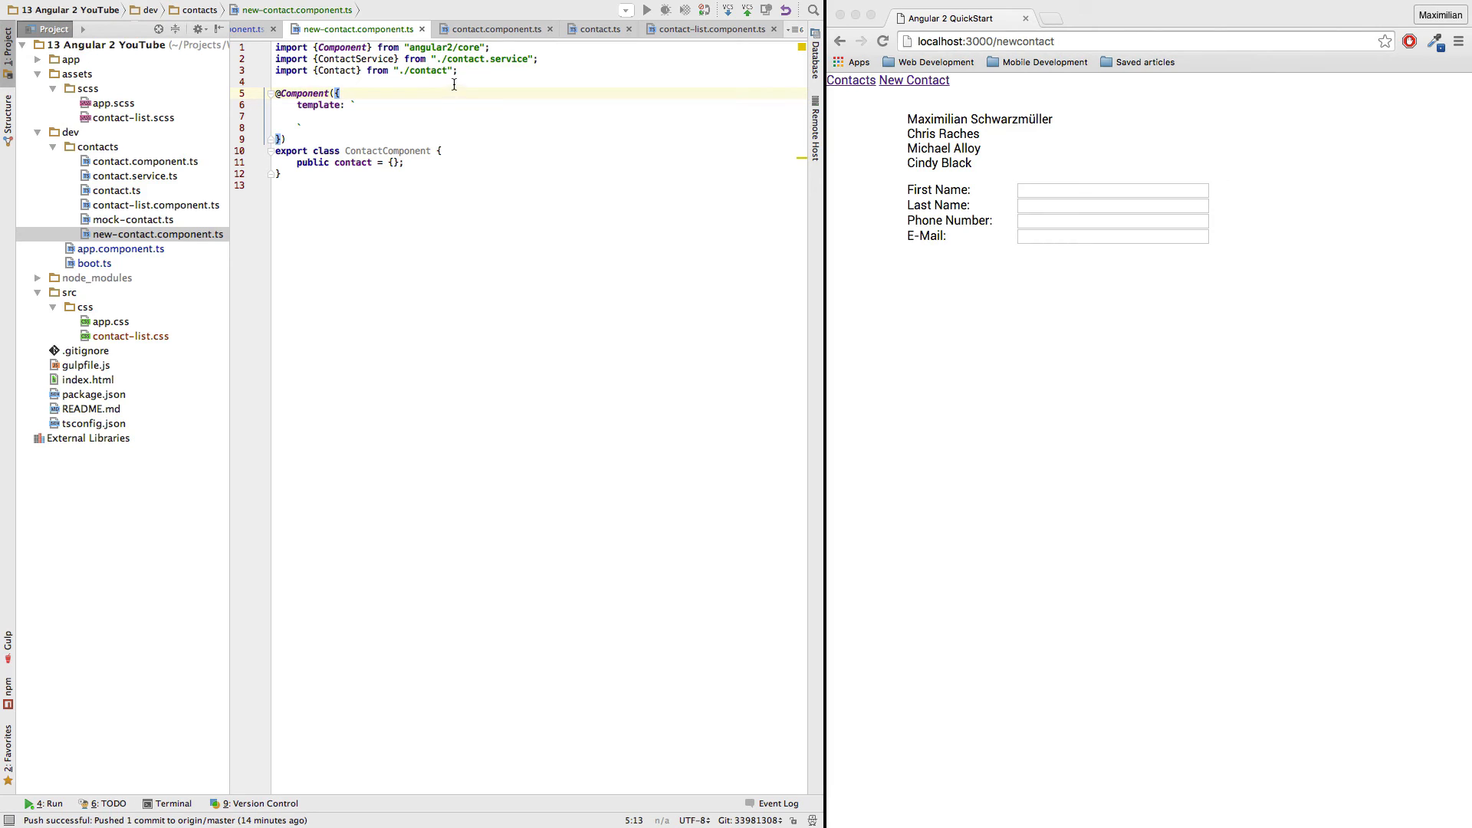
{"action": "key", "text": "Delete"}
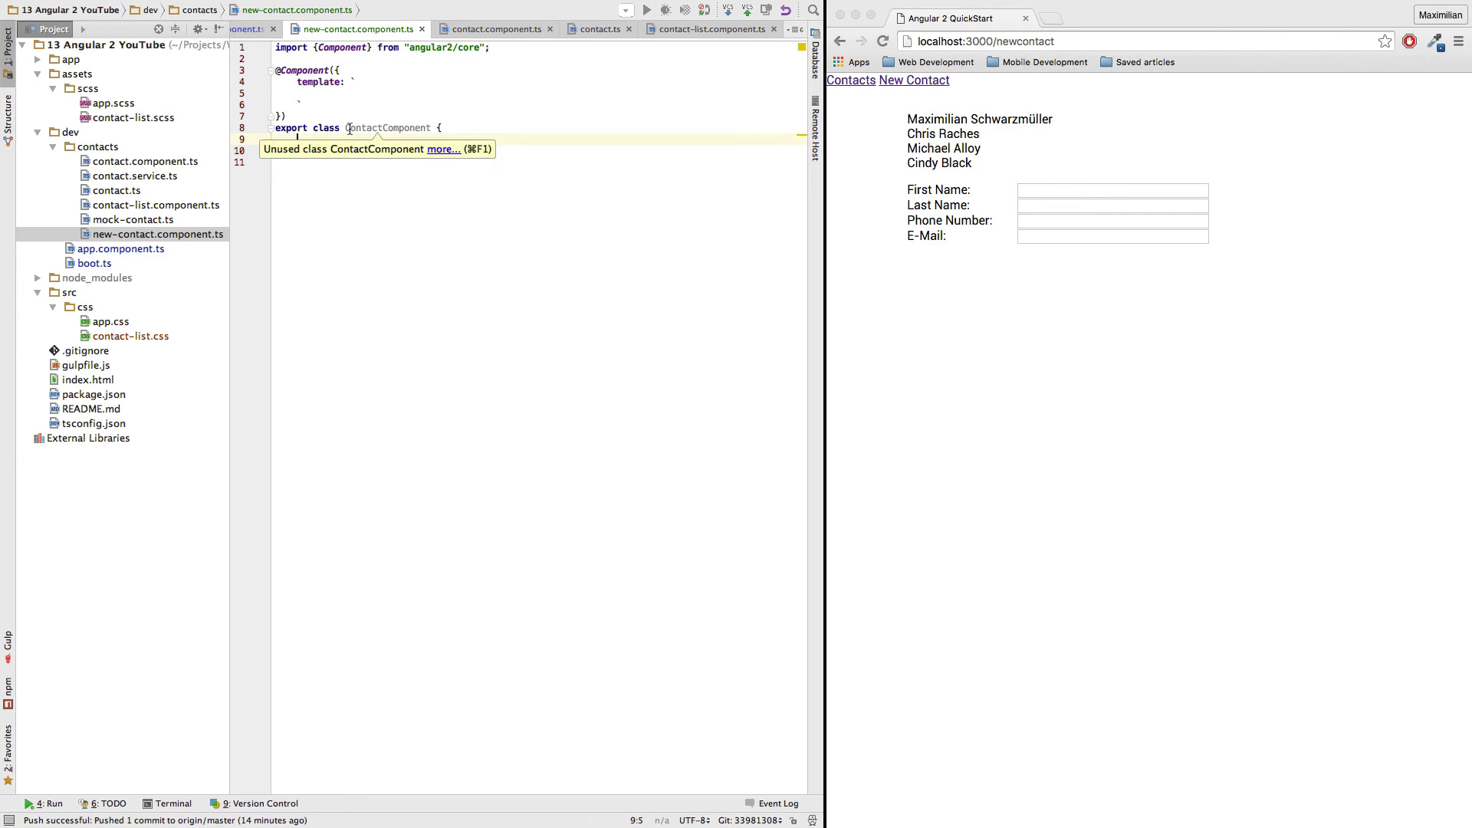
Step: Rename the class to NewContactComponent and set the template text to 'Create a new contact'
{"action": "type", "text": "New"}
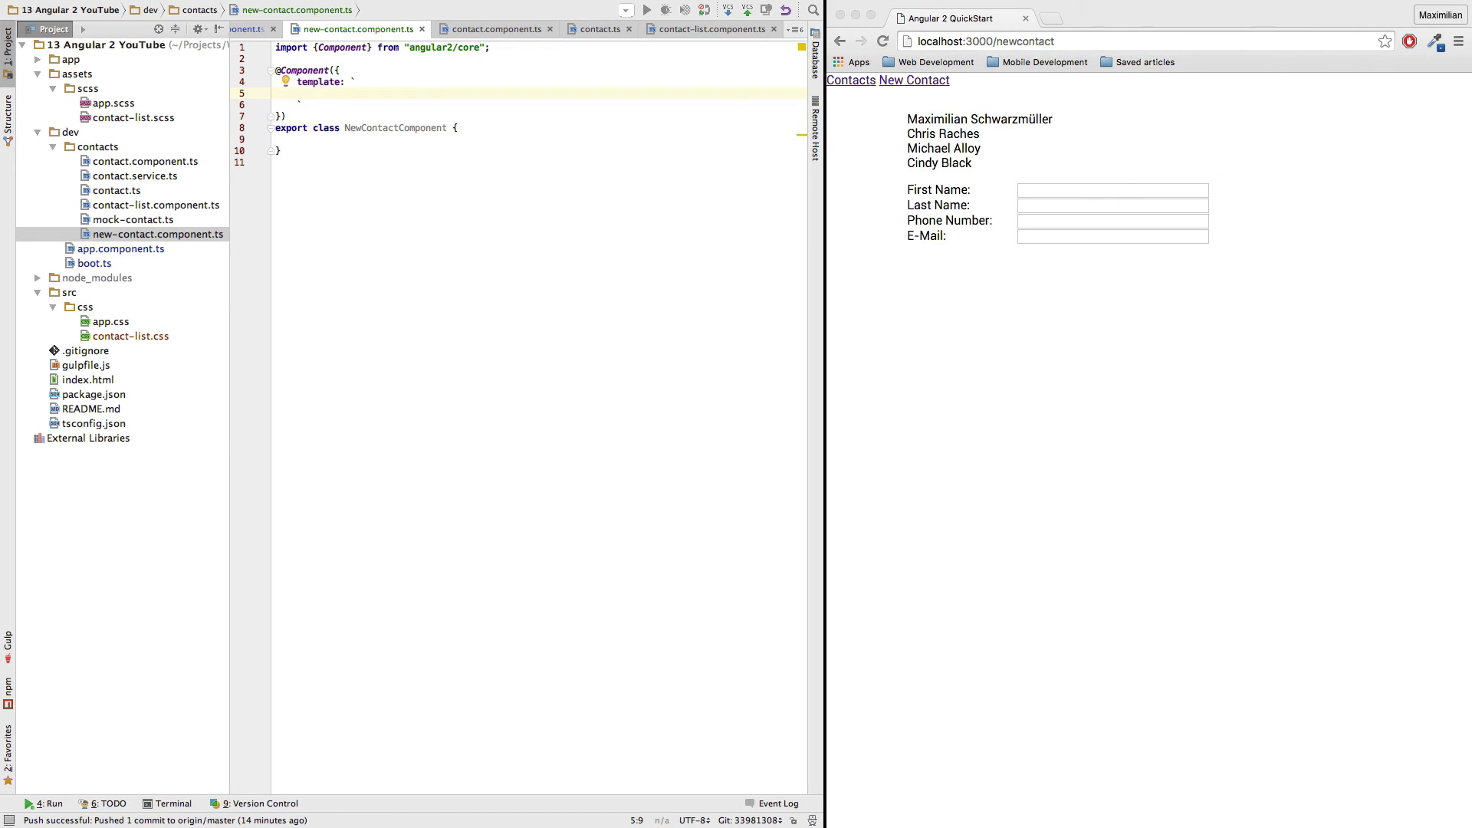
{"action": "type", "text": "Create a new co"}
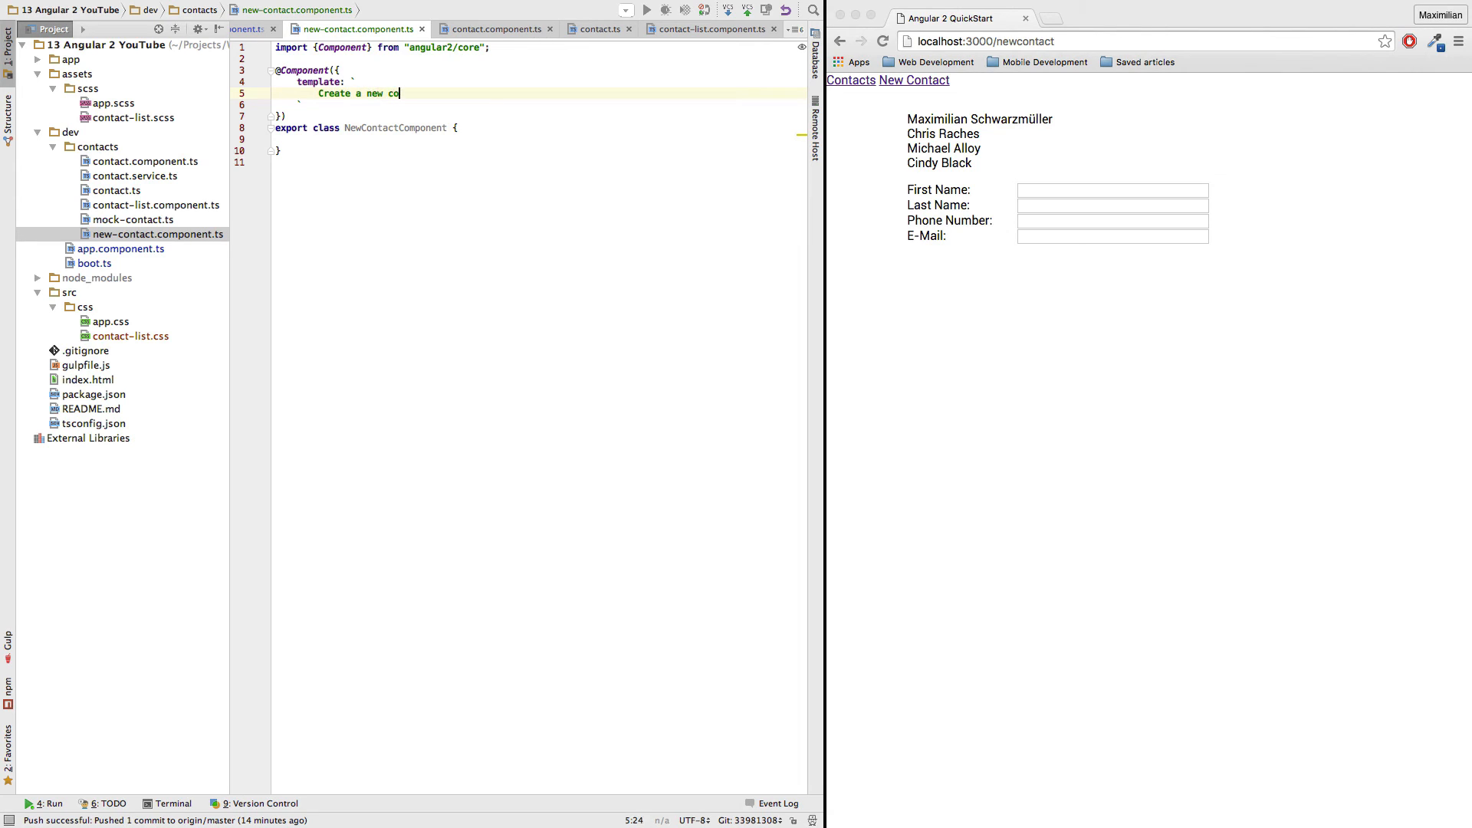
{"action": "type", "text": "mponent"}
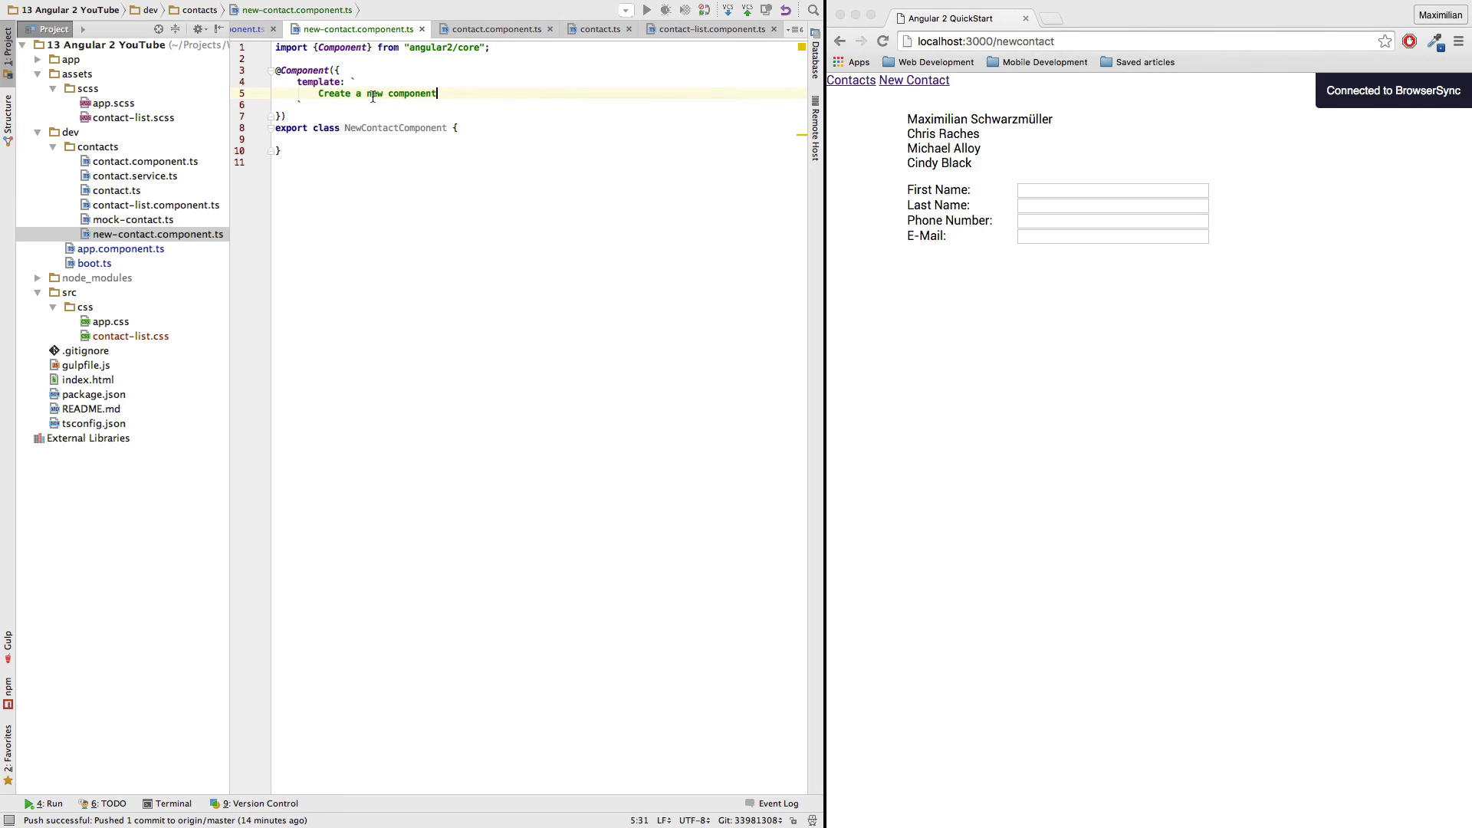
{"action": "double_click", "coordinate": [411, 92]}
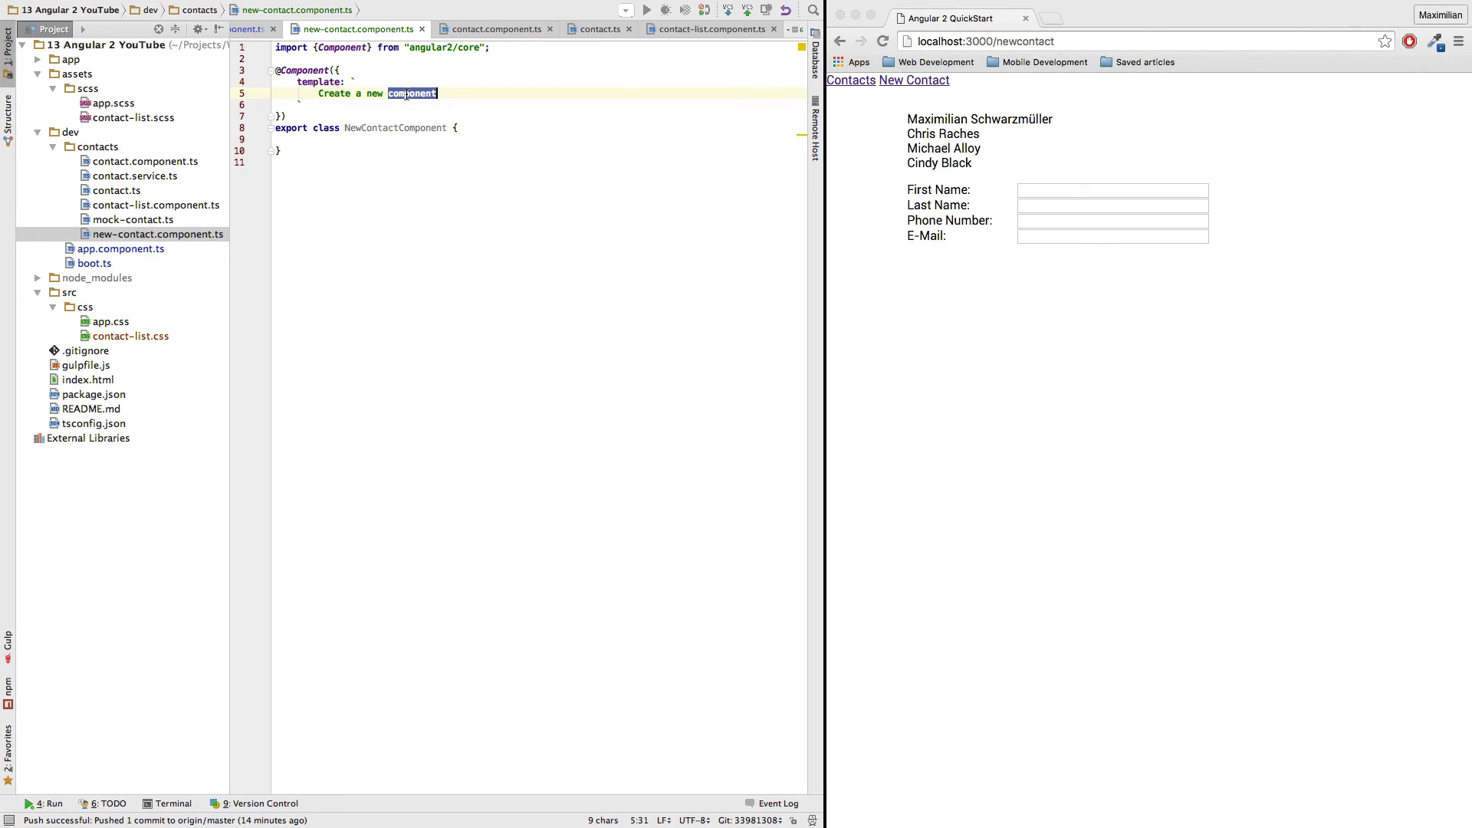
{"action": "type", "text": "contact"}
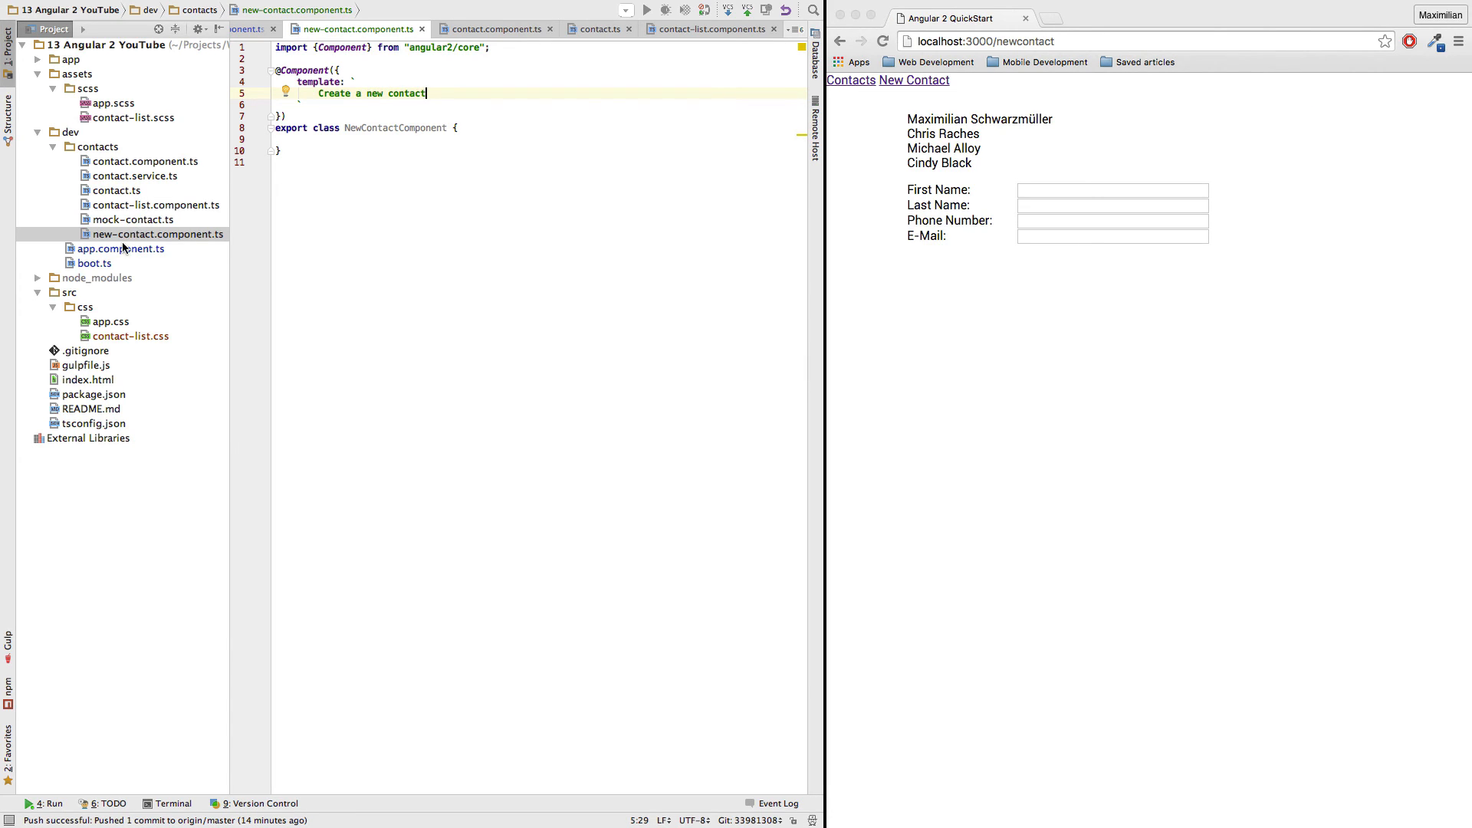
Step: Import NewContactComponent as the NewContact route's component in app.component.ts, then test both browser links
{"action": "left_click", "coordinate": [120, 249]}
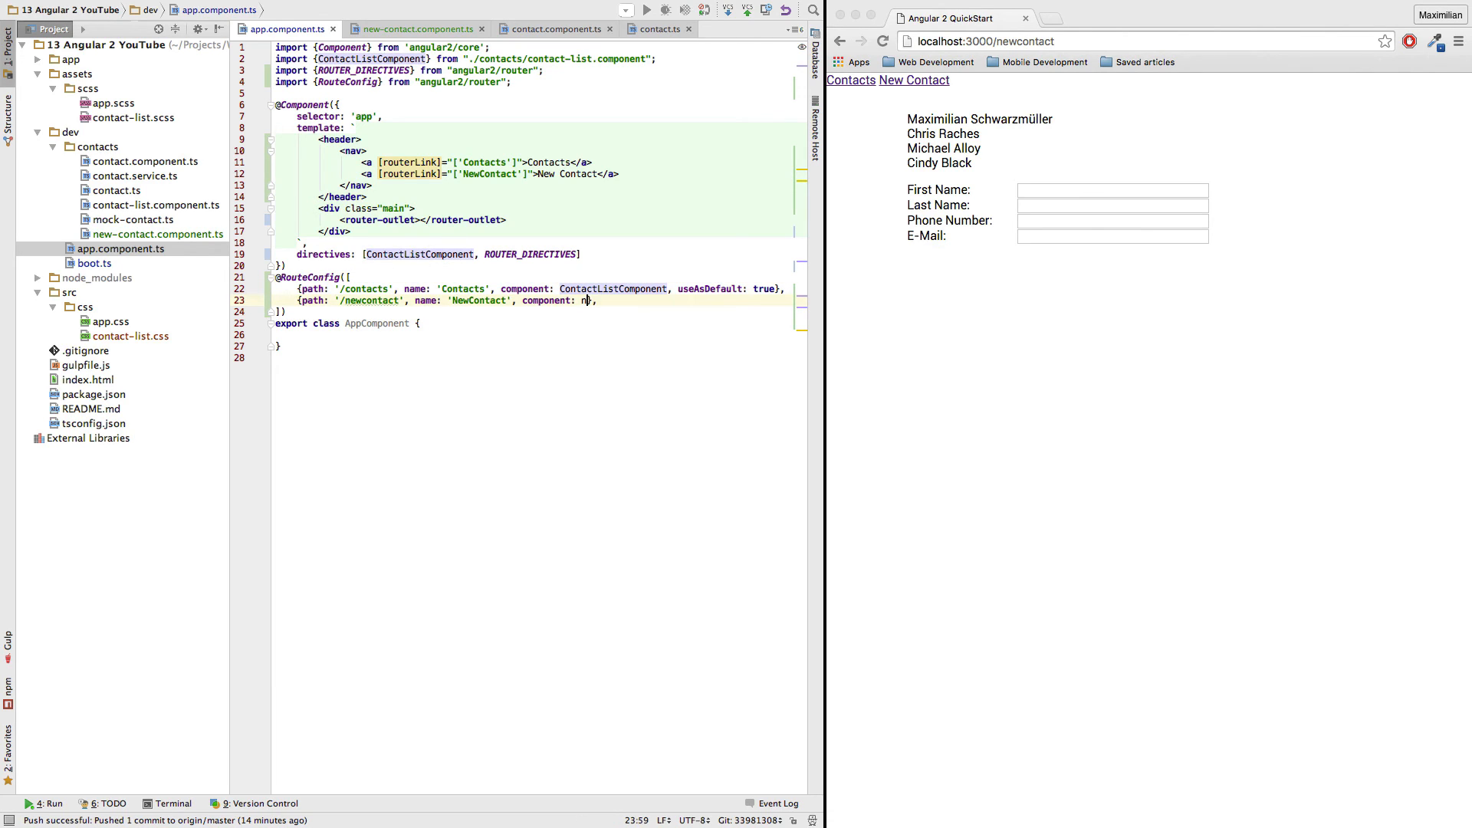
{"action": "type", "text": "NewContactComponent"}
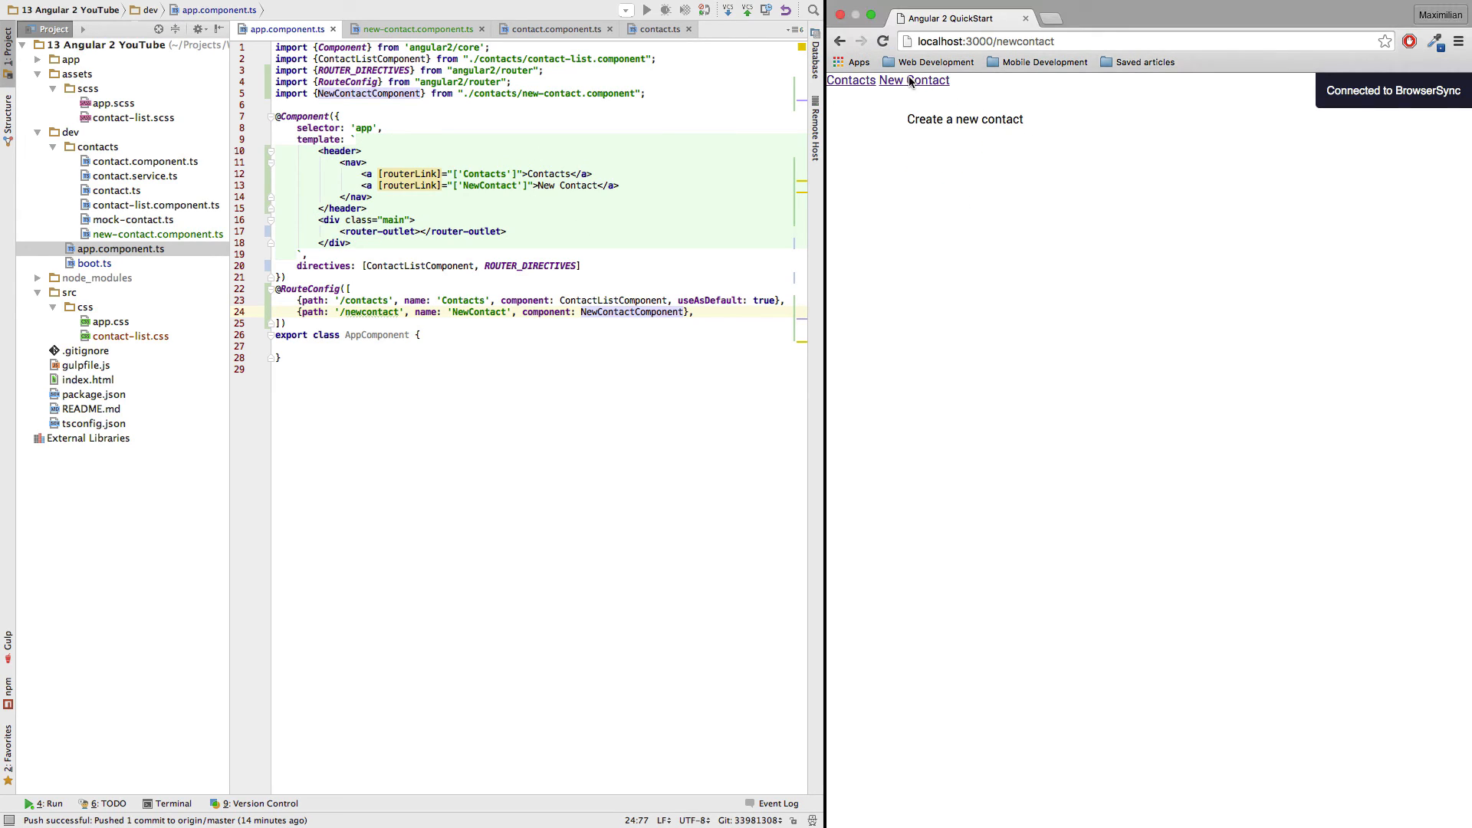
{"action": "left_click", "coordinate": [849, 80]}
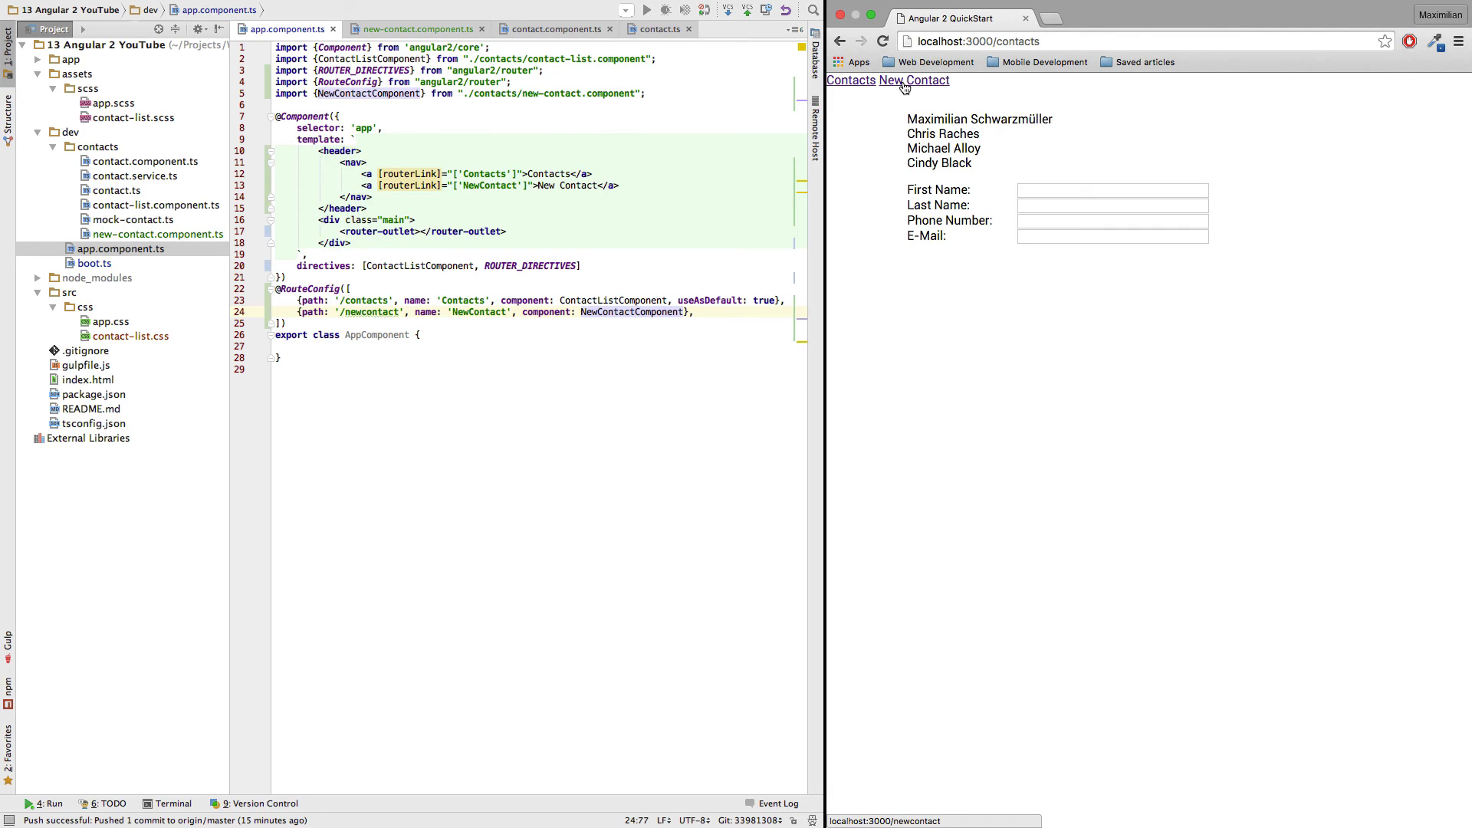
{"action": "left_click", "coordinate": [912, 80]}
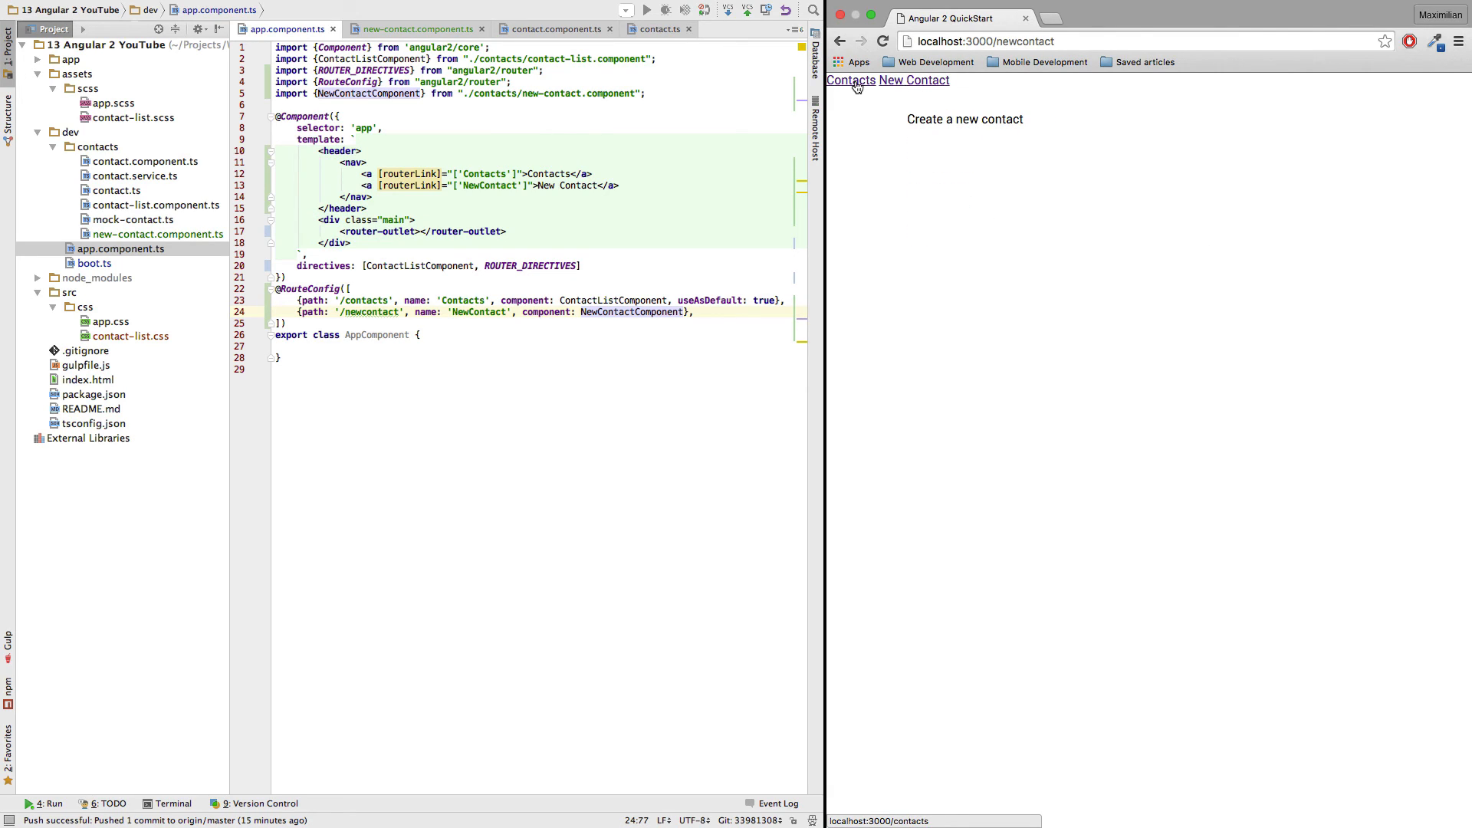
{"action": "left_click", "coordinate": [850, 80]}
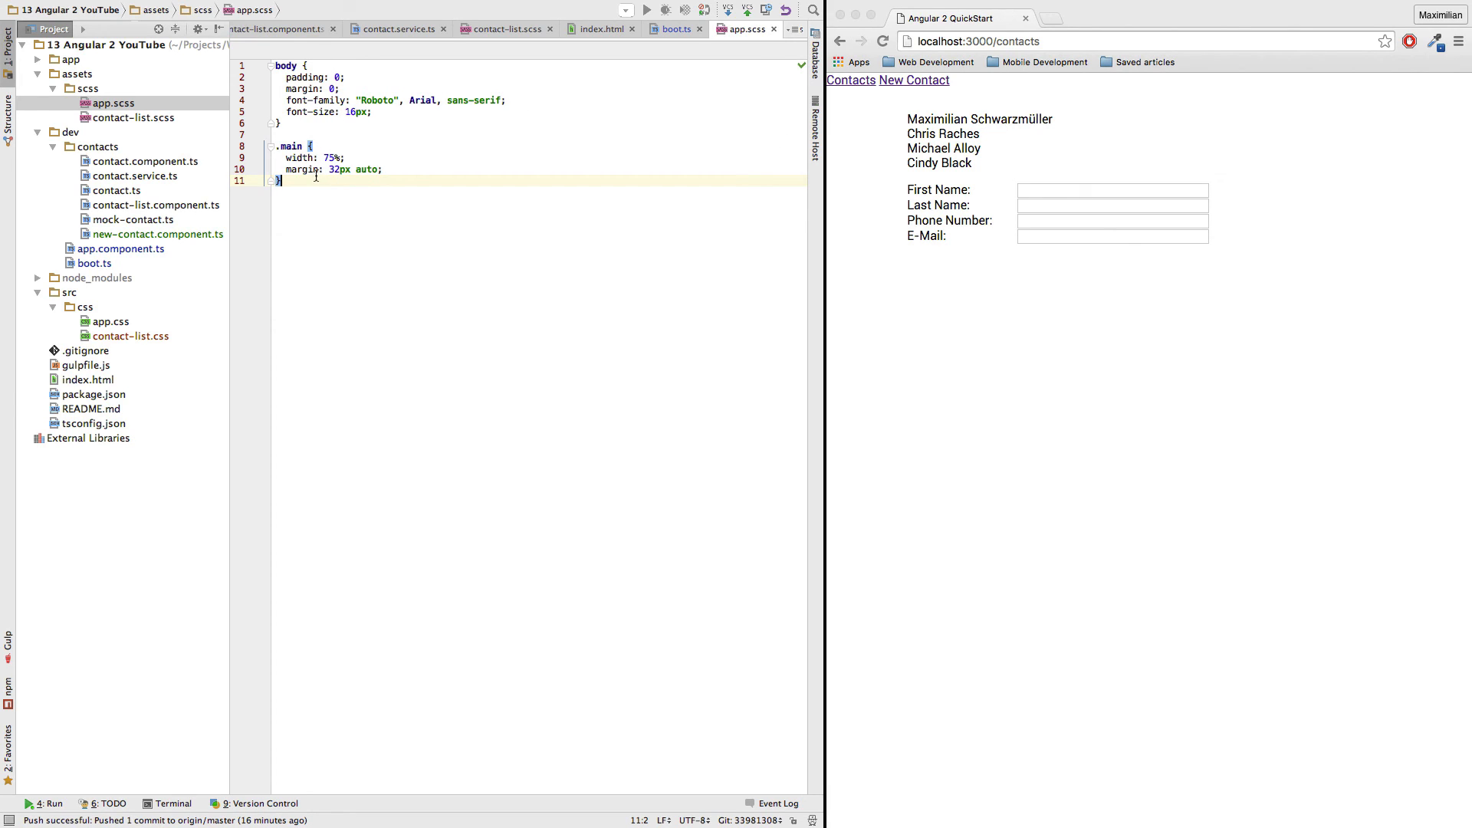
Step: Add 'header nav' to the .main selector and start a header nav a rule
{"action": "type", "text": ", he"}
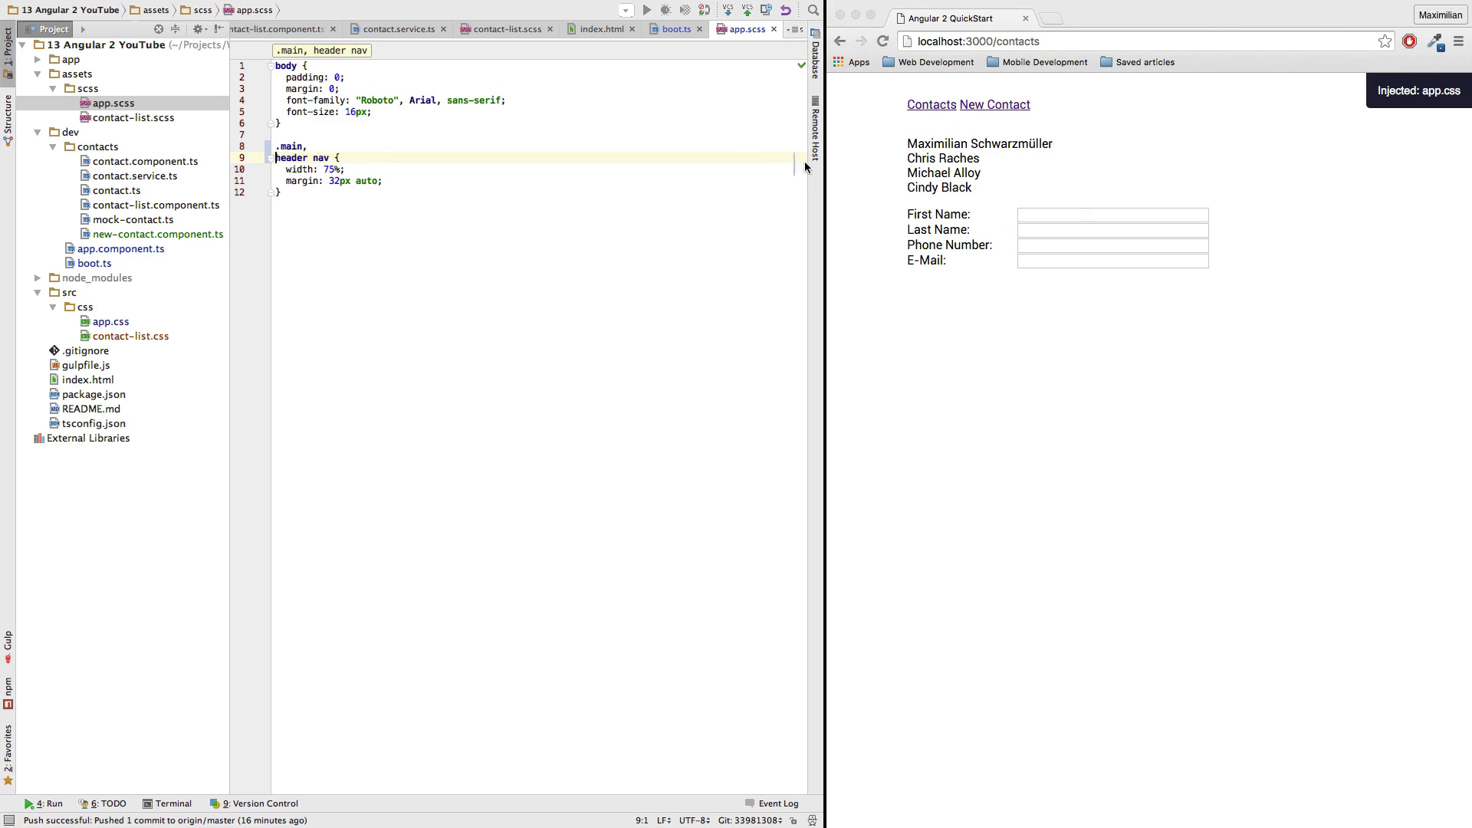
{"action": "left_click", "coordinate": [317, 180]}
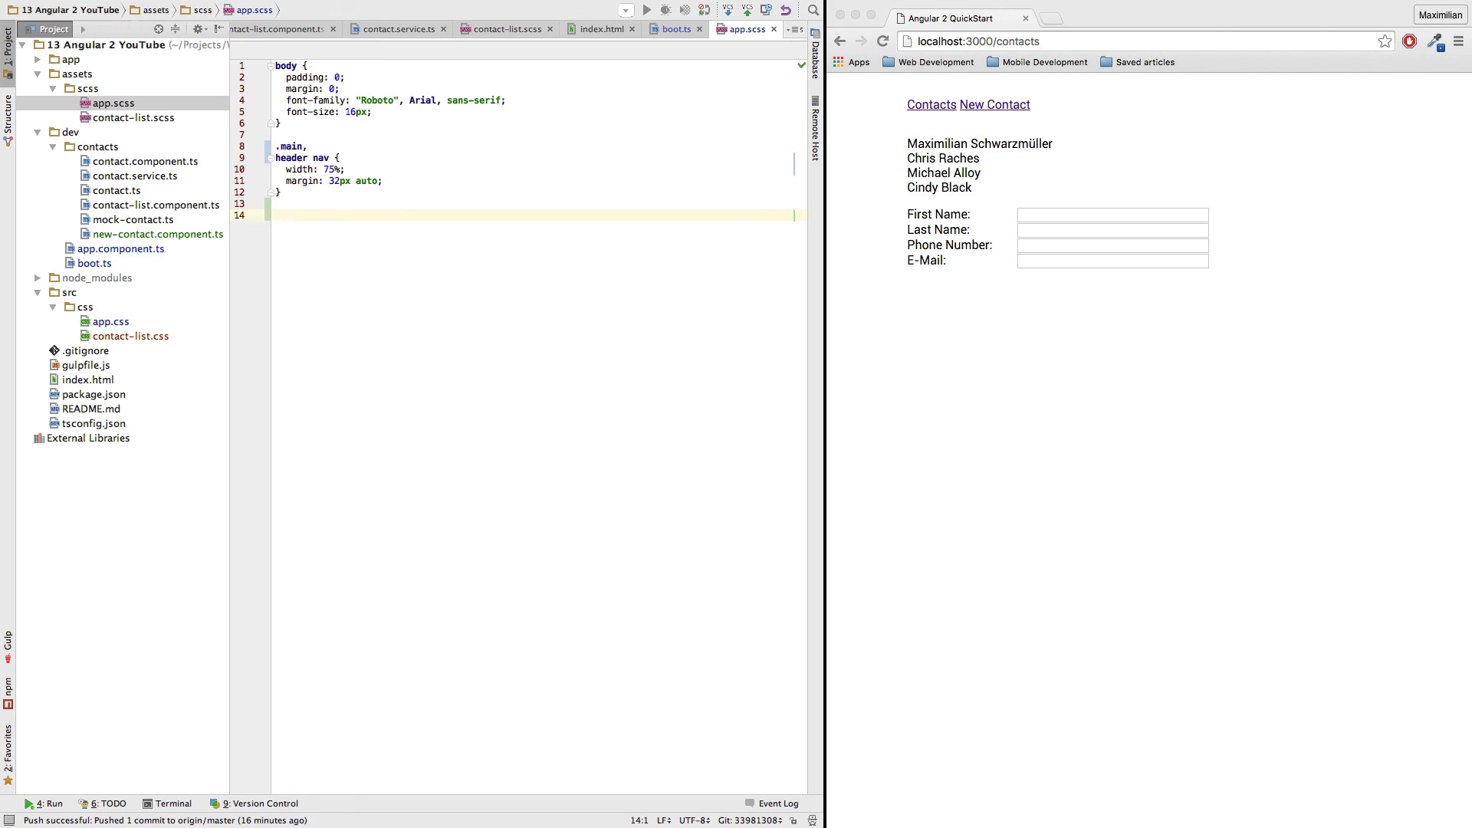
{"action": "type", "text": "header nav a {"}
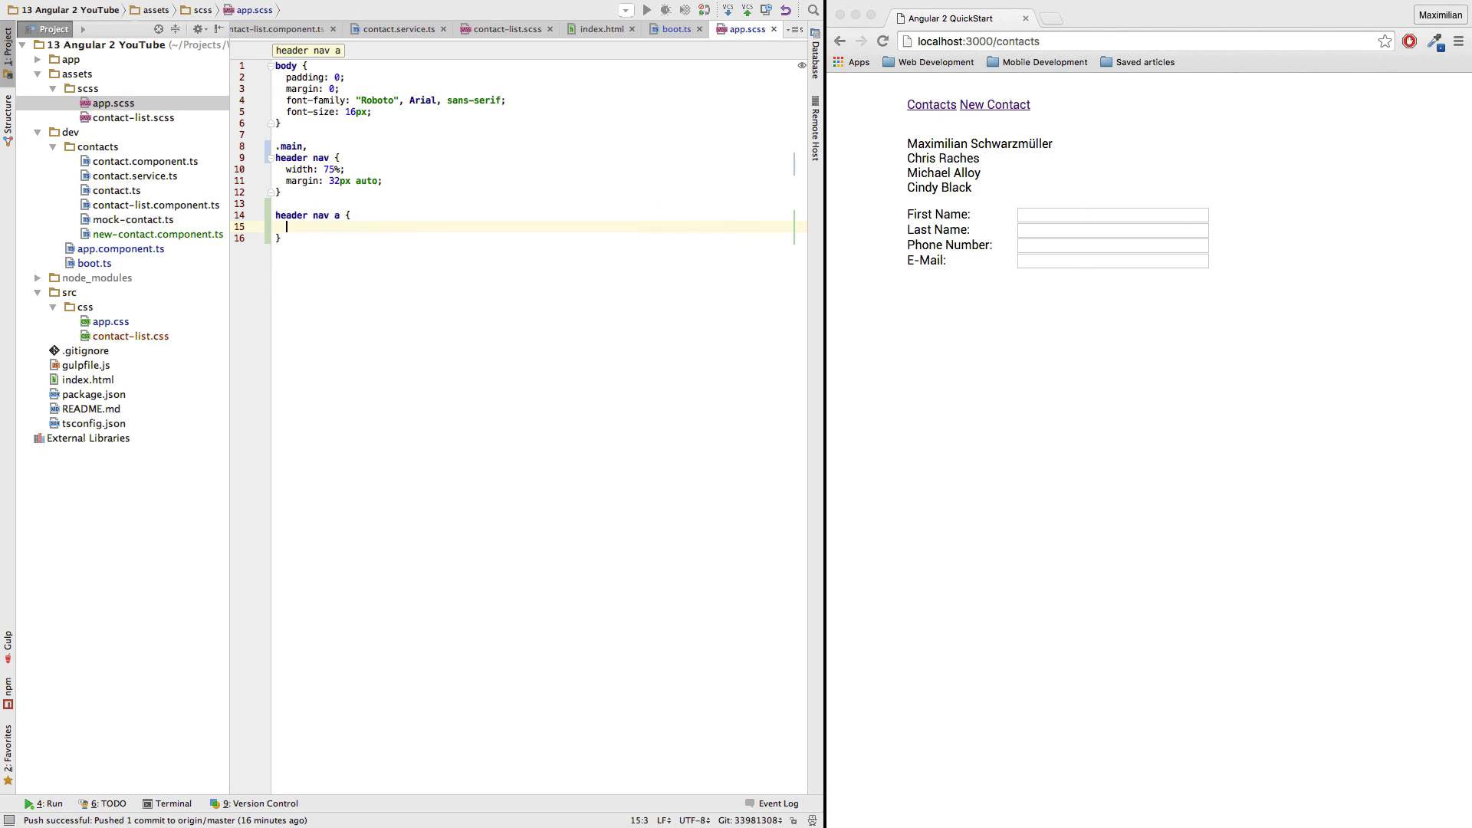
{"action": "type", "text": "color:"}
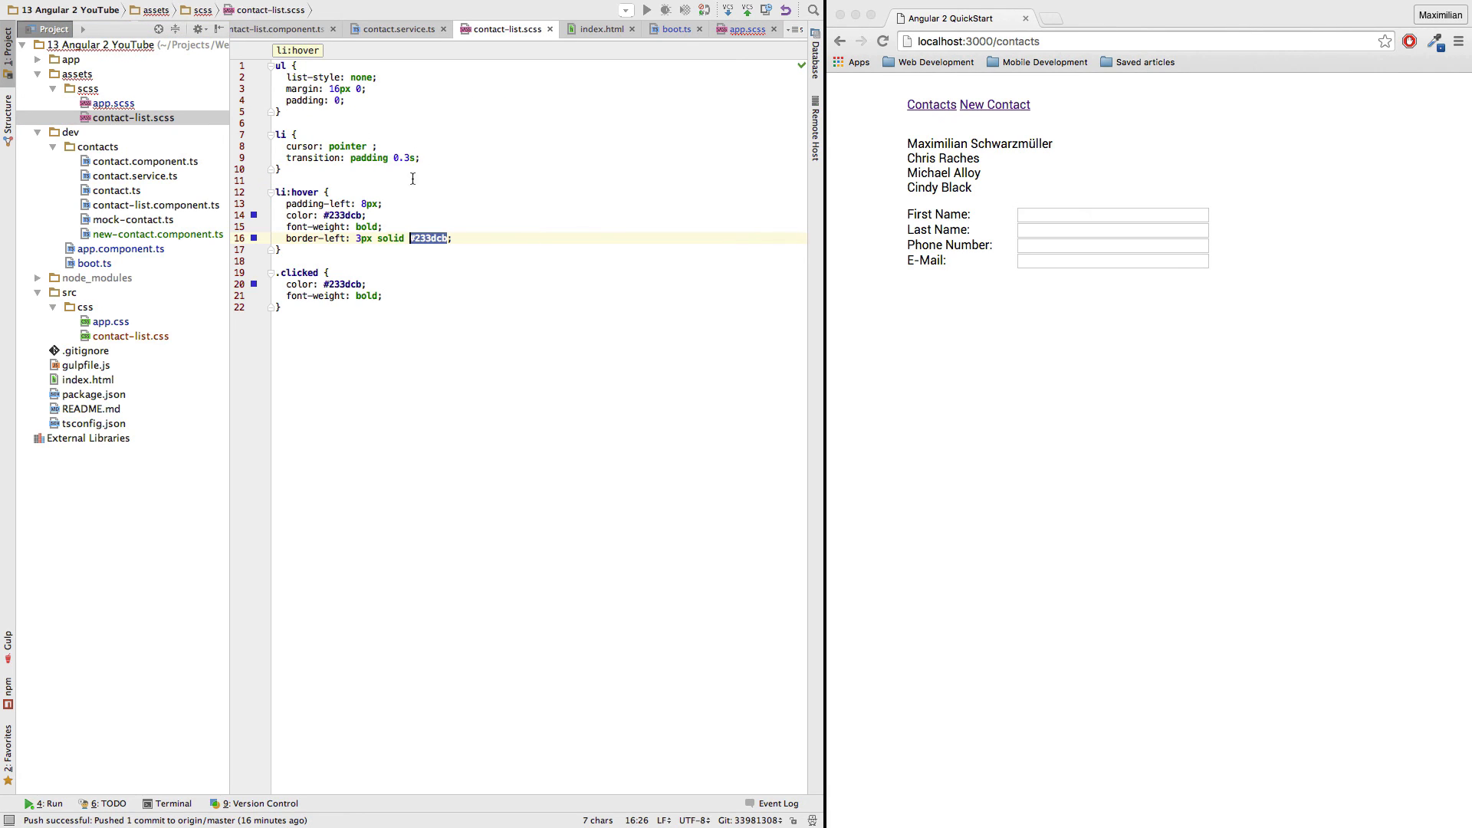
Step: Give header links color #233dcb, no underline and bold text, and begin the hover/active rule
{"action": "left_click", "coordinate": [744, 29]}
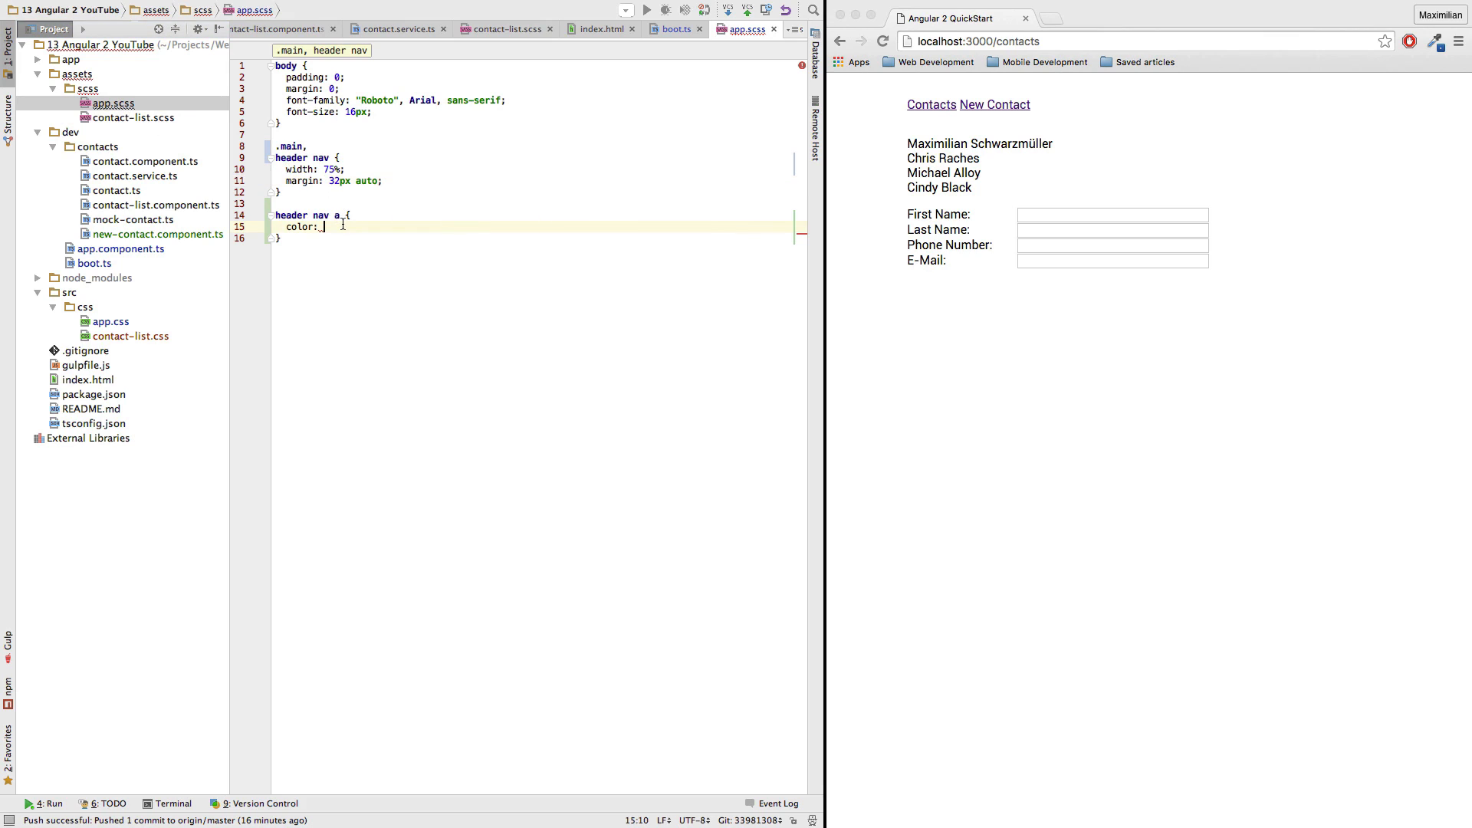
{"action": "type", "text": "#233dcb;"}
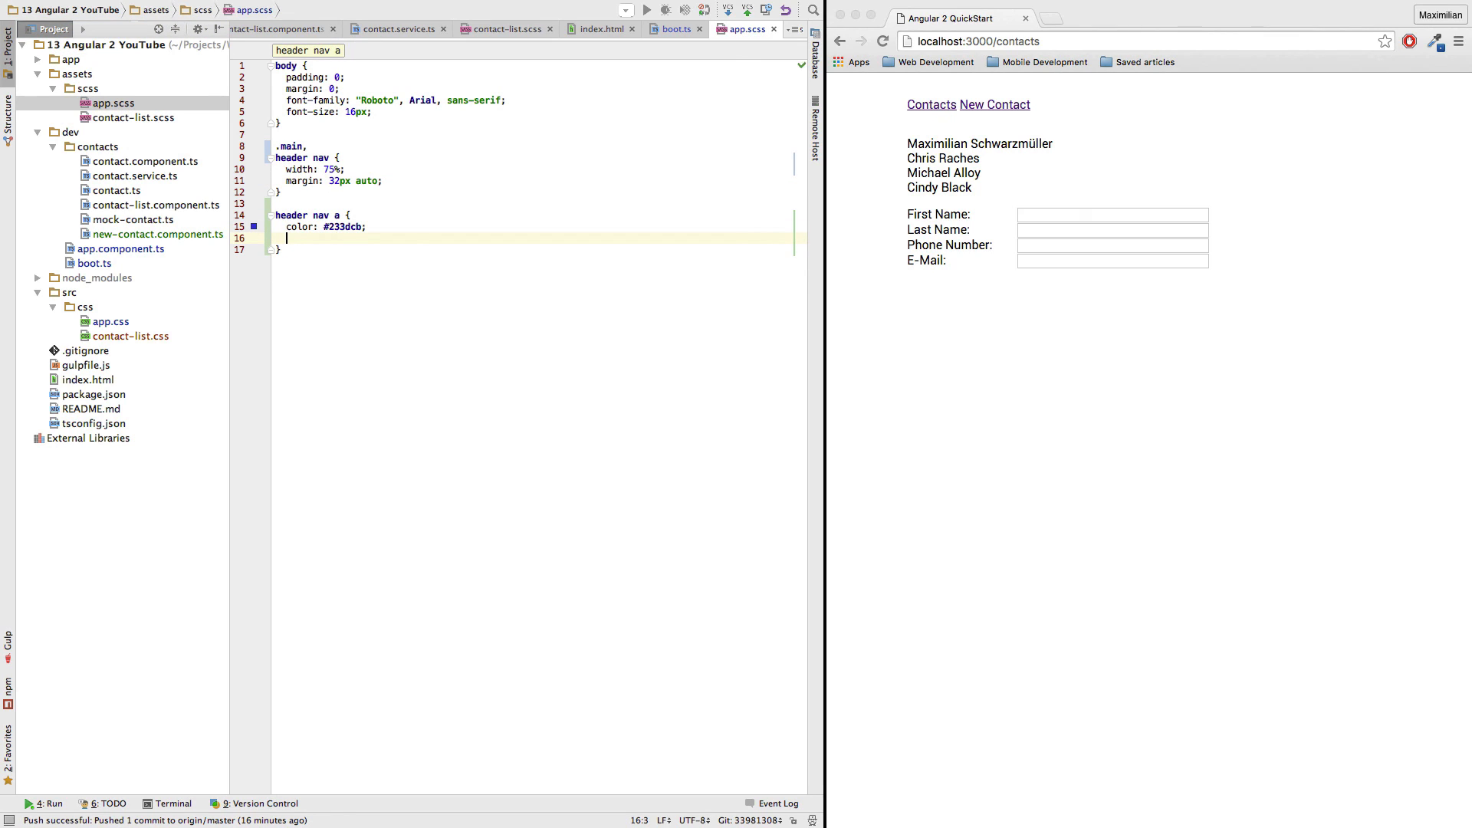
{"action": "type", "text": "text-decoration: none;"}
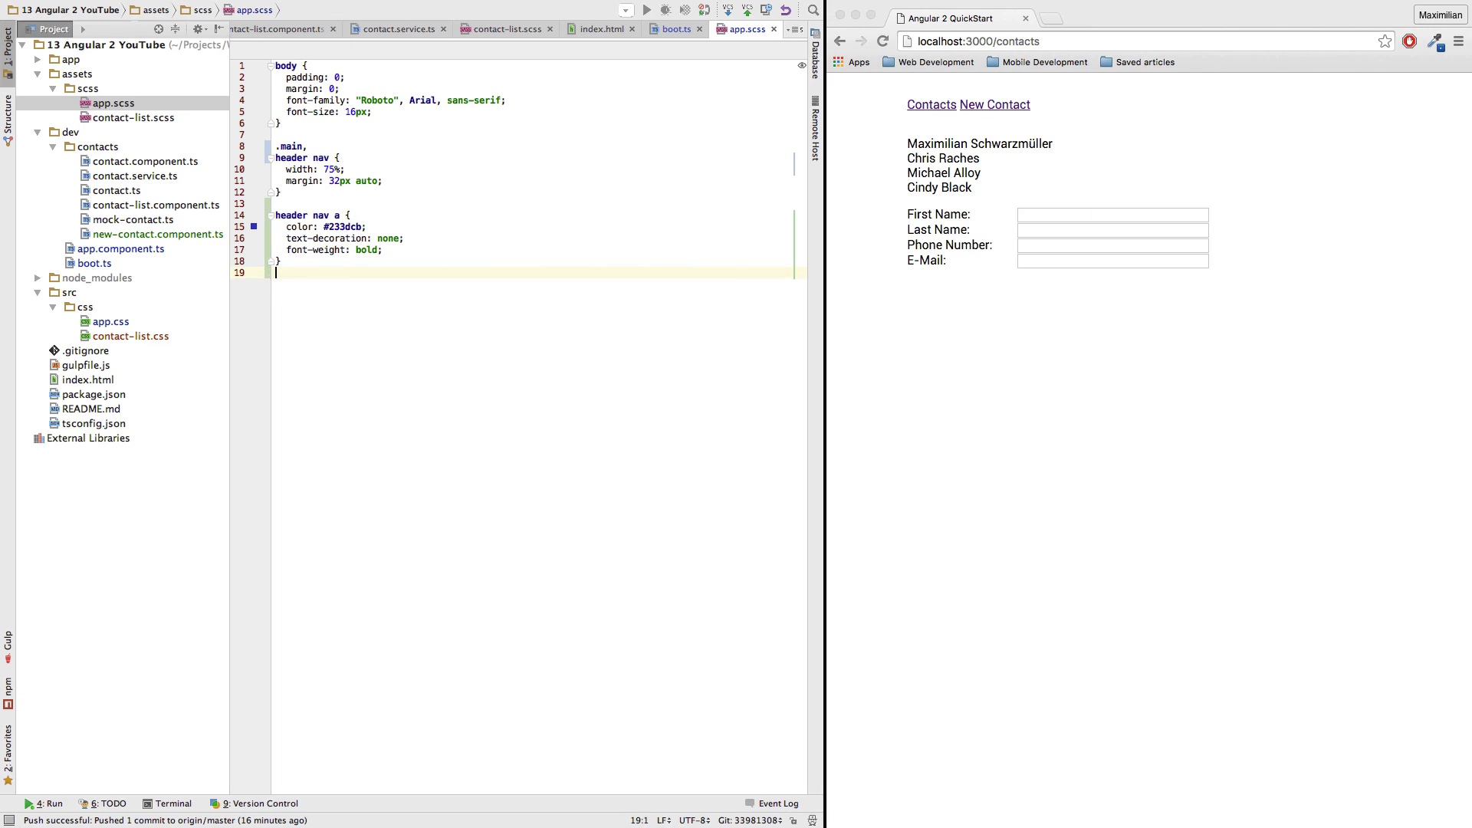
{"action": "type", "text": "header nav a:hover,"}
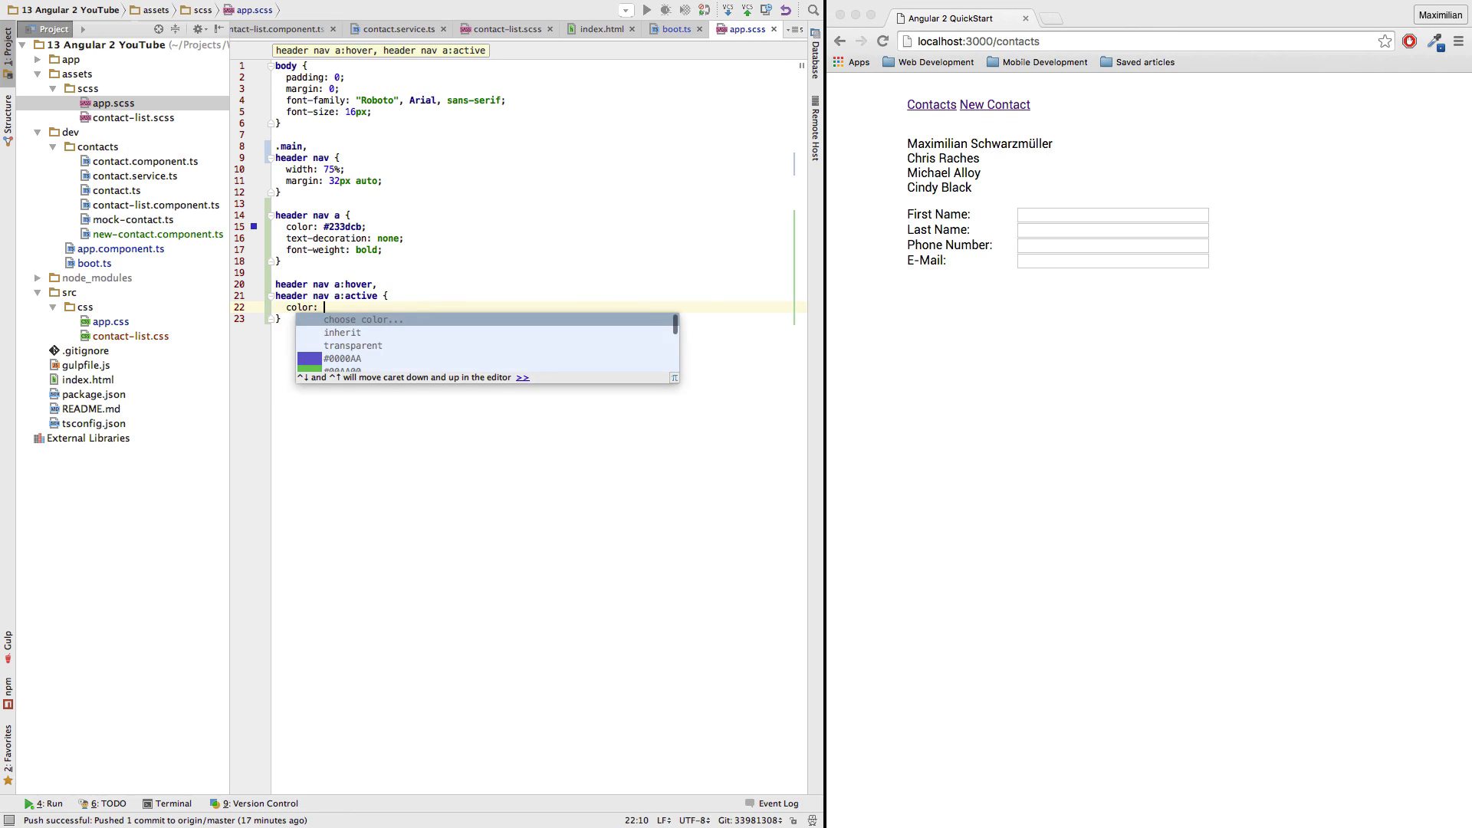
Step: Pick #41ABF2 as the hover/active link colour and view /newcontact in the browser
{"action": "left_click", "coordinate": [364, 319]}
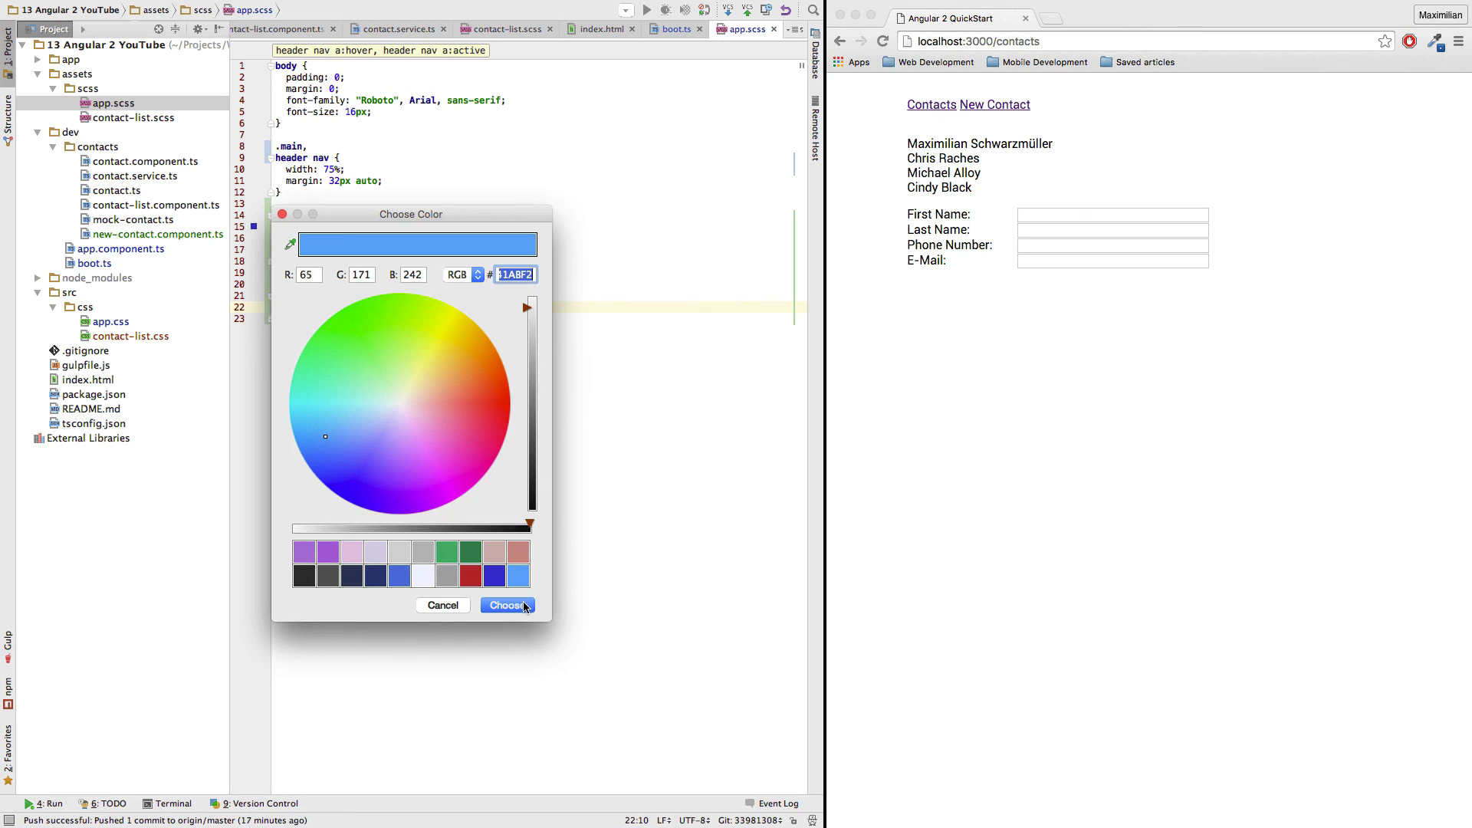
{"action": "left_click", "coordinate": [506, 605]}
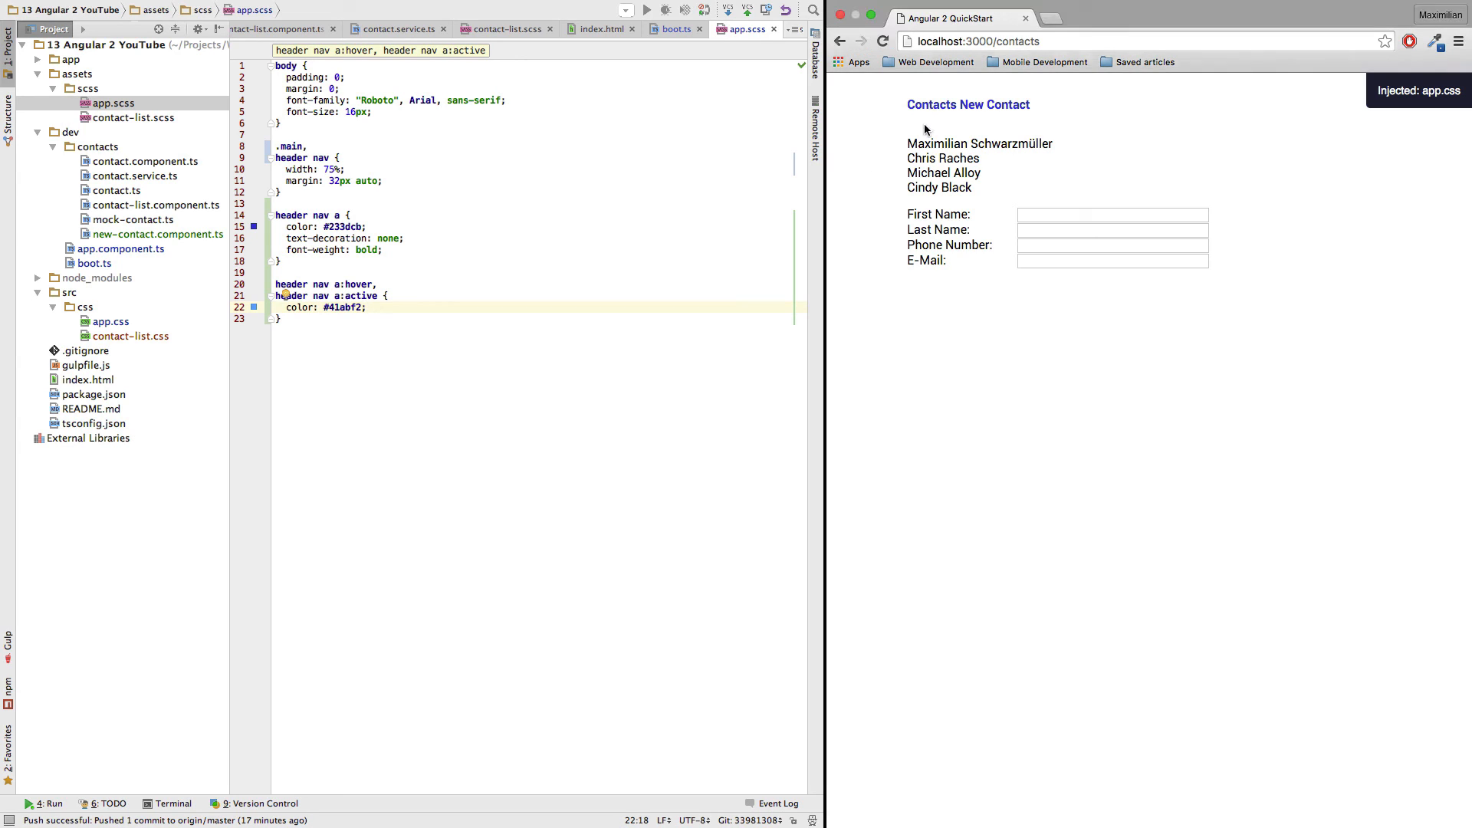
{"action": "left_click", "coordinate": [1004, 105]}
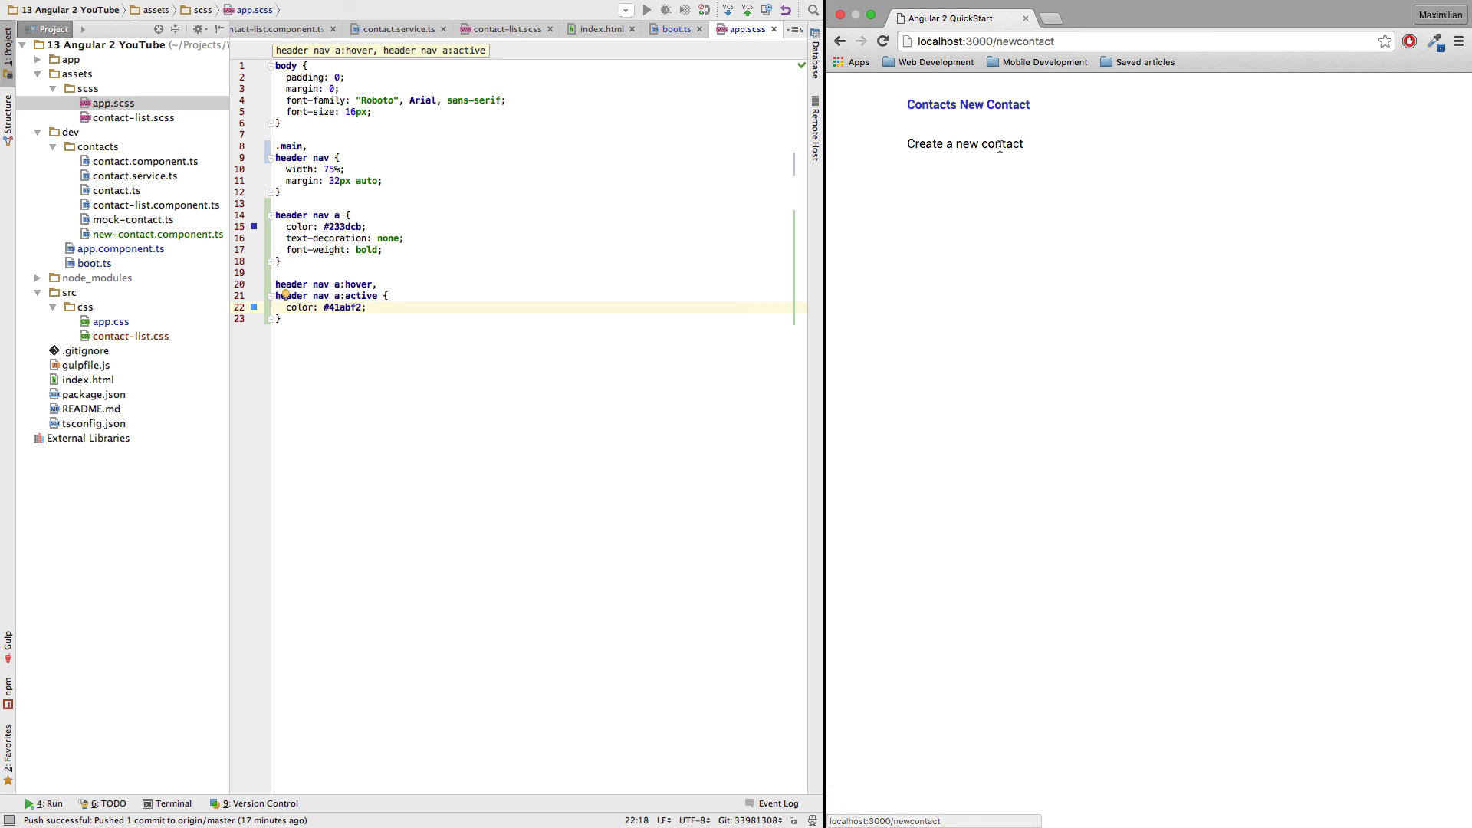
{"action": "mouse_move", "coordinate": [928, 168]}
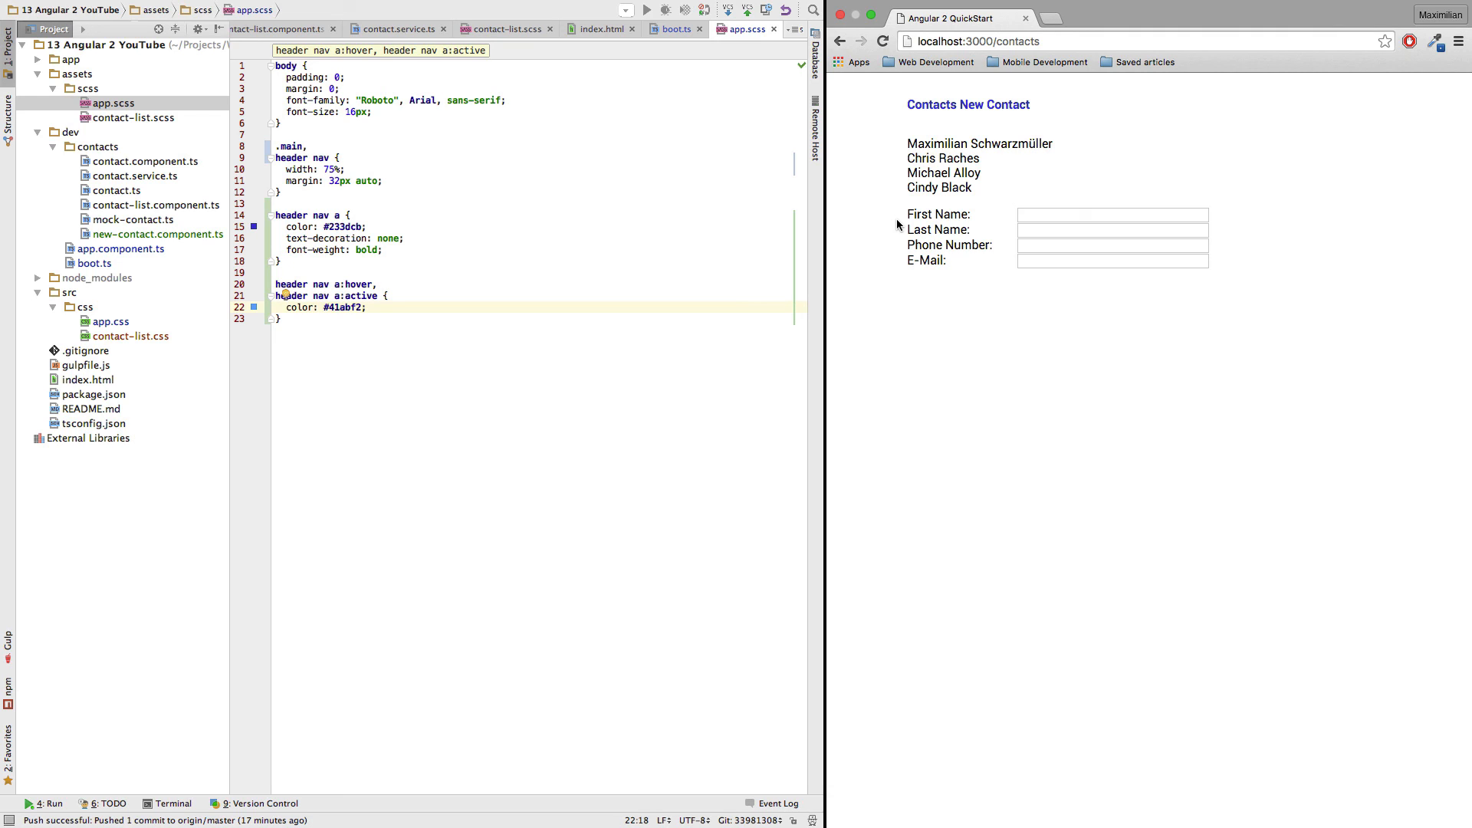
{"action": "mouse_move", "coordinate": [371, 266]}
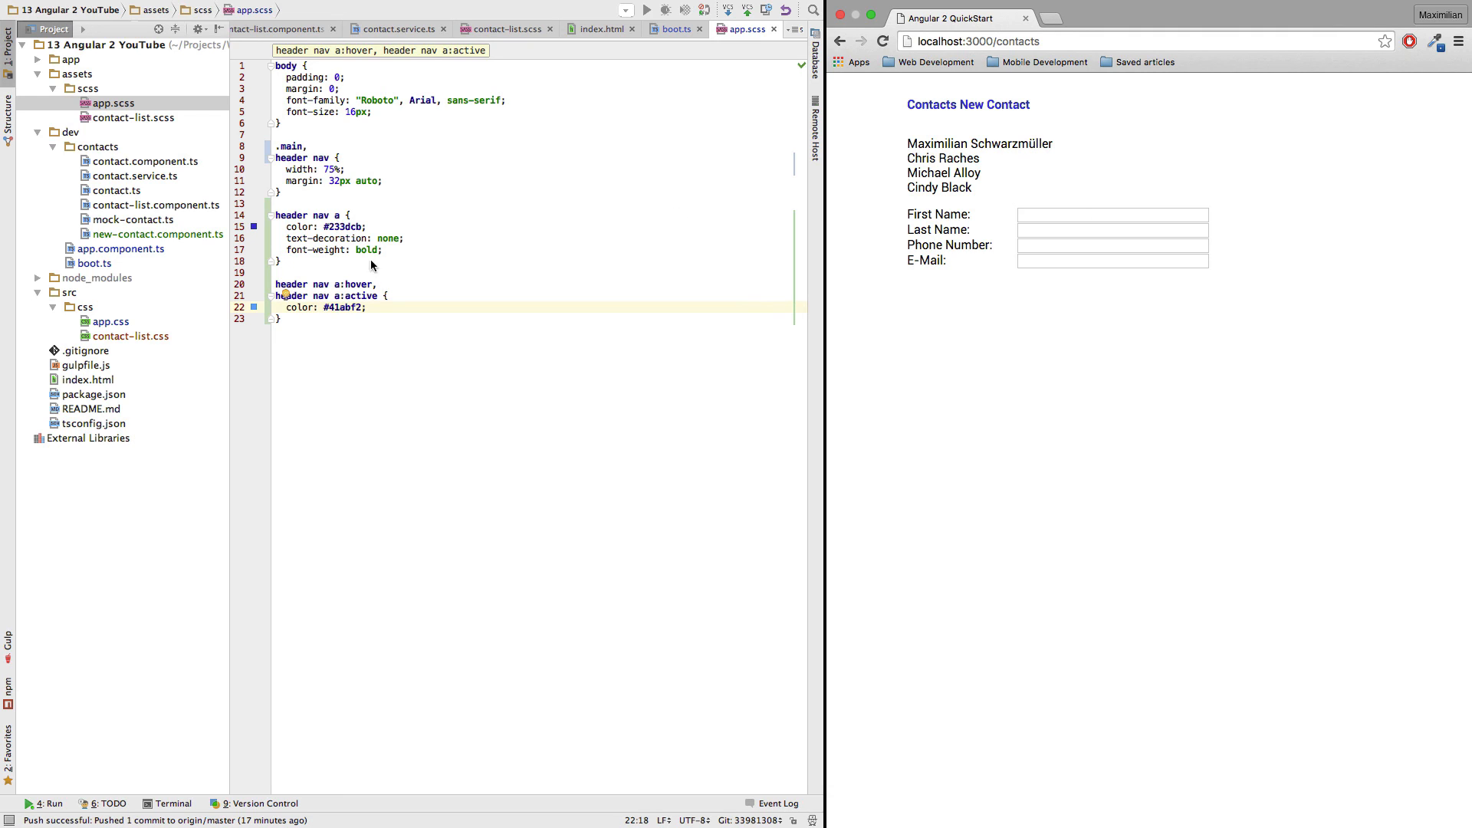
Step: Switch to the index.html tab showing the base href tag
{"action": "left_click", "coordinate": [605, 29]}
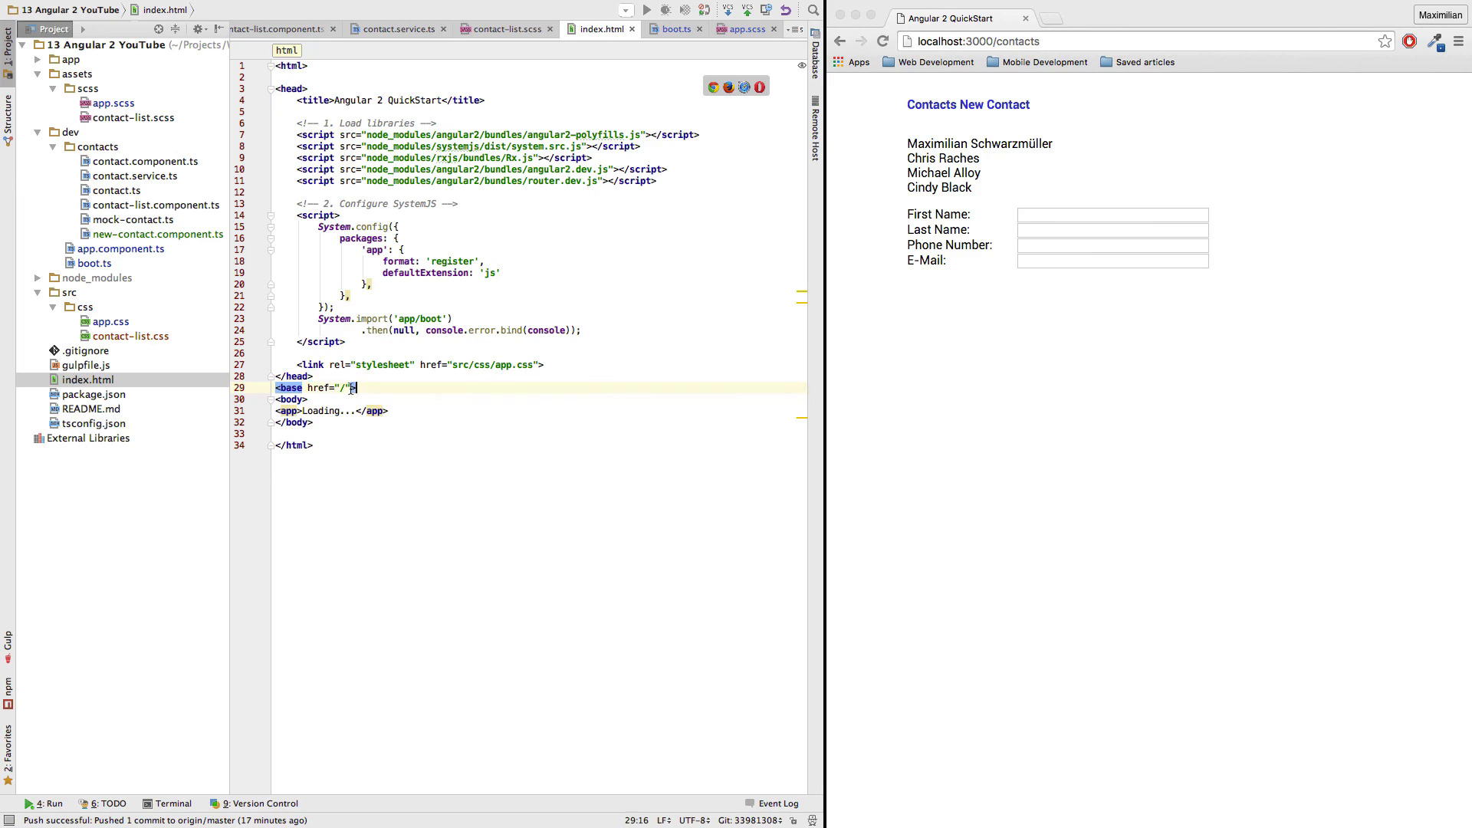
Step: Highlight the base href line in index.html
{"action": "triple_click", "coordinate": [314, 388]}
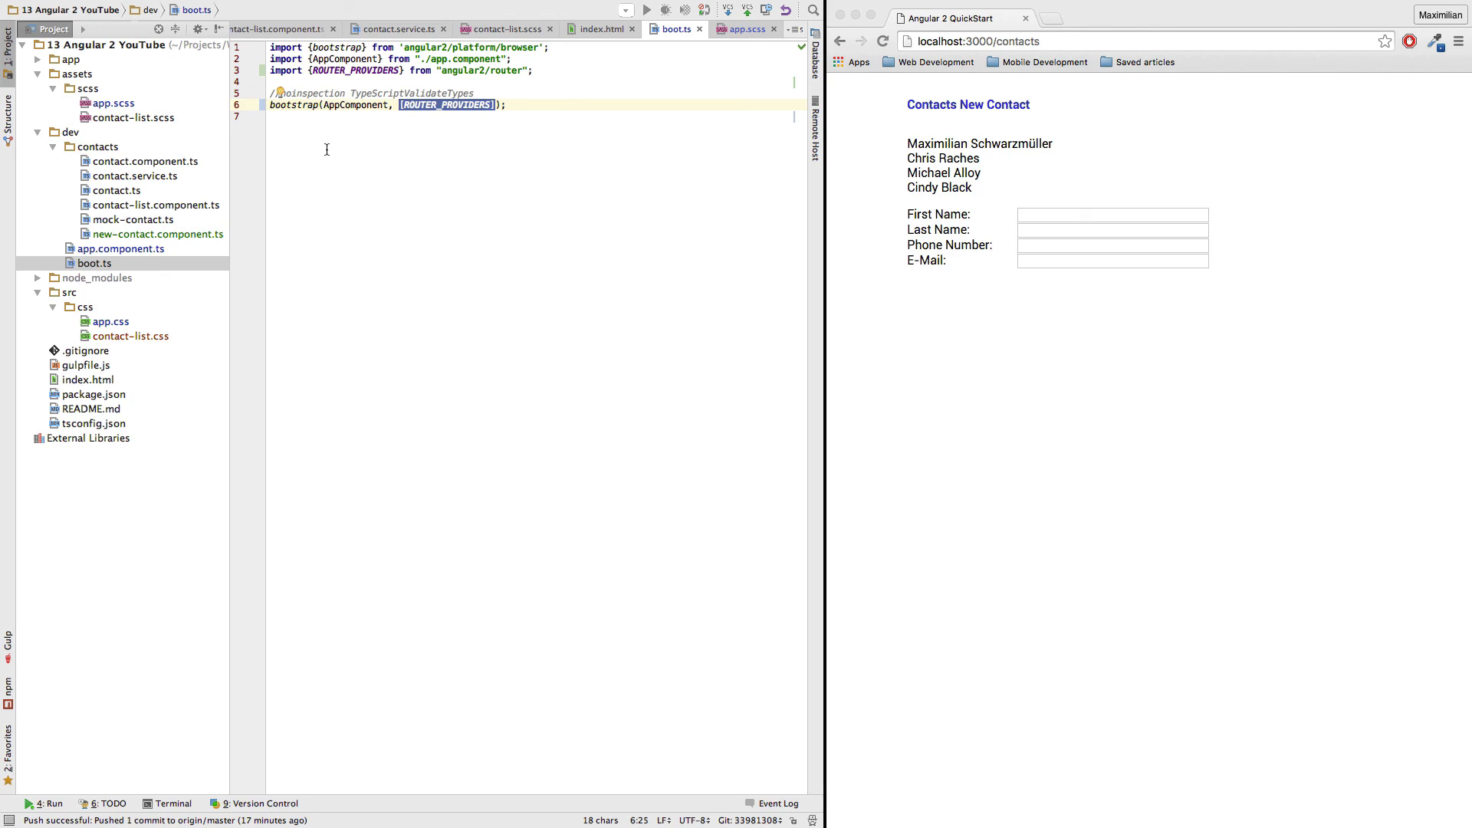
{"action": "mouse_move", "coordinate": [406, 172]}
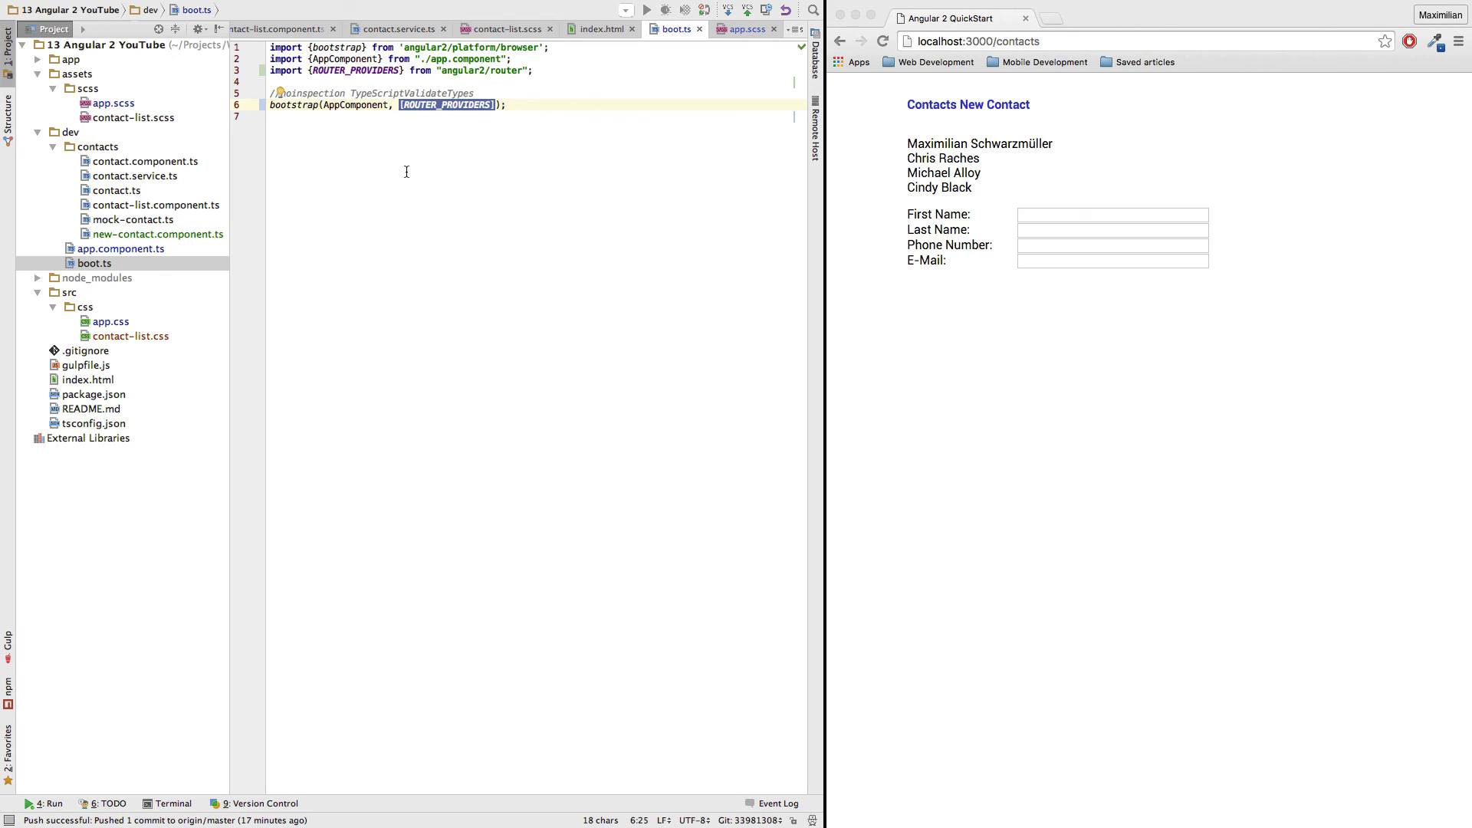